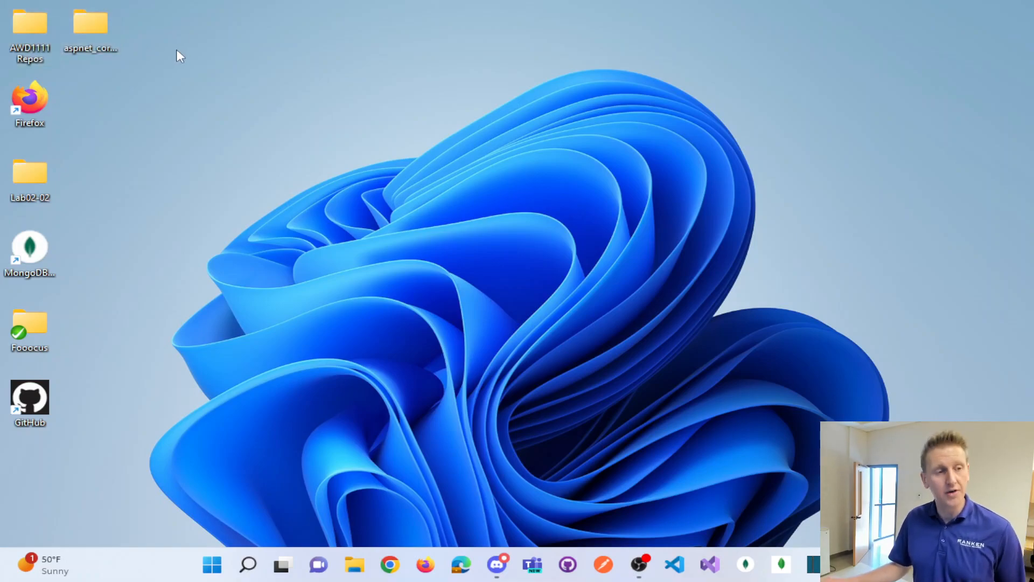
Open AWD1111 Repos and the EvanGudmestad repos folder to browse its 19 project folders
double_click(29, 26)
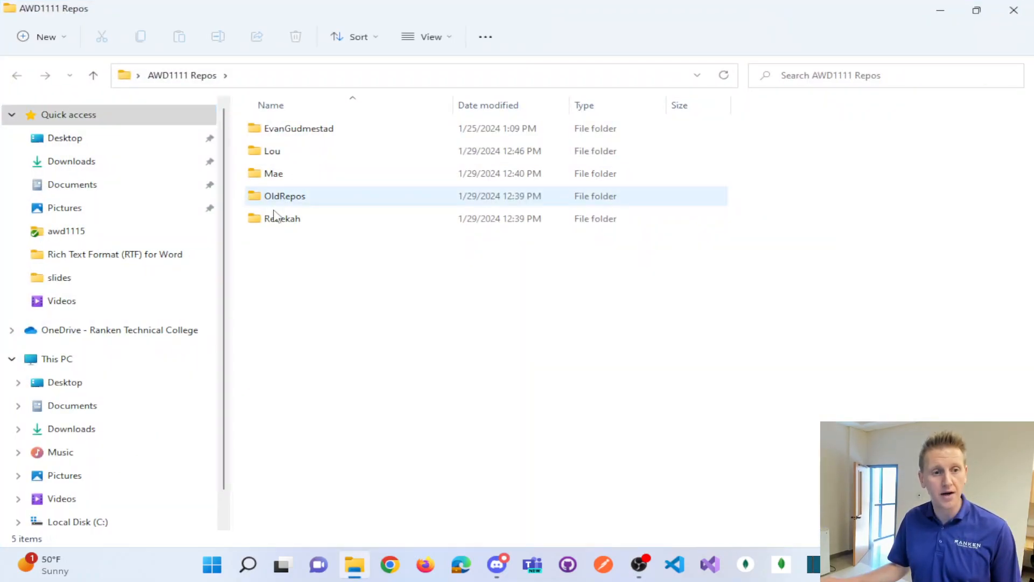
double_click(299, 128)
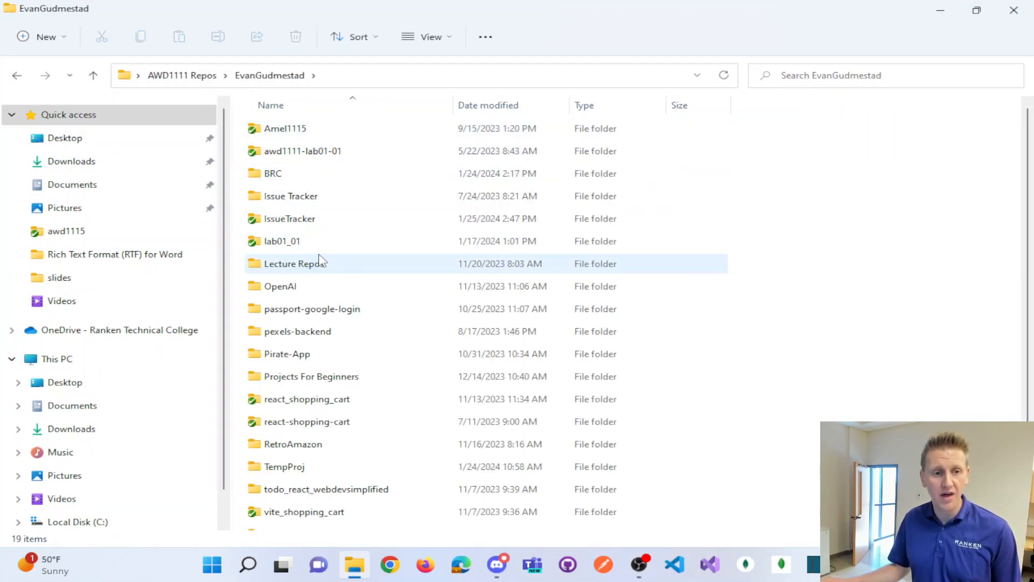
mouse_move(281, 241)
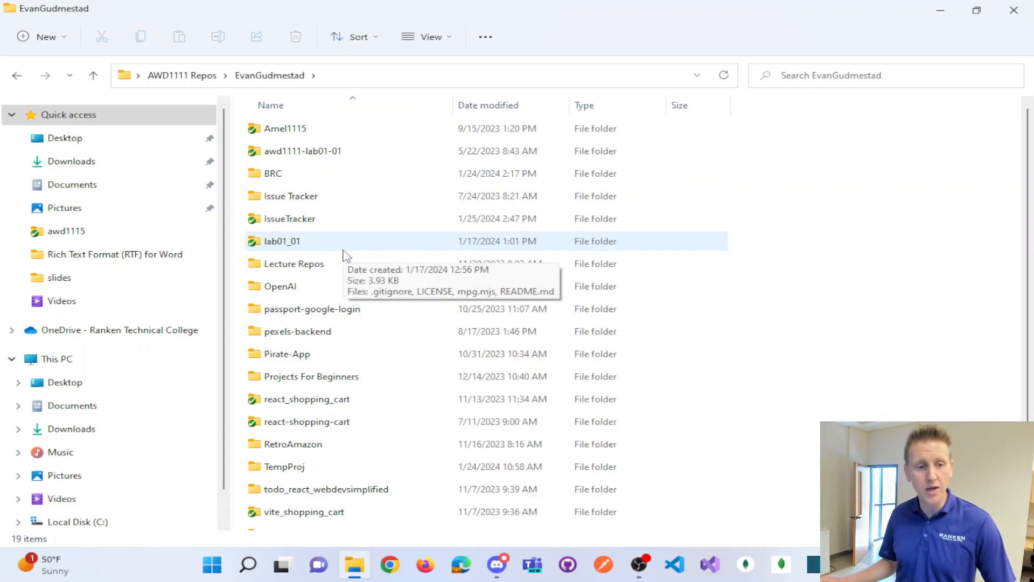
mouse_move(637, 254)
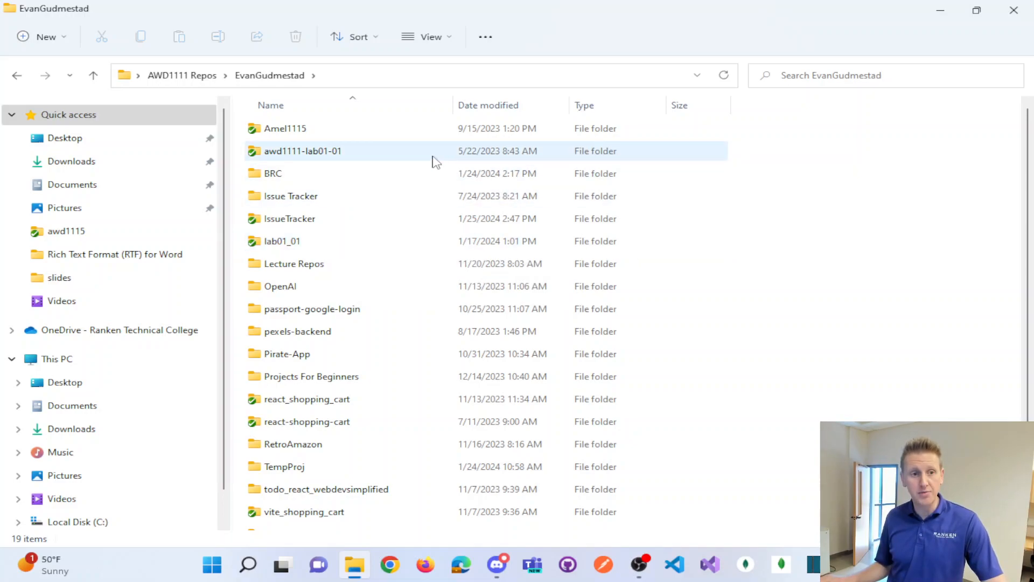
mouse_move(342, 259)
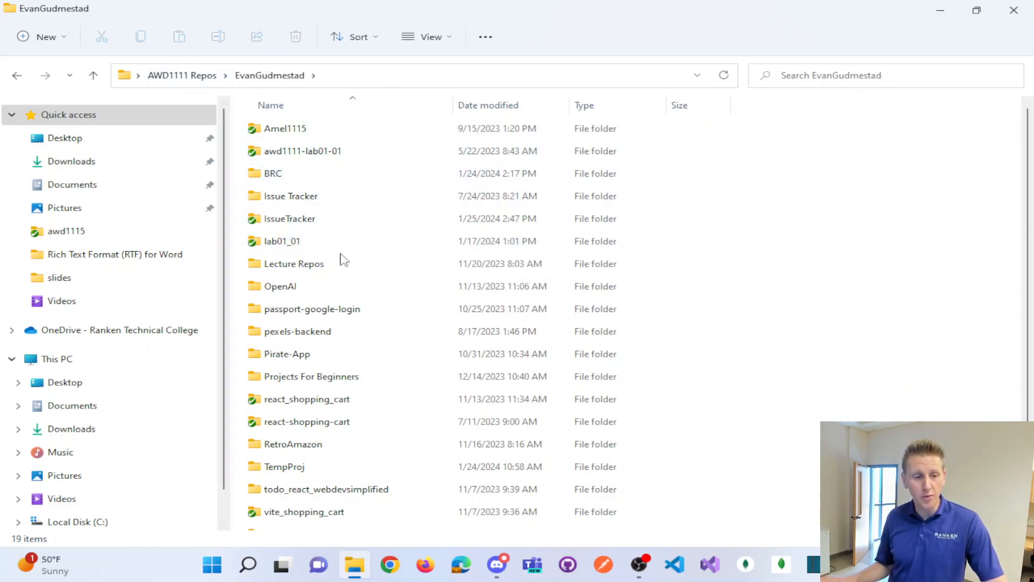
mouse_move(354, 353)
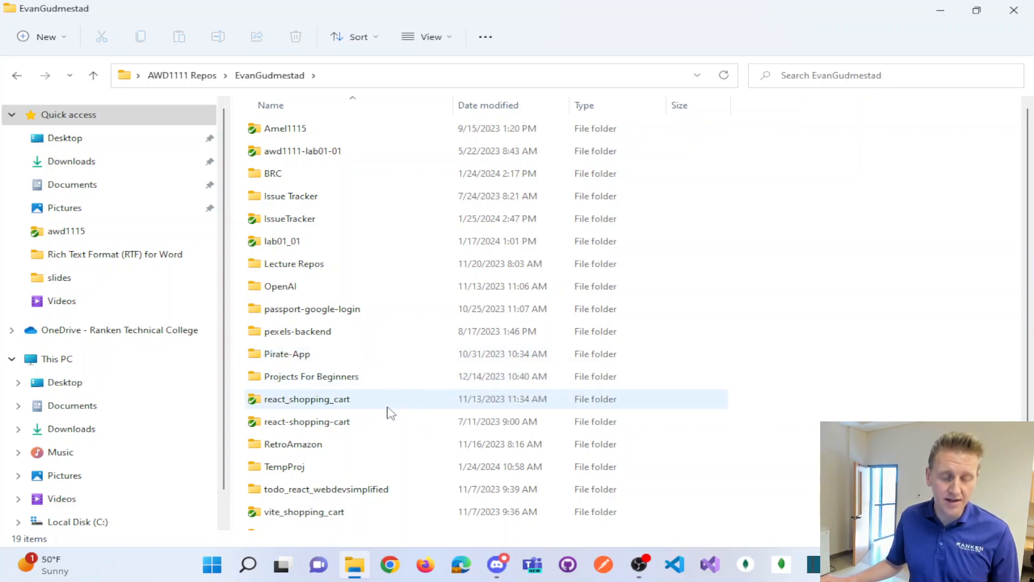
click(306, 421)
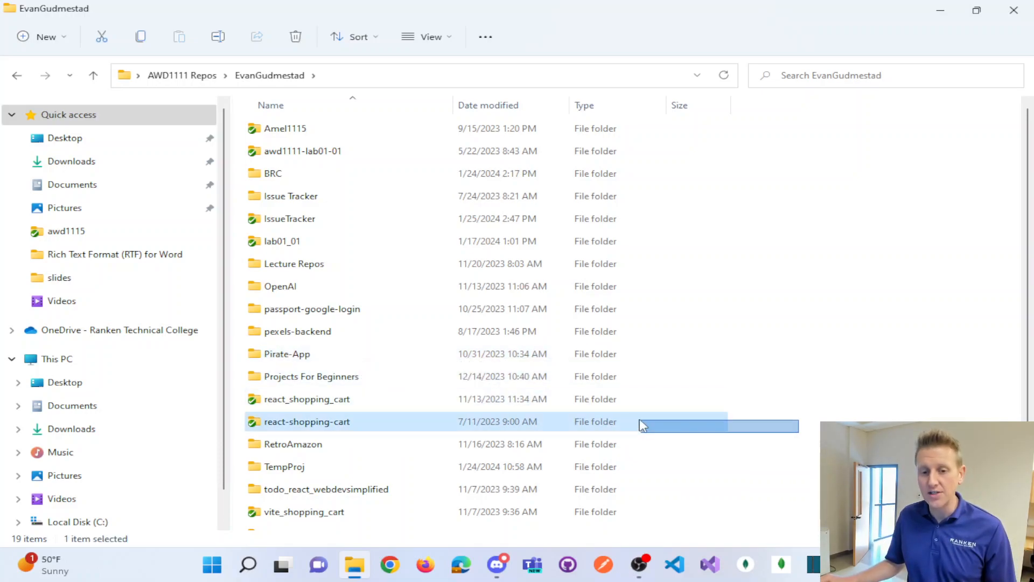
click(307, 398)
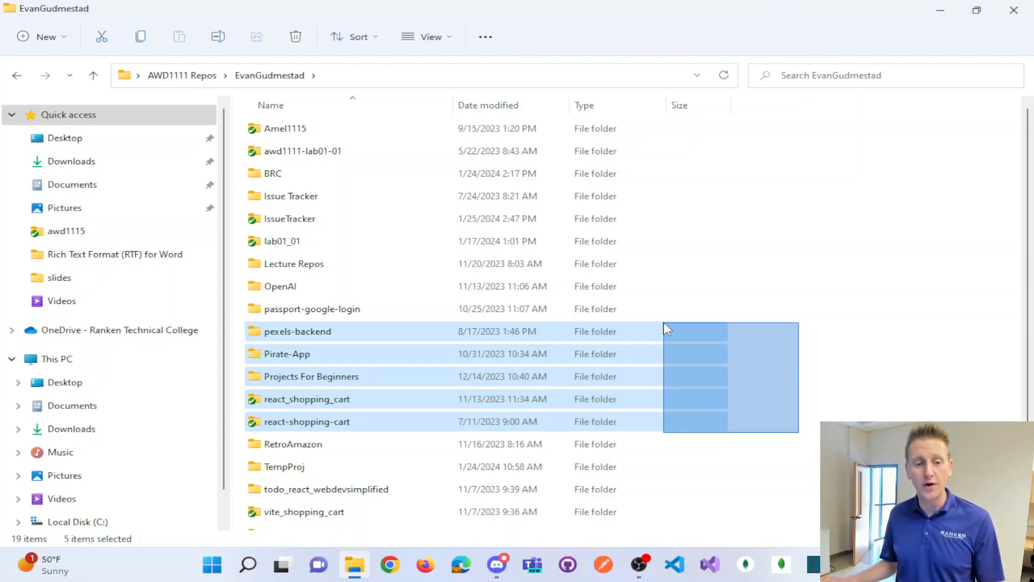
click(784, 338)
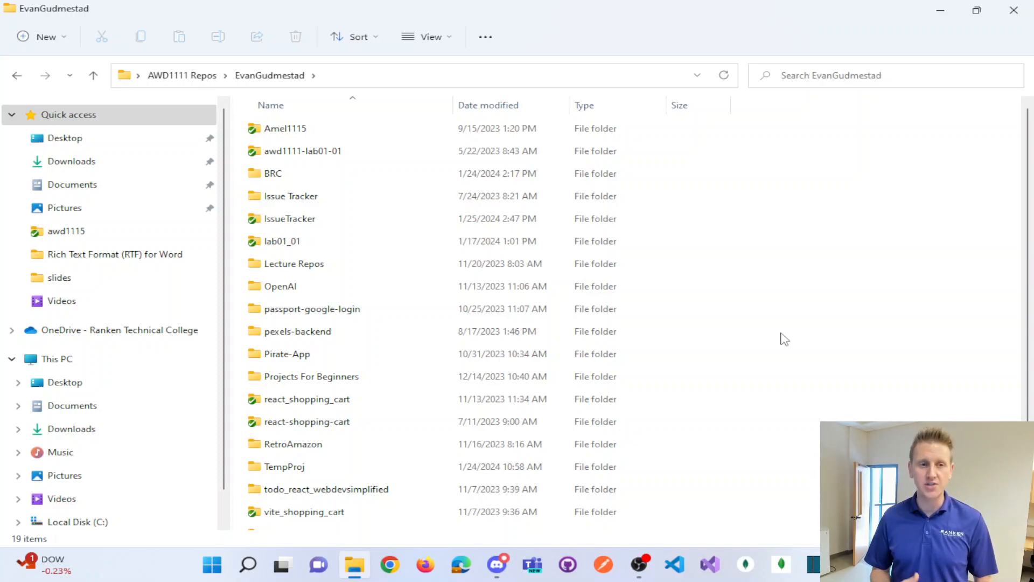
click(273, 173)
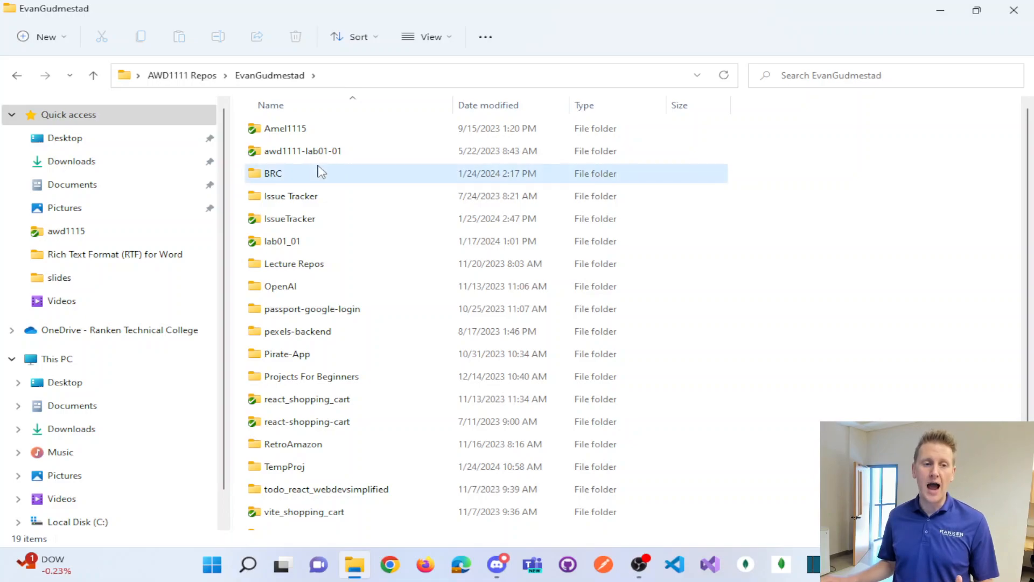
Open the BellevilleRunningClubNoGit project in VS Code, showing package.json
double_click(272, 173)
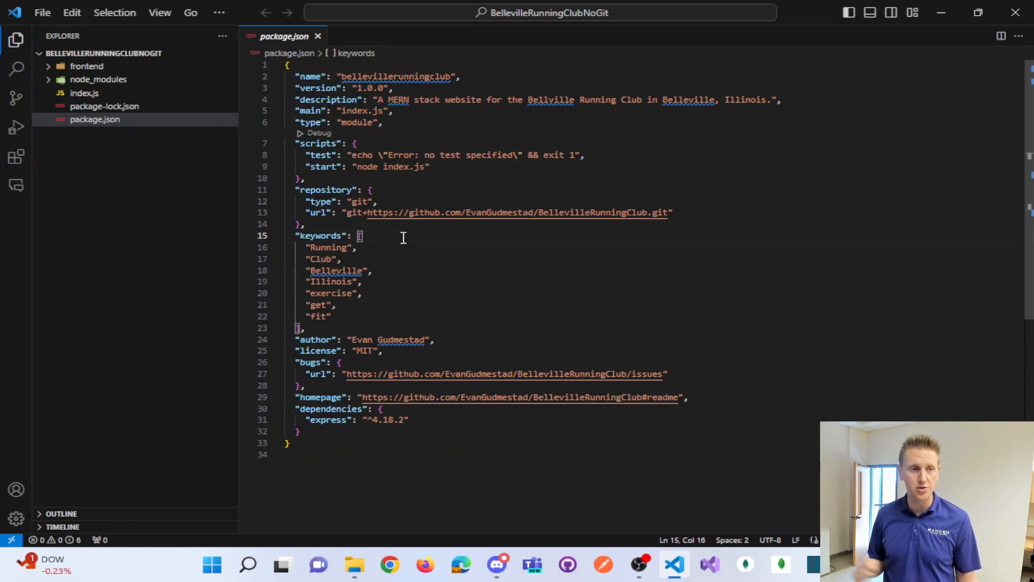
mouse_move(165, 130)
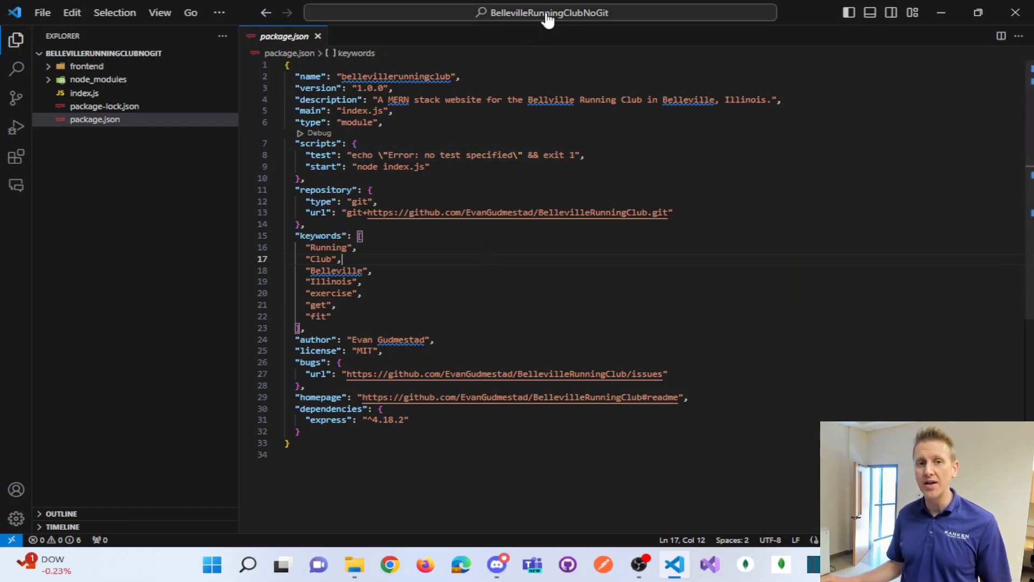
mouse_move(384, 468)
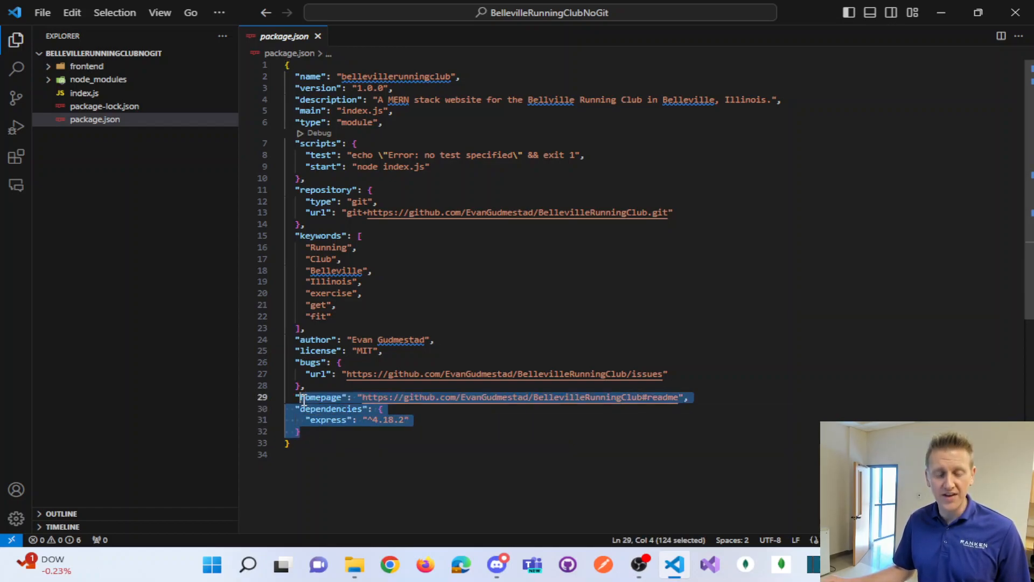
Run npm i dotenv in the integrated terminal and close the package.json tab
click(331, 431)
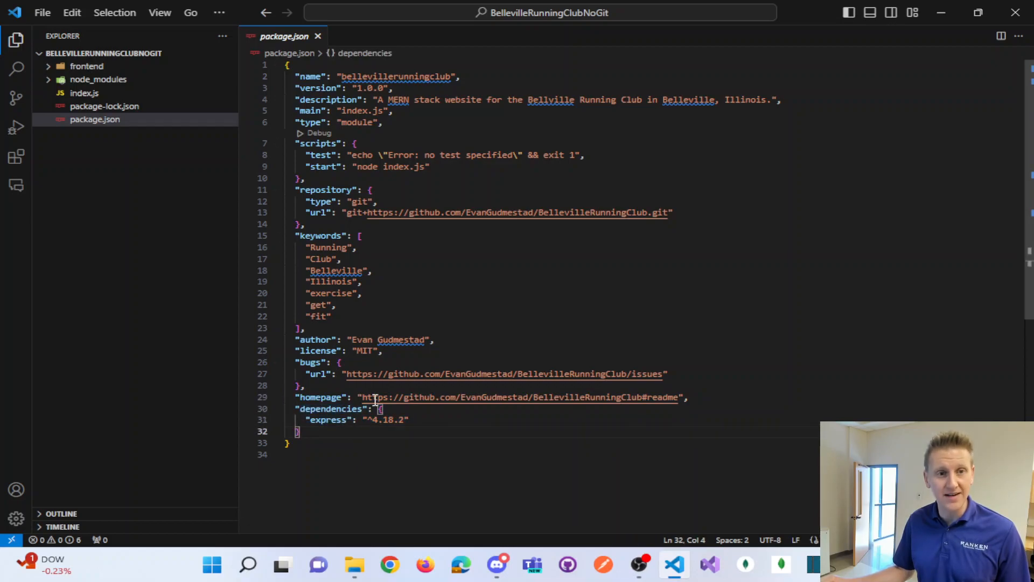
click(219, 12)
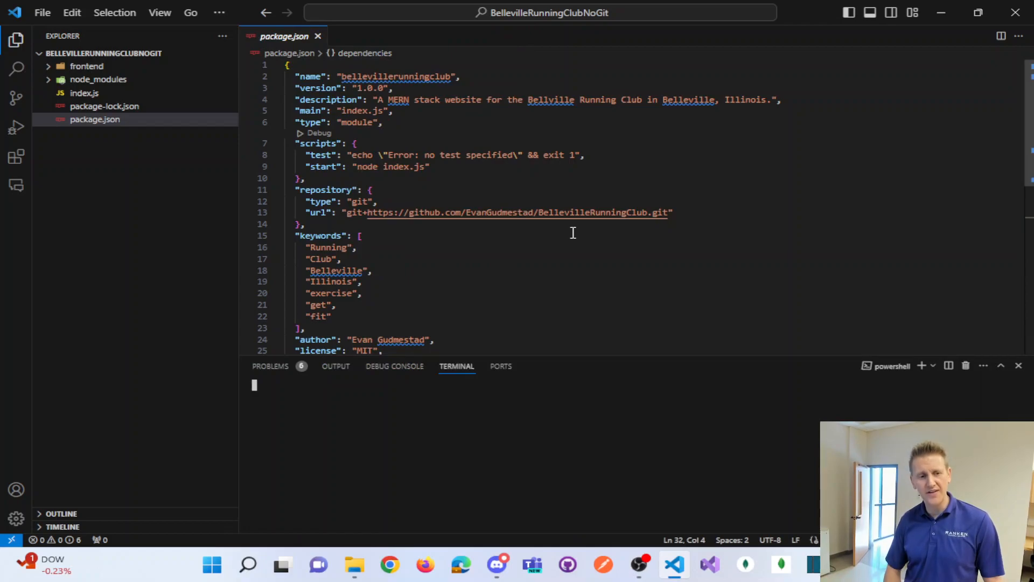
text(npm i)
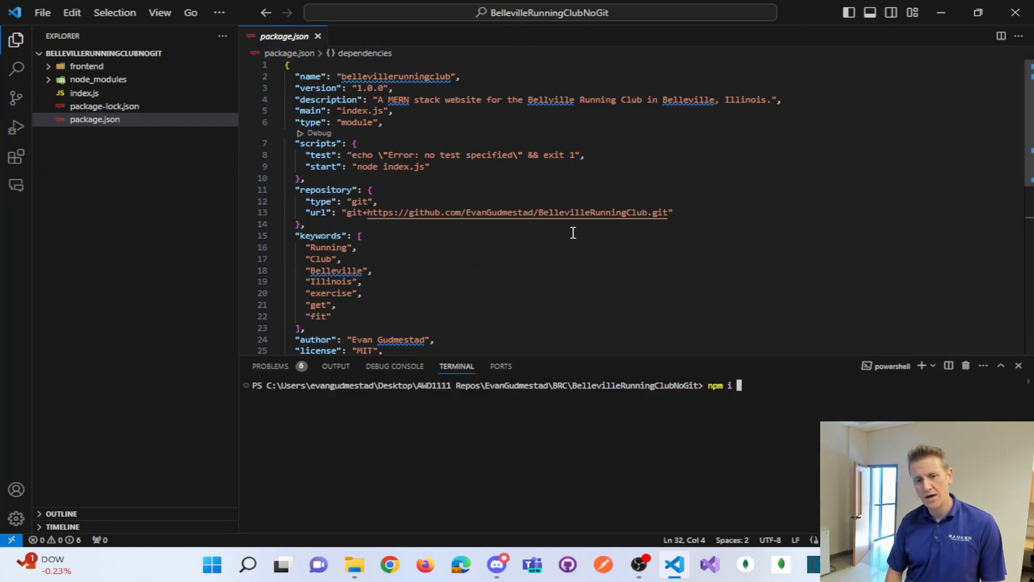
text(dotenv)
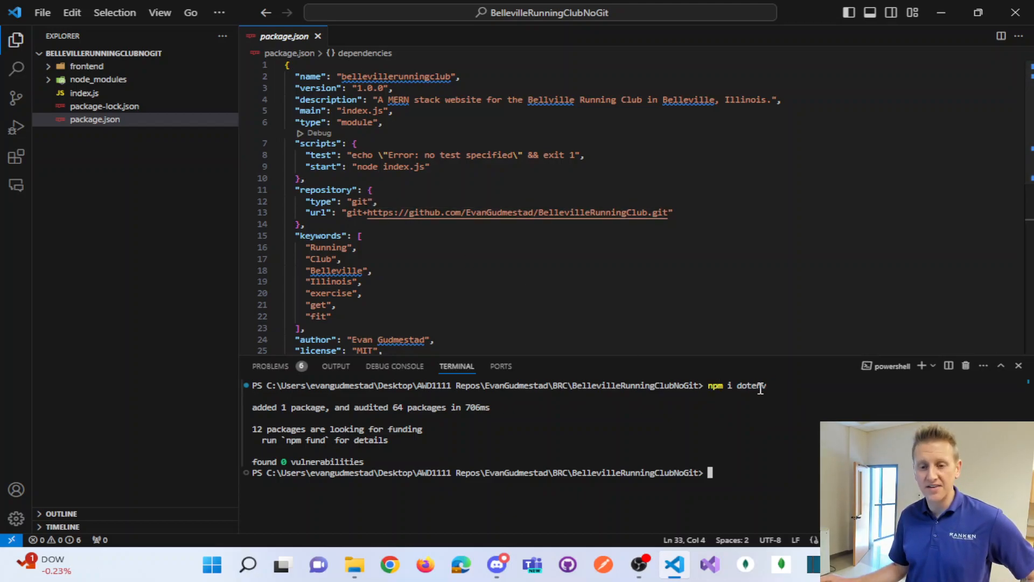
click(318, 36)
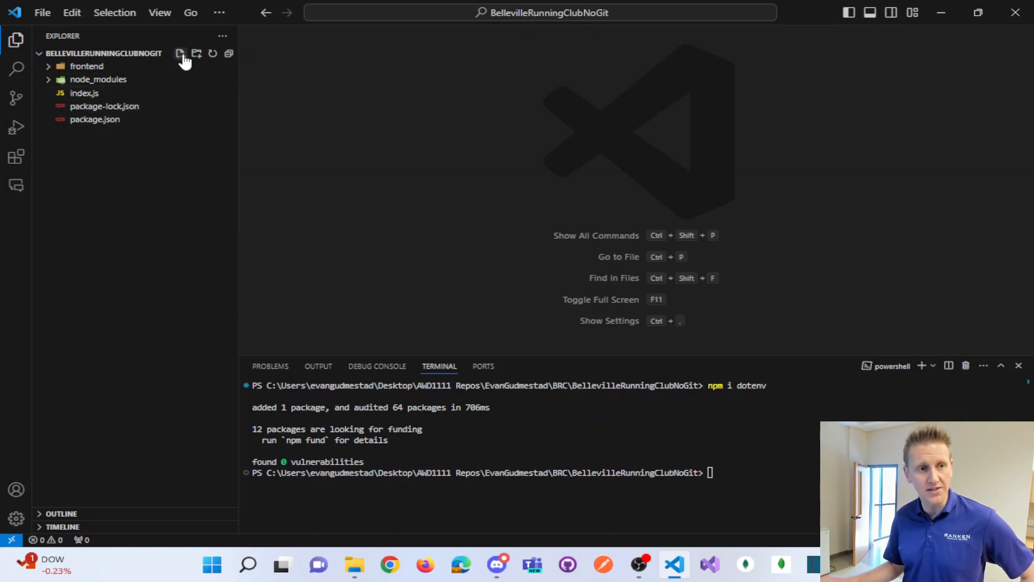
Create and save a .env file in the project root containing NAME="Gudmestad"
click(180, 53)
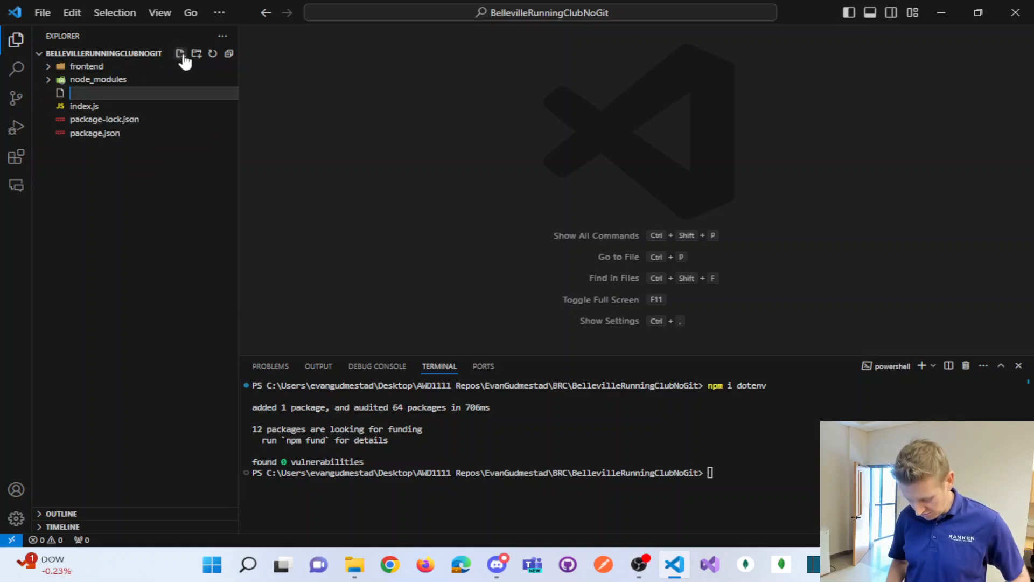
text(.env)
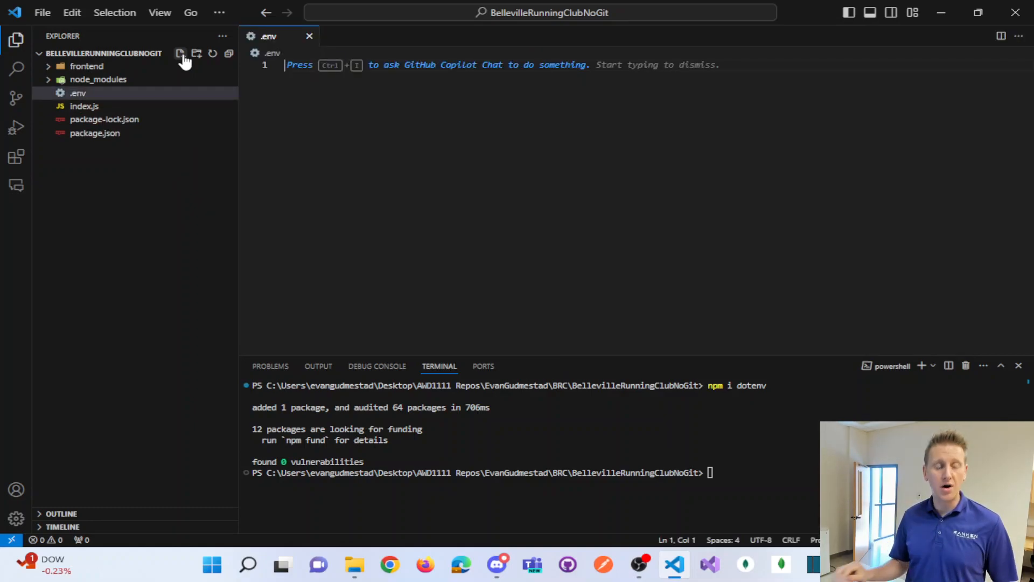
mouse_move(544, 305)
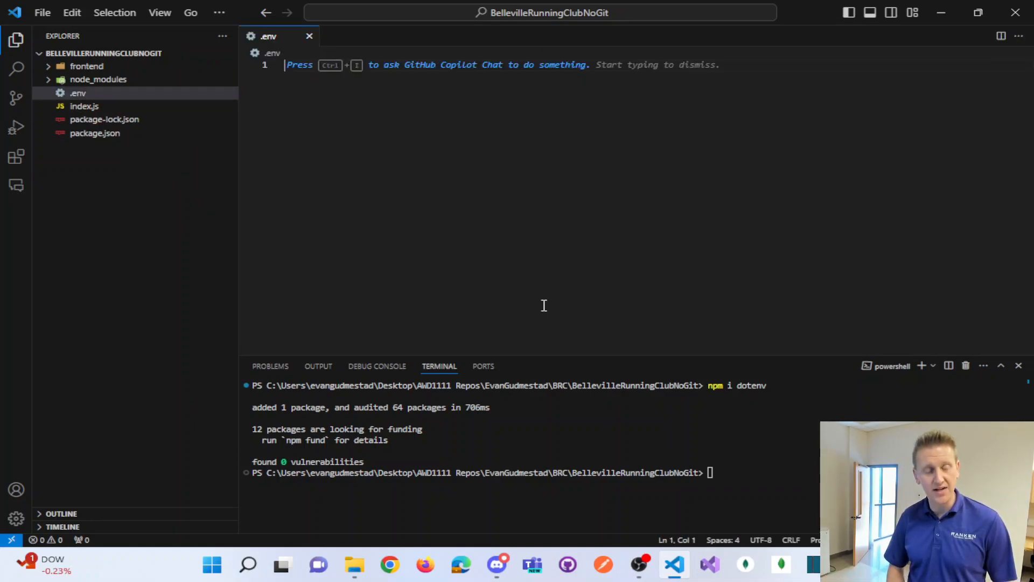
text(NAME)
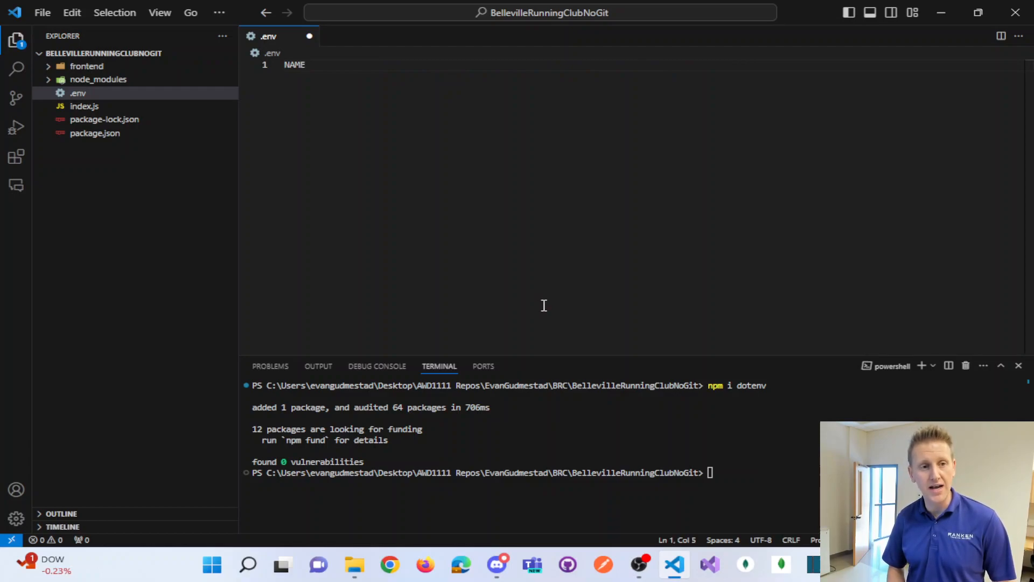
text(="Gudmestad")
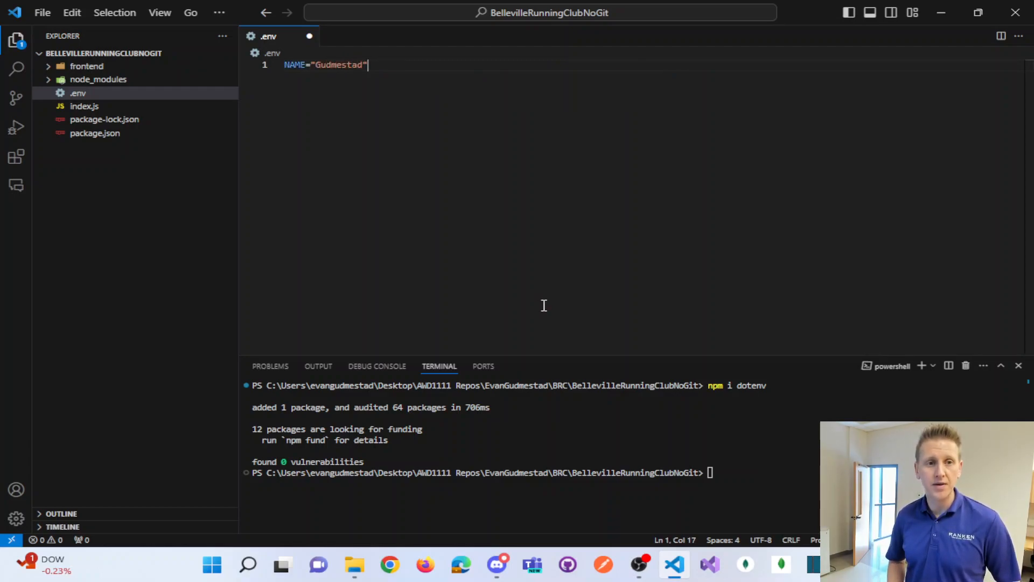
key(ctrl+s)
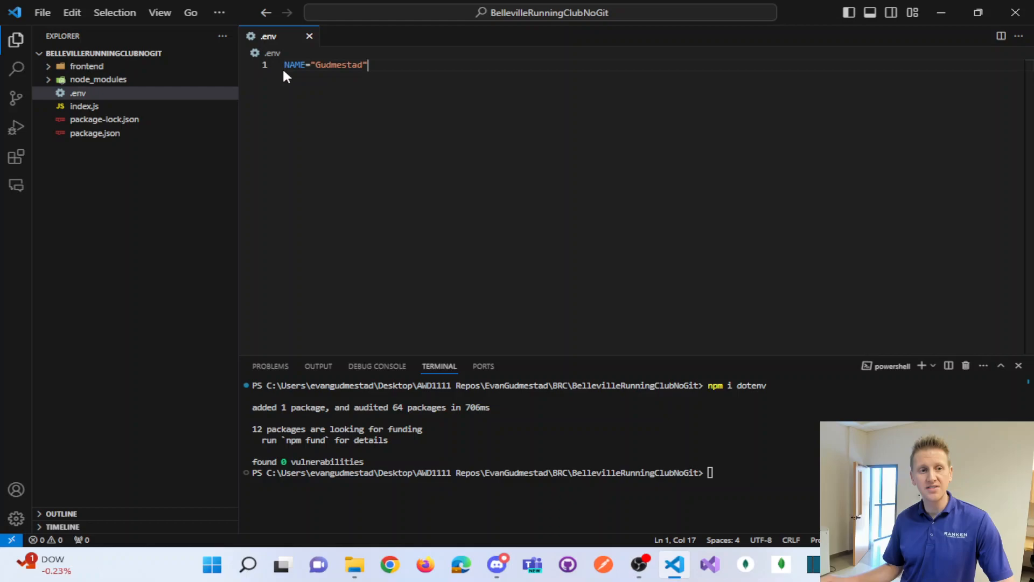
click(346, 65)
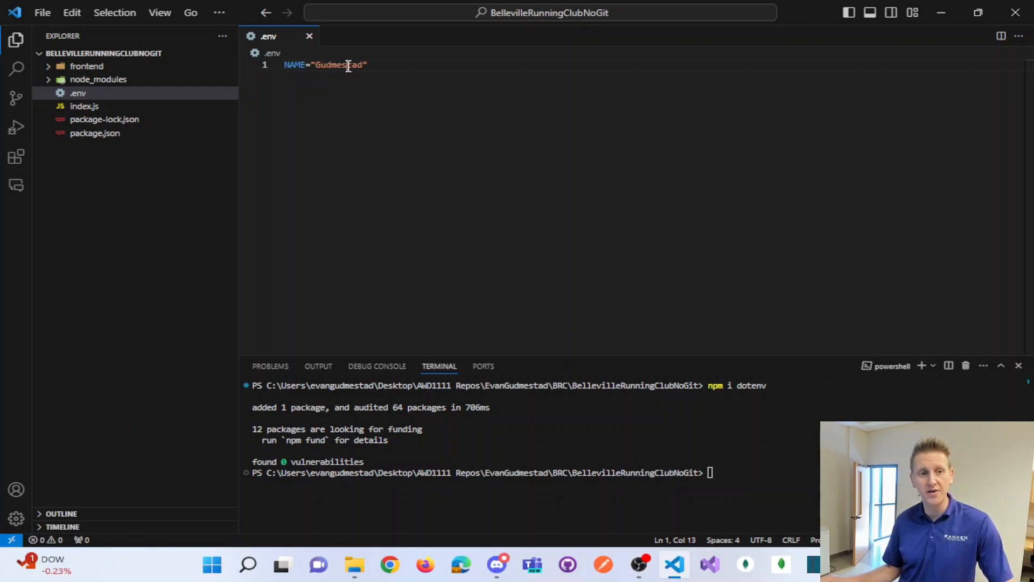
double_click(338, 65)
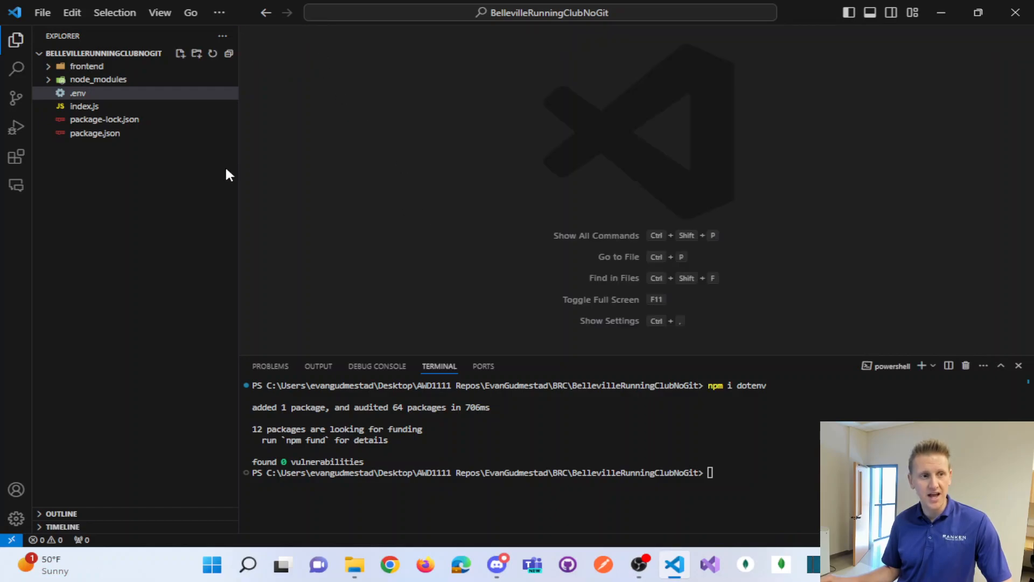
Add a "nodemon index.js" dev script and start the server on port 5000 with npm start dev
click(95, 132)
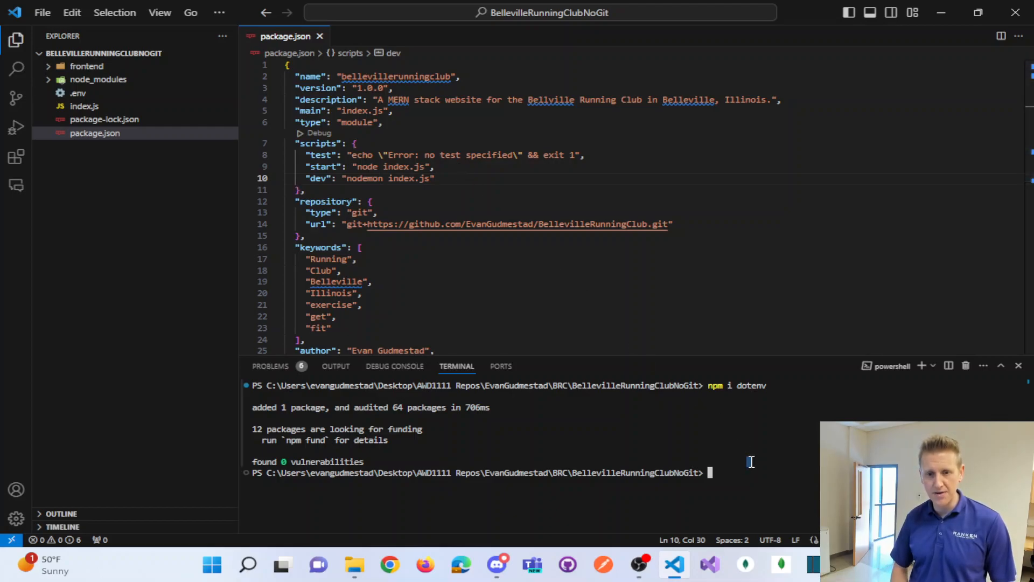
text(npm start dev)
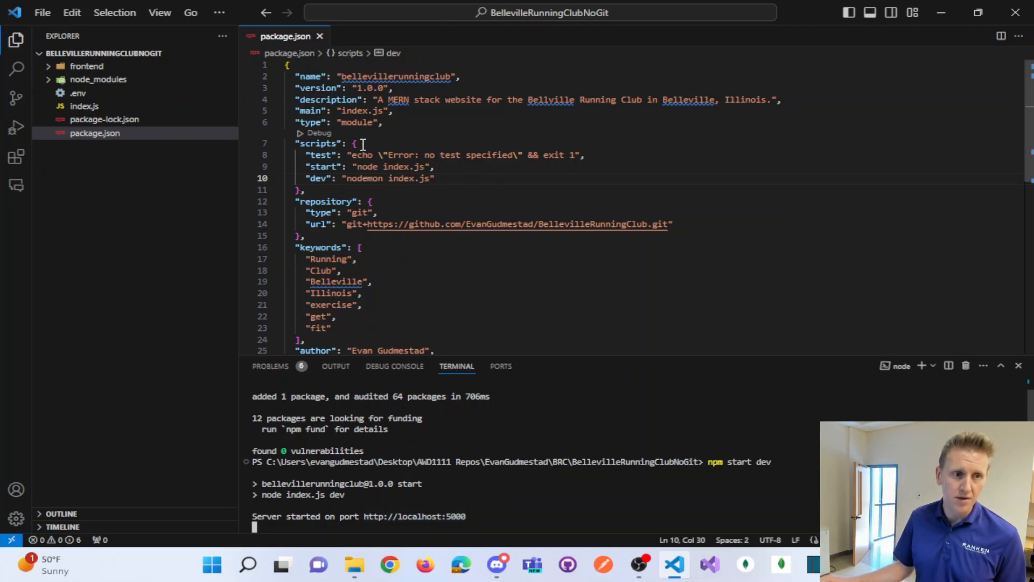
click(84, 106)
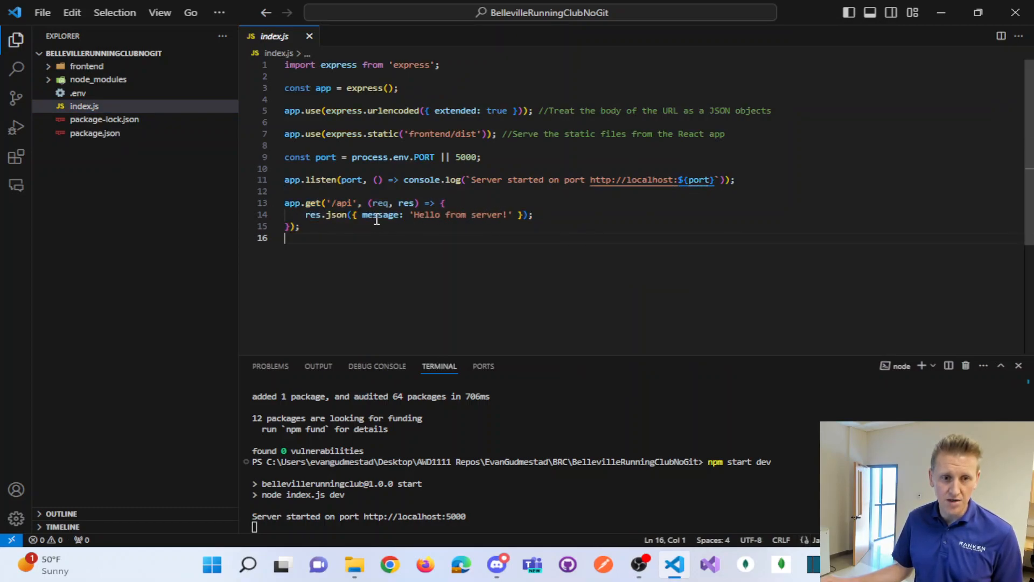
Change the /api res.json message to `Hello from server! ${process.env.NAME}`
click(518, 215)
text(`)
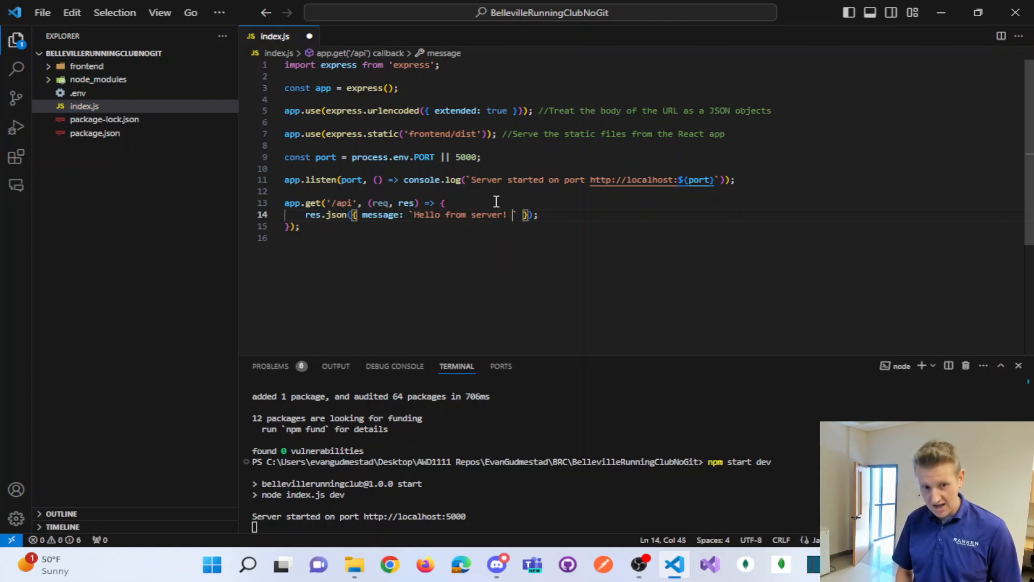
text({})
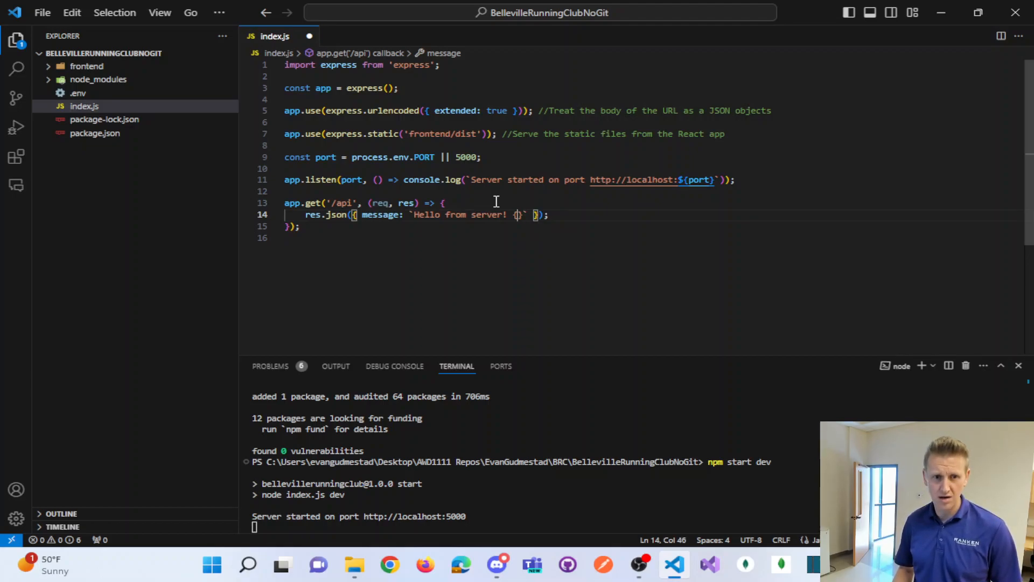
key(Backspace)
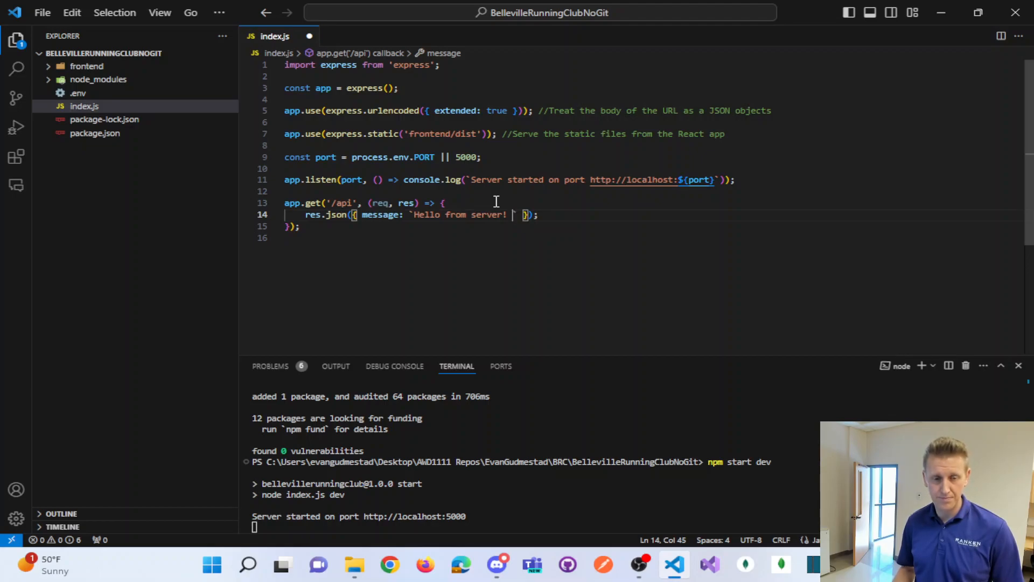
mouse_move(414, 220)
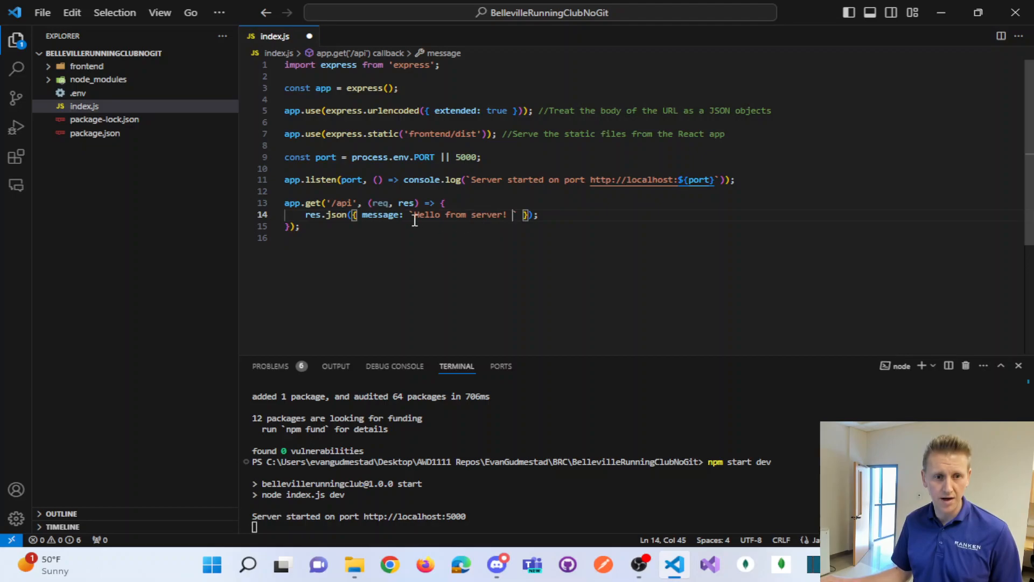
mouse_move(517, 238)
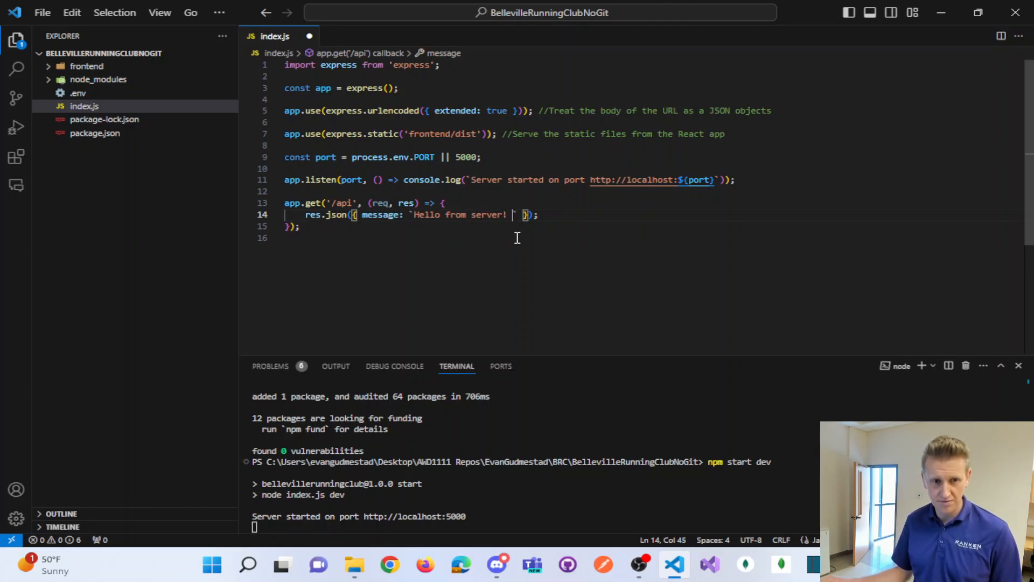
text({})
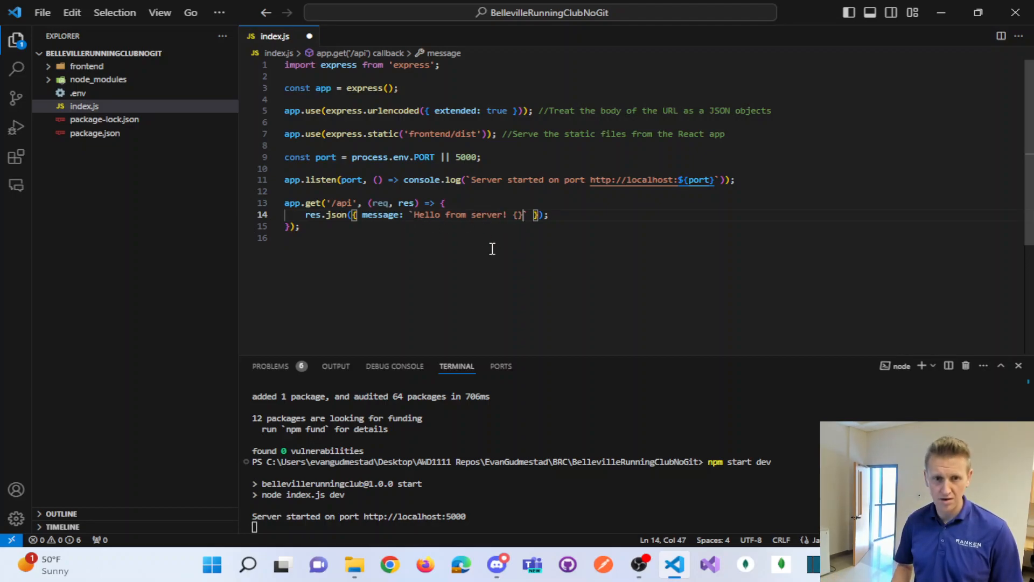
key(Backspace)
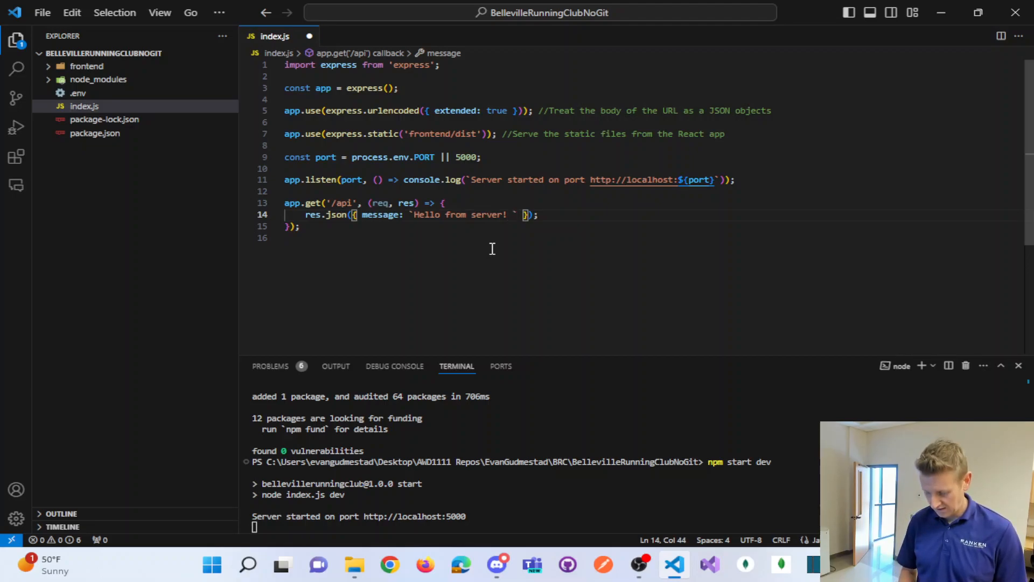
text({})
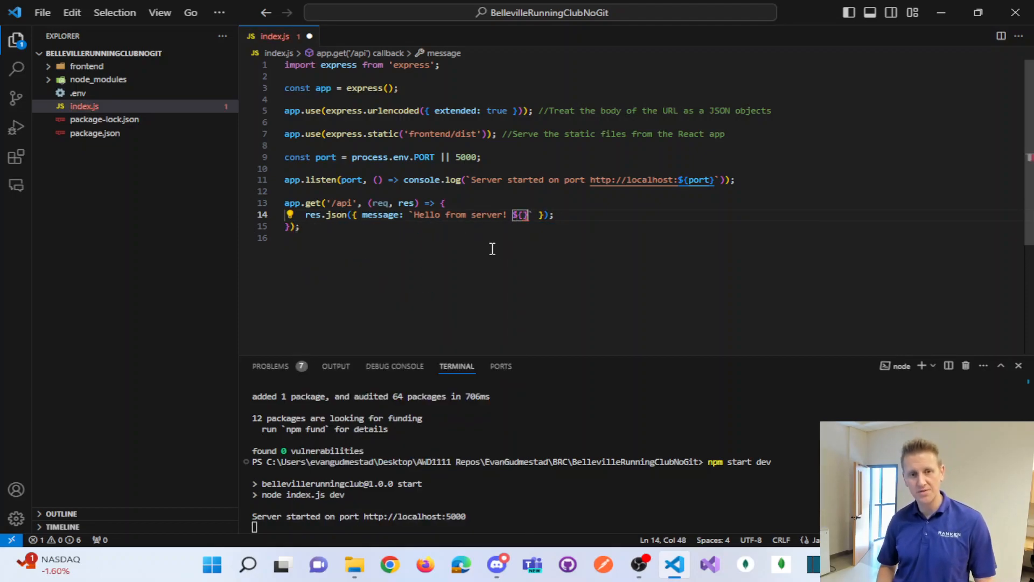
text(proces.)
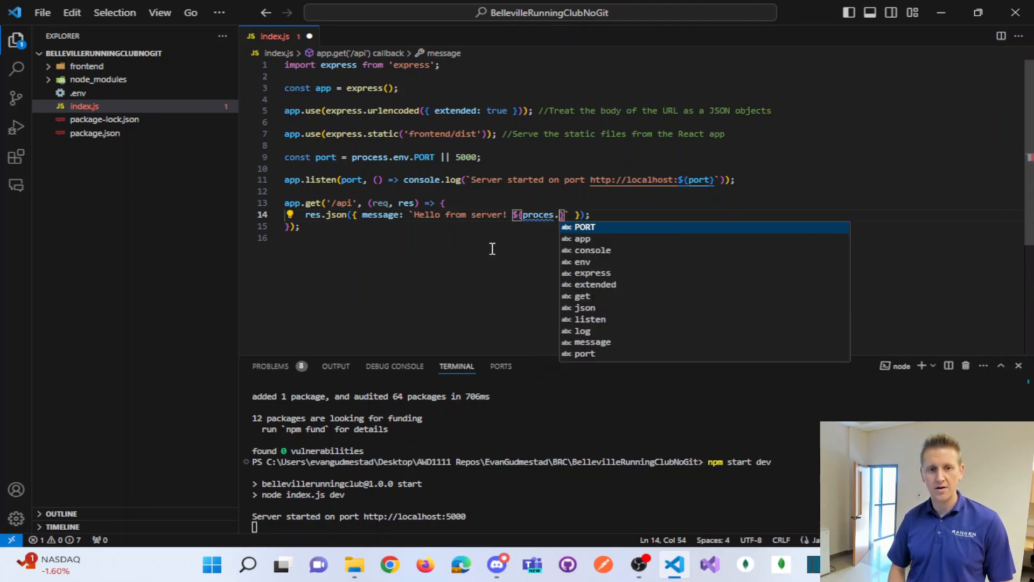
text(env)
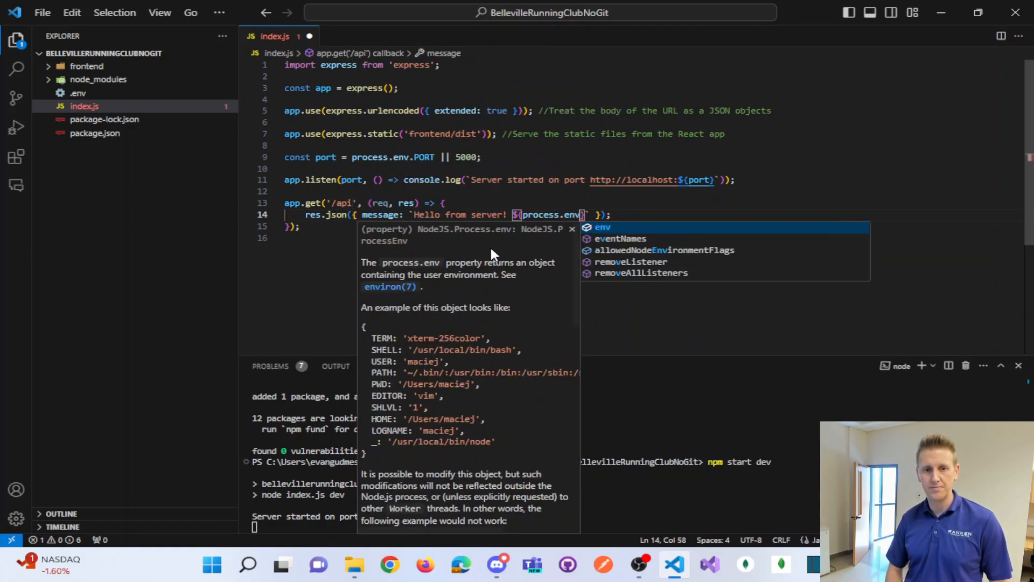
text(NAME)
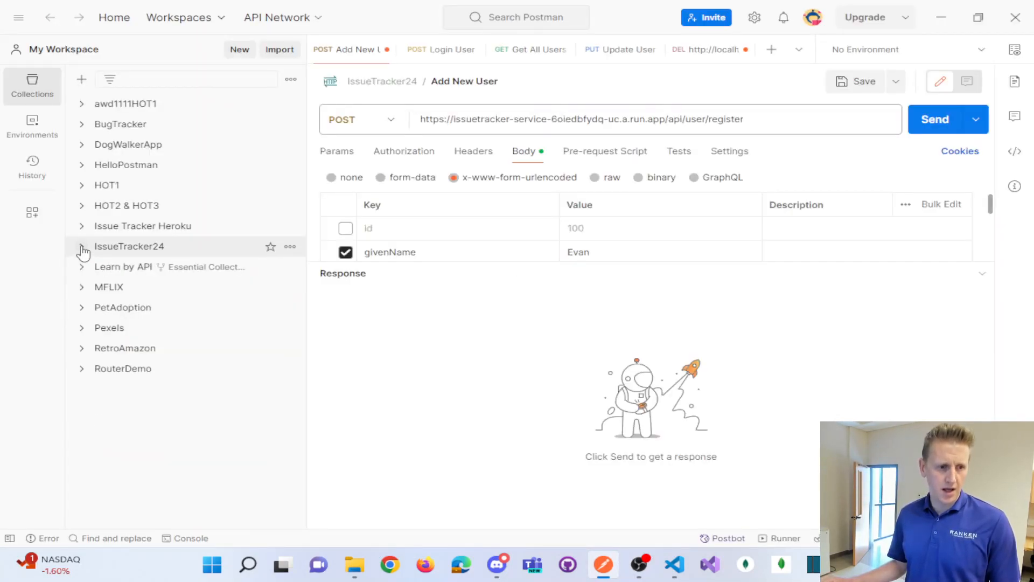
Create a new Postman collection named BRC and add a request to it
click(934, 120)
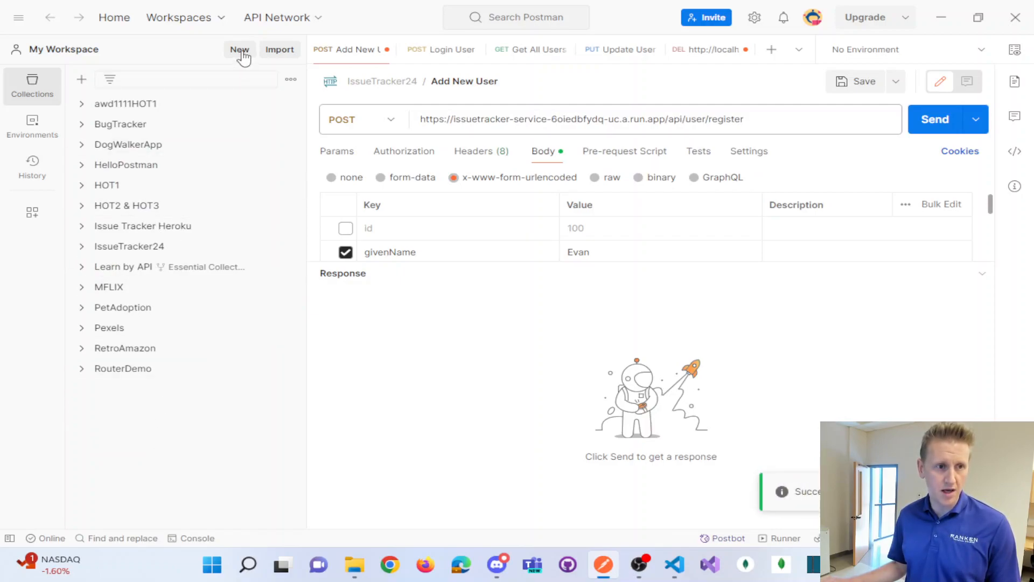
click(81, 79)
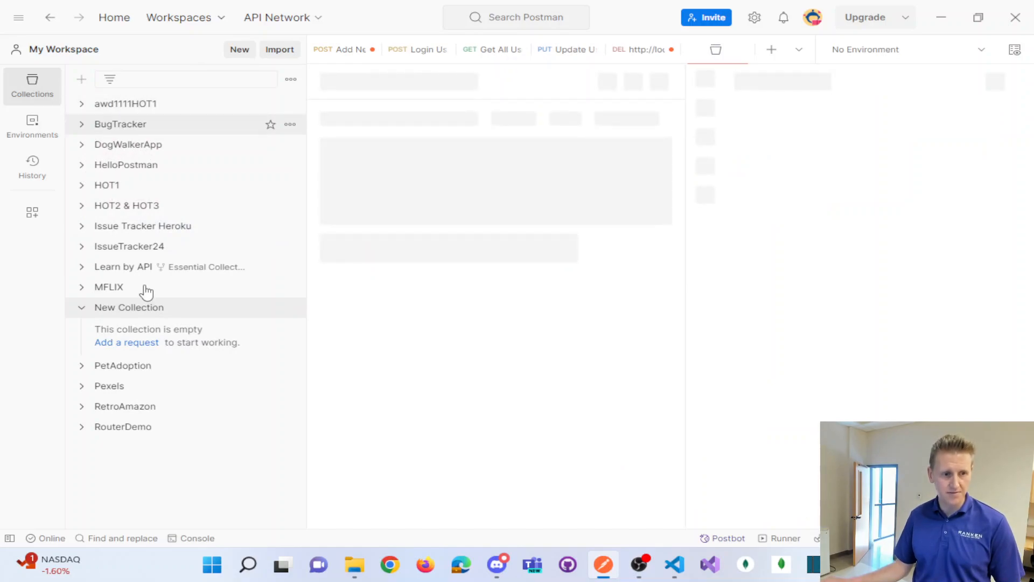
click(129, 307)
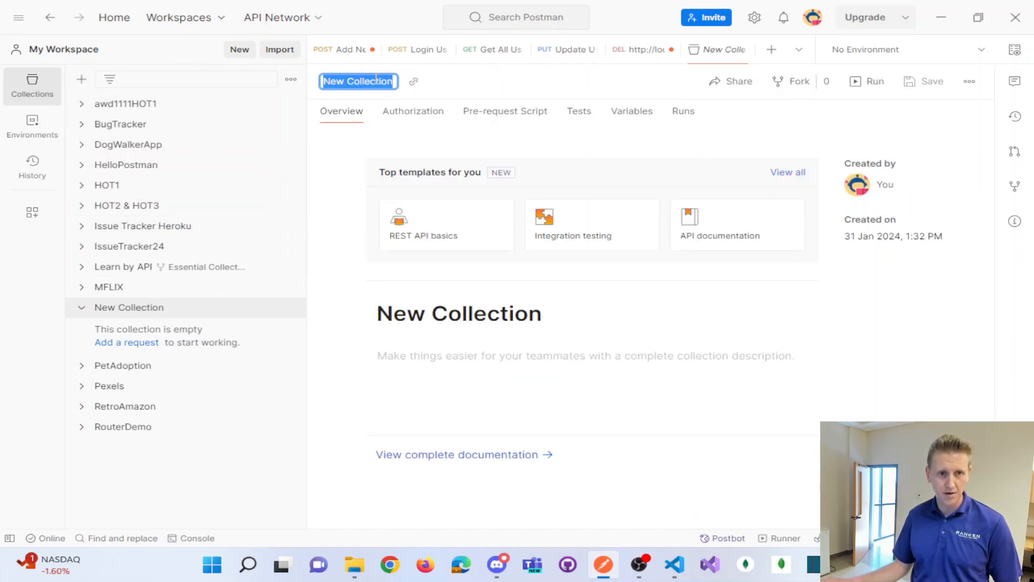
text(BRC)
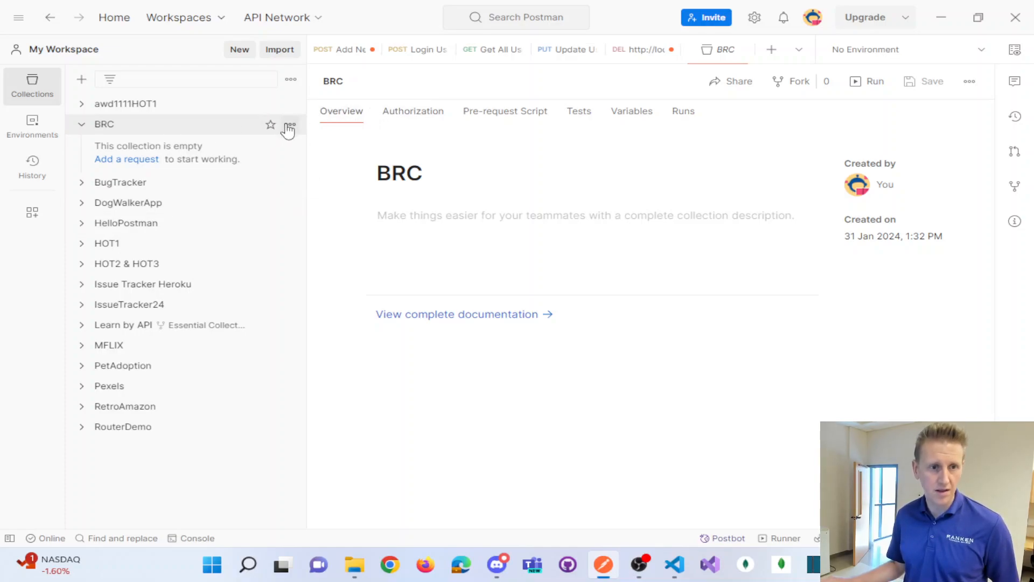
click(290, 124)
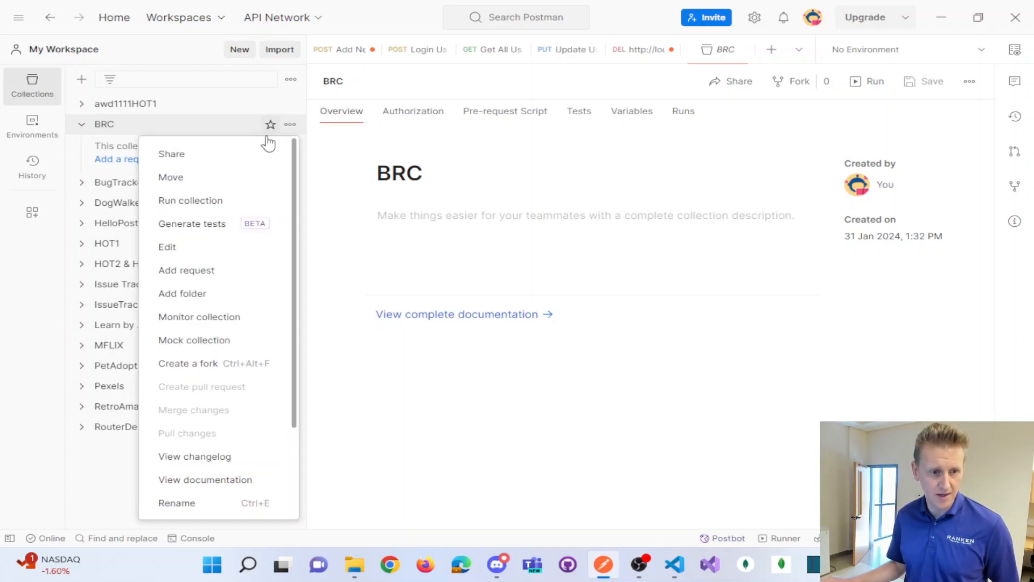
click(187, 269)
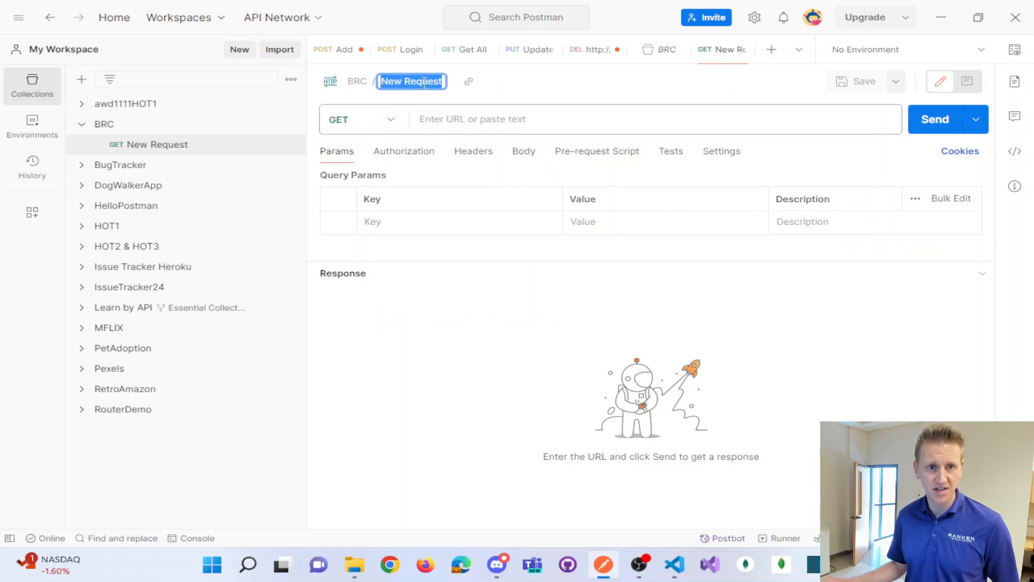
click(594, 119)
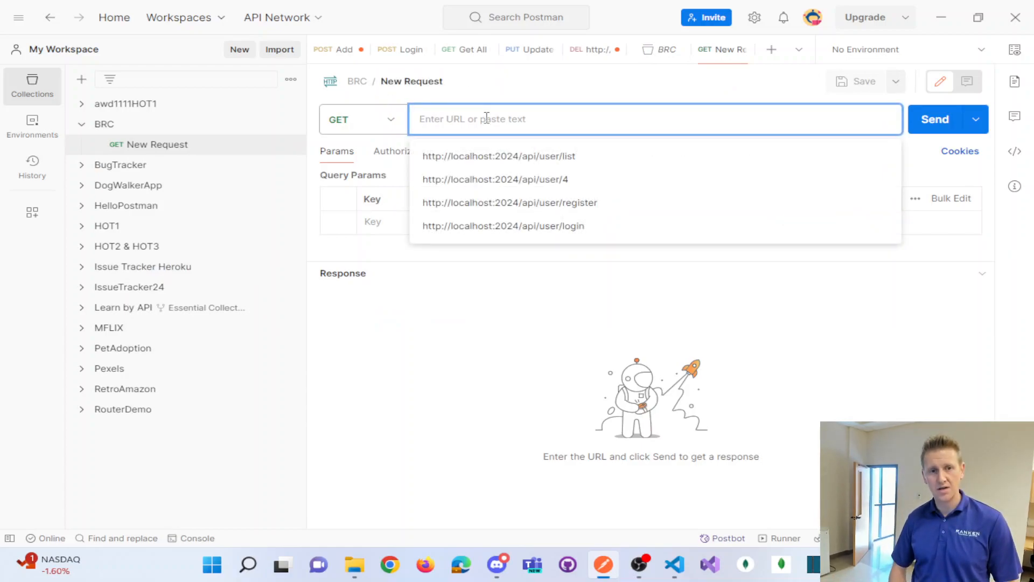
text(http://localhost:5000/pi)
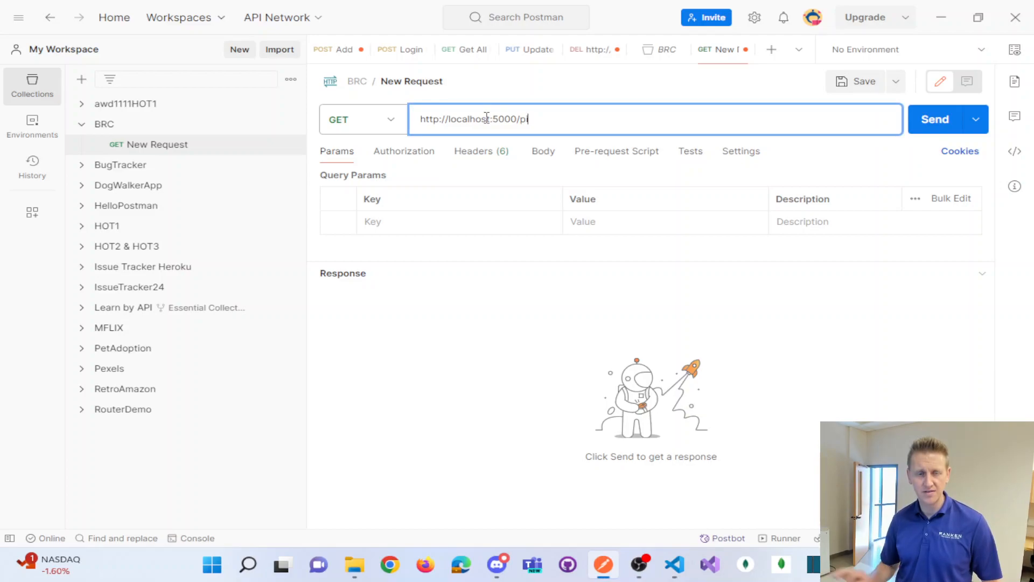
text(api)
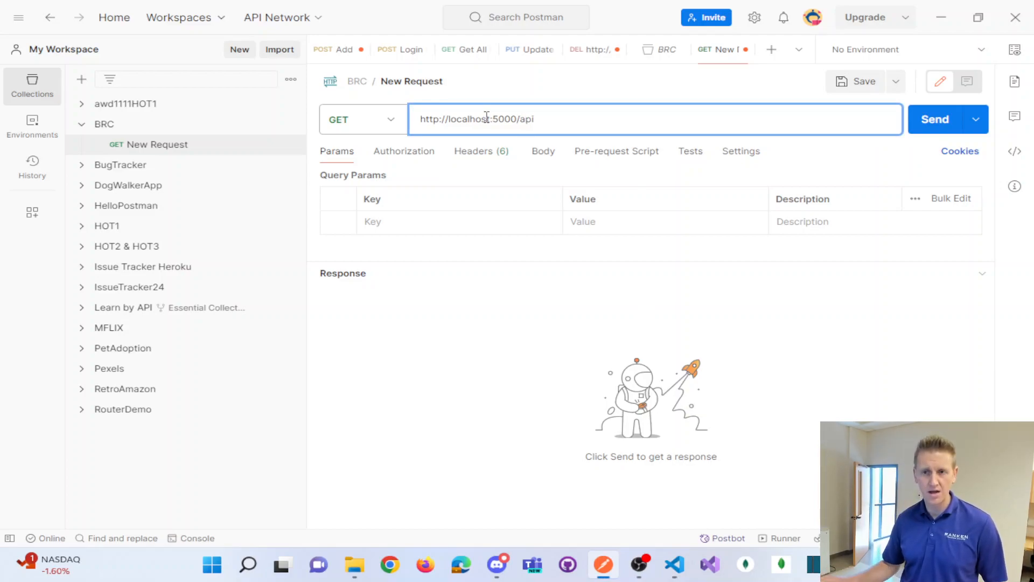
click(935, 119)
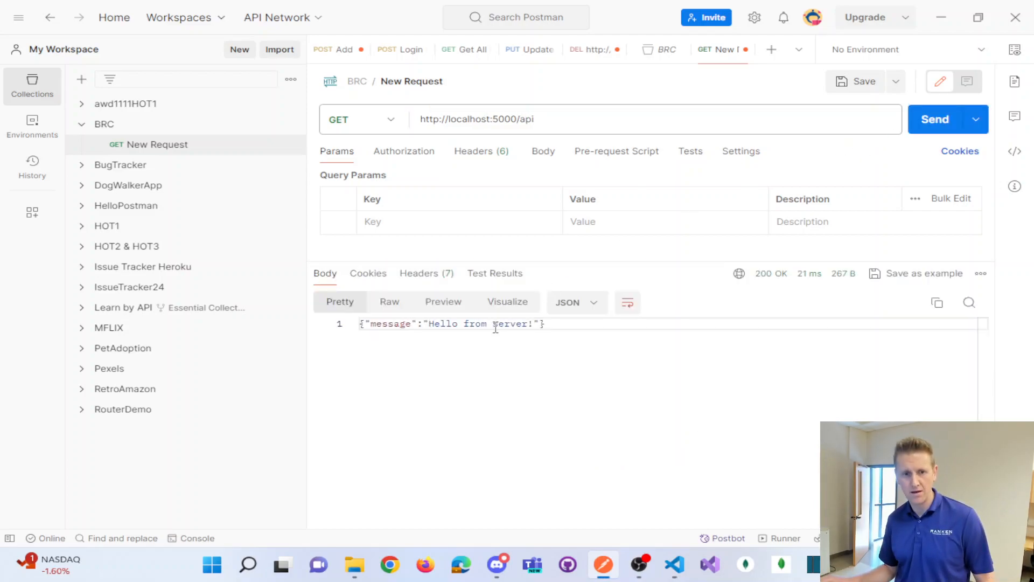
click(672, 565)
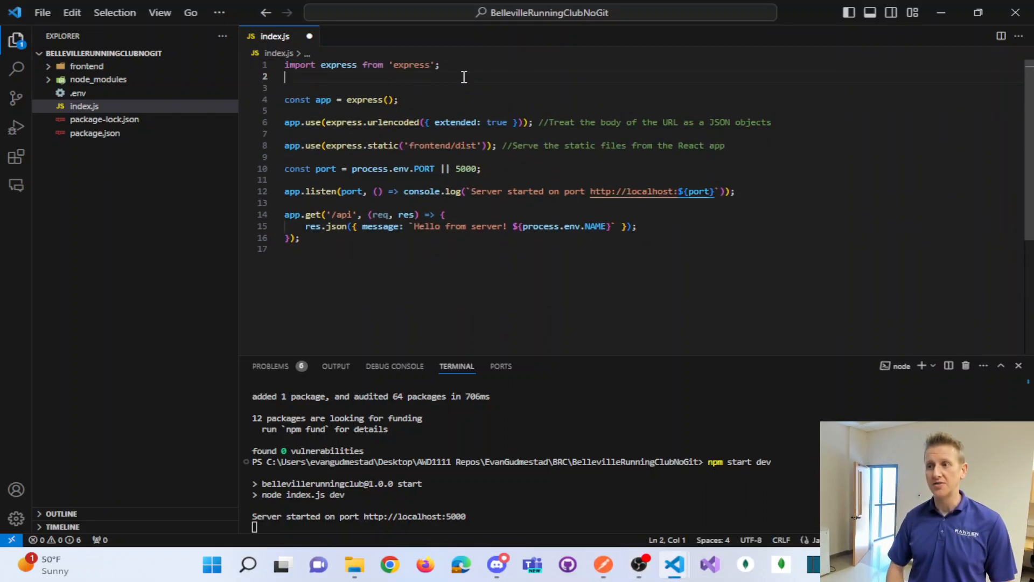
Add import * as dotenv from 'dotenv'; and dotenv.config(); to the top of index.js
text(import *)
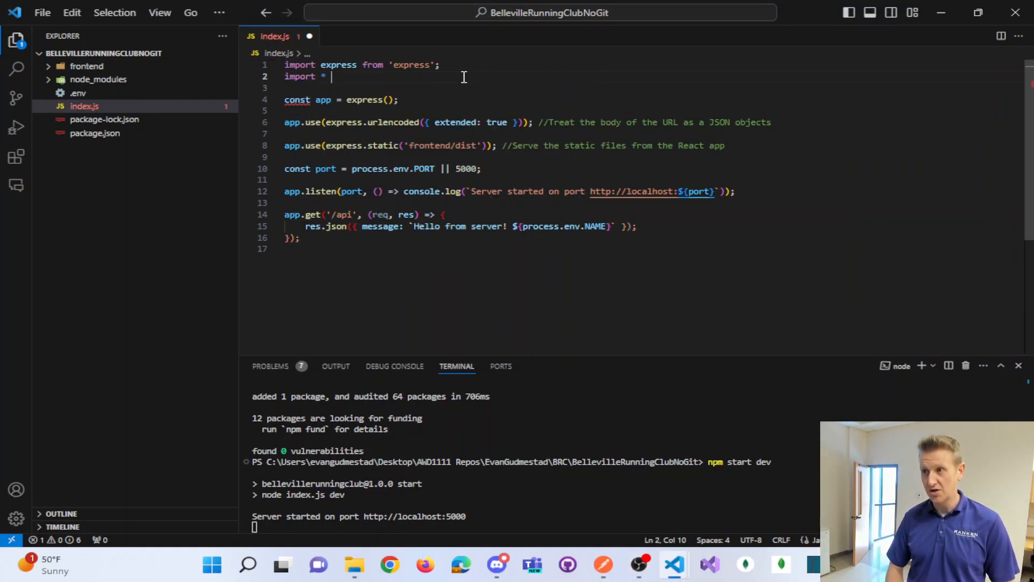
text(as dotenv from 'dotenv';)
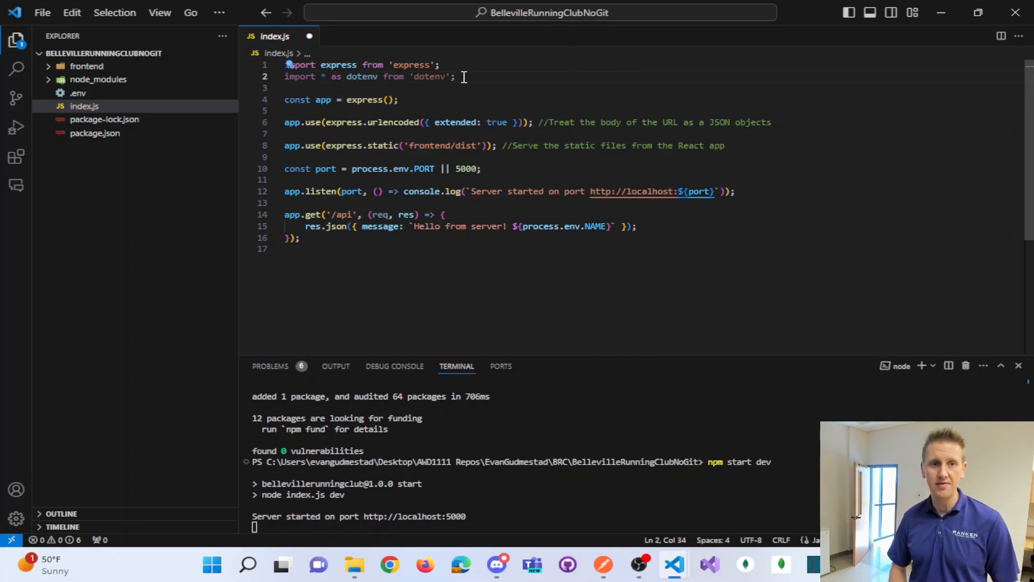
text(dotenv.config();)
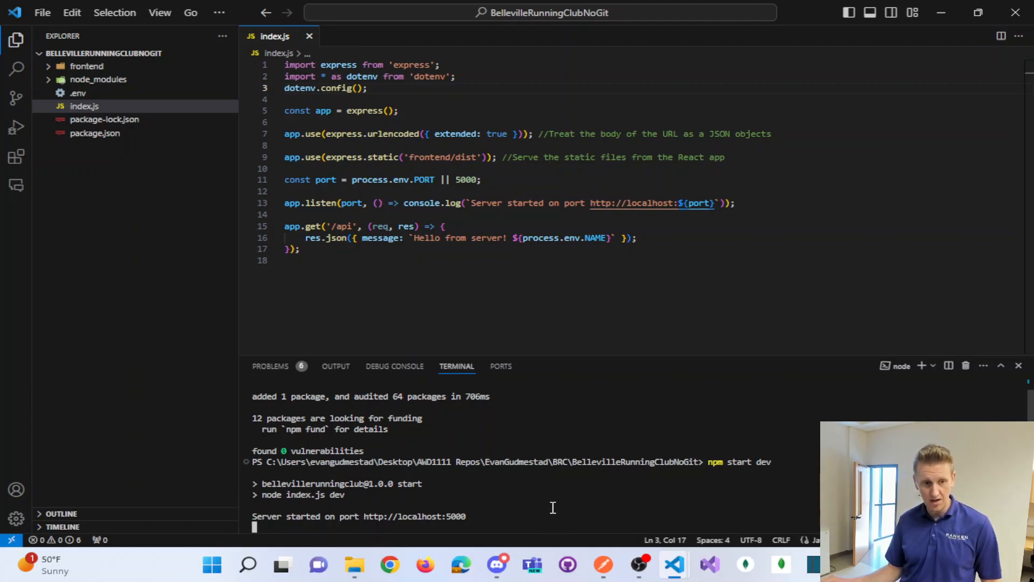
mouse_move(543, 509)
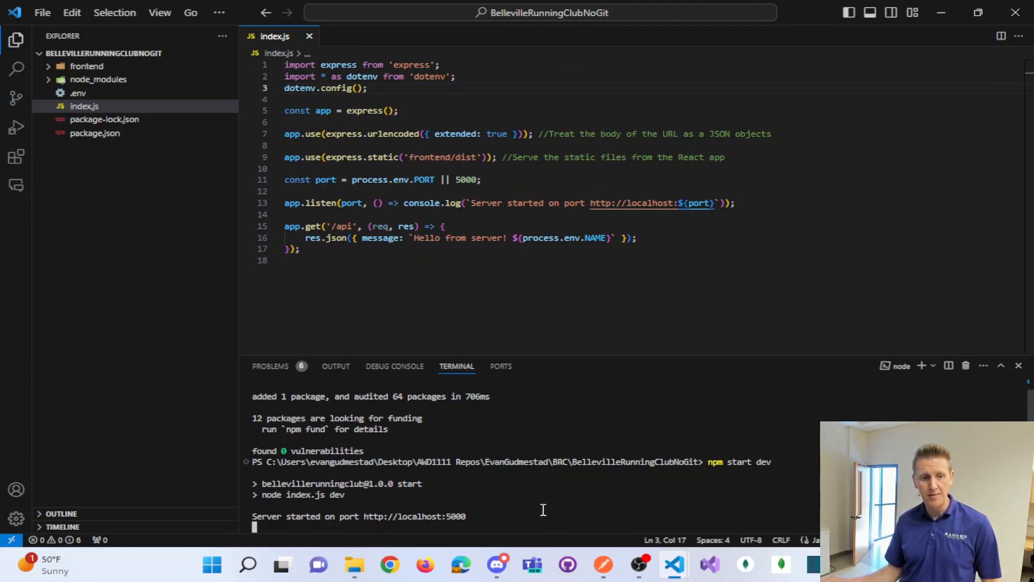
Stop the server with Ctrl+C and restart it with npm start dev
key(ctrl+c)
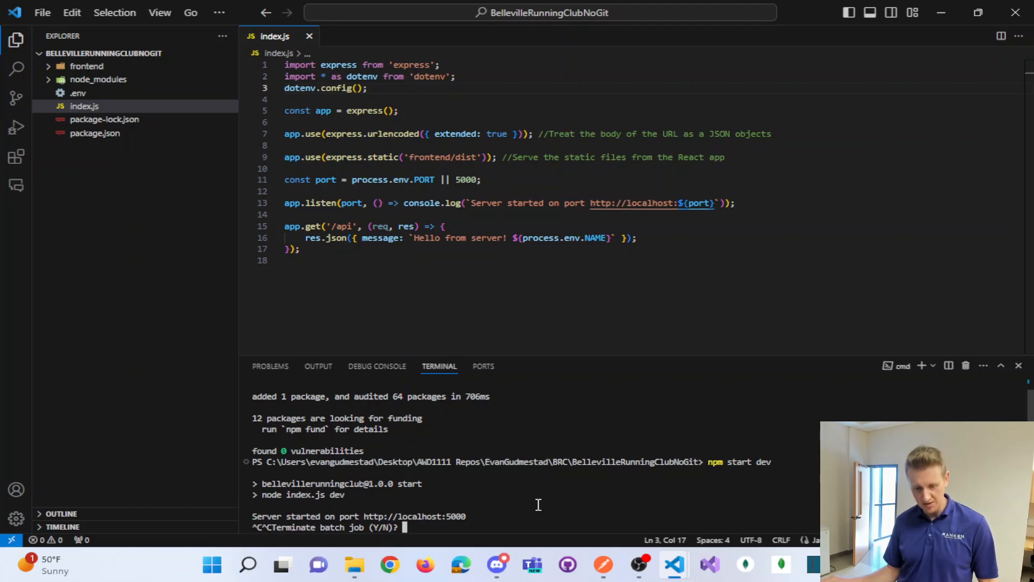
text(Y)
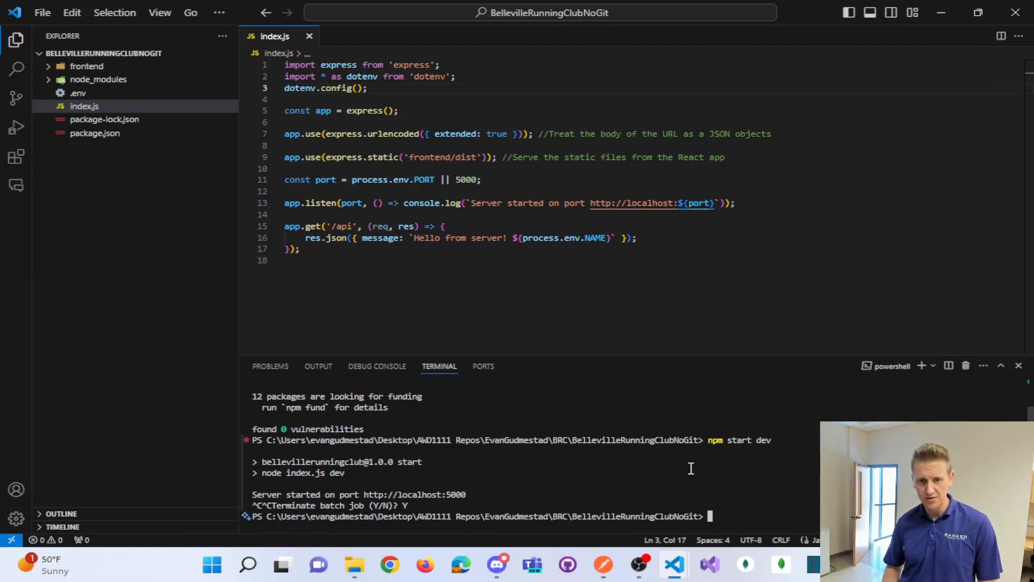
text(npm start dev)
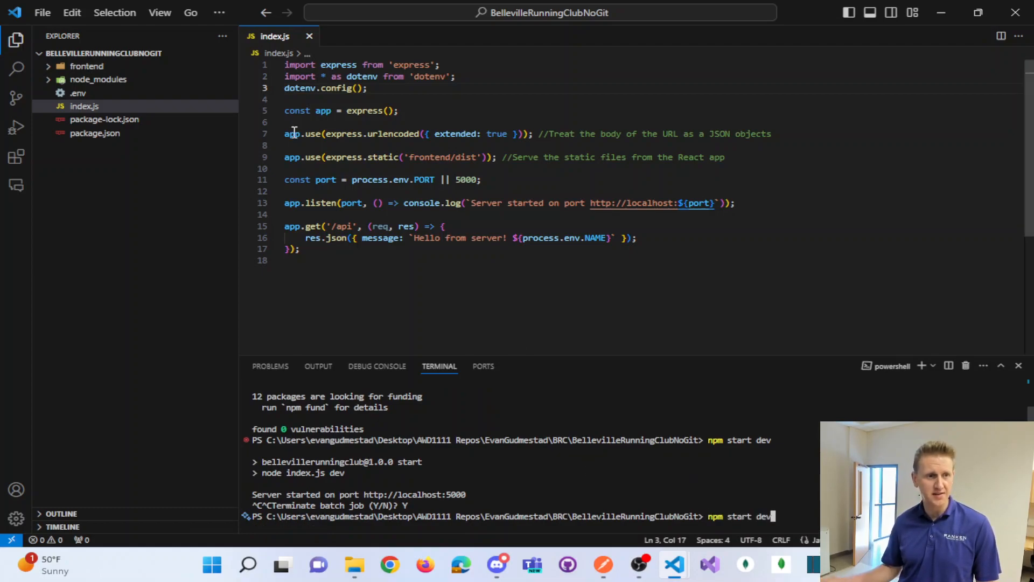
click(94, 132)
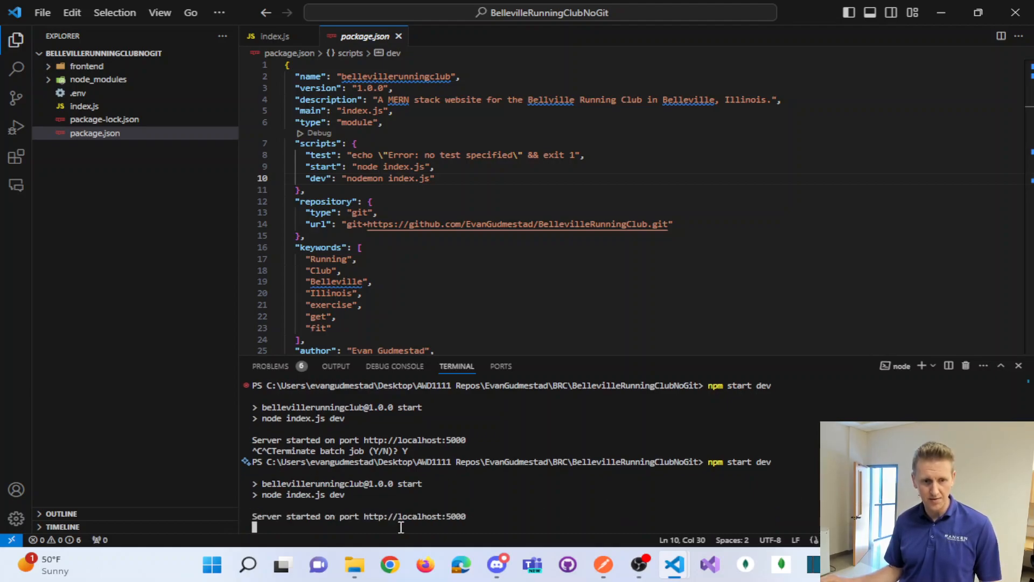
mouse_move(414, 516)
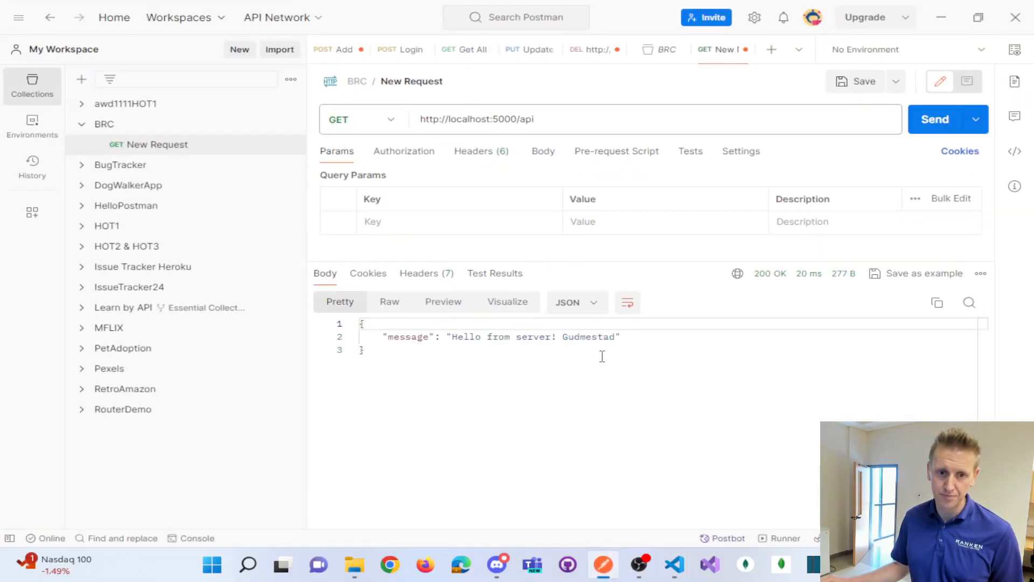
Highlight the Gudmestad value at the end of the 'Hello from server!' response
drag(506, 336, 620, 336)
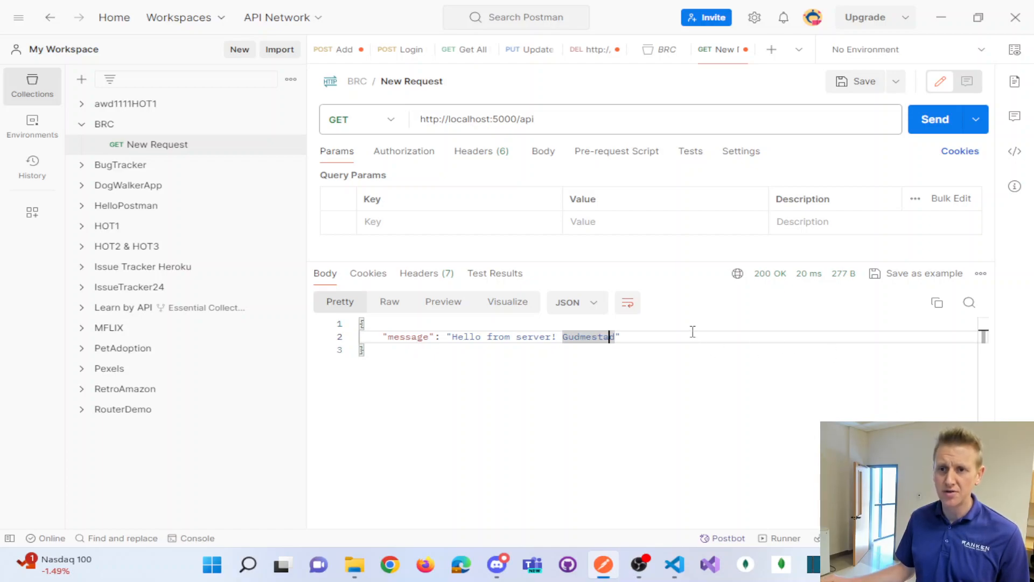
Add two extra exclamation marks to the server greeting in index.js
click(673, 565)
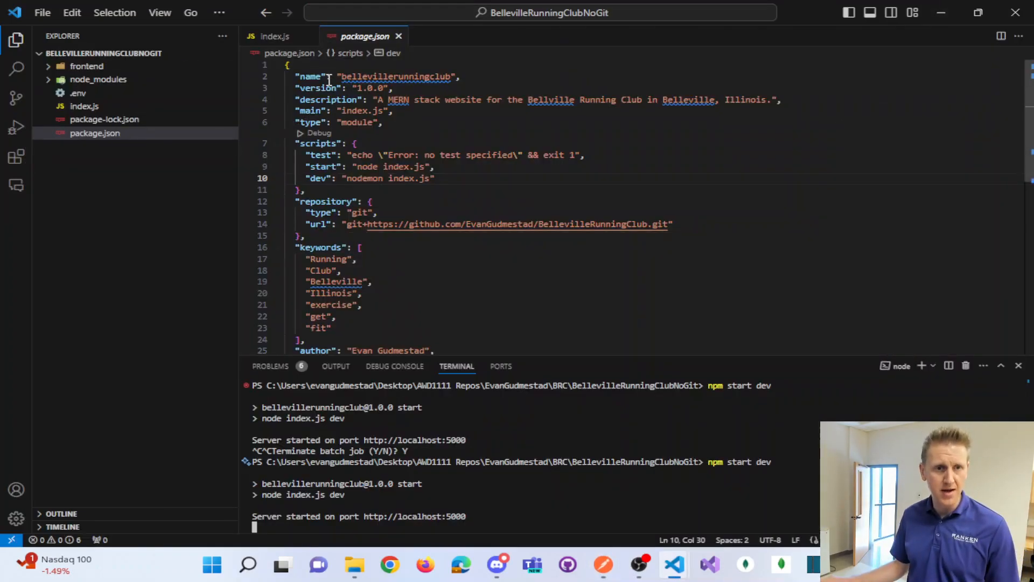
click(272, 36)
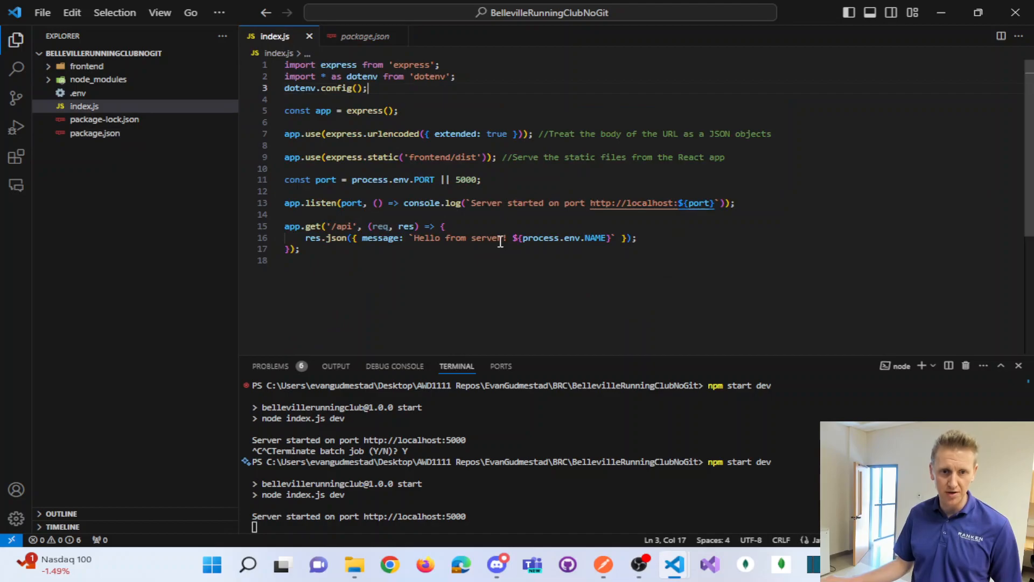
text(!)
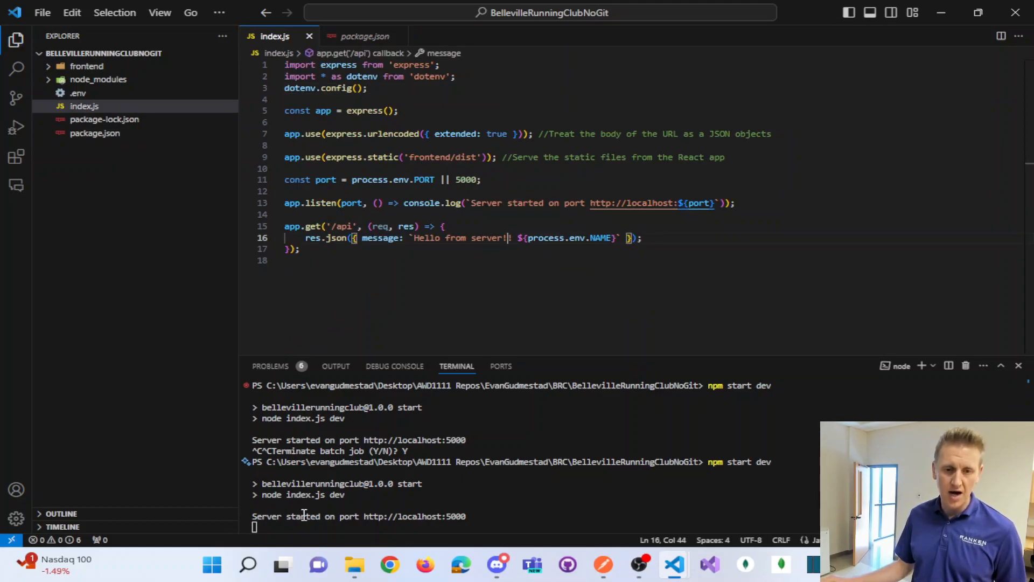
text(!)
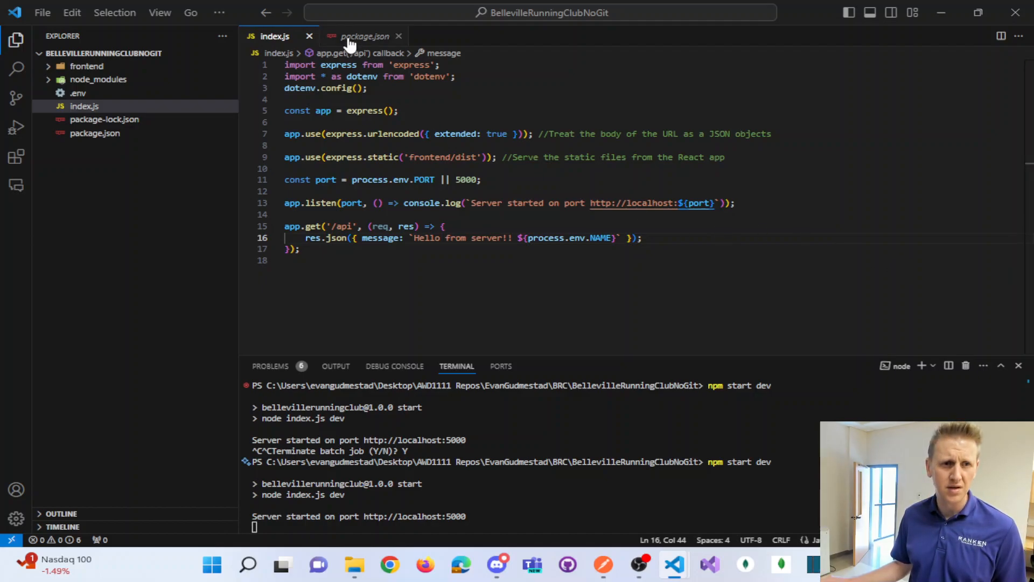
Change the dev script to "nodemon -r dotenv/config index.js" and rerun npm start dev
click(361, 36)
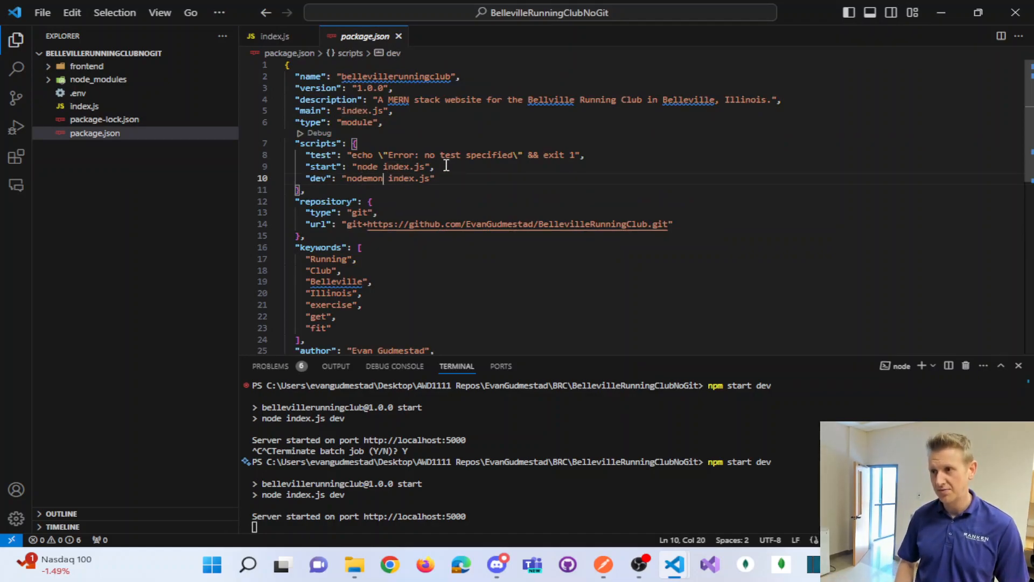
text(-r)
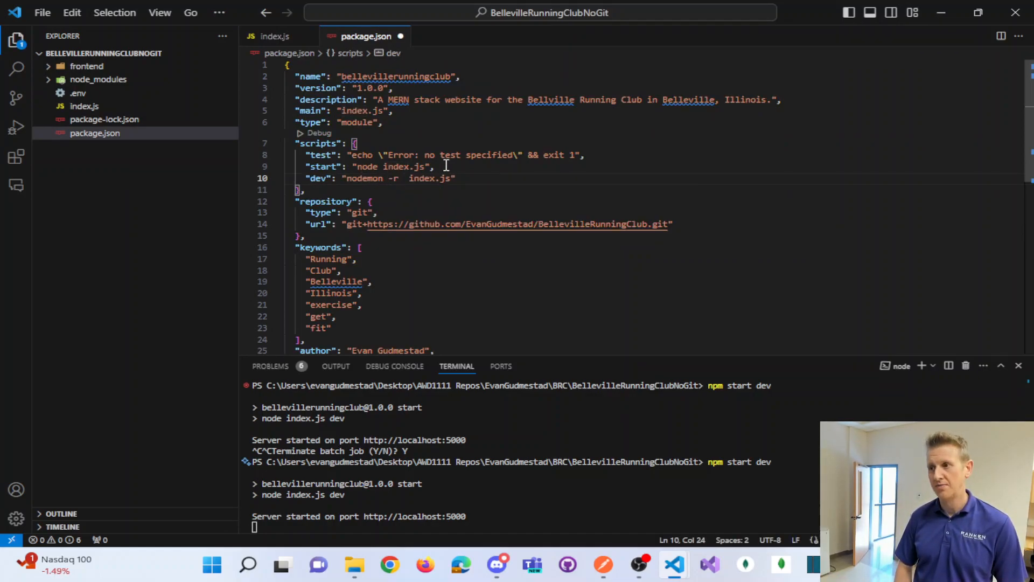
text(dotenv)
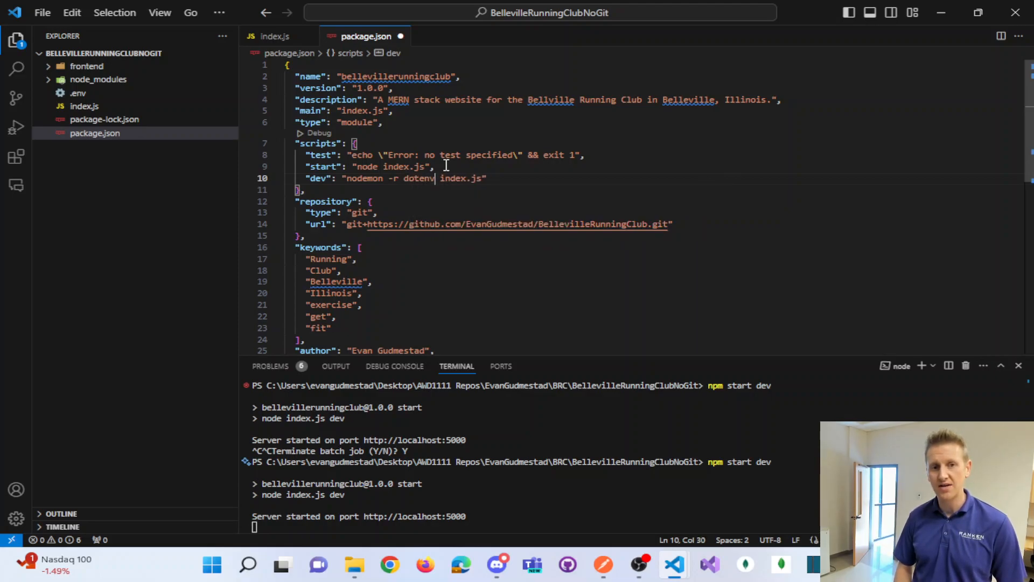
text(/config)
text(Y)
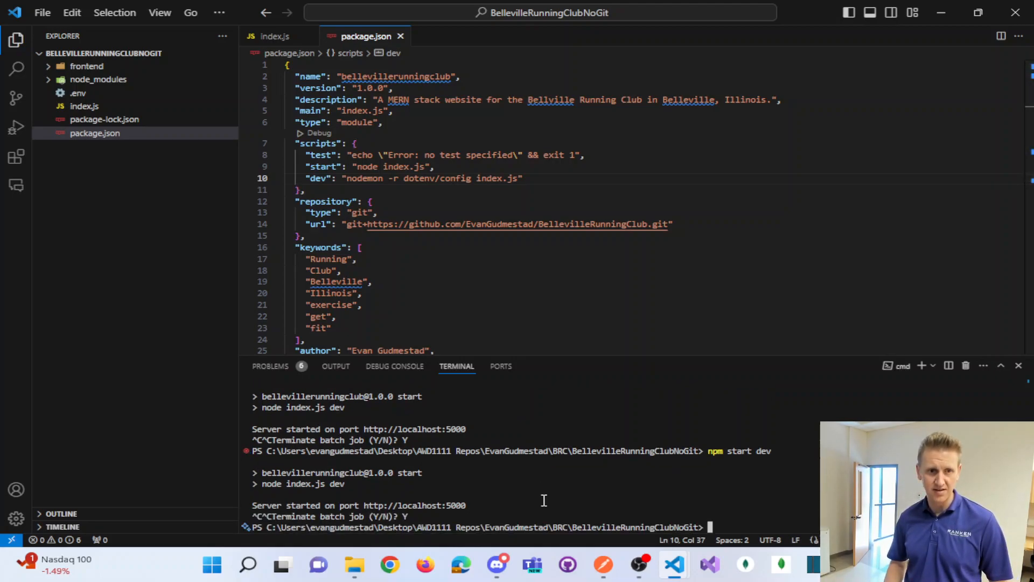
text(npm start dev)
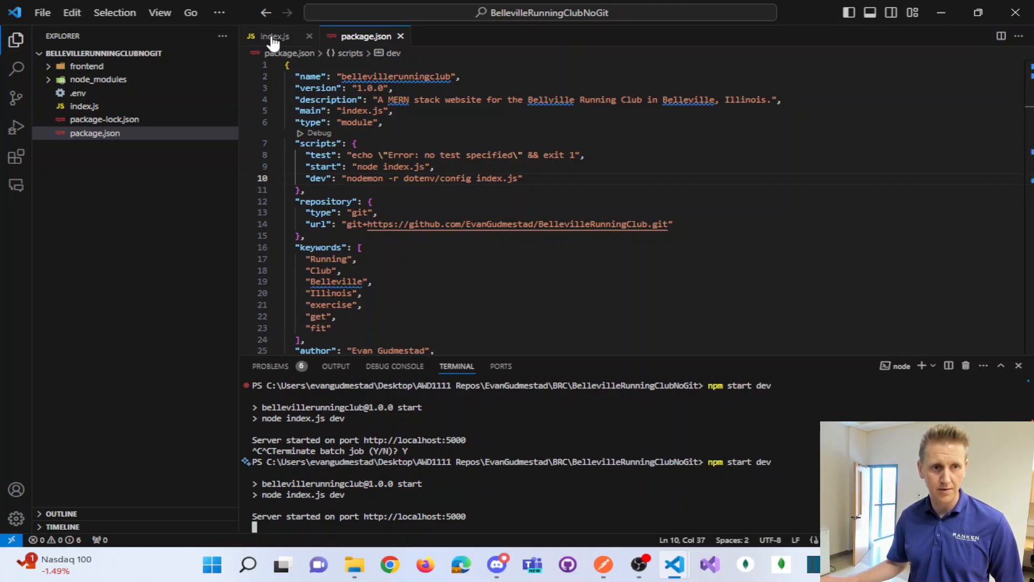
click(270, 37)
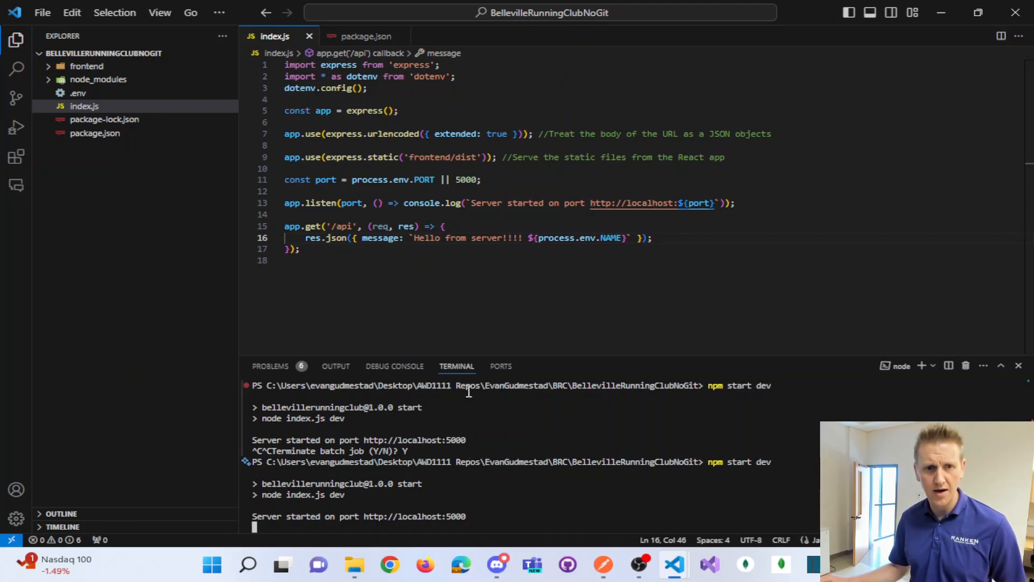
mouse_move(630, 548)
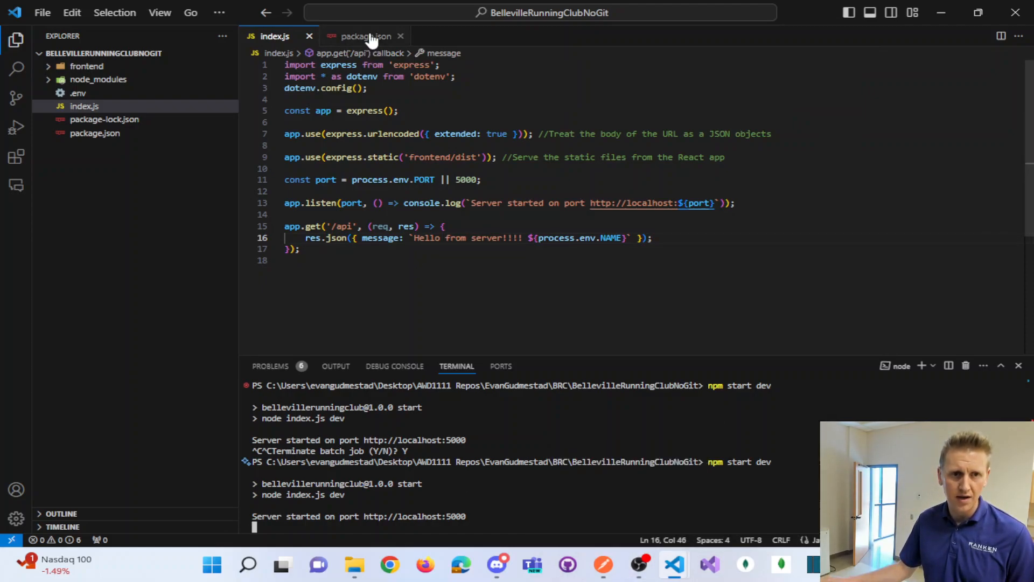
click(364, 36)
text(Y)
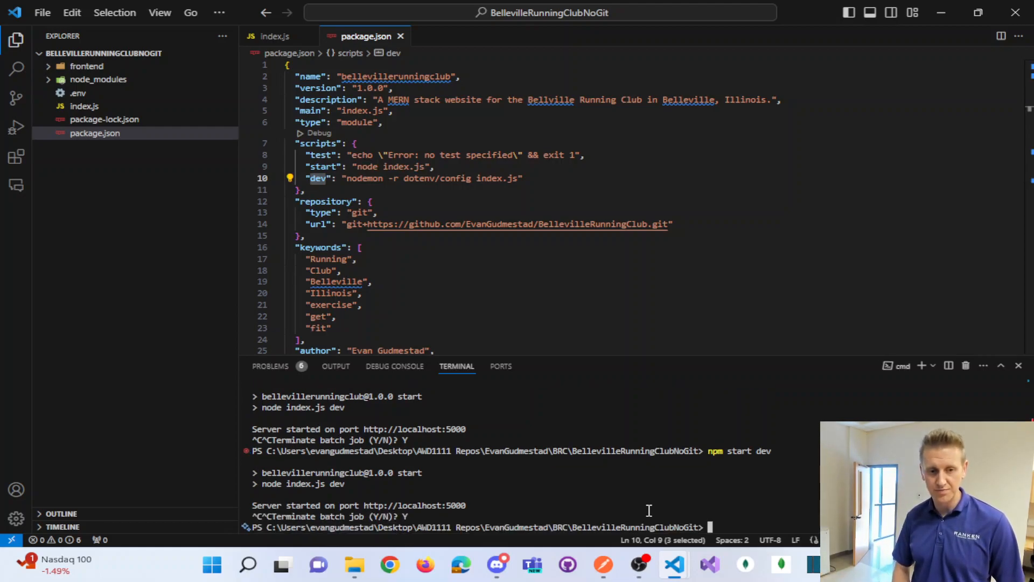
Start the server under nodemon with npm run dev, and close the index.js and package.json tabs
text(npm ru)
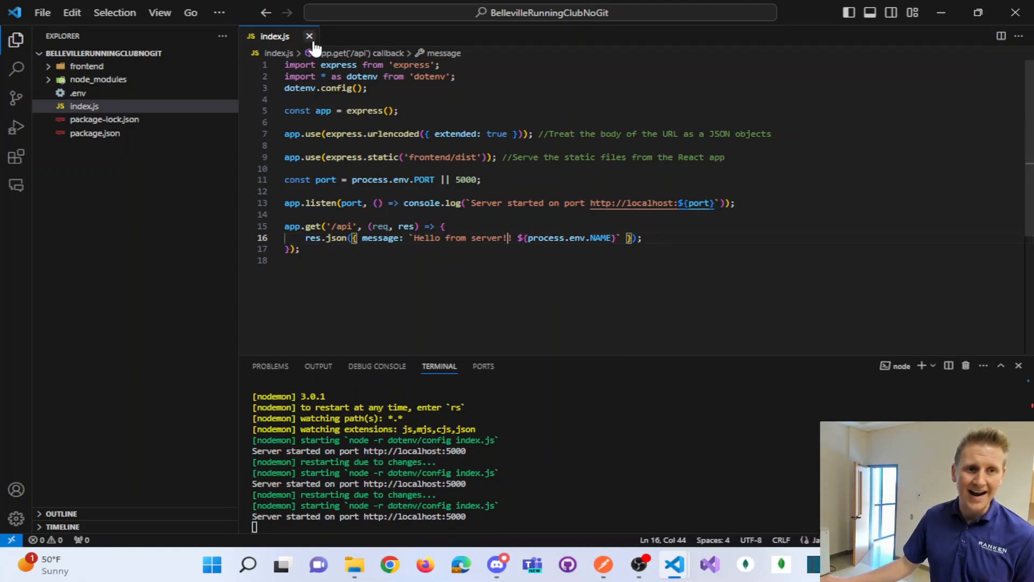
click(94, 133)
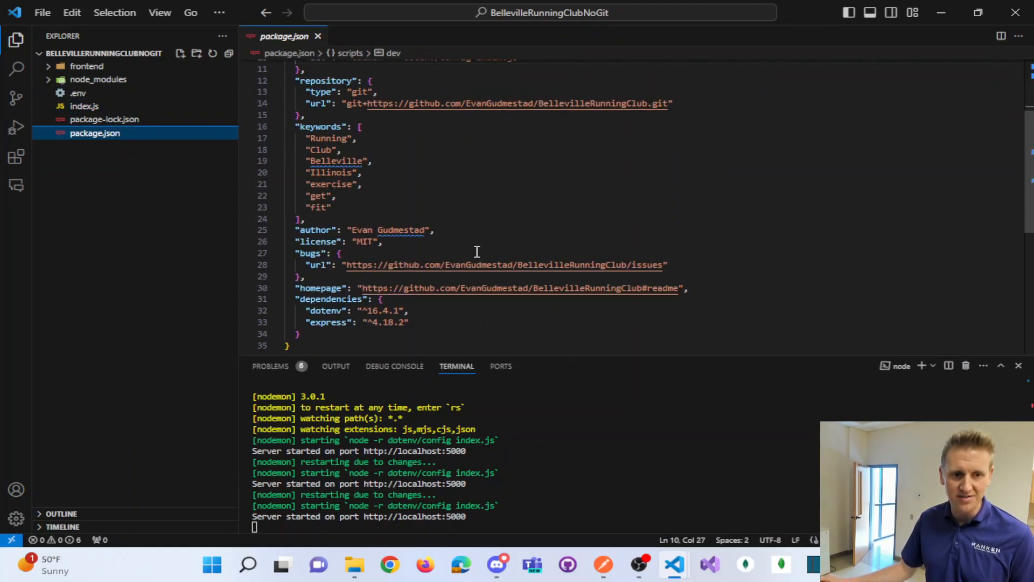
scroll(down, 3)
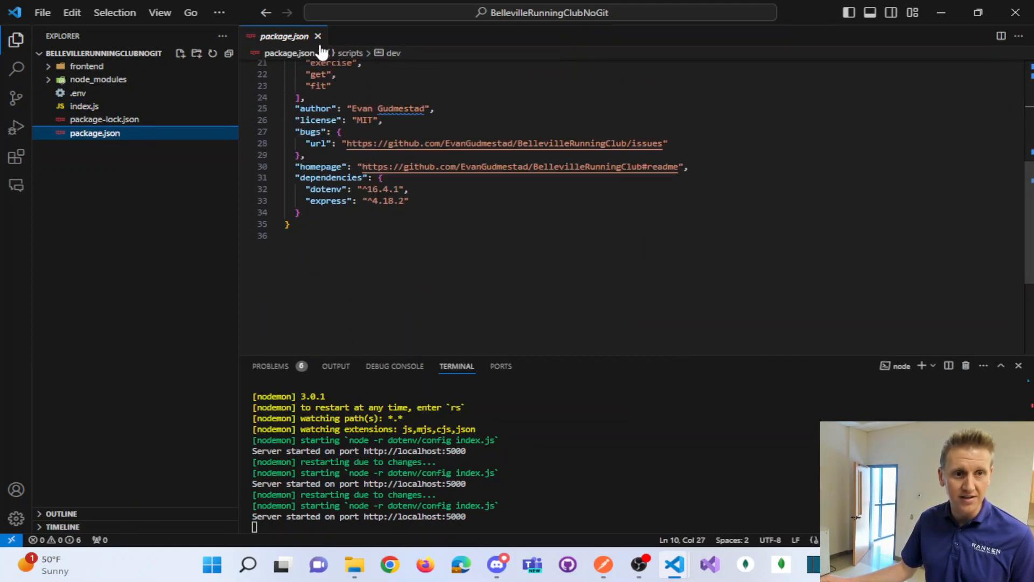
click(84, 106)
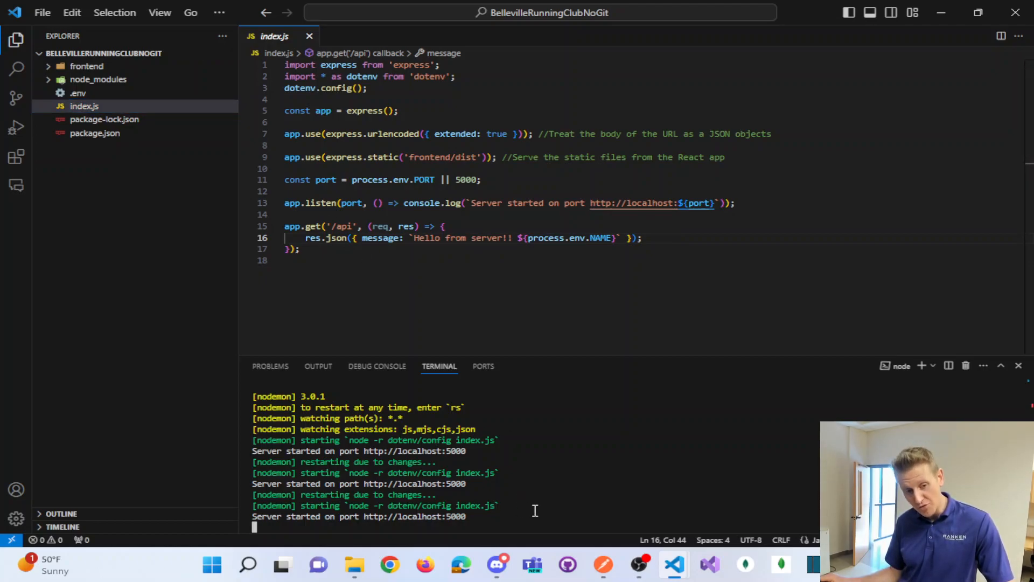
mouse_move(224, 78)
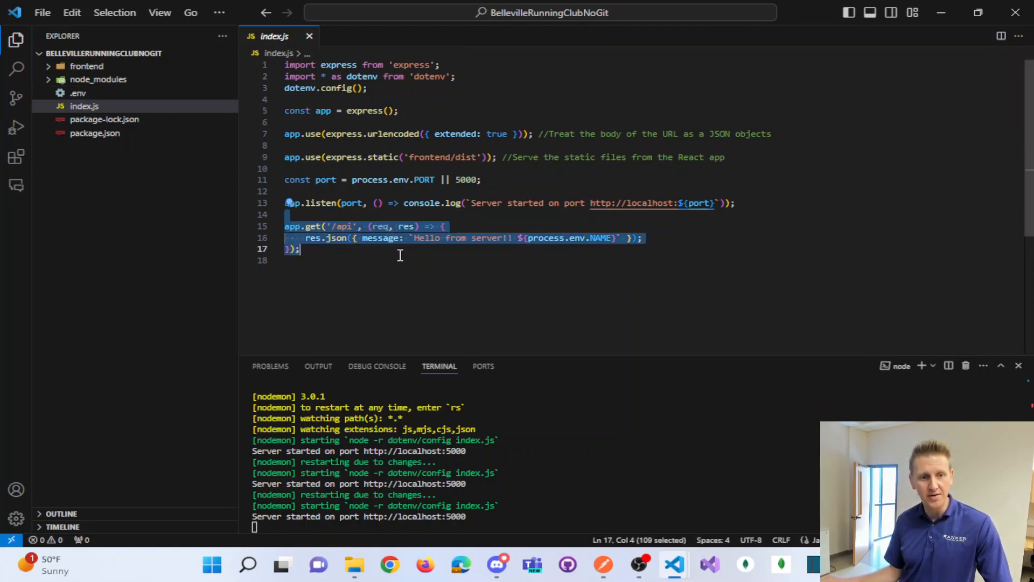
click(419, 255)
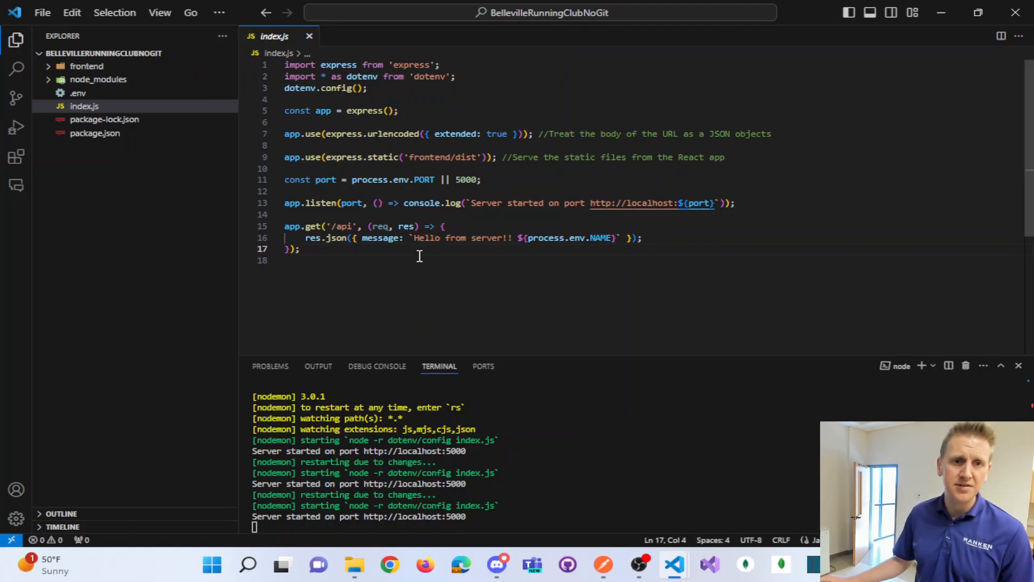
Stop nodemon and install the debug package with npm i debug
double_click(429, 76)
text(Y)
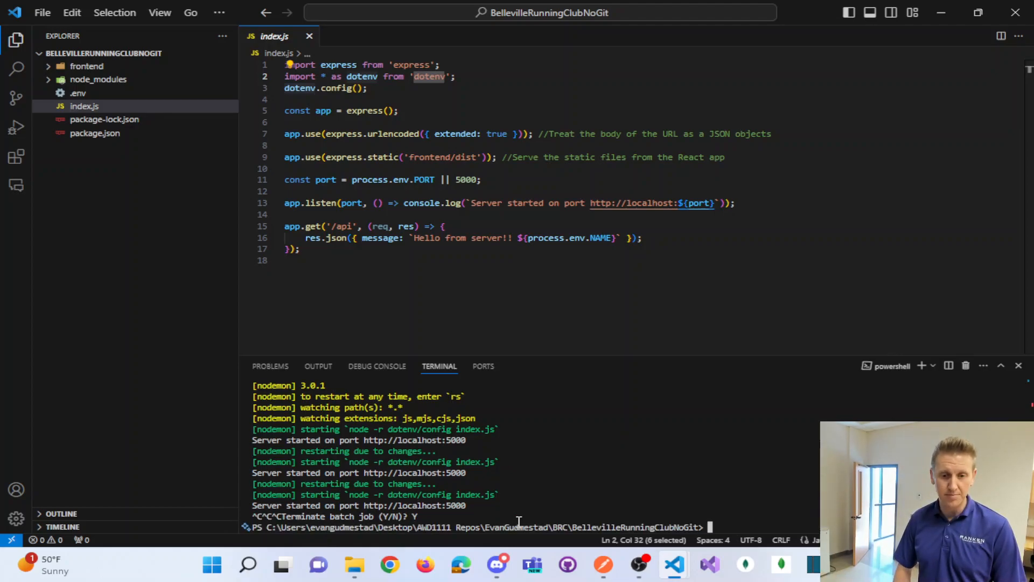
text(npm i debug)
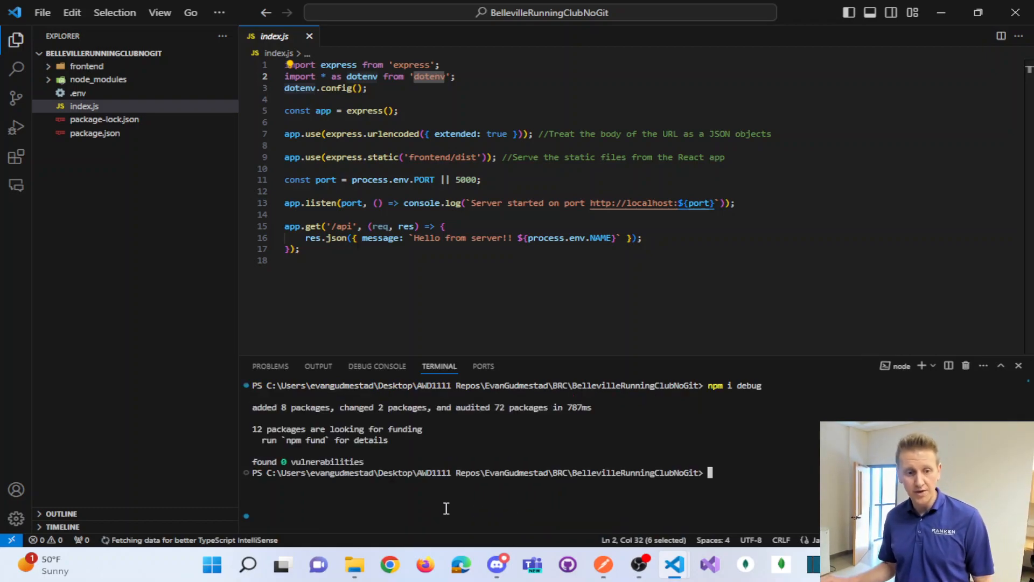
click(354, 565)
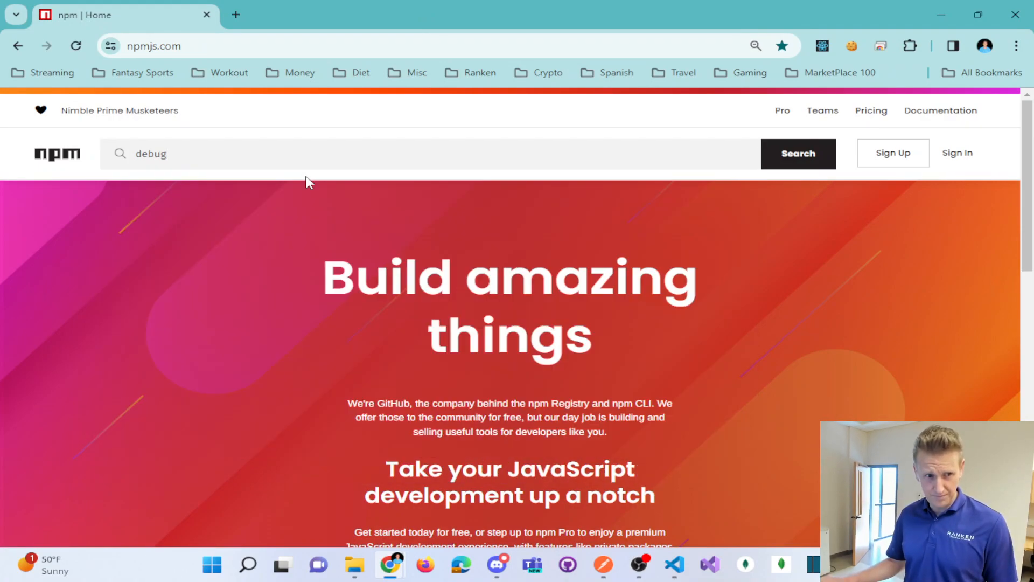
Read the debug package's usage readme on npmjs.com, then close package.json
click(797, 153)
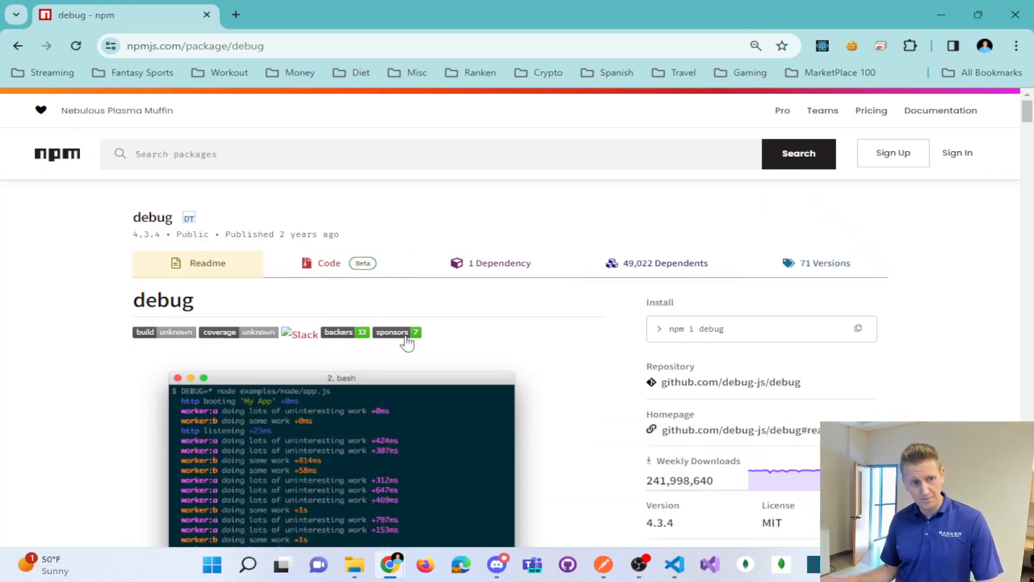
scroll(down, 3)
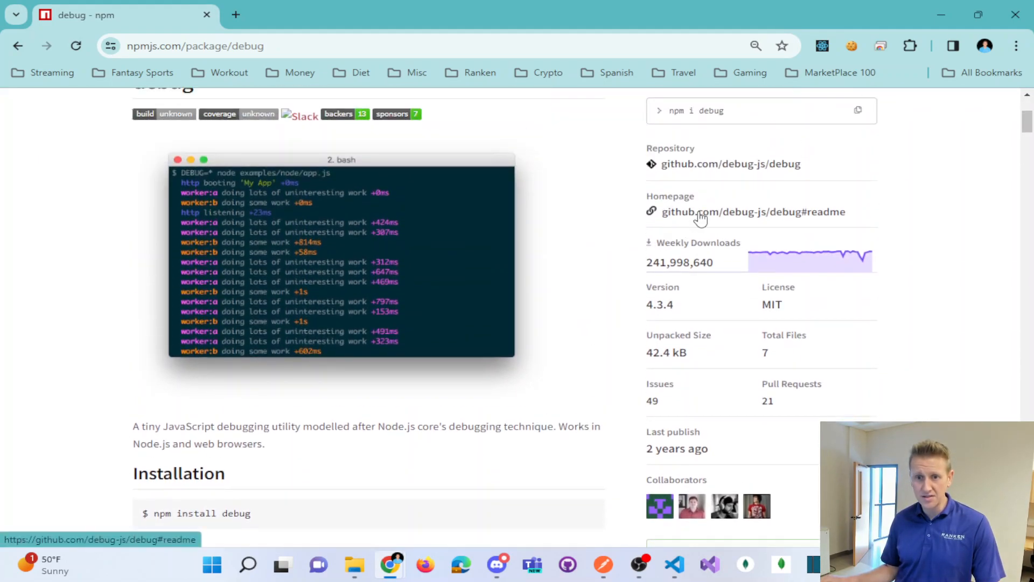
scroll(down, 3)
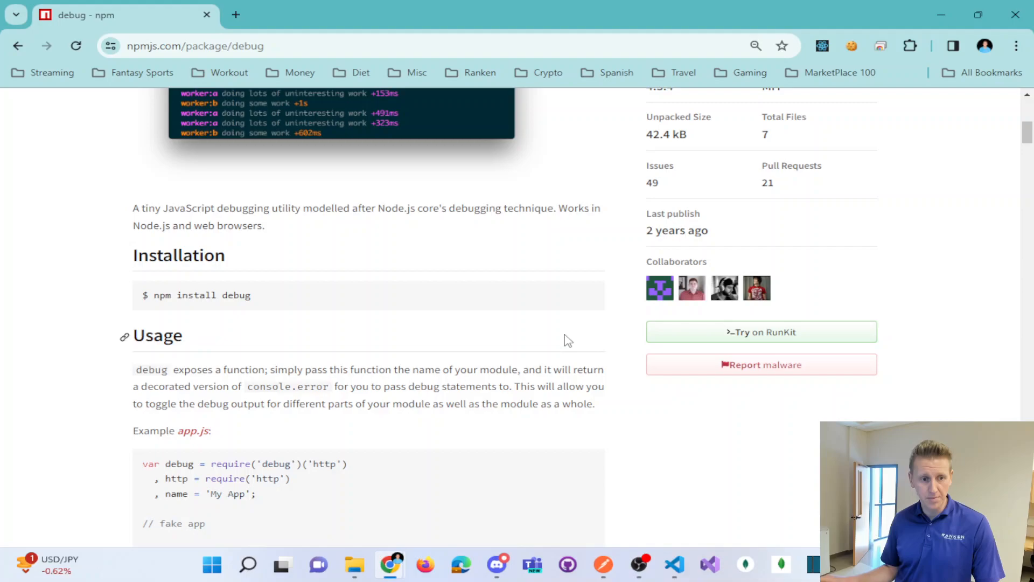
scroll(down, 3)
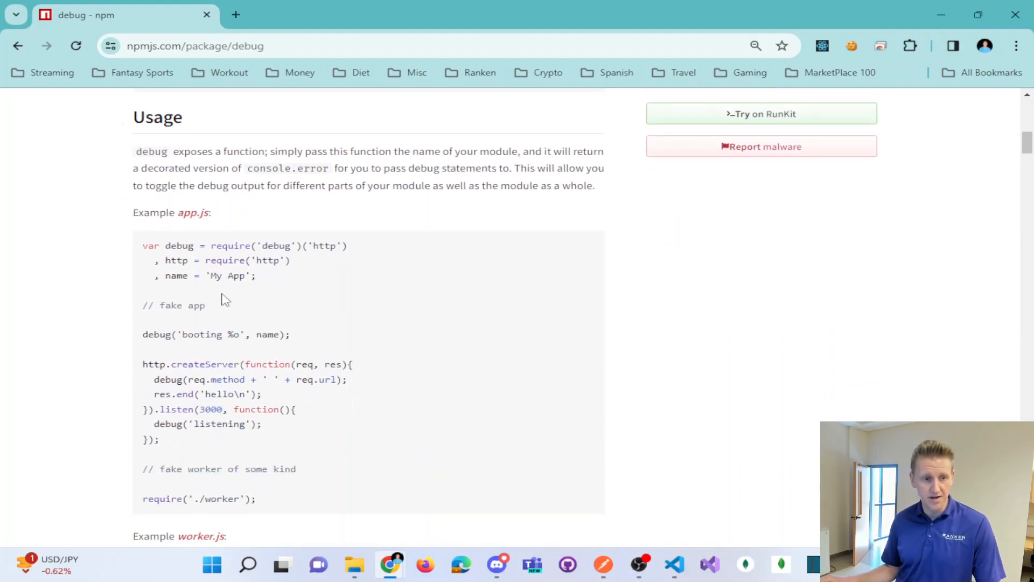
scroll(down, 3)
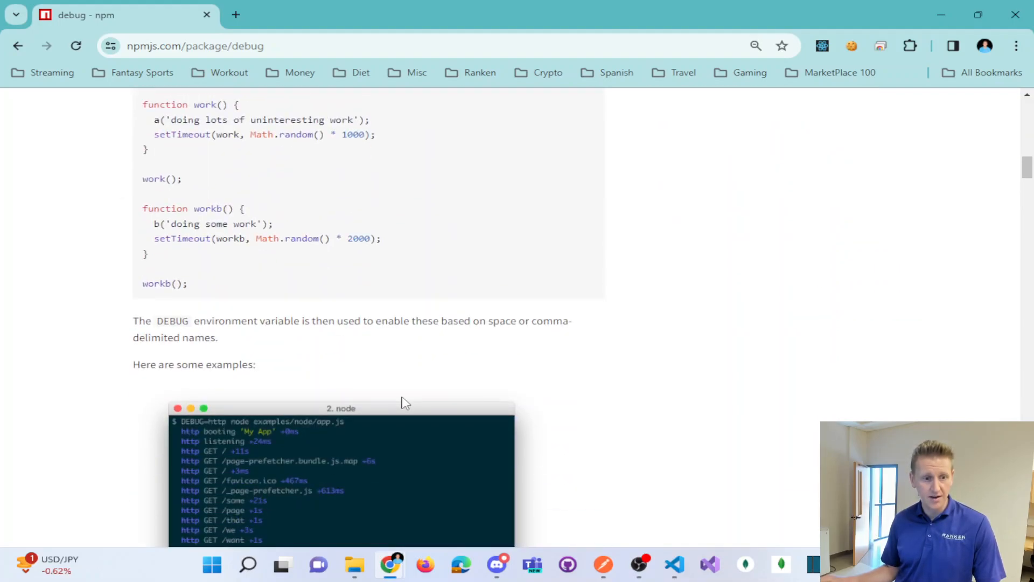
scroll(down, 3)
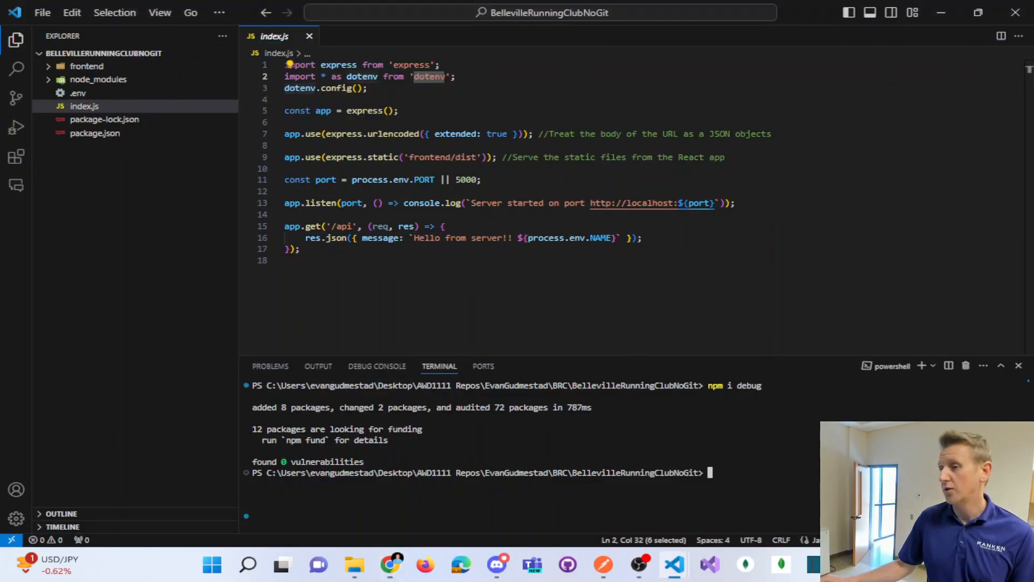
mouse_move(490, 326)
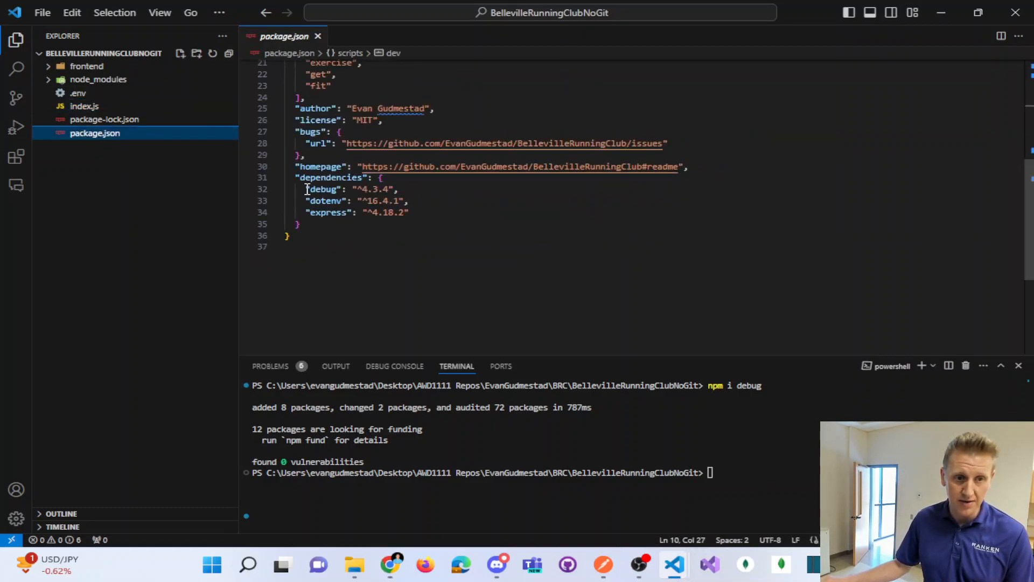
click(319, 35)
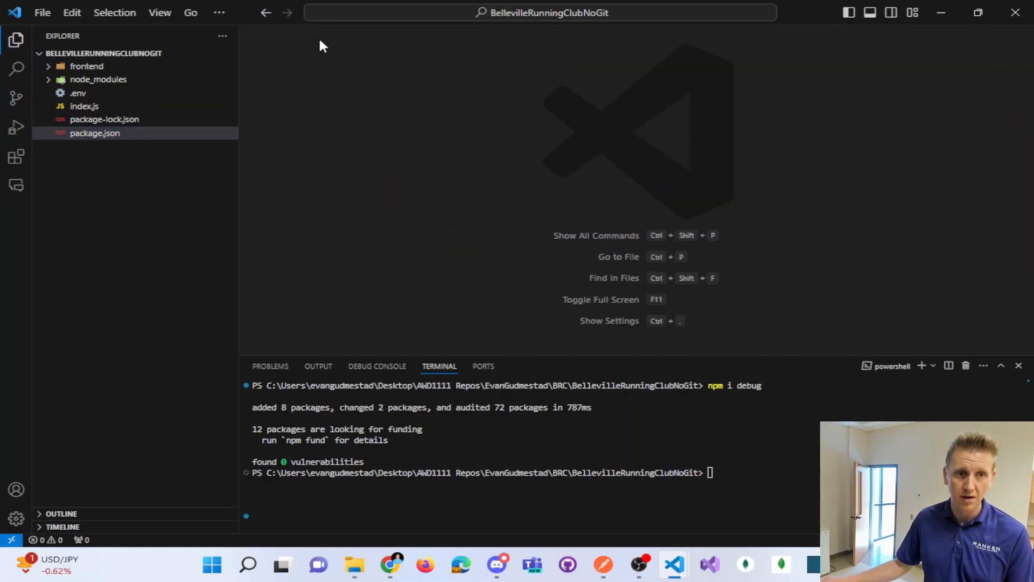
Import debug, log startup via debugServer = debug('app:Server') in app.listen, and run npm run dev
click(85, 106)
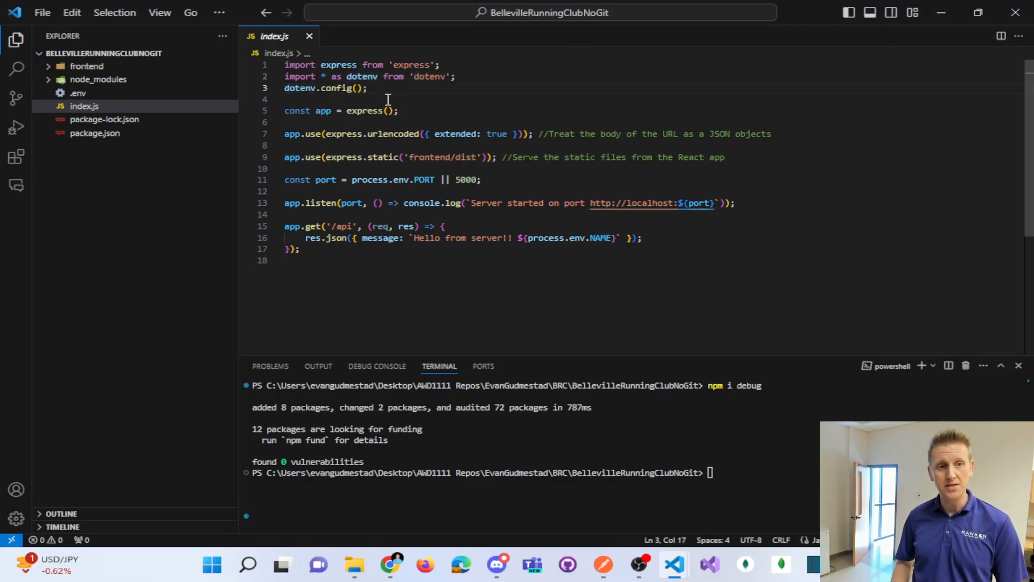
text(import cors from 'cors';)
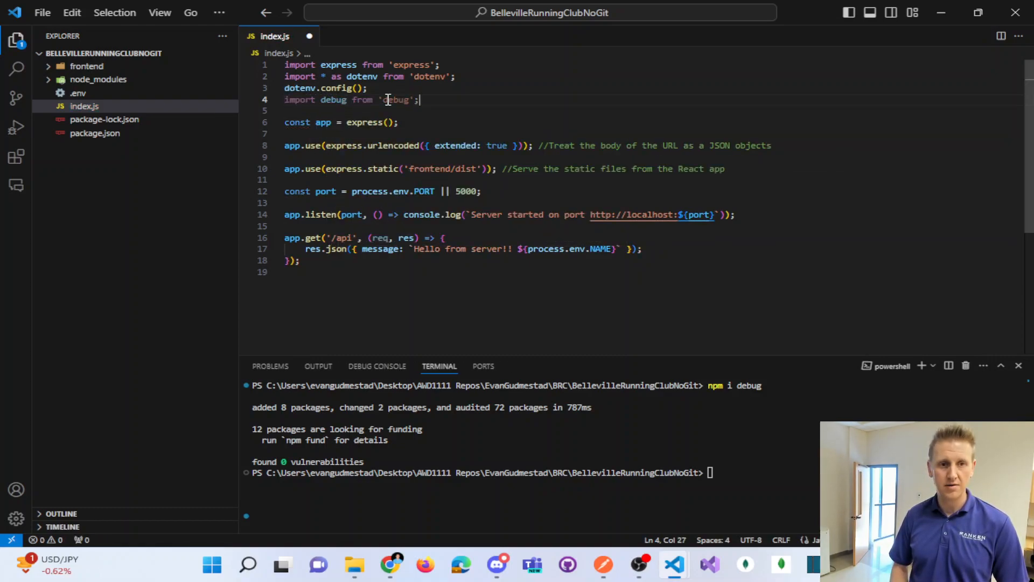
text(const Log: debug.IDebugger = debug('app:Log');)
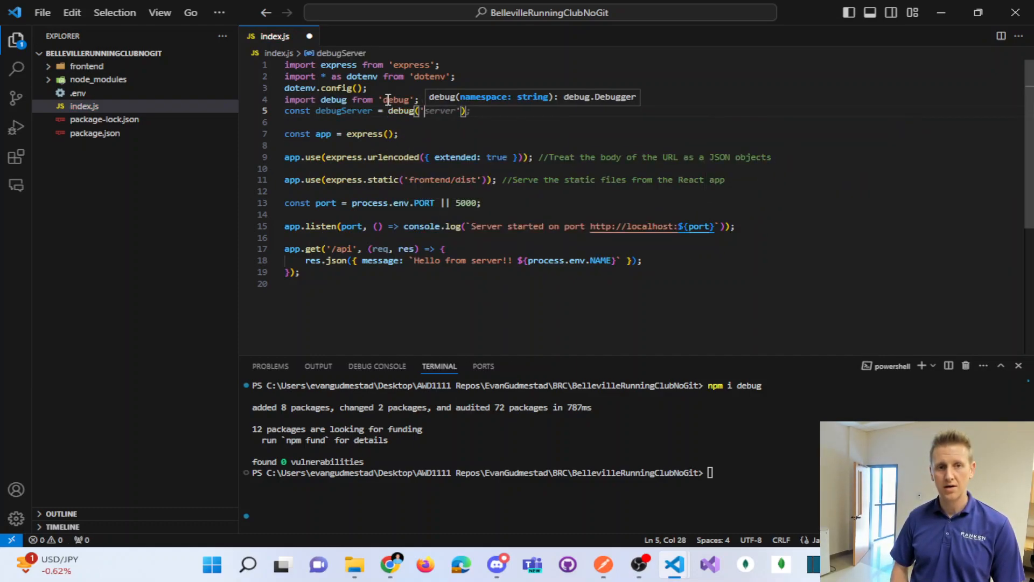
text(app:Server)
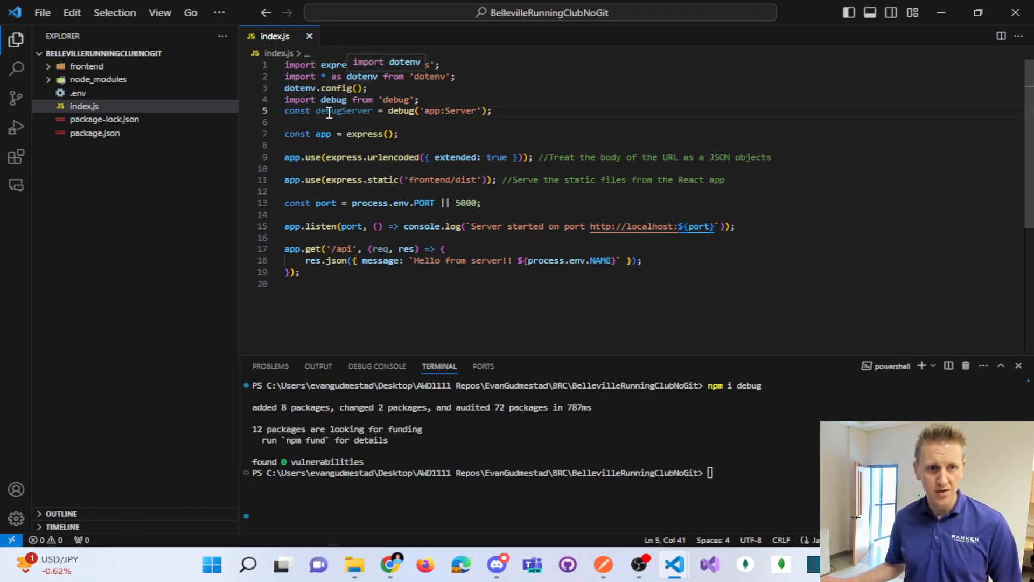
double_click(342, 110)
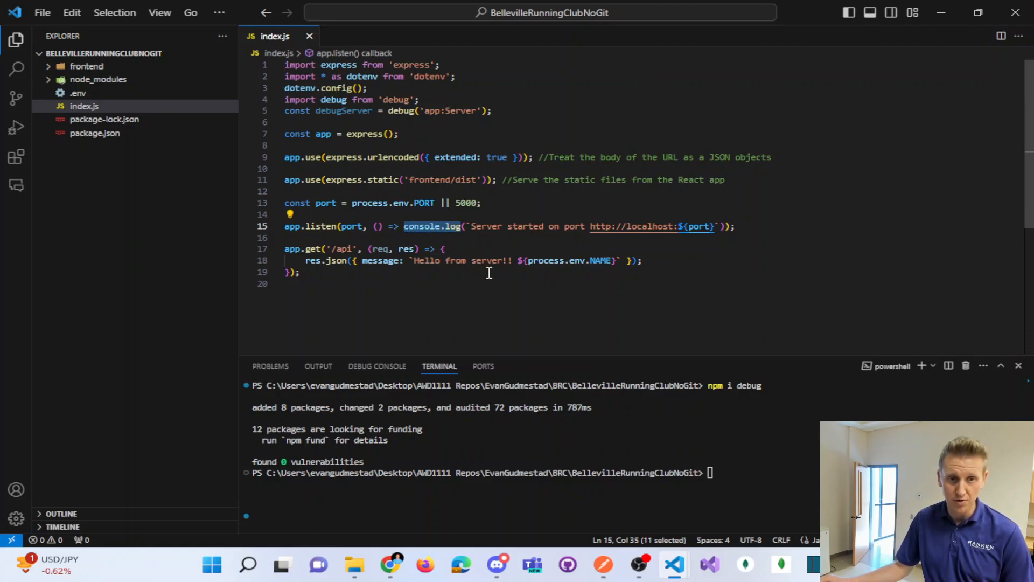
text(debugServer)
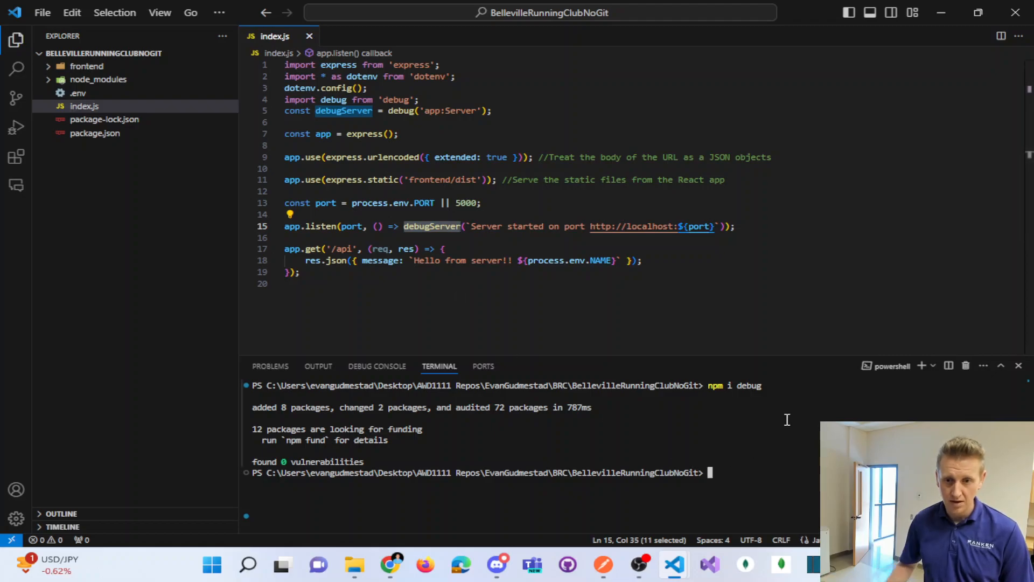
text(npm run dev)
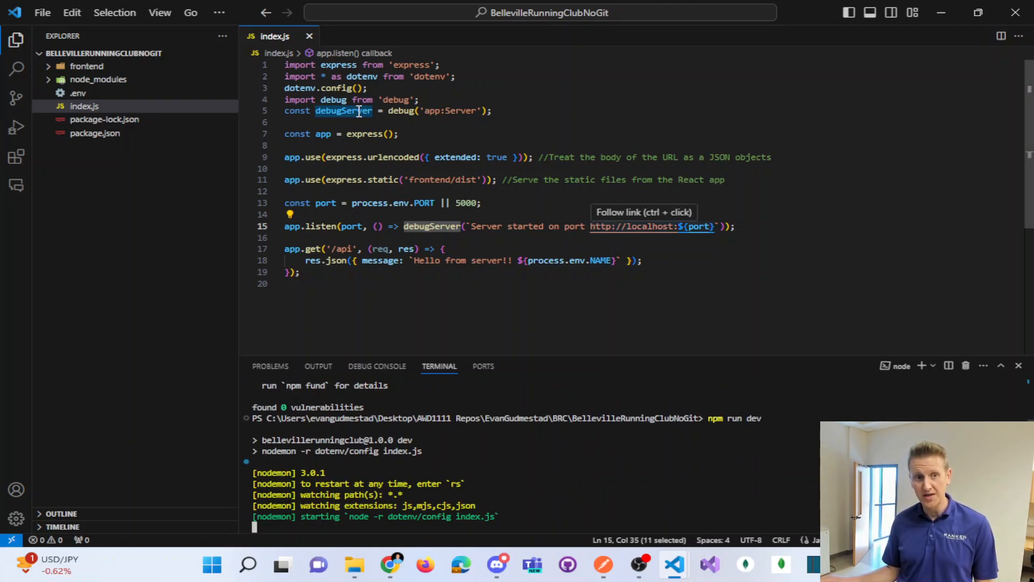
click(427, 110)
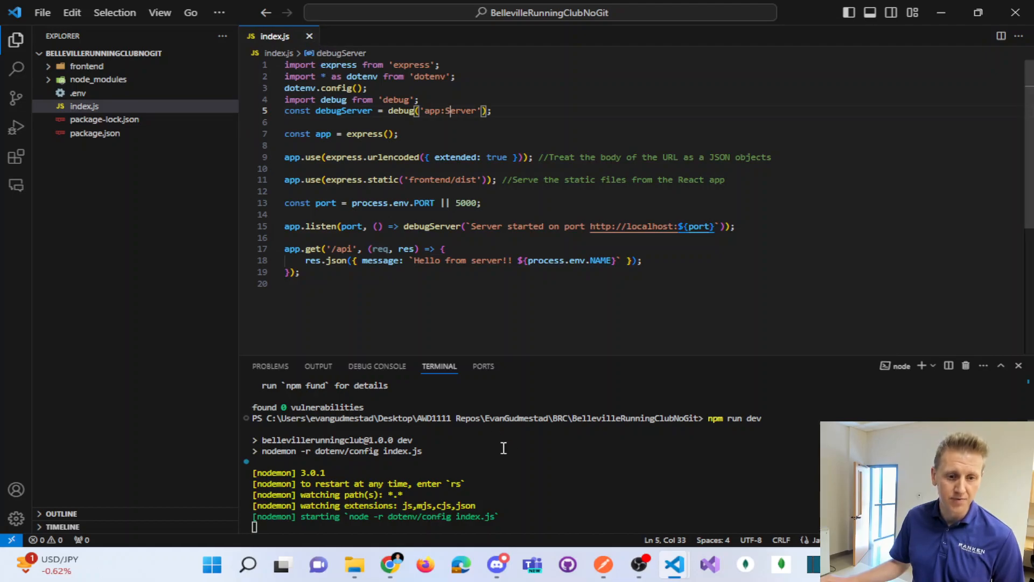
Stop the dev server and replace NAME in .env with DEBUG=app:*, returning to index.js
key(ctrl+c)
text(Y)
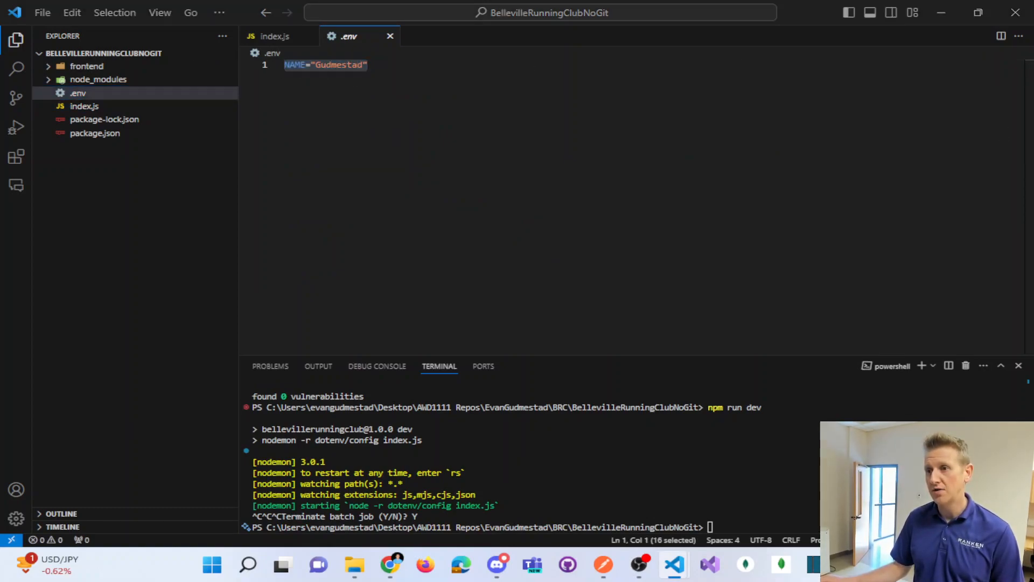
click(386, 64)
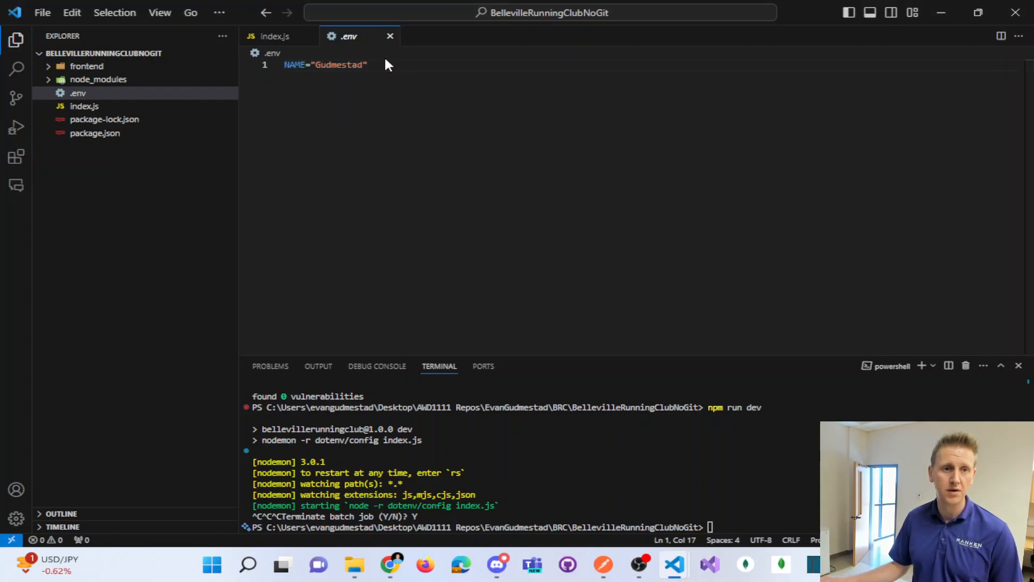
text(DEV)
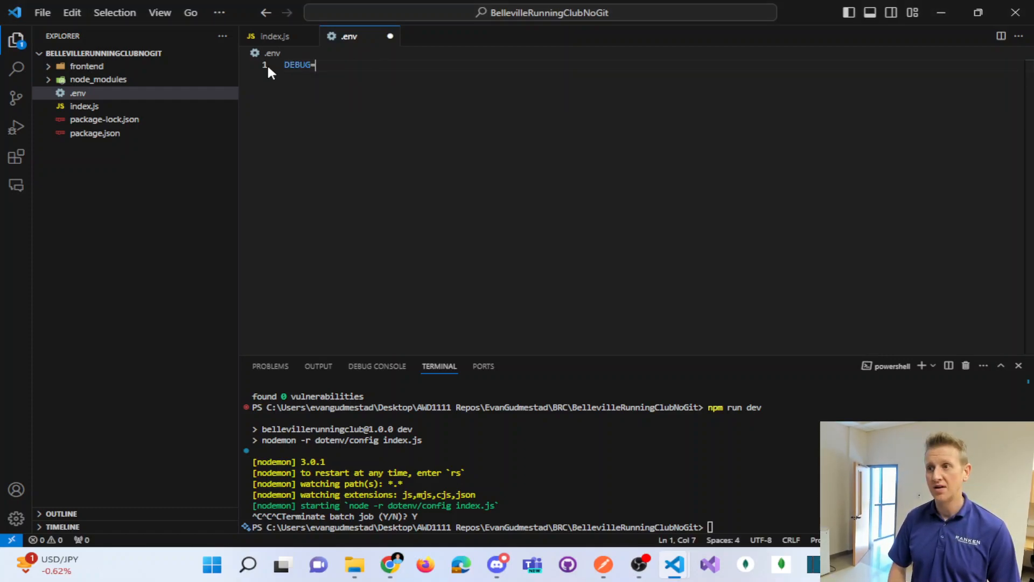
text(app:)
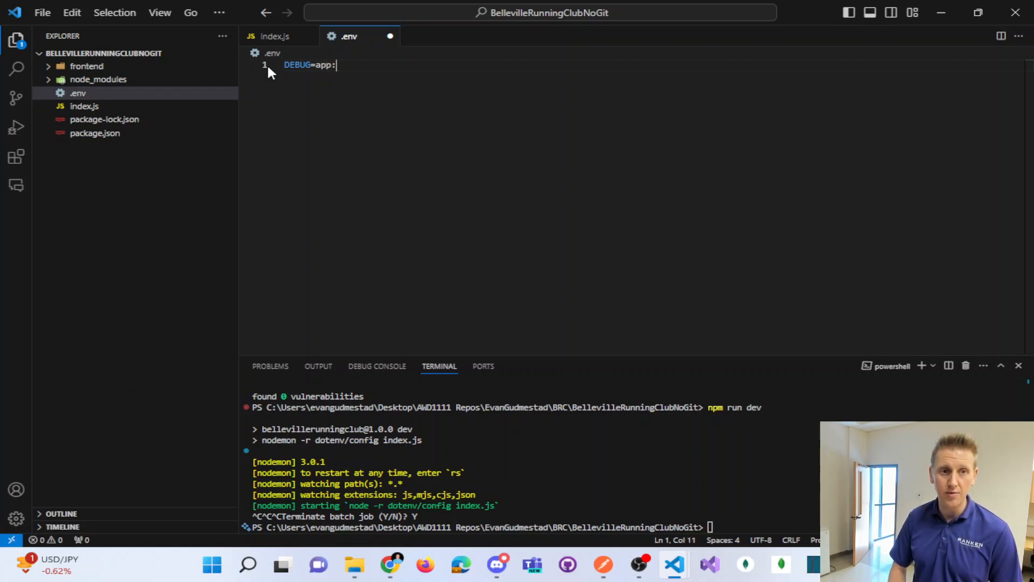
text(*)
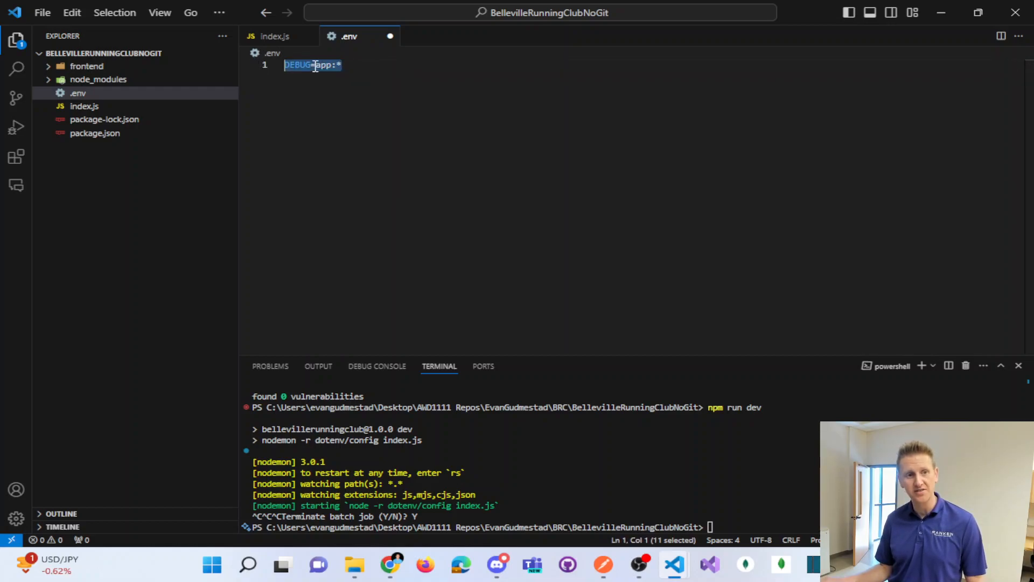
click(338, 65)
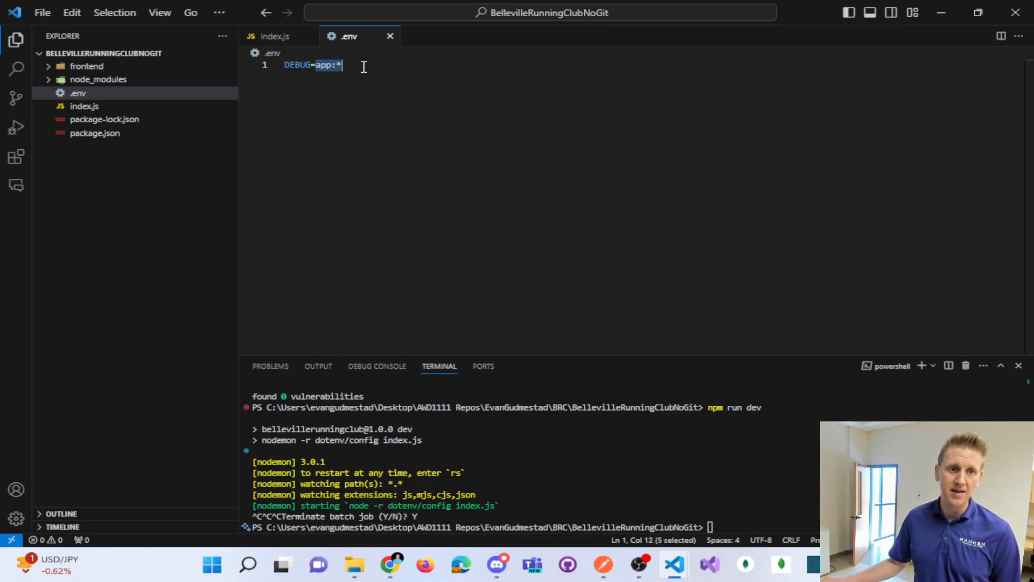
click(271, 36)
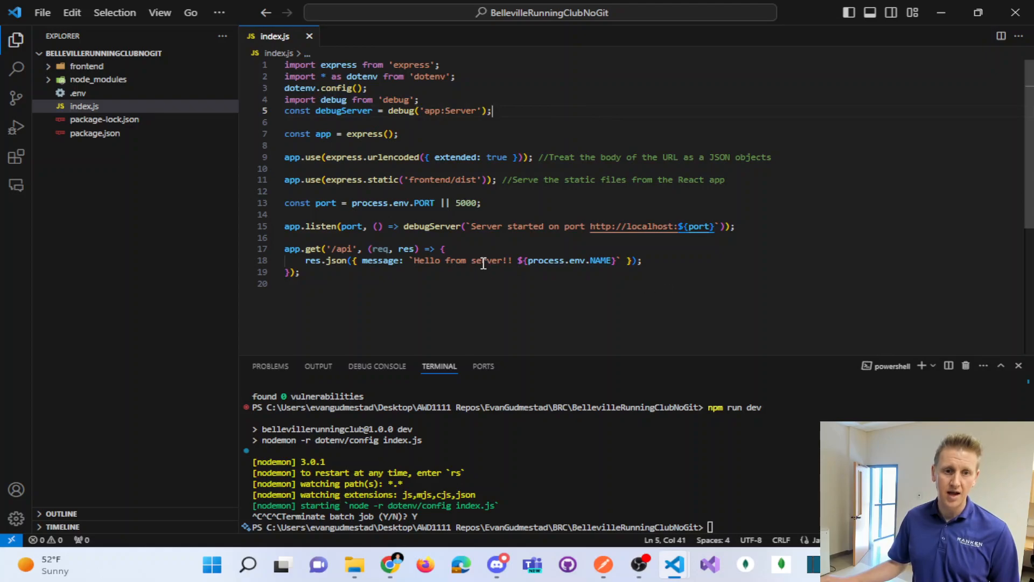
Restart the dev server and check the app:Server log reports port 5000
double_click(432, 226)
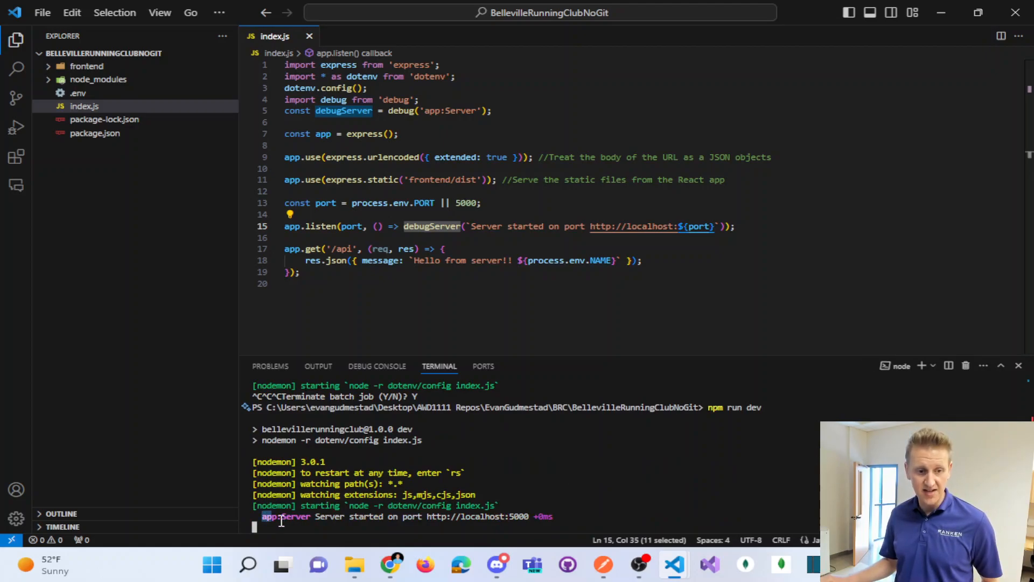
mouse_move(477, 517)
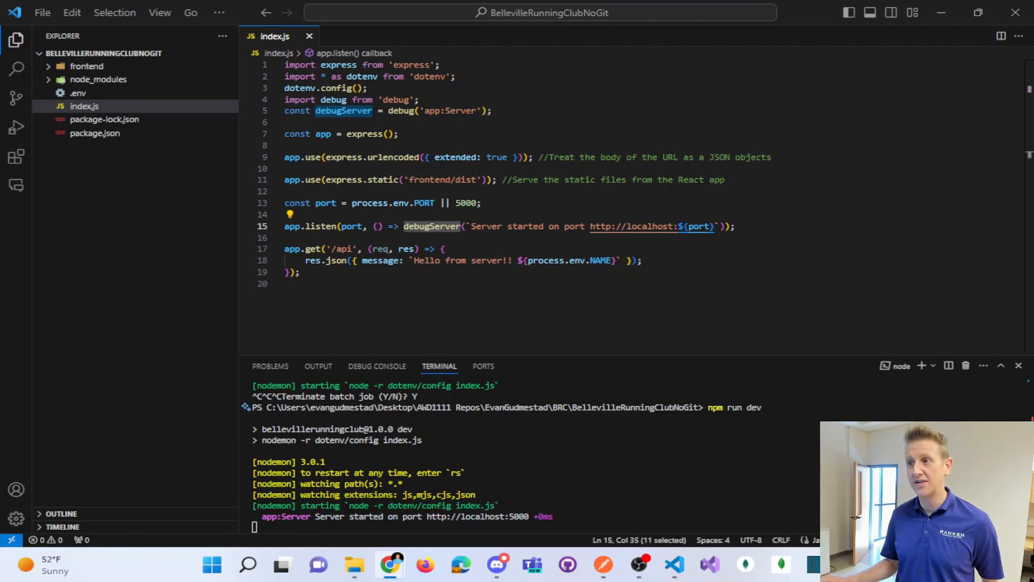
click(390, 565)
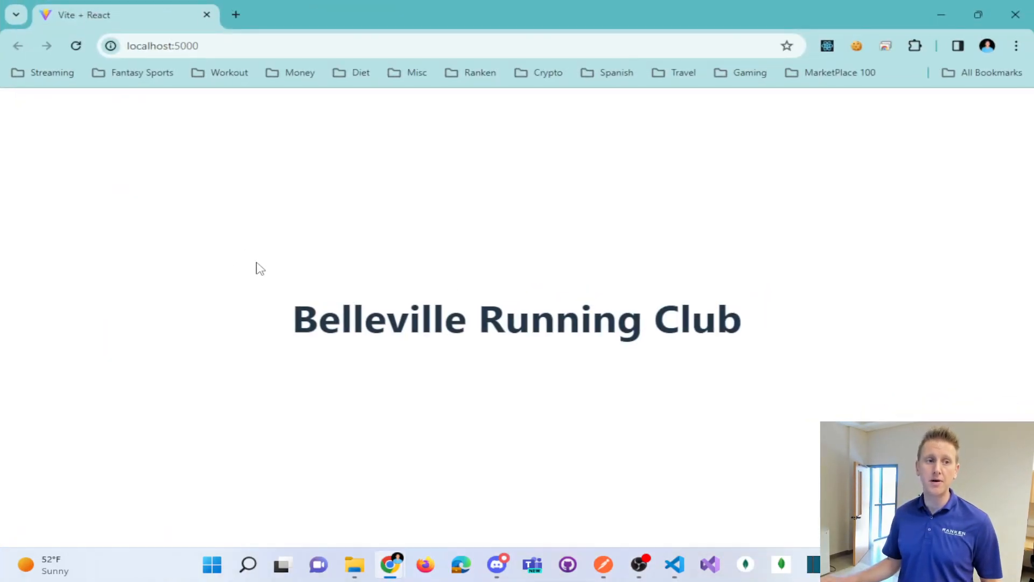
Load localhost:5000/api in Chrome and inspect the 'Hello from server!! undefined' message
drag(294, 320, 680, 320)
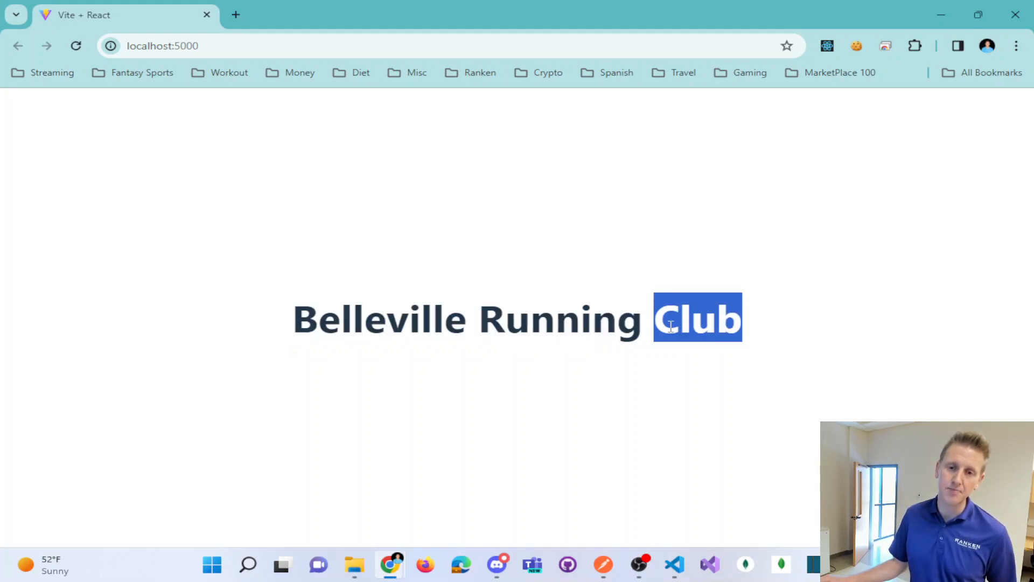
click(315, 338)
text(/)
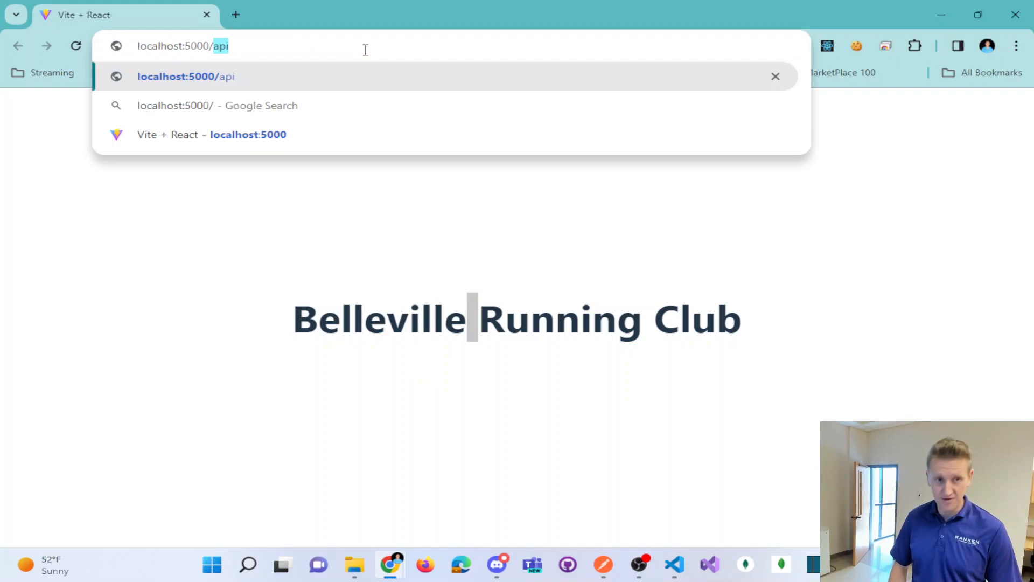
key(Enter)
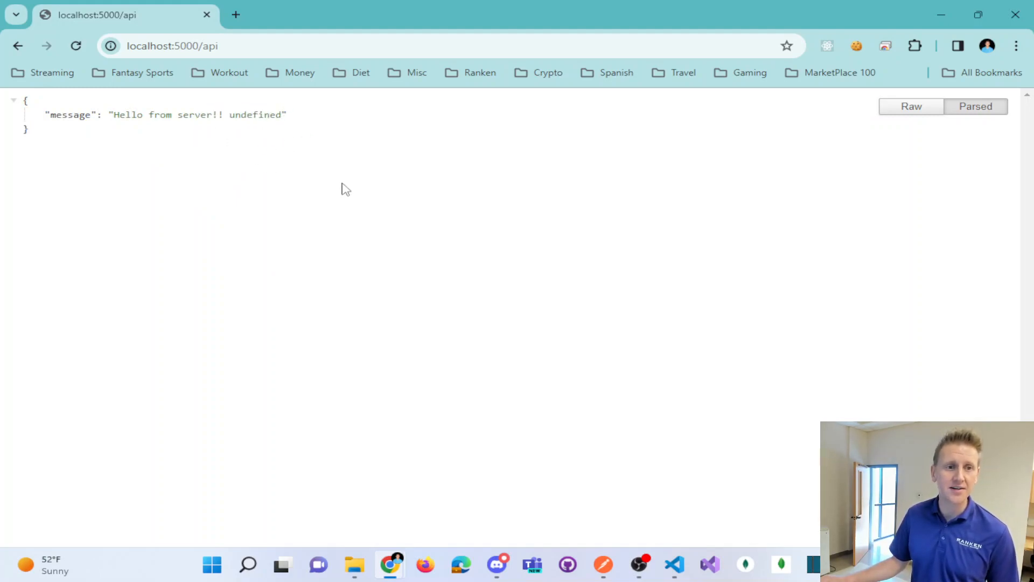
mouse_move(357, 187)
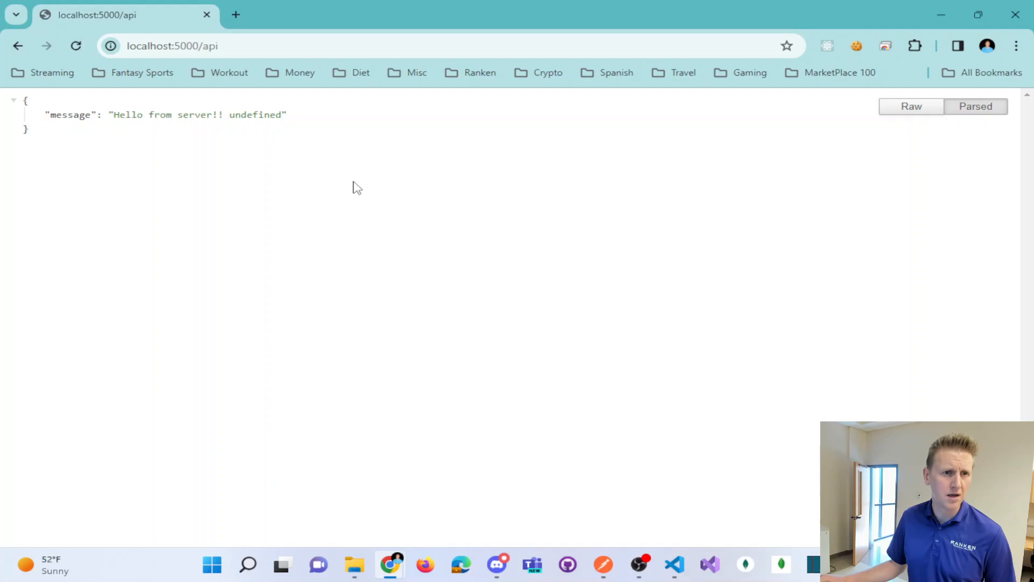
mouse_move(633, 212)
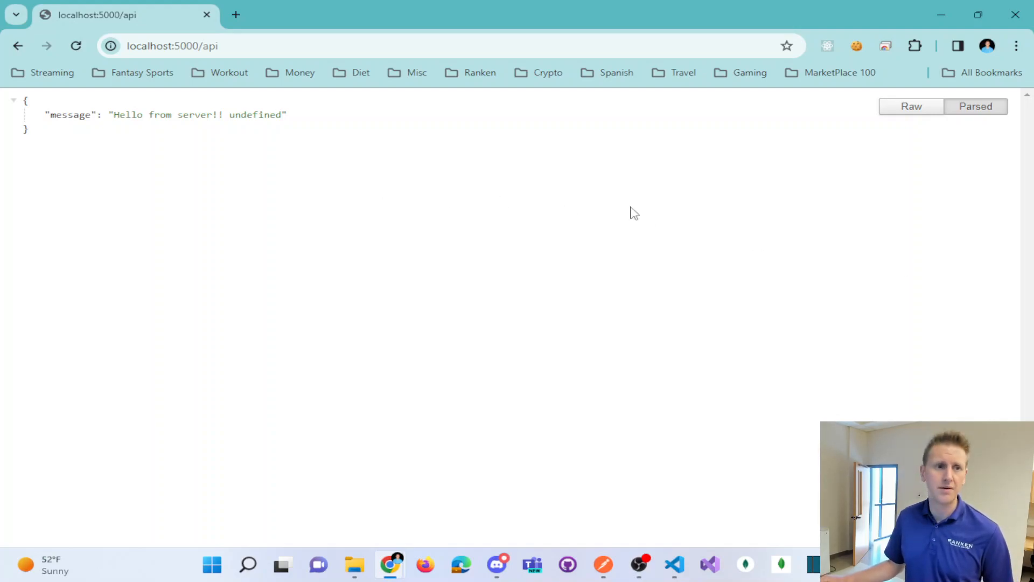
double_click(256, 114)
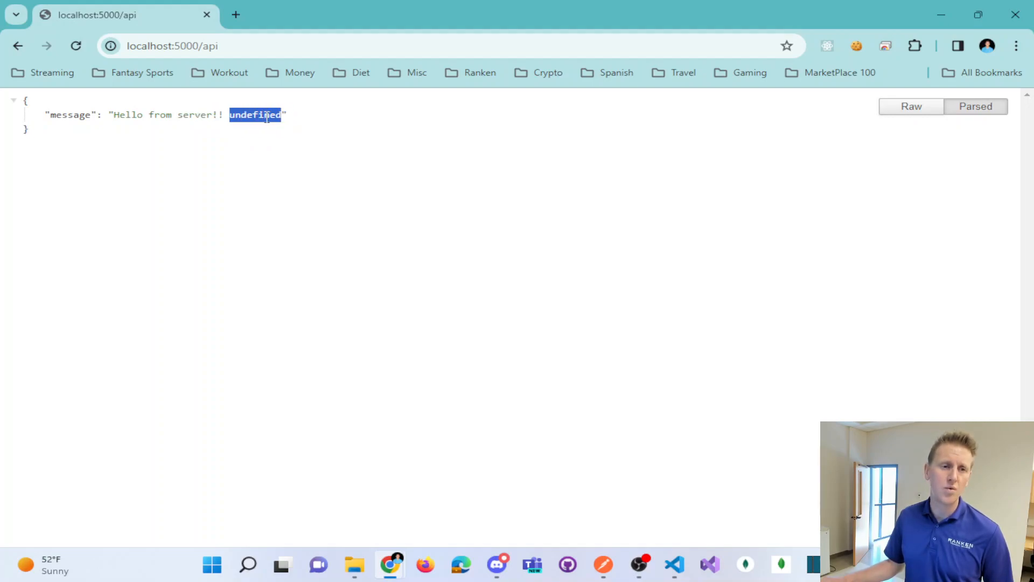
click(237, 147)
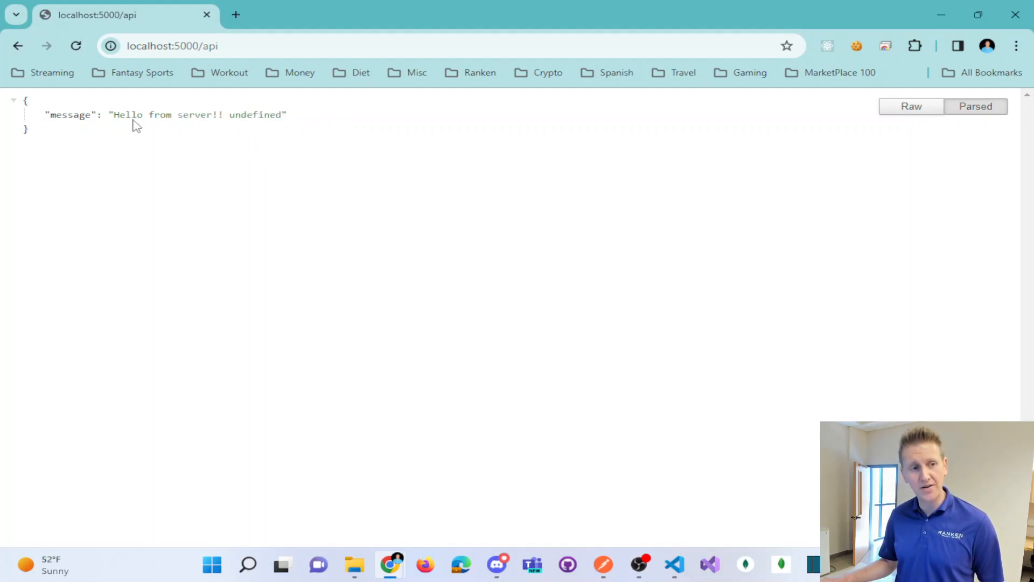
double_click(198, 115)
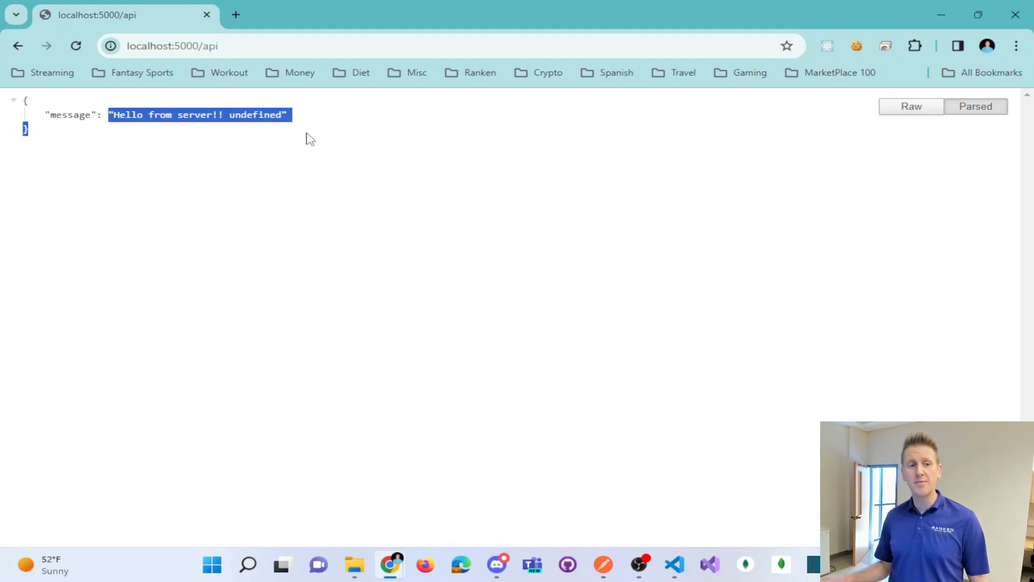
click(267, 152)
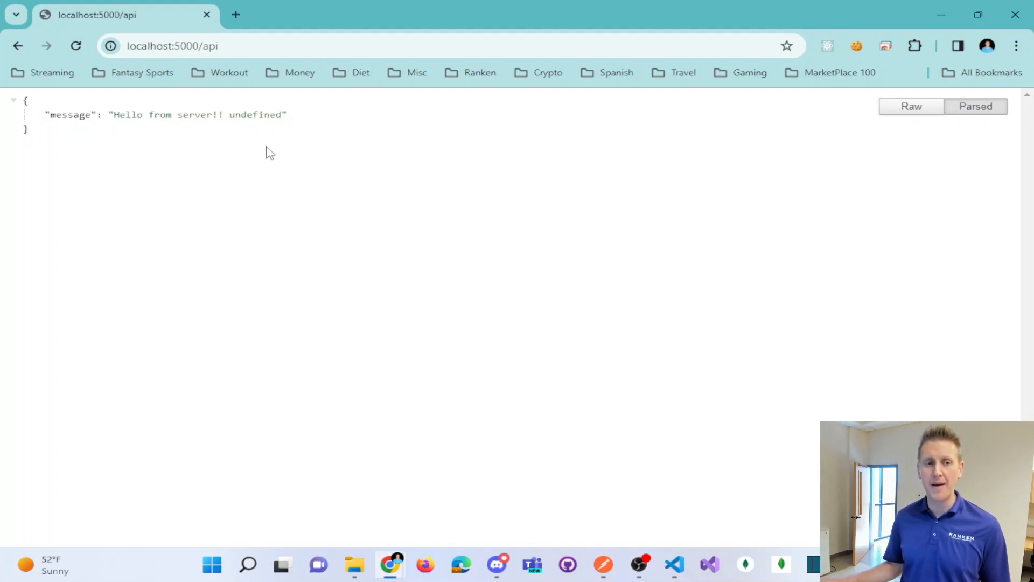
drag(176, 114, 286, 114)
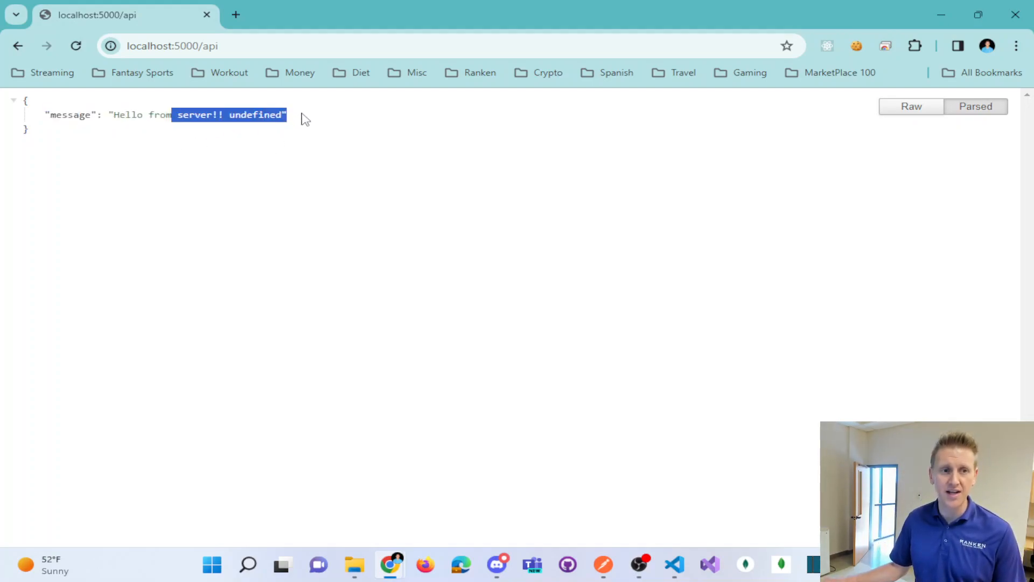
click(295, 139)
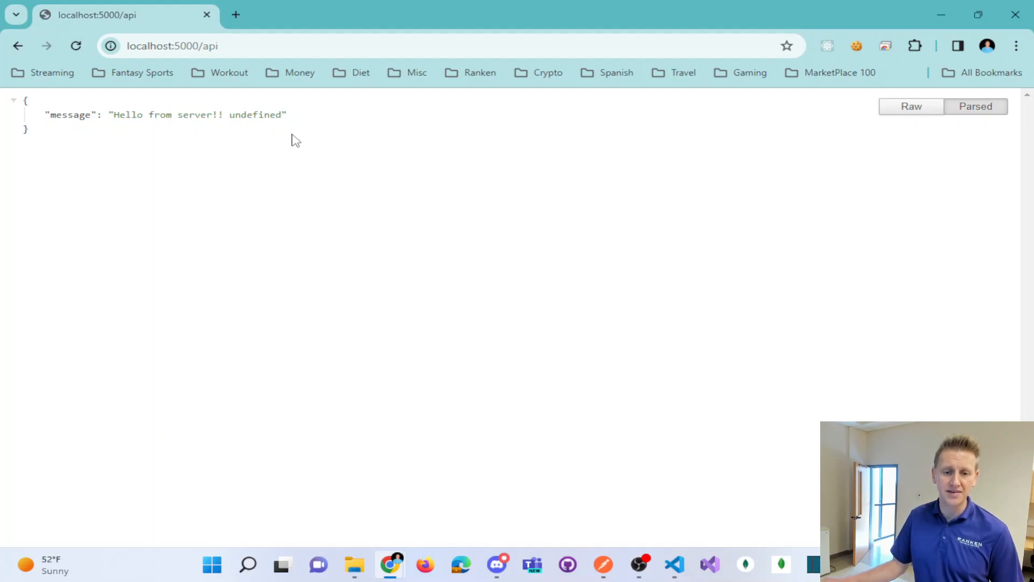
click(602, 565)
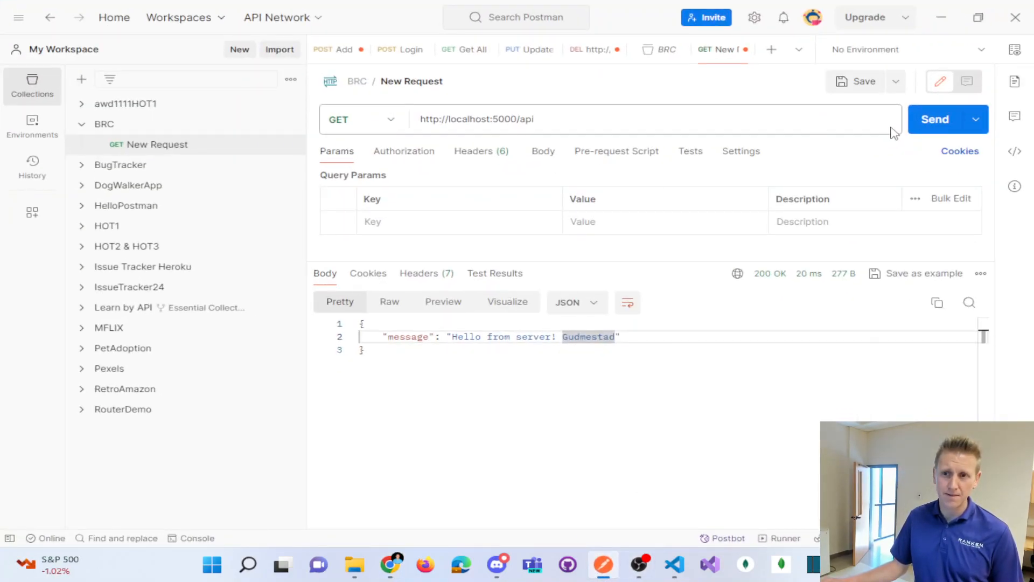
Compare the earlier Gudmestad response in Postman, then return to the code editor
click(935, 120)
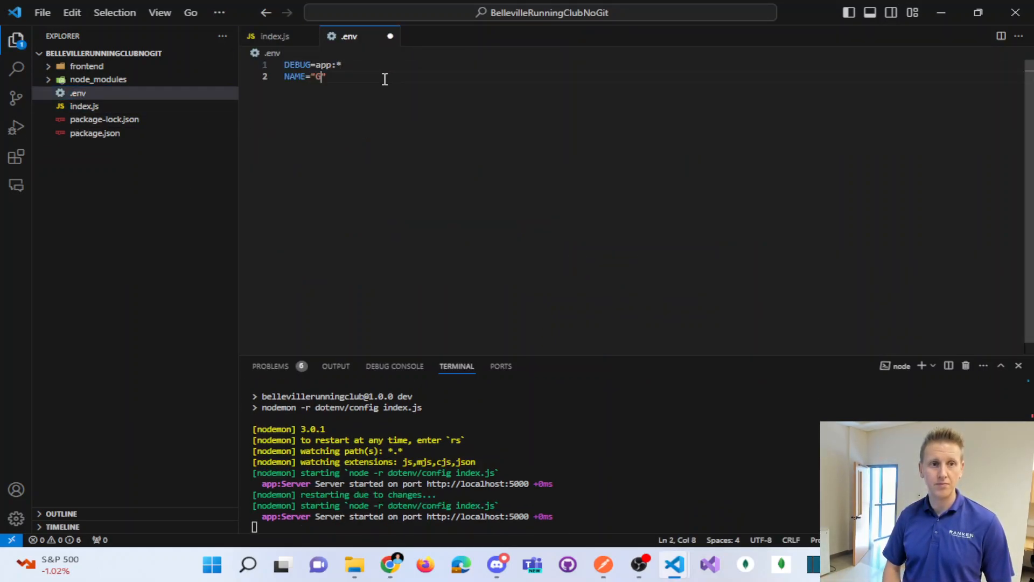
Finish NAME="Gudmestad" in .env, close the file, and clear the terminal to restart the server
text(udmestad)
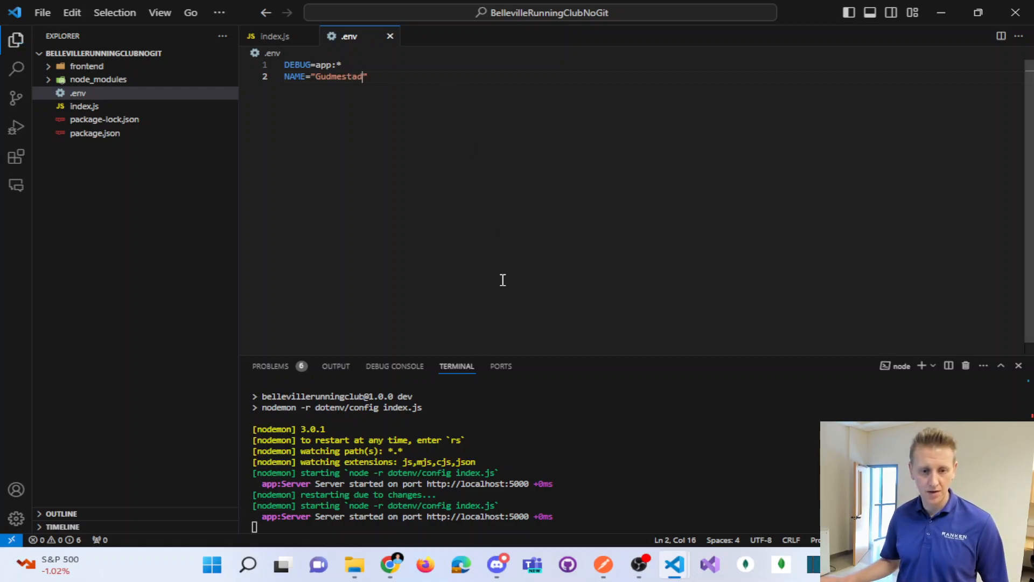
mouse_move(400, 130)
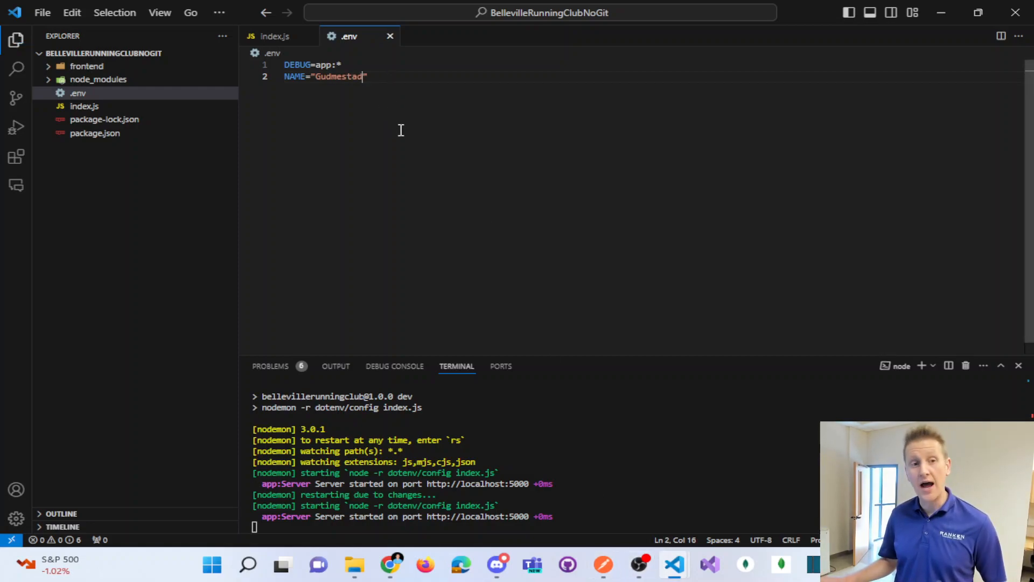
mouse_move(409, 274)
text(")
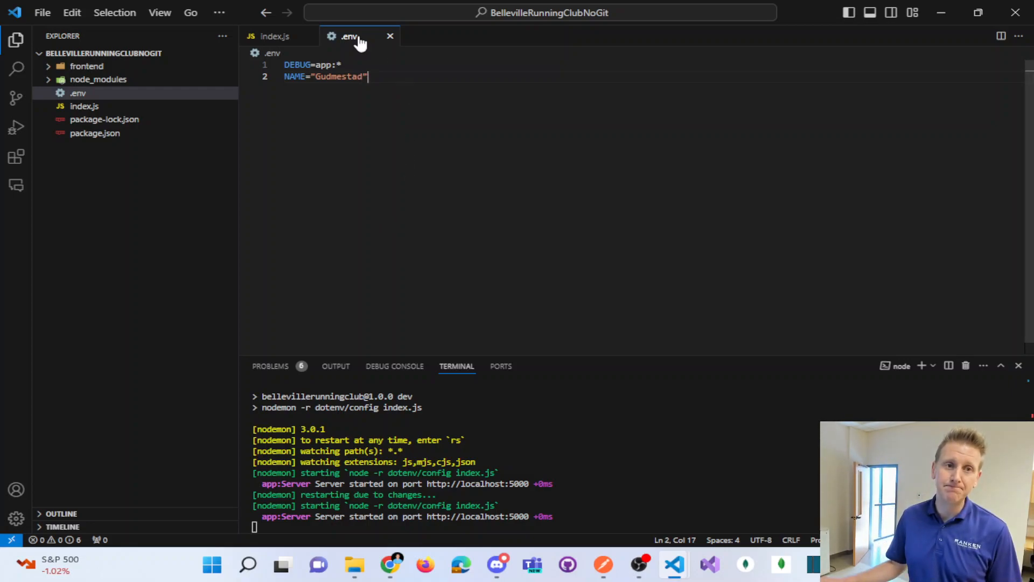
mouse_move(349, 36)
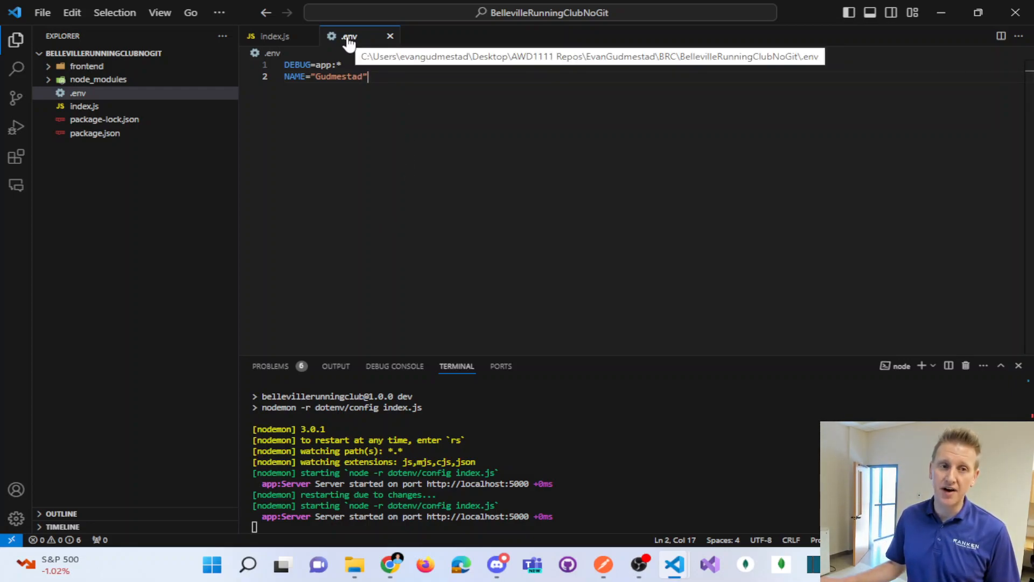
mouse_move(389, 44)
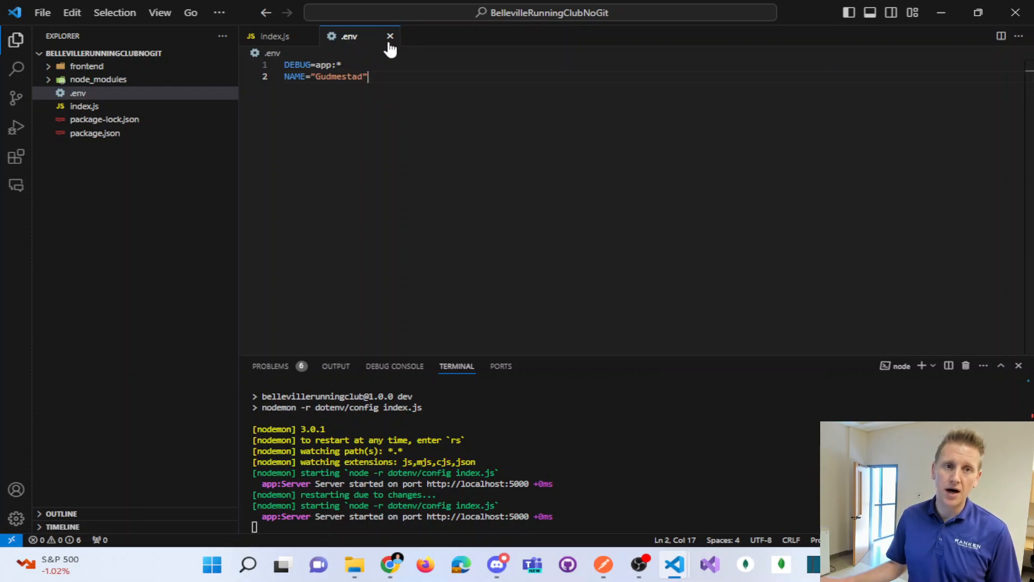
click(275, 36)
text(Y)
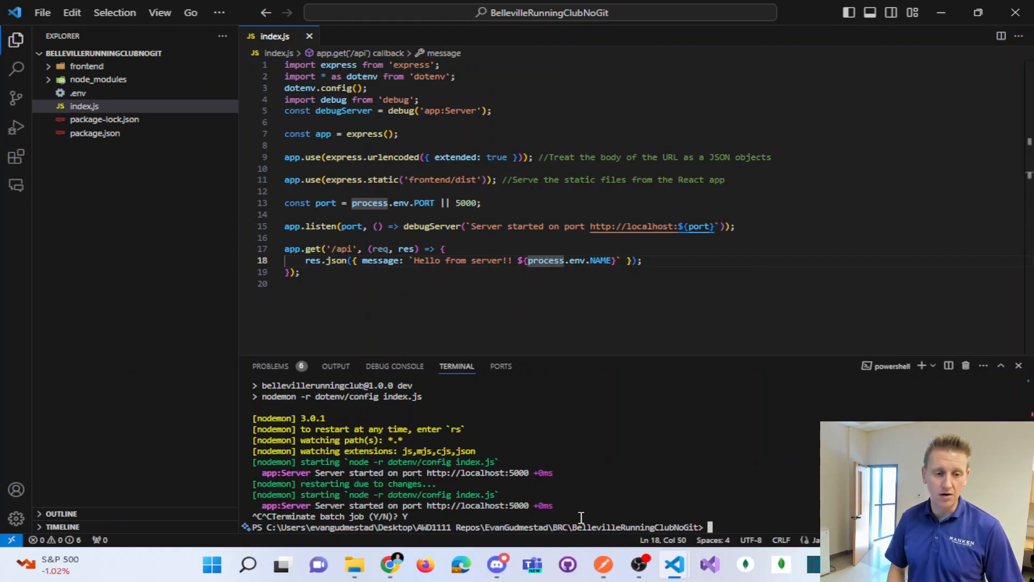
text(cls)
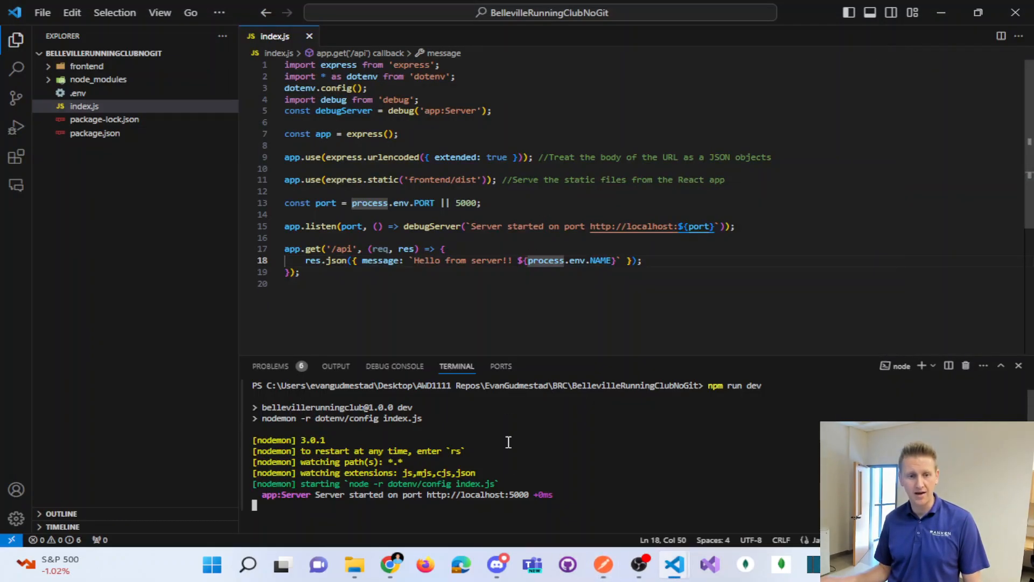
mouse_move(580, 451)
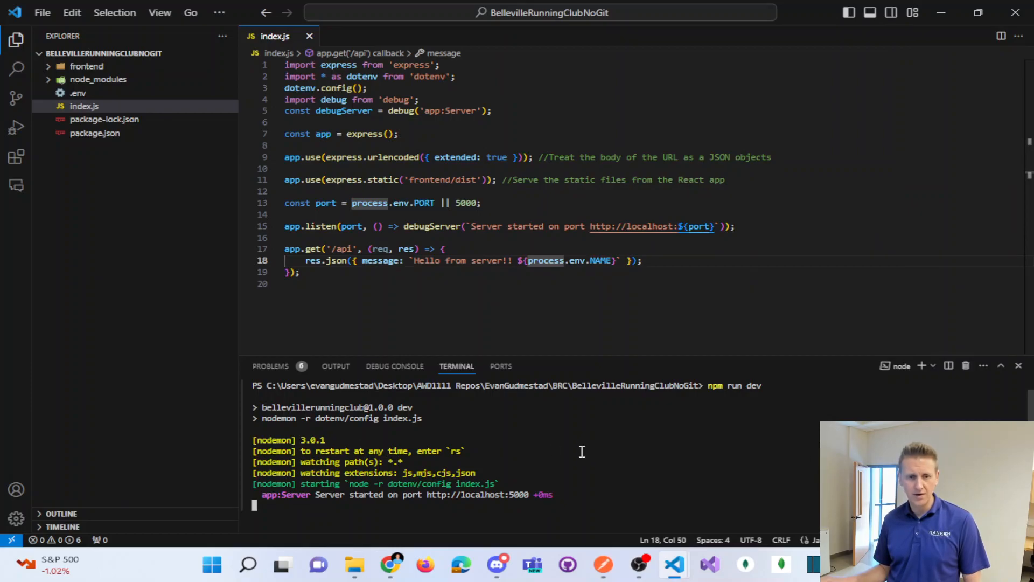
Load localhost:5000/api to confirm 'Hello from server!! Gudmestad', then close Chrome
click(388, 565)
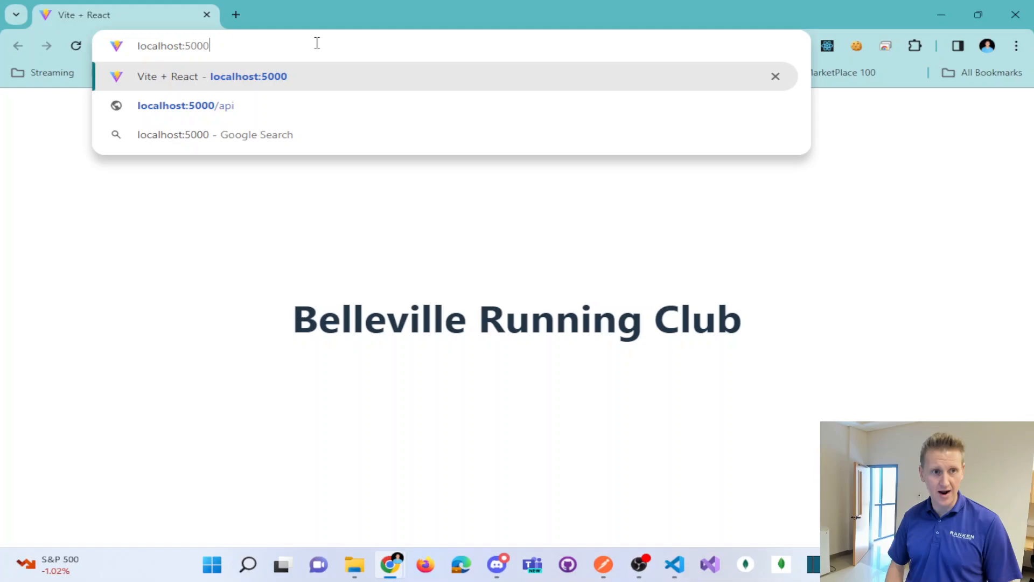
click(185, 106)
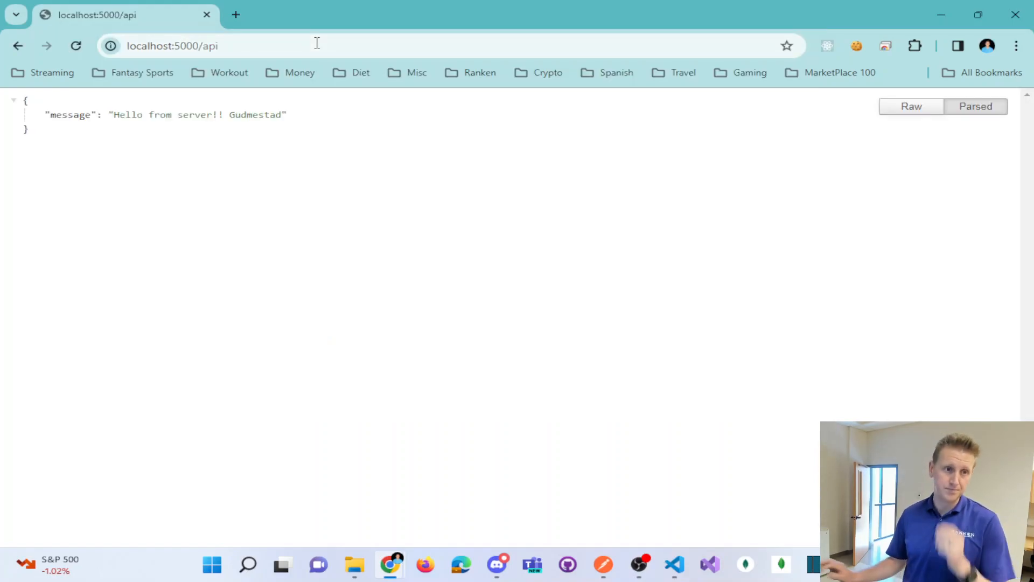
mouse_move(1015, 14)
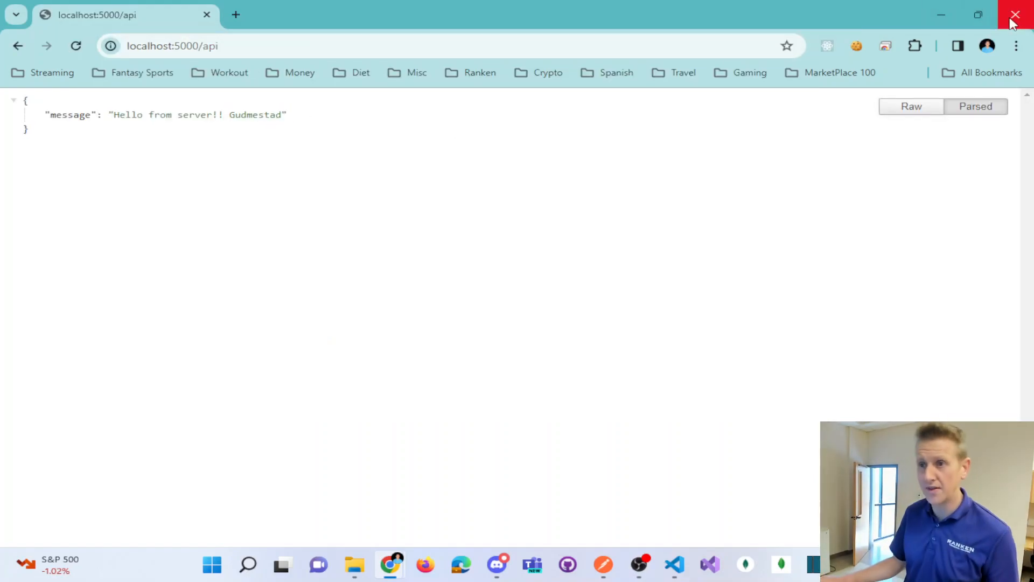
click(1015, 14)
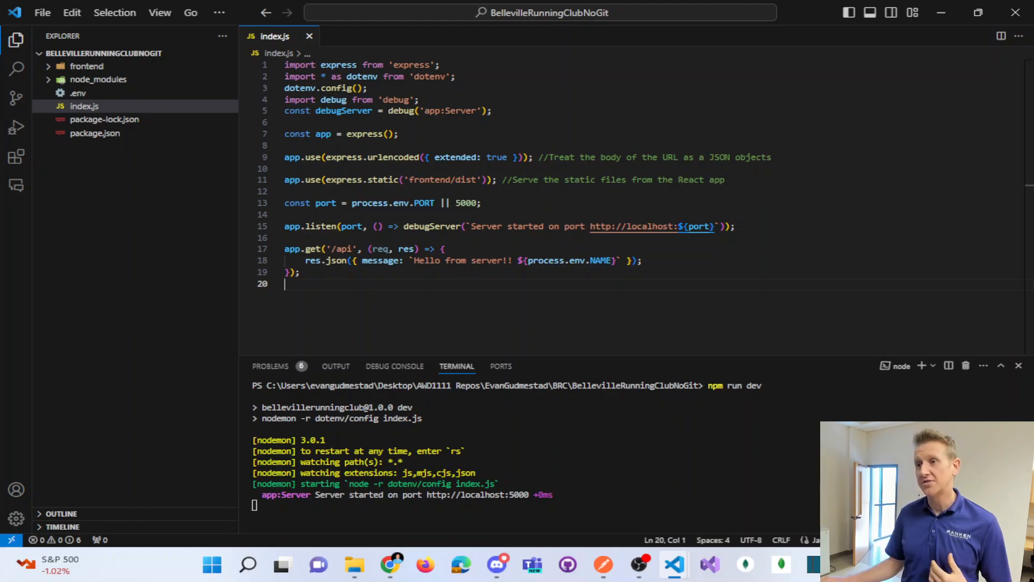
Select and delete the app.get('/api') test route block in index.js
drag(284, 249, 299, 277)
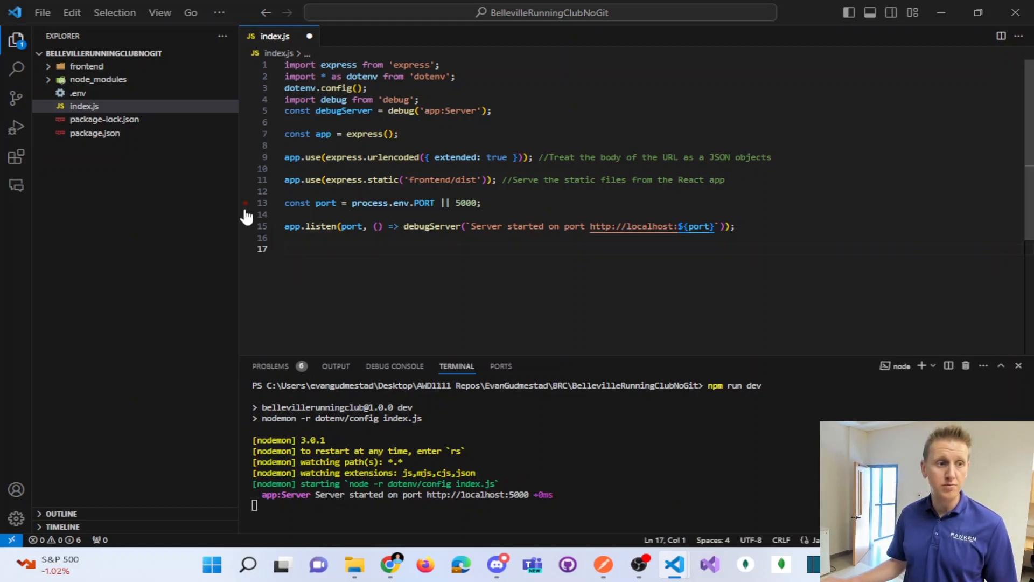
mouse_move(156, 257)
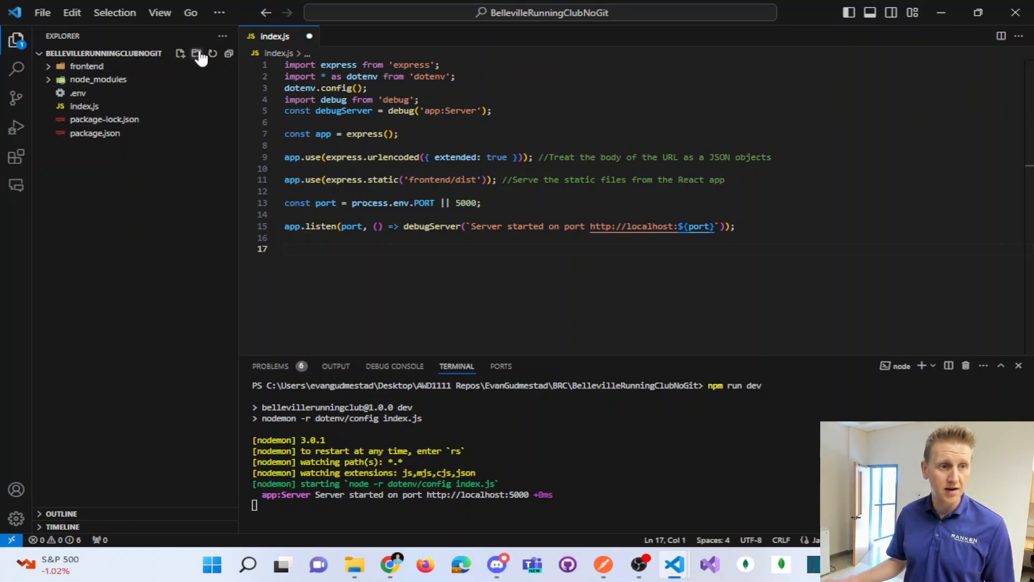
mouse_move(196, 53)
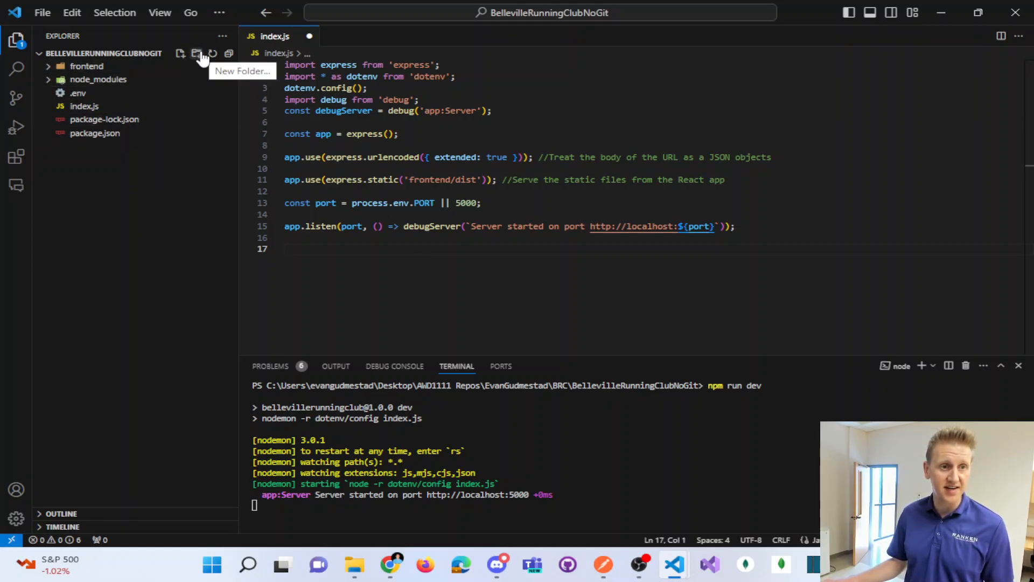
Create a routes\api folder in the project root from the Explorer
click(196, 54)
text(routes)
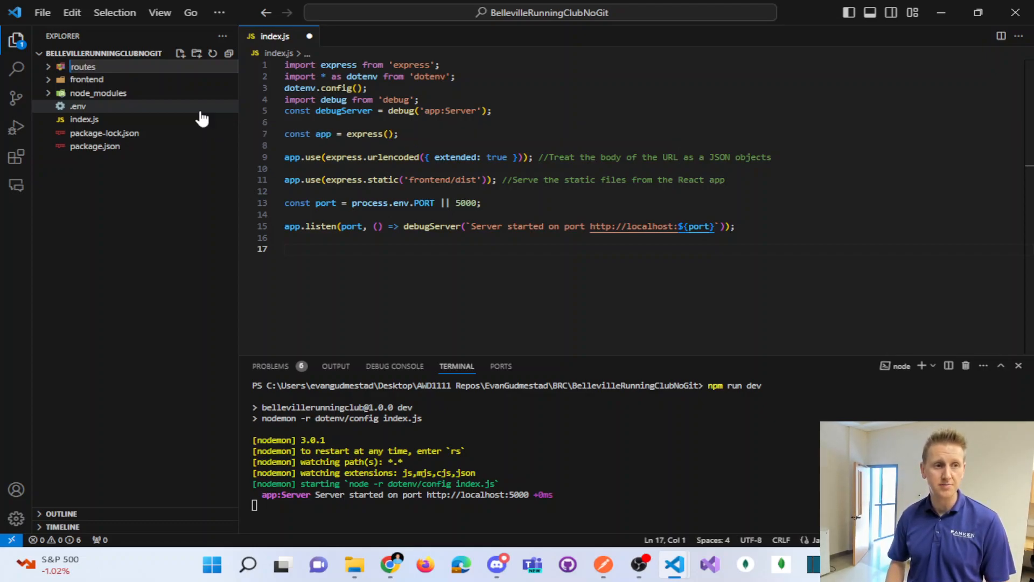
click(196, 53)
text(\api)
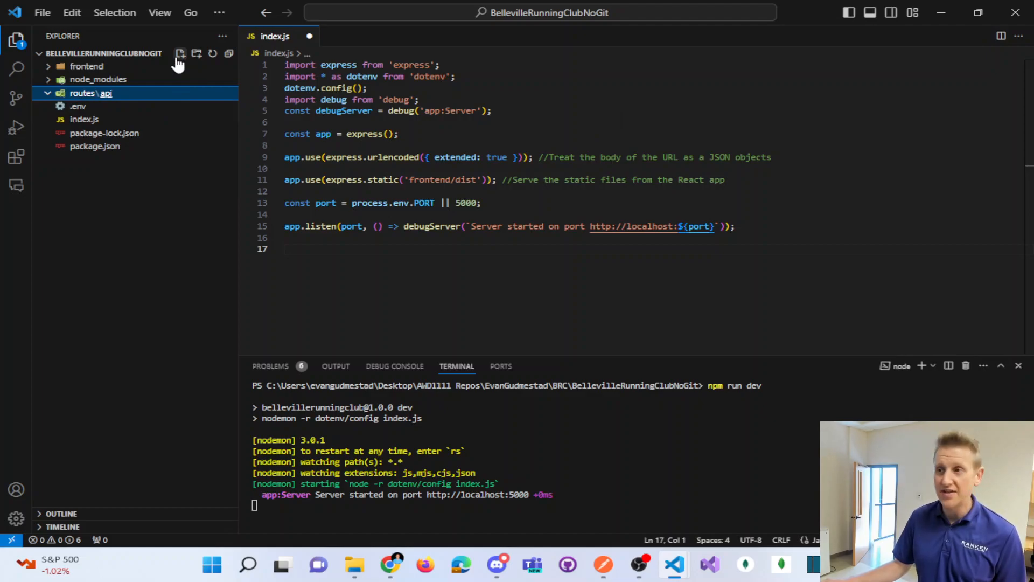
mouse_move(445, 199)
text(user.js)
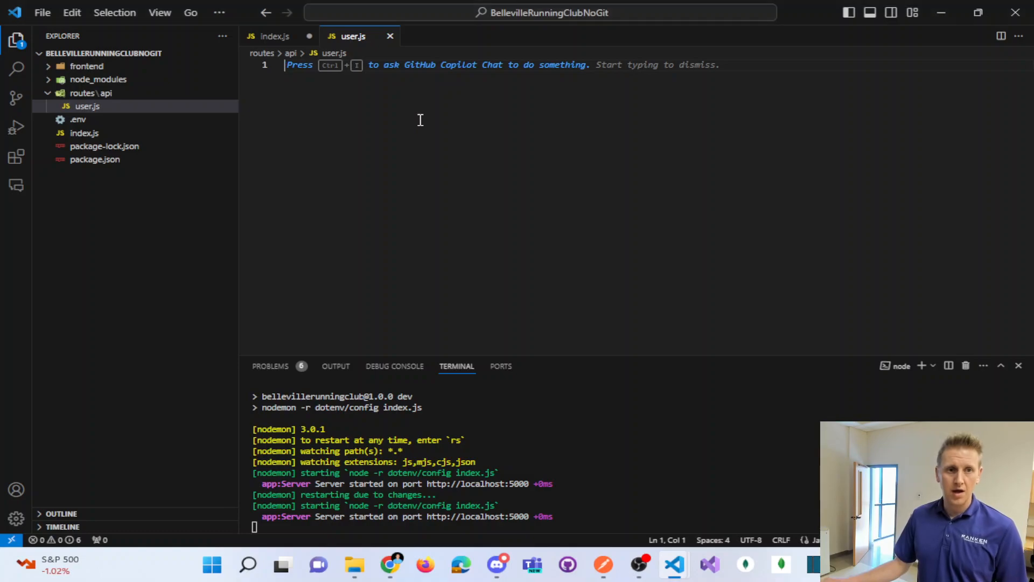
Import express and debug in user.js, set up debugUser, and save
text(import)
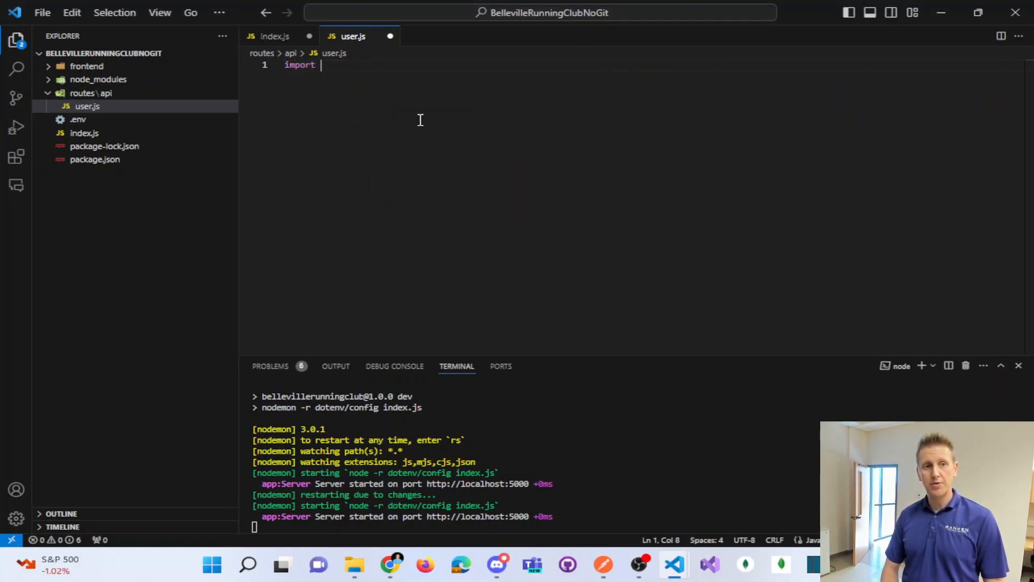
text(express from 'express';)
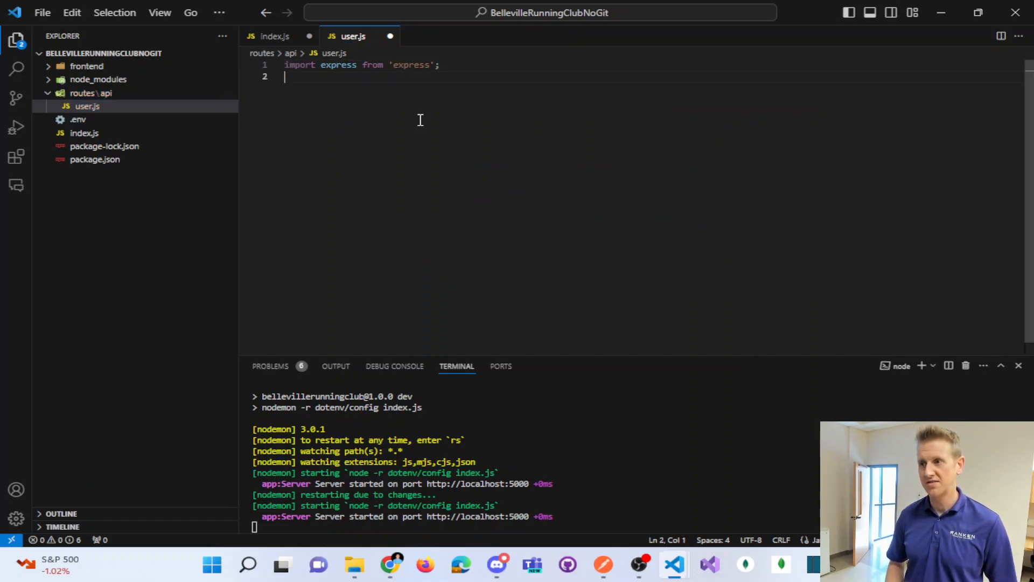
text(import debug from 'debug';)
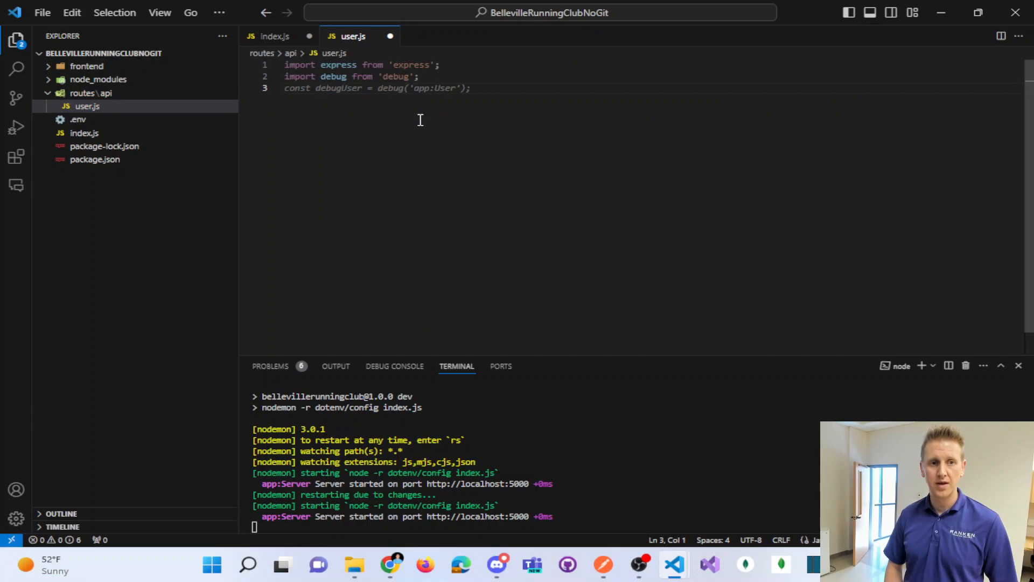
double_click(337, 88)
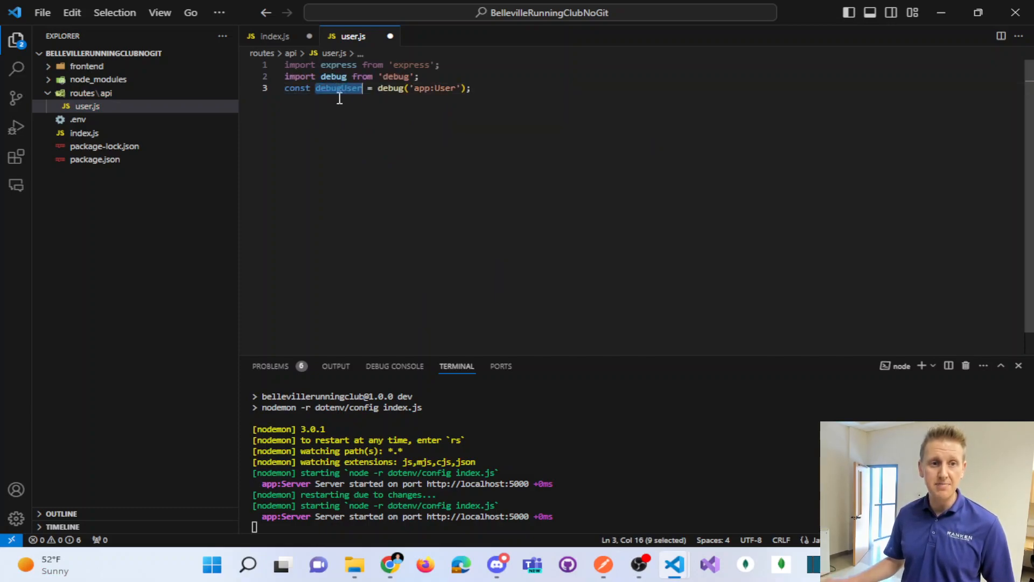
key(ctrl+s)
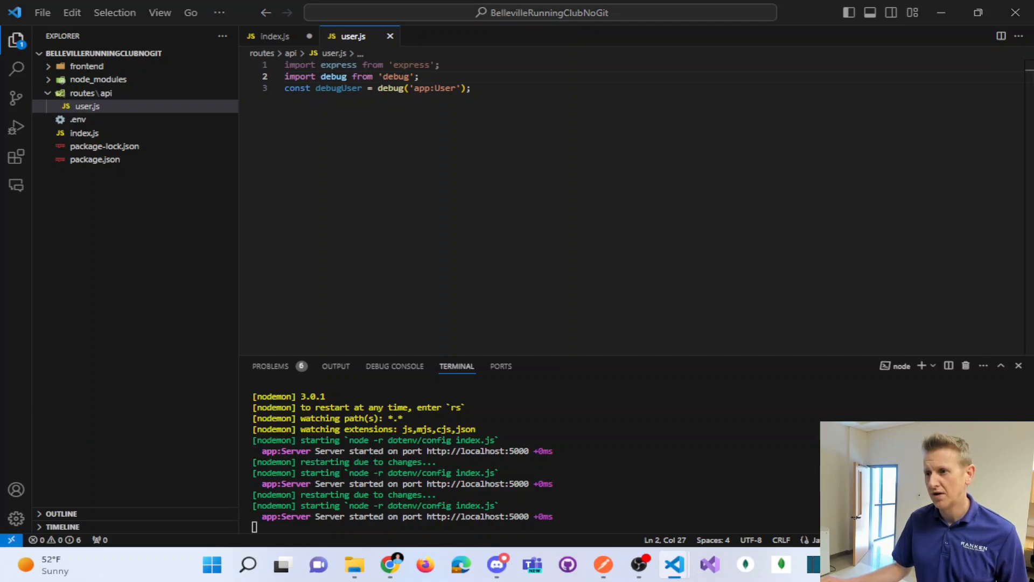
Create an Express router with express.Router() and export it as userRouter
key(Enter)
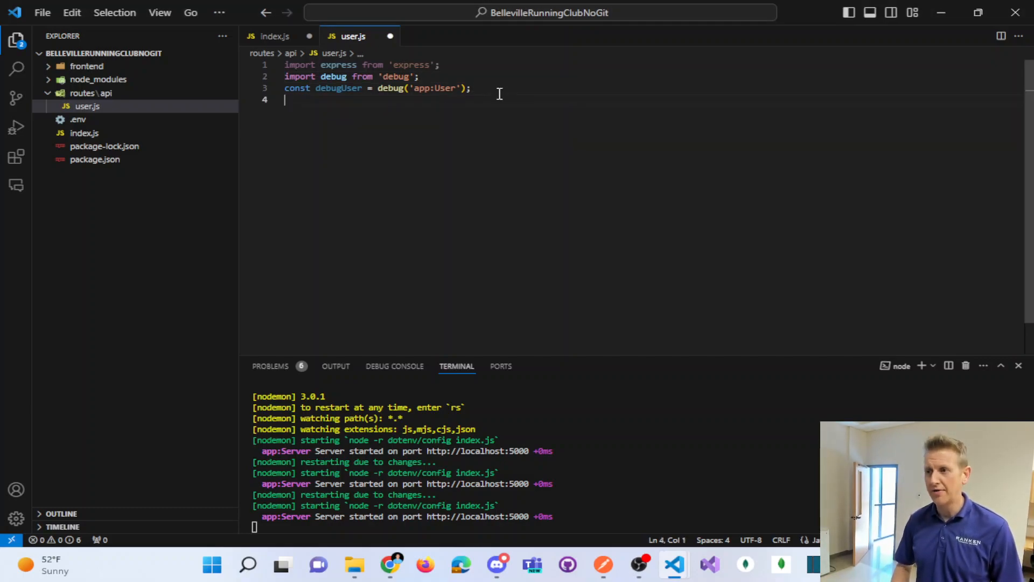
text(const router = express.Router();)
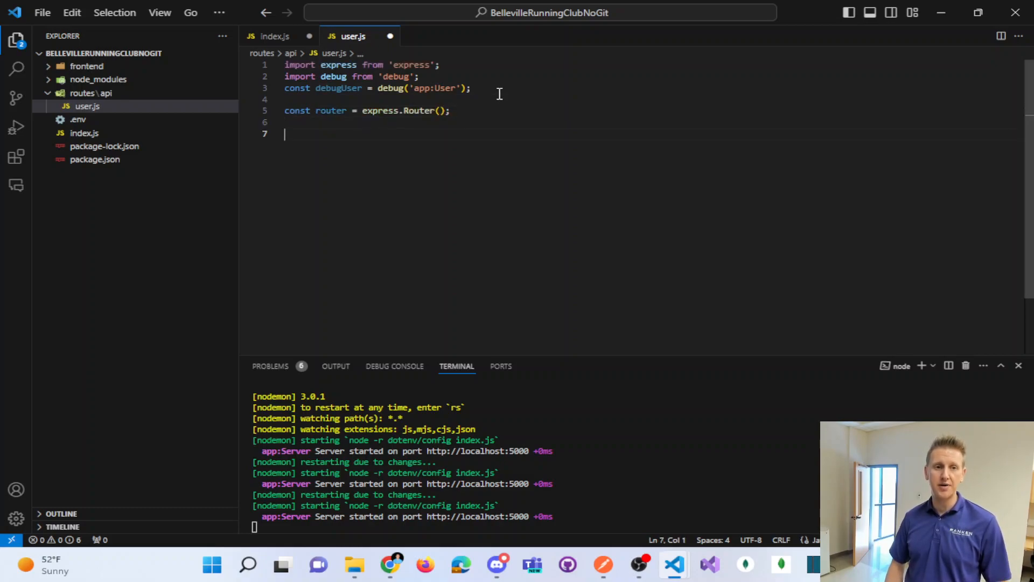
text(// @route   GET api/user)
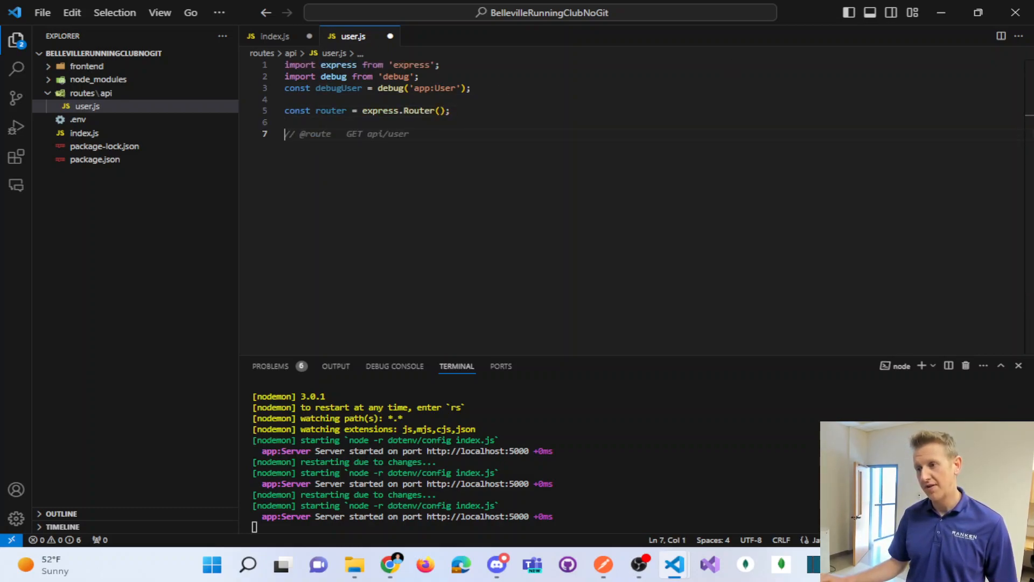
text(export)
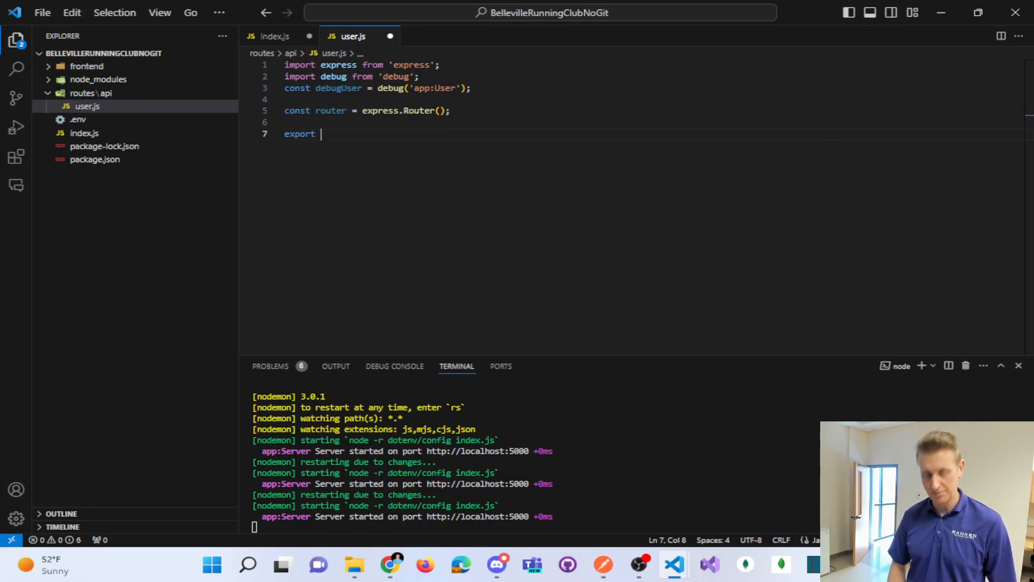
text({router as userRouter}; //Export the router as a named export)
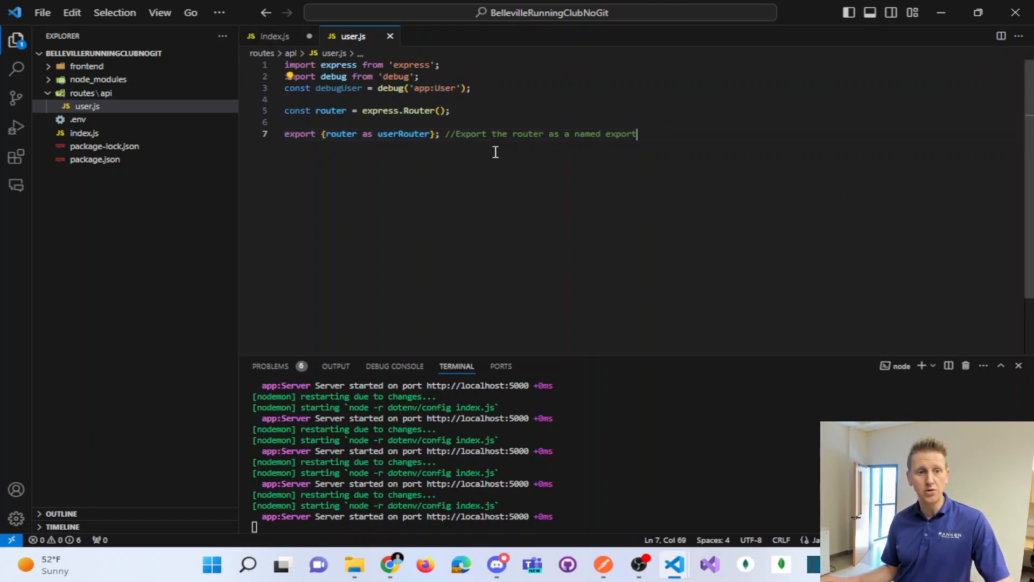
click(270, 36)
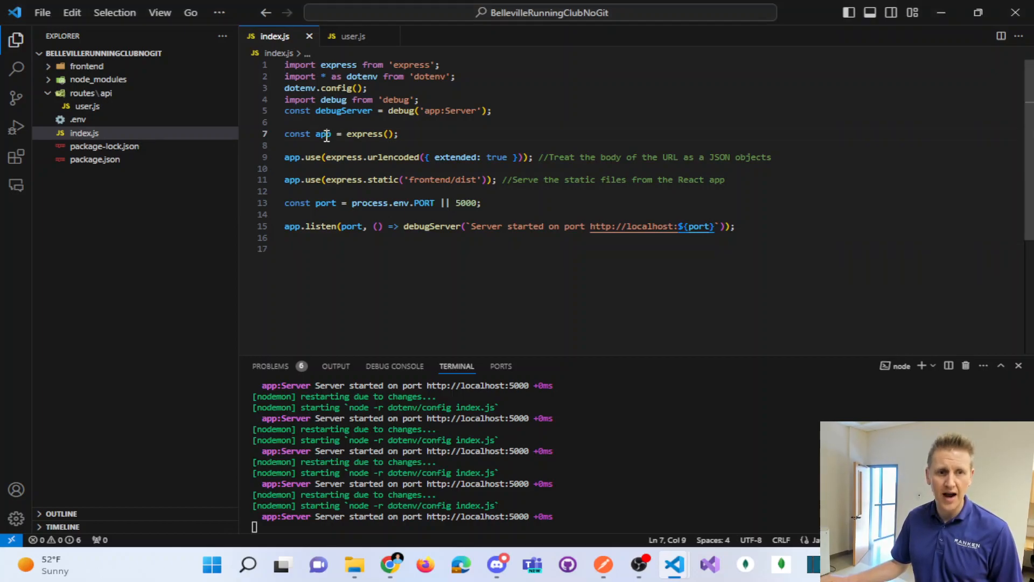
Import userRouter from './routes/api/user.js' in index.js, appending the .js extension
double_click(322, 134)
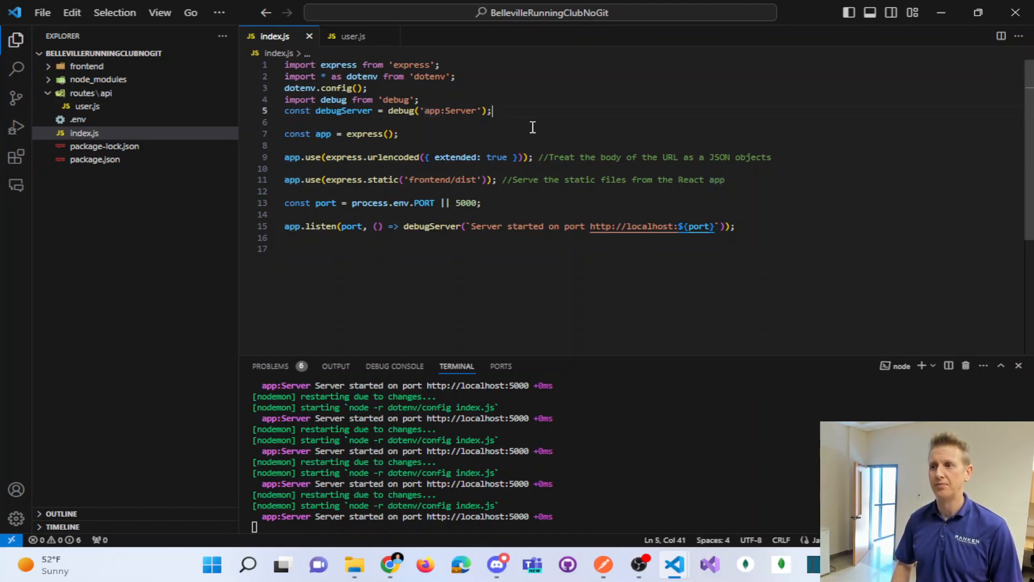
text(import './startup/db.js';)
text(import {userR})
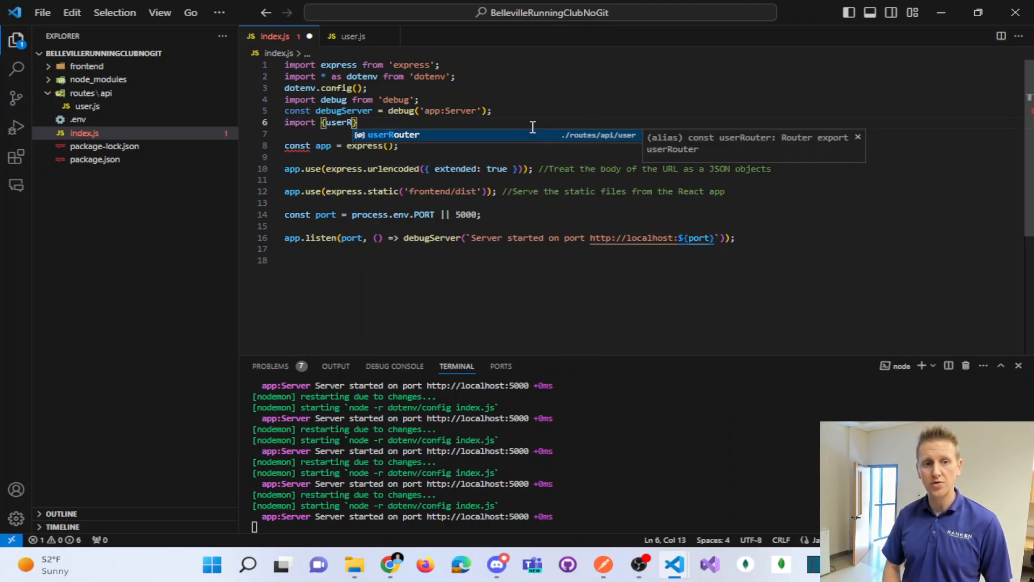
key(Tab)
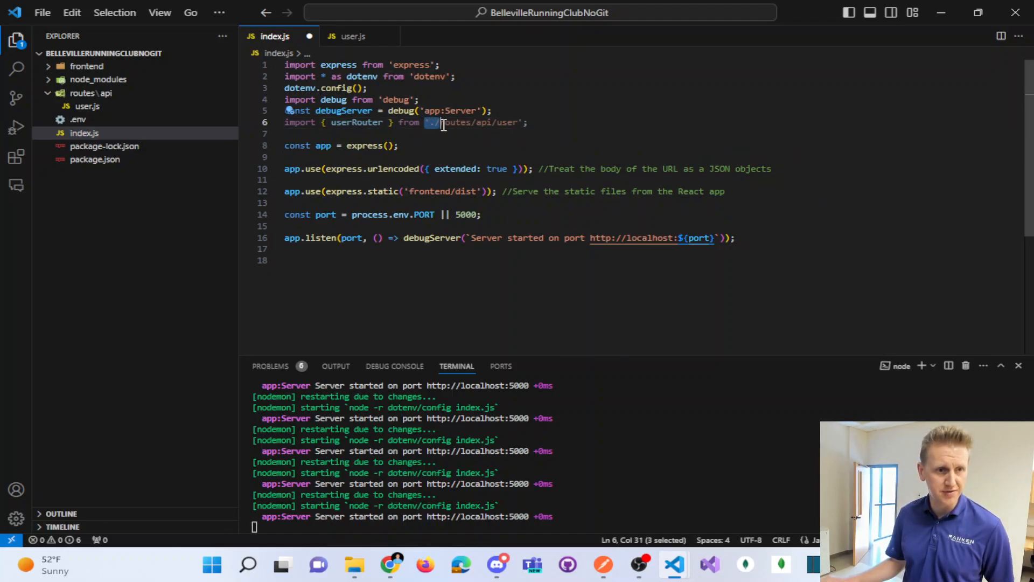
double_click(454, 122)
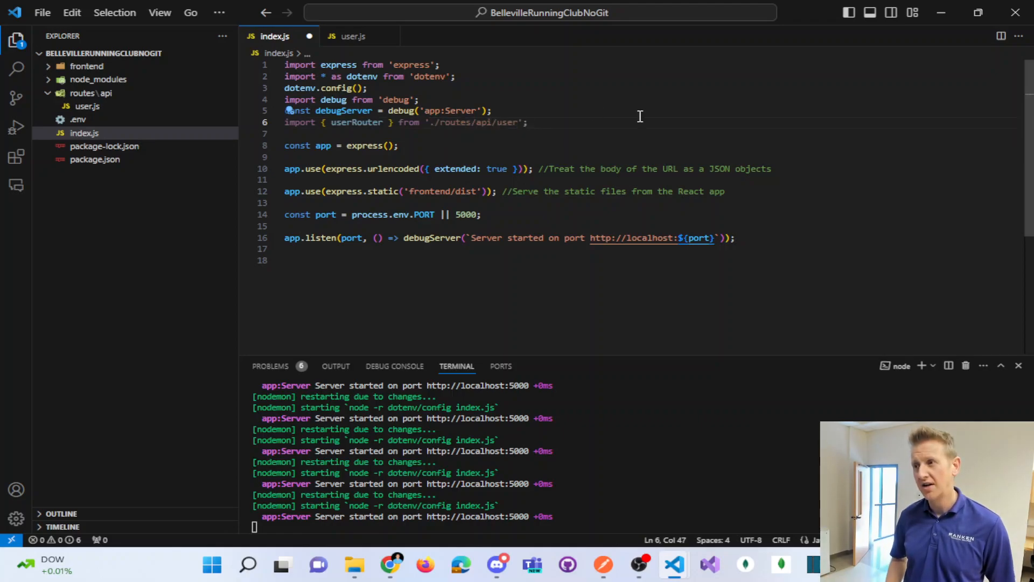
text(.js)
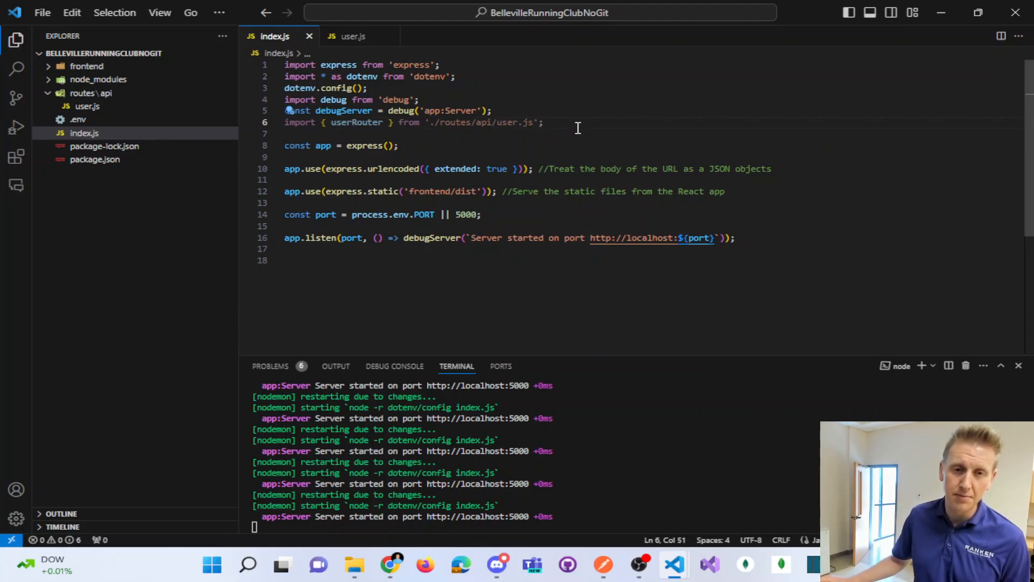
mouse_move(582, 149)
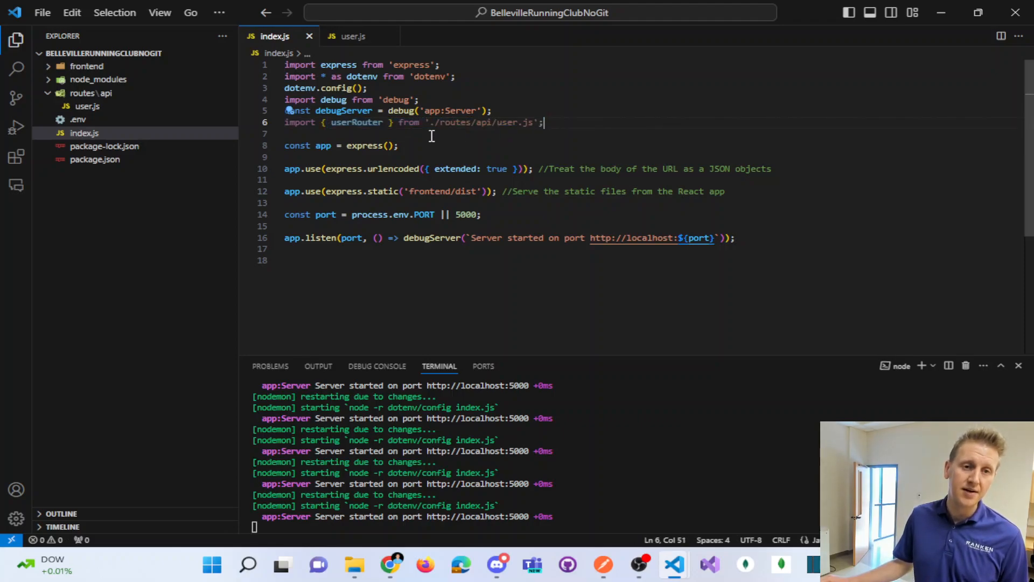
double_click(356, 123)
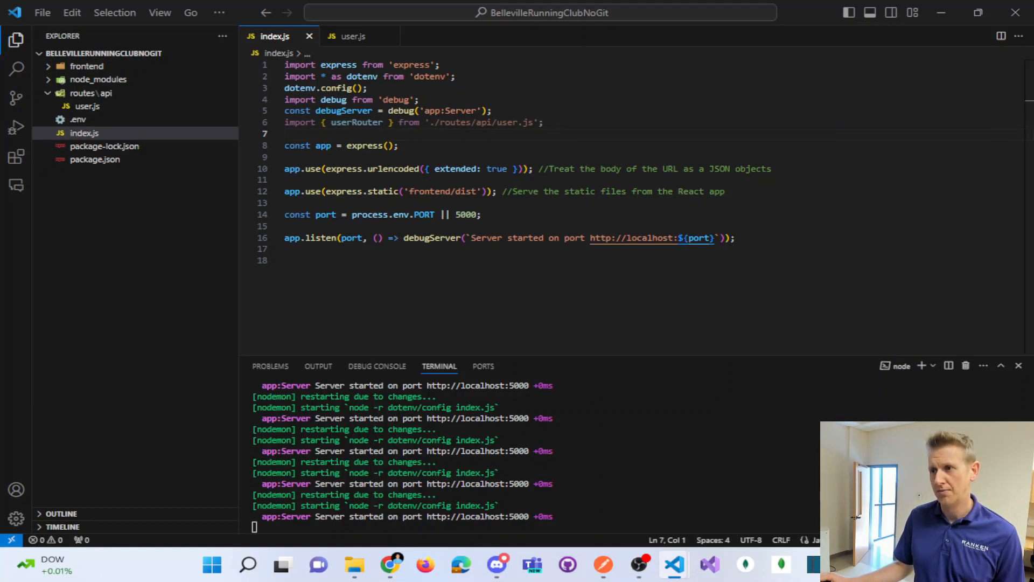
mouse_move(607, 238)
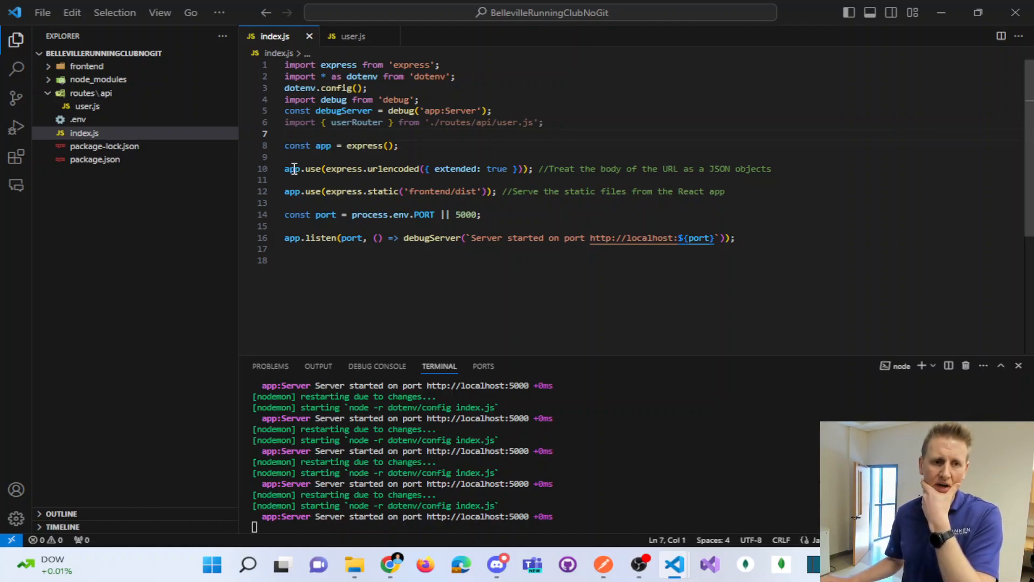
Mount userRouter on '/api/user' with app.use in index.js
drag(285, 168, 452, 168)
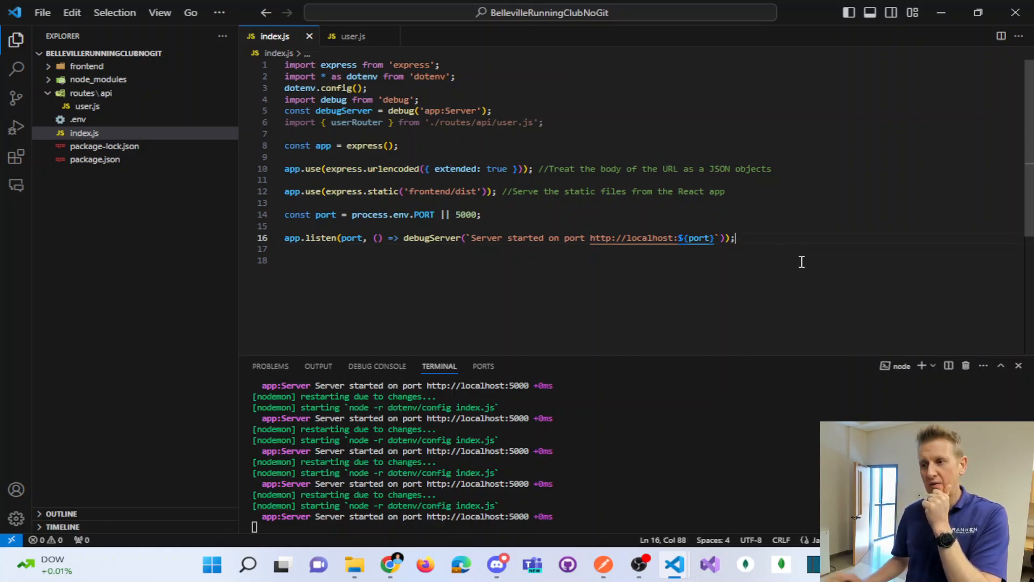
key(enter)
text(app.use('/api/user', userRouter); //Use the userRouter for all routes starting with /api/user)
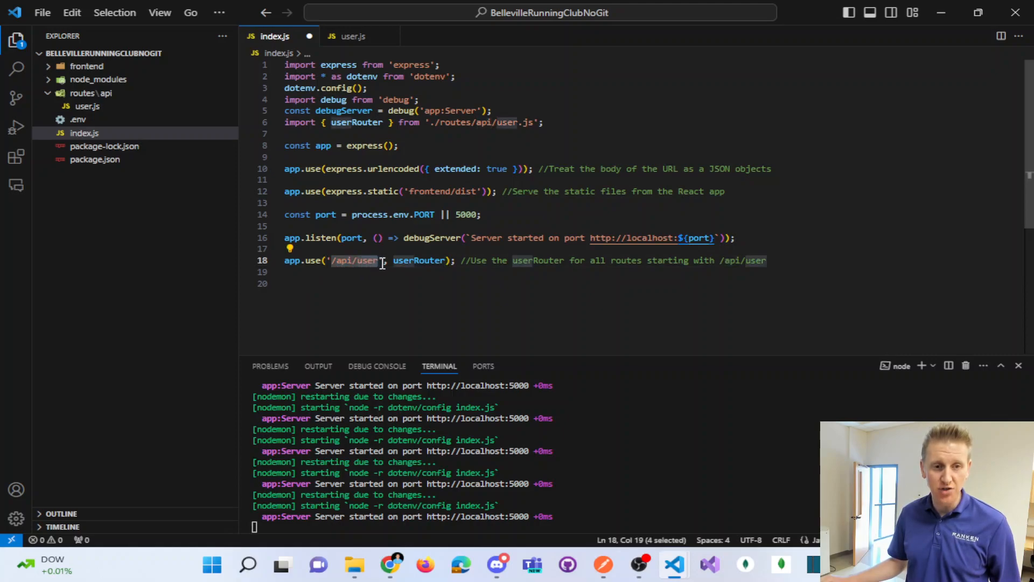
double_click(419, 260)
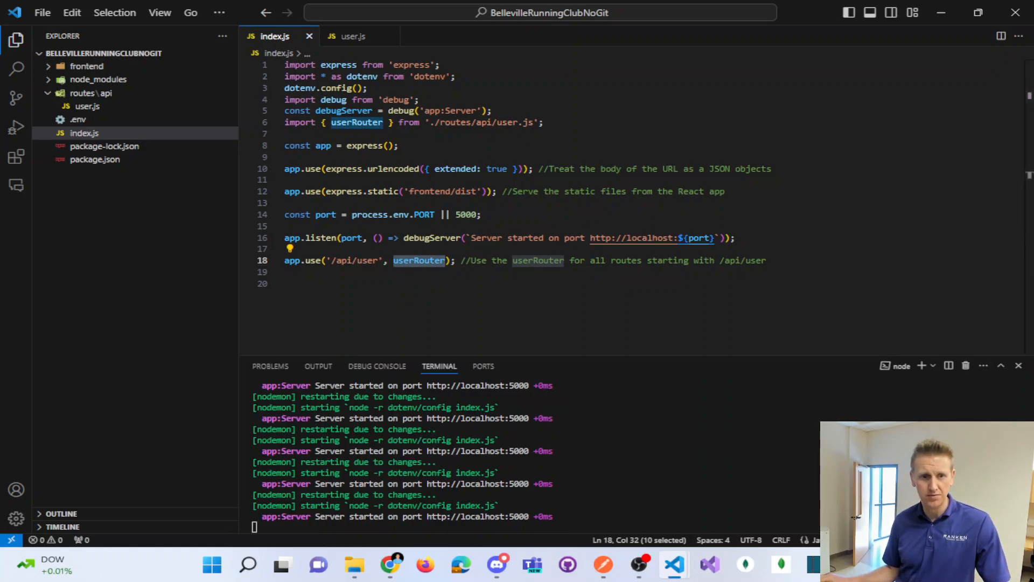
mouse_move(356, 122)
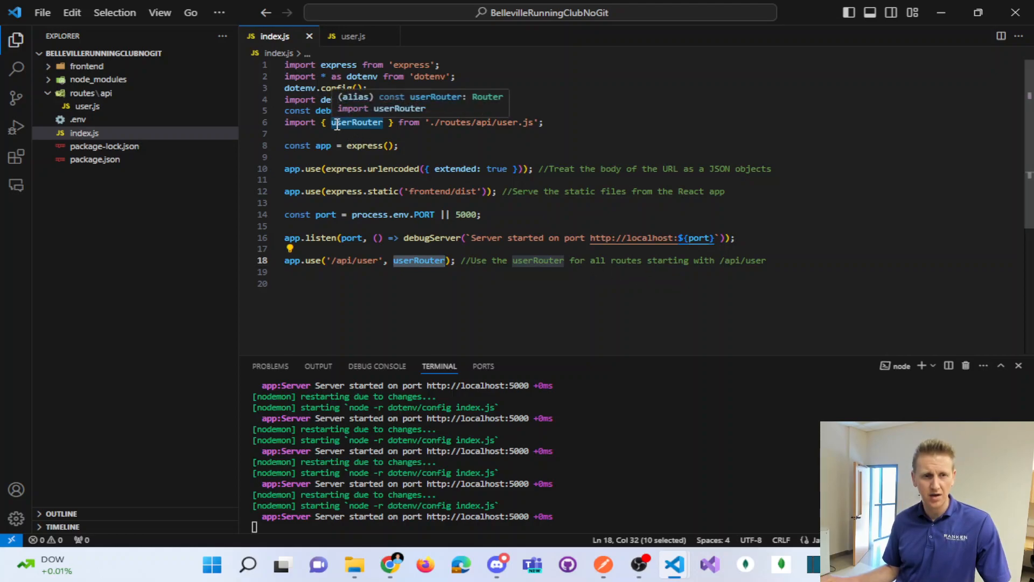
Switch between the user.js and index.js tabs, ending in user.js
click(355, 36)
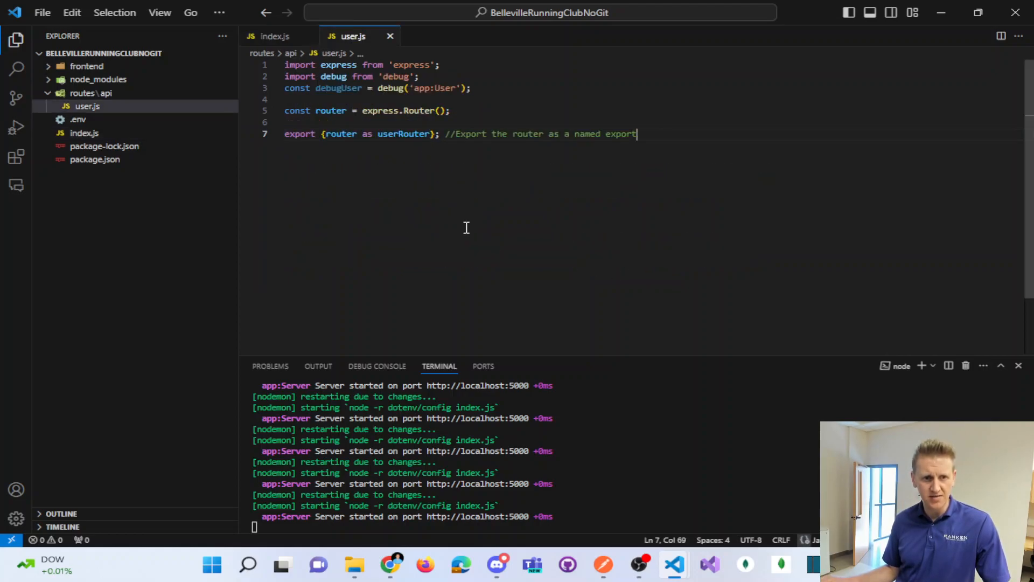
click(270, 36)
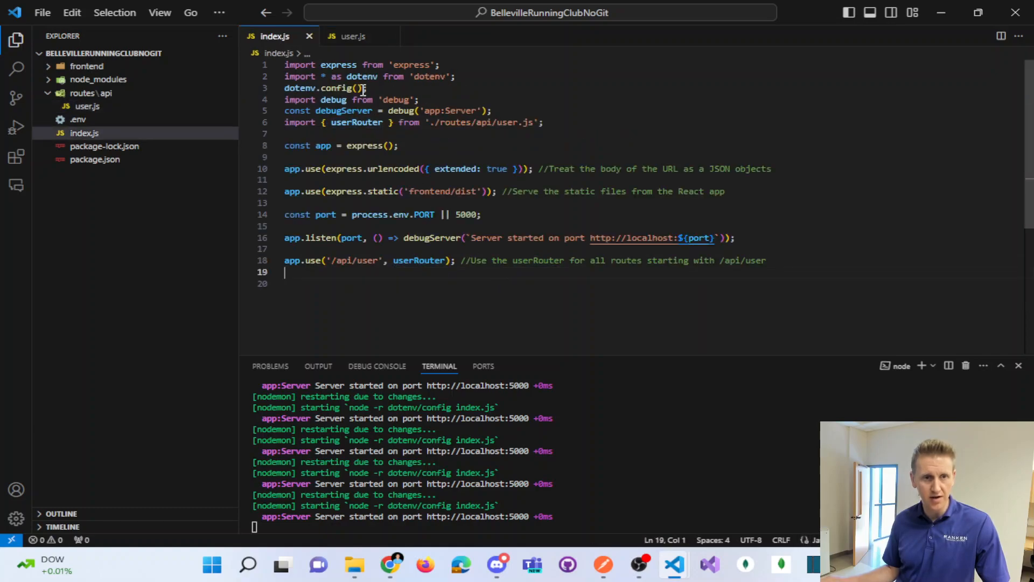
click(355, 37)
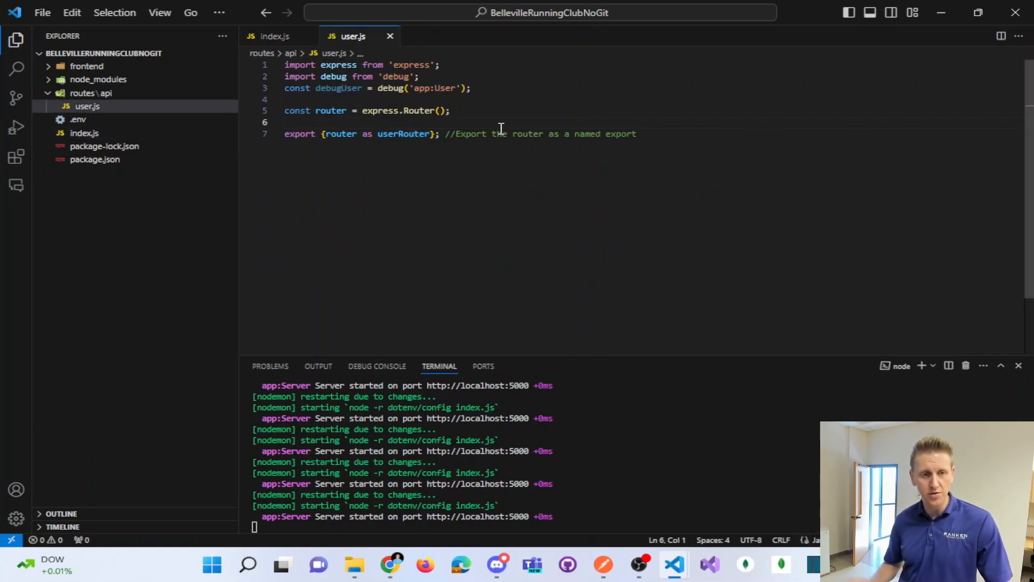
Add router.get('/list') logging via debugUser and responding .status(200).send('User list'), saved
text(router.get('/list', (req, res) => {)
text(debugUser('User list');)
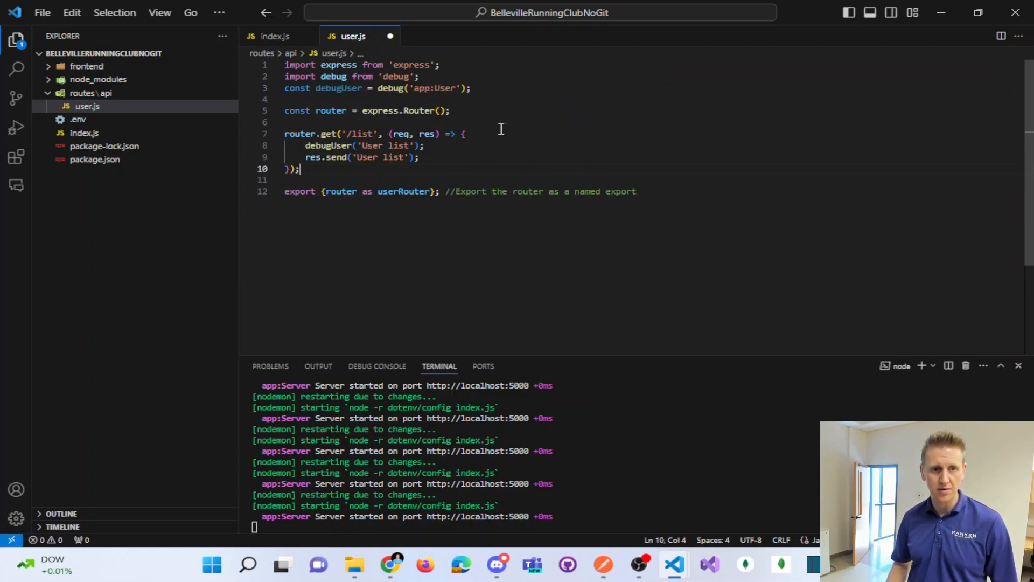
key(ctrl+s)
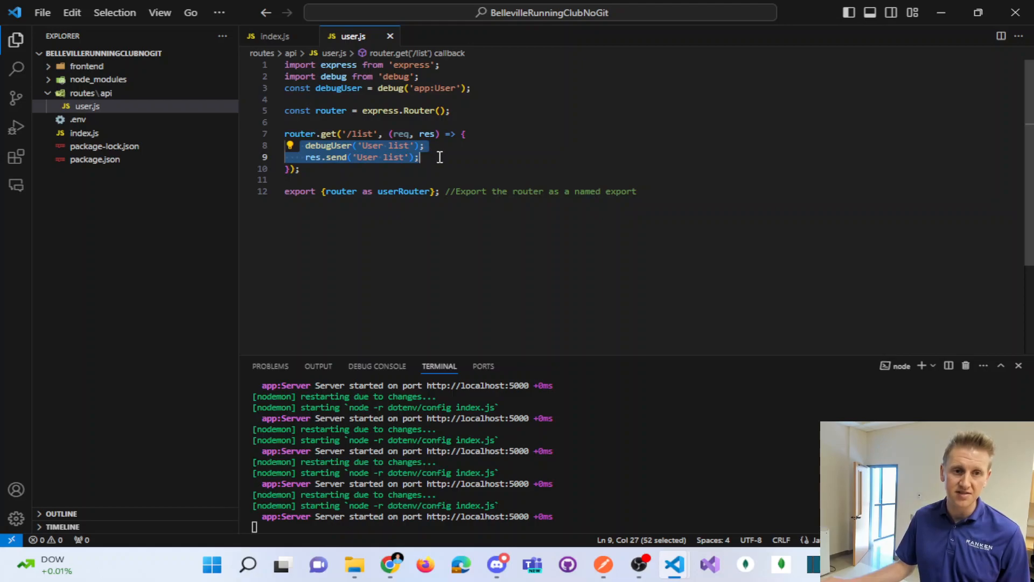
click(333, 170)
text(status(200)
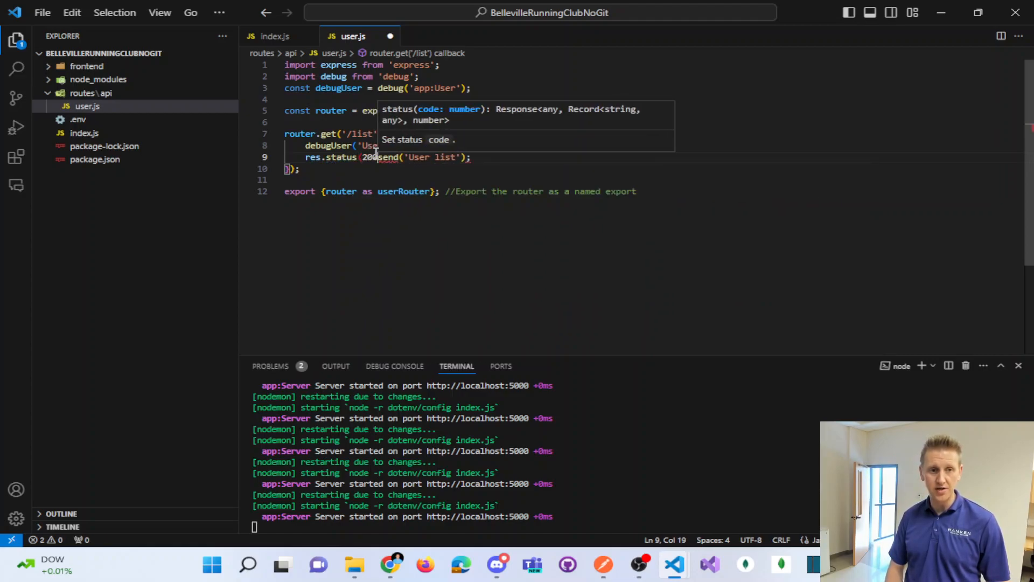
text(.)
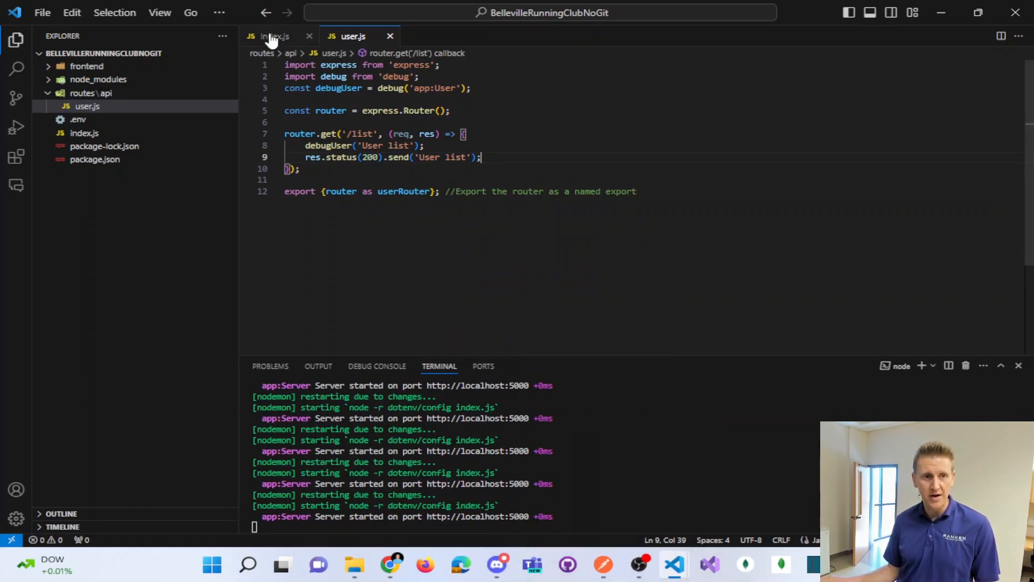
click(274, 36)
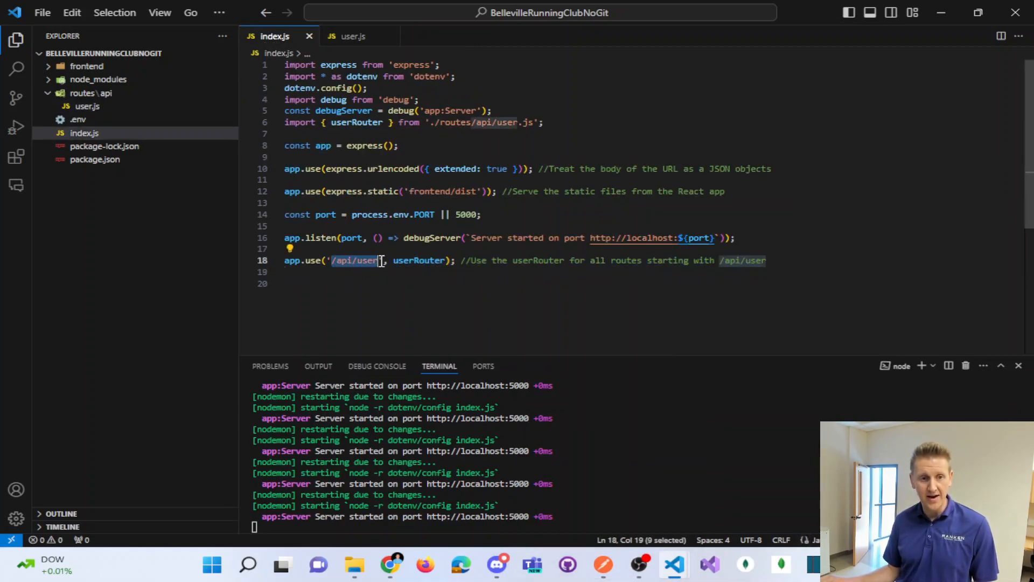
click(353, 36)
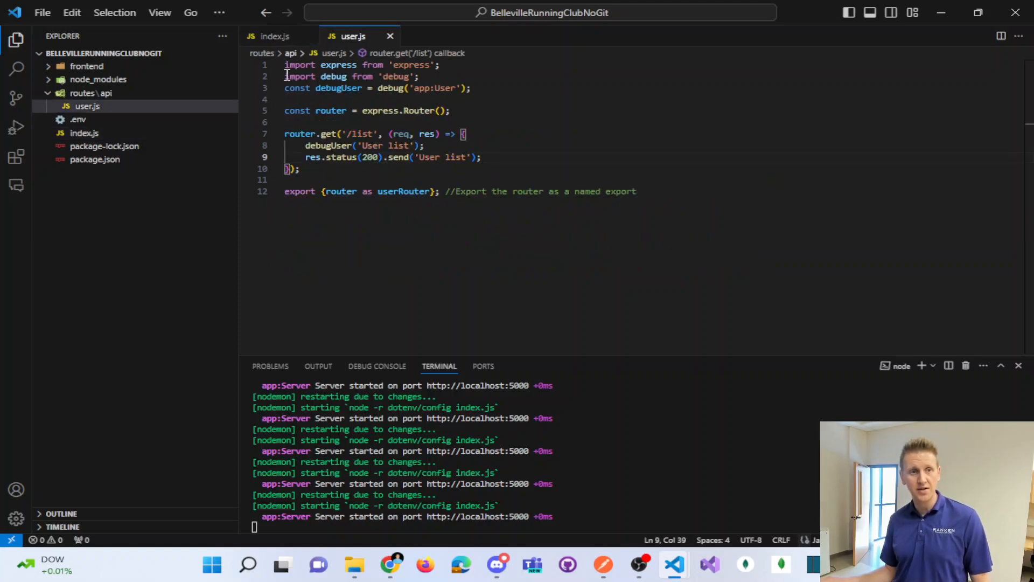
double_click(361, 134)
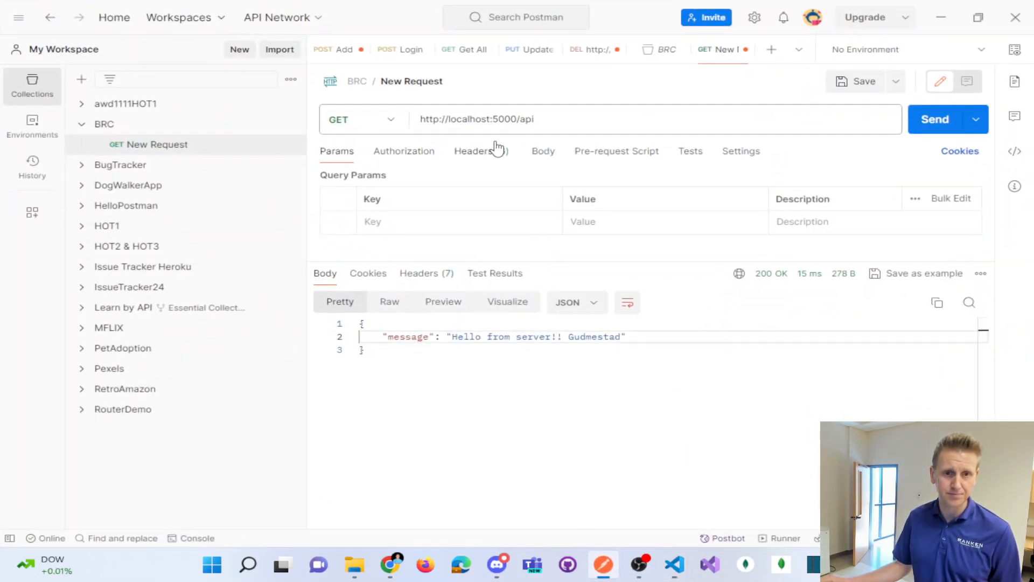
click(608, 119)
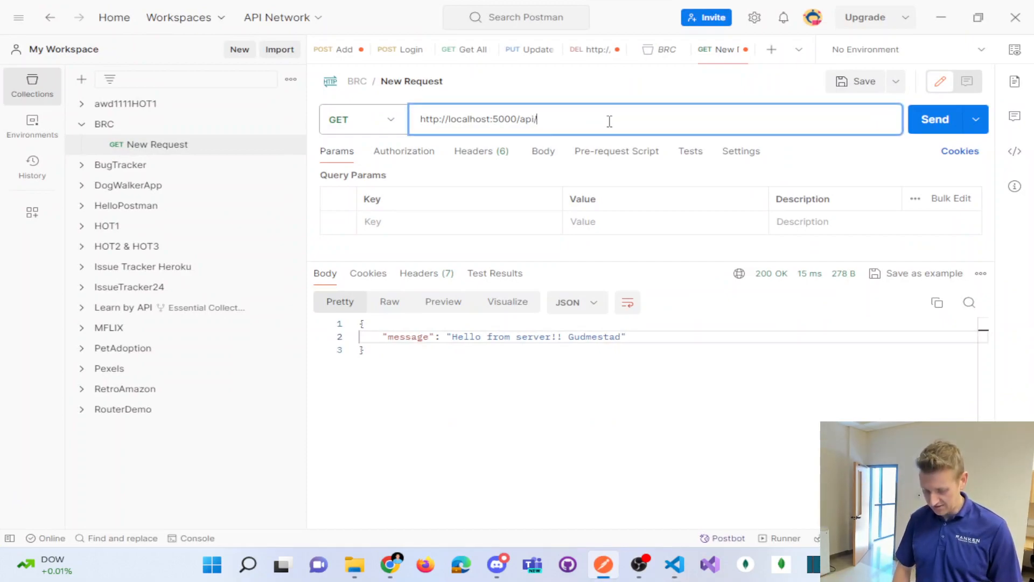
text(user/list)
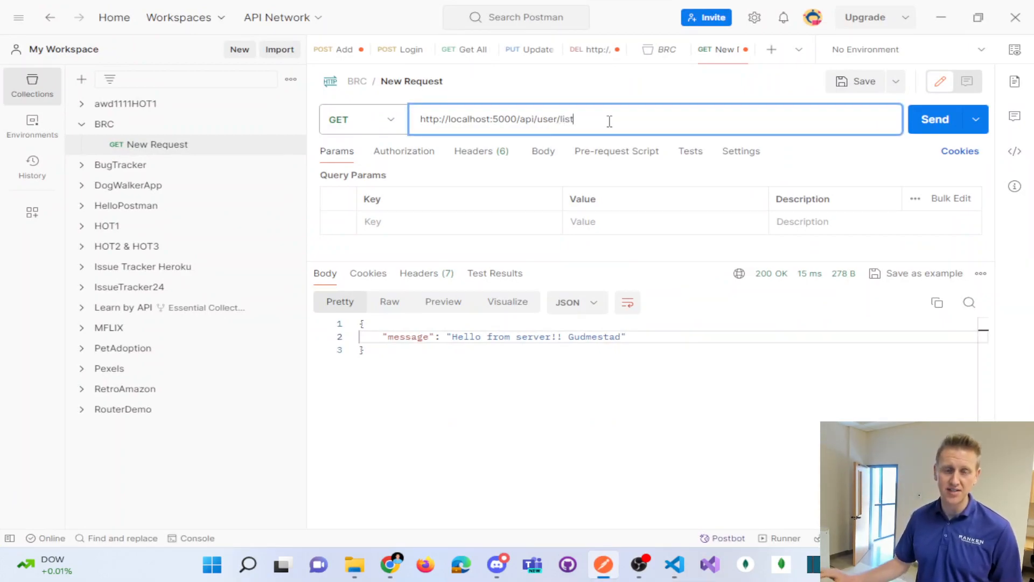
click(934, 120)
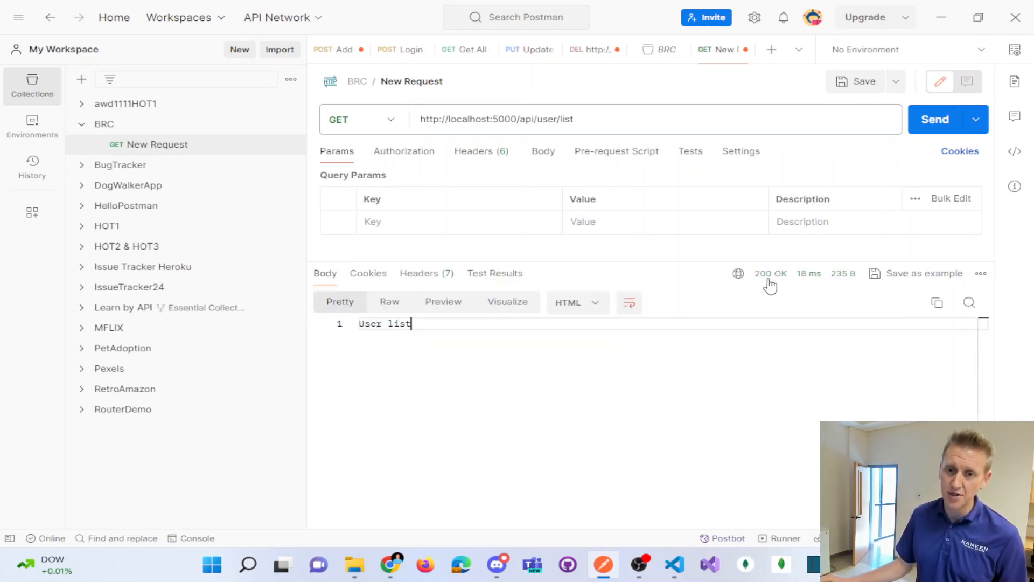
double_click(384, 323)
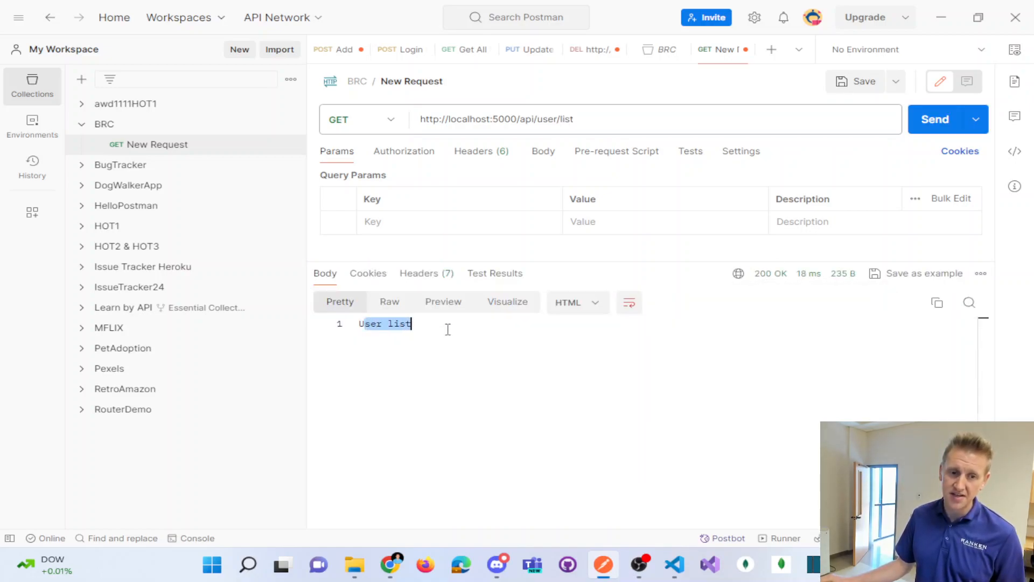
click(673, 565)
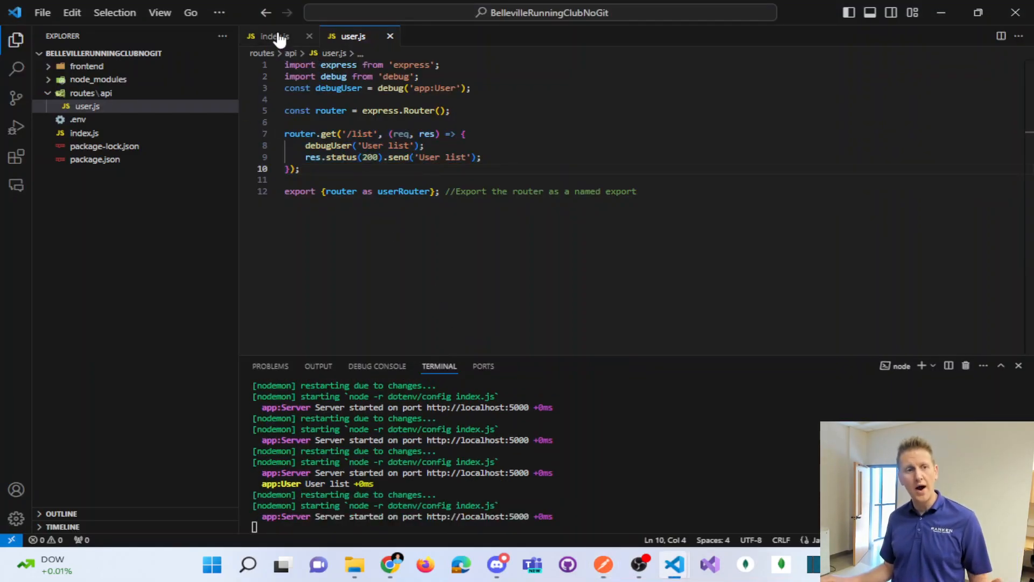
Review the index.js and user.js tabs in Visual Studio Code
click(271, 36)
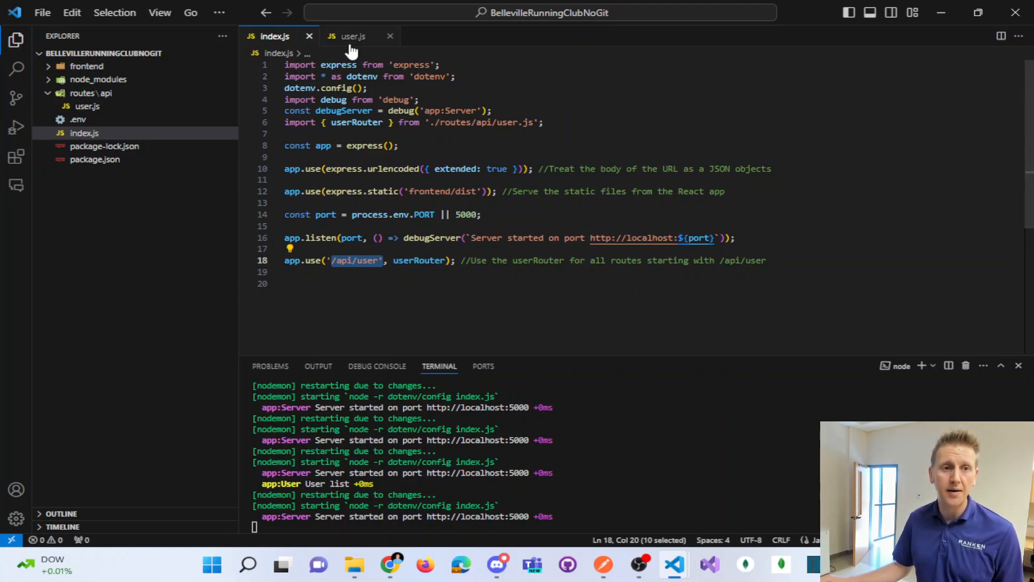
click(353, 36)
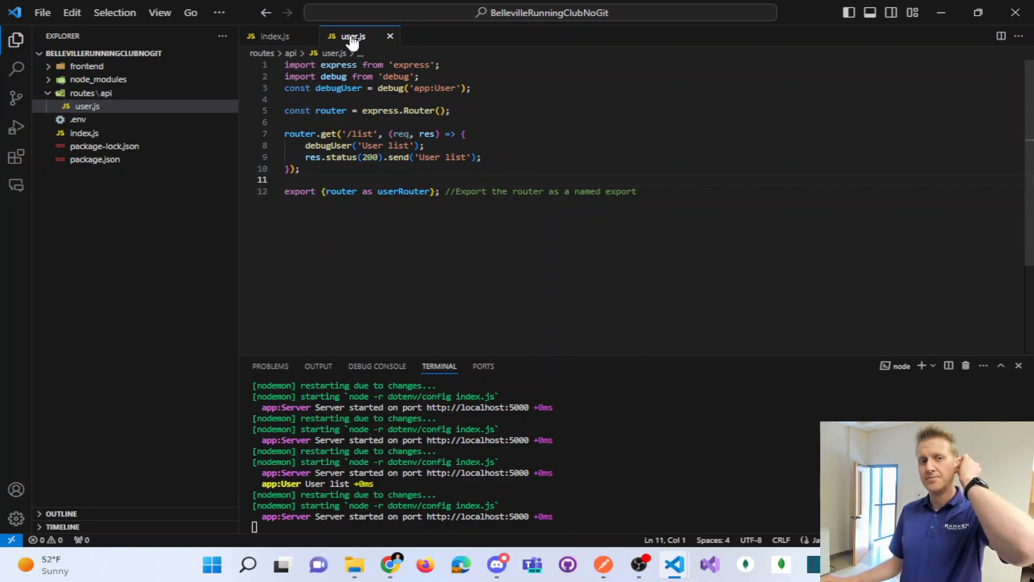
click(273, 36)
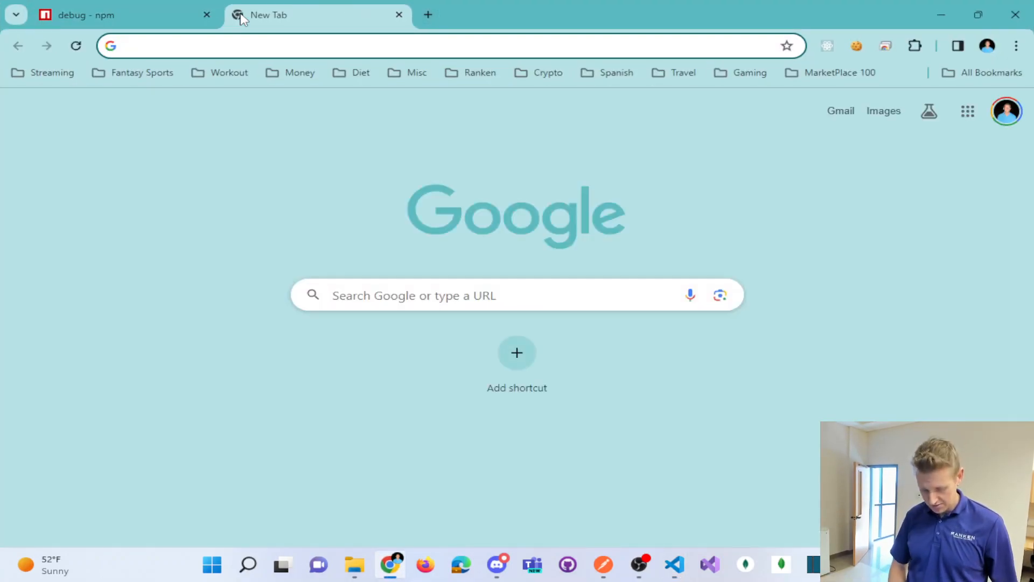
Search the web for 'http packet' and open MDN's HTTP Messages article
text(http pa)
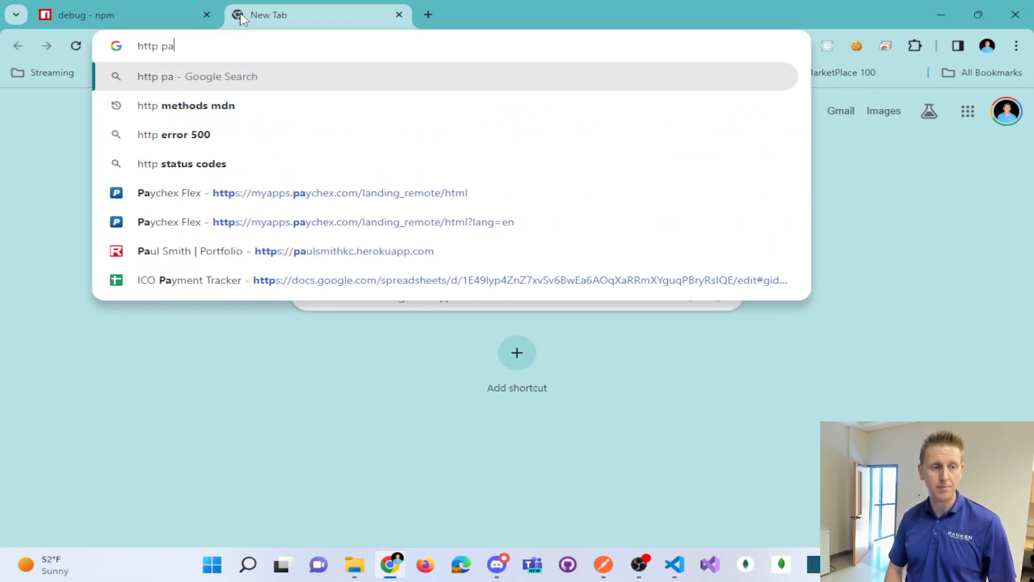
key(Enter)
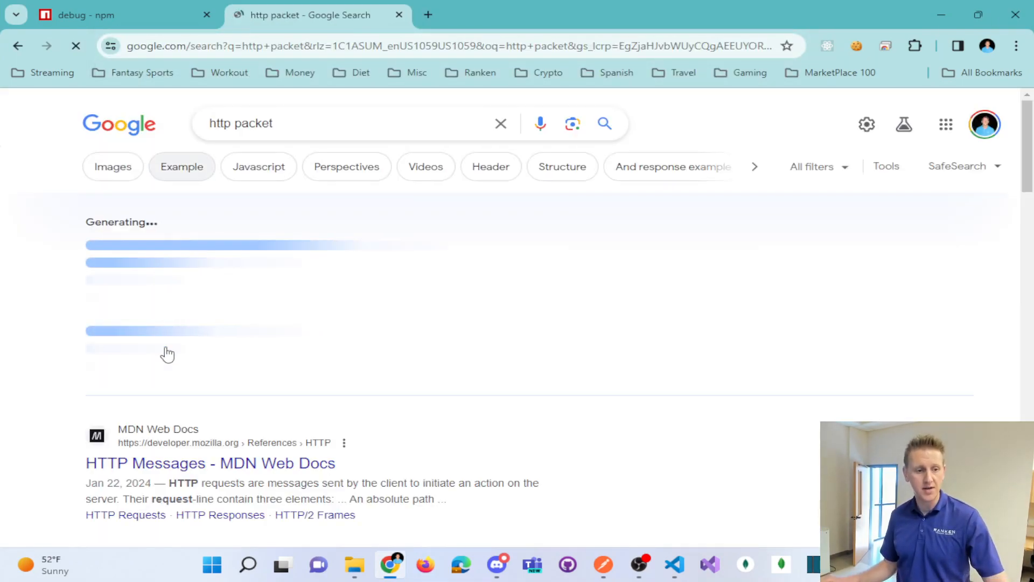
click(210, 463)
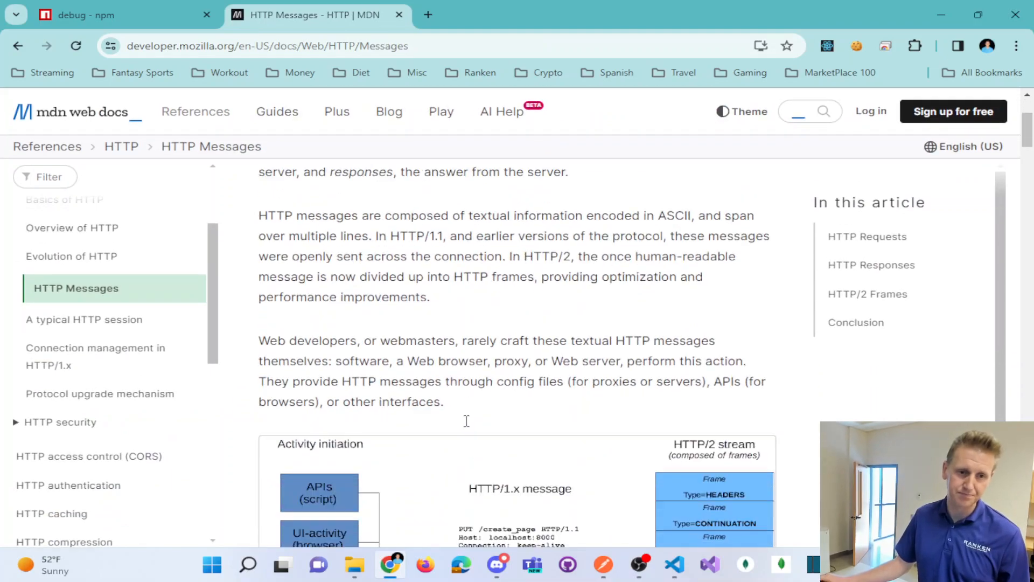
Read down MDN's HTTP Messages article to the Headers section
scroll(down, 3)
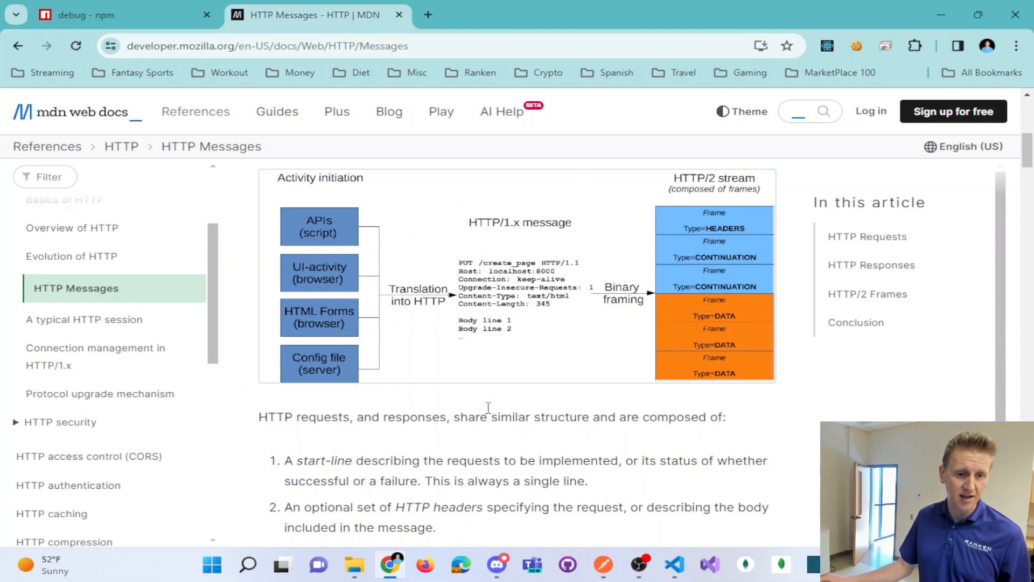
scroll(down, 3)
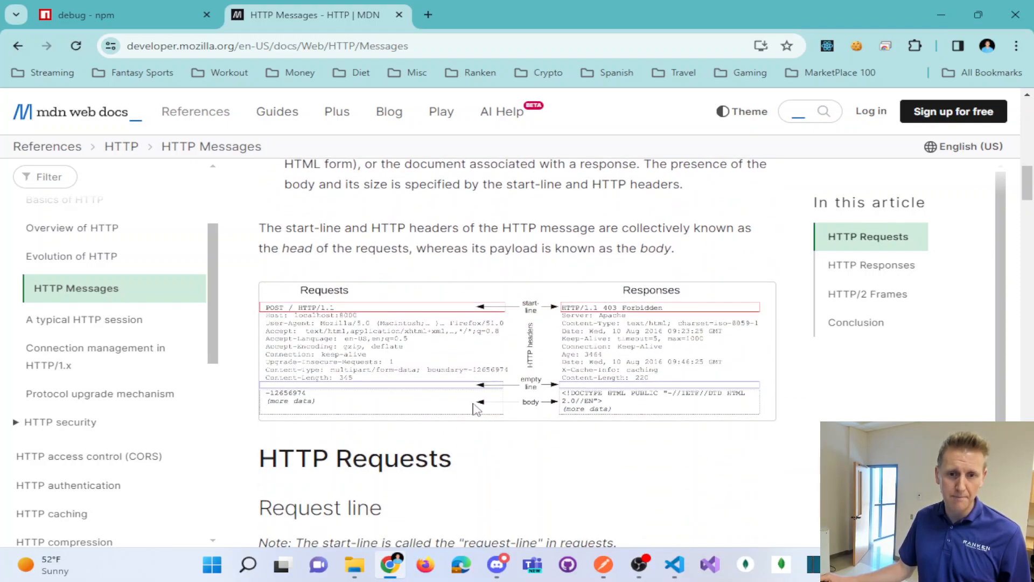
scroll(down, 3)
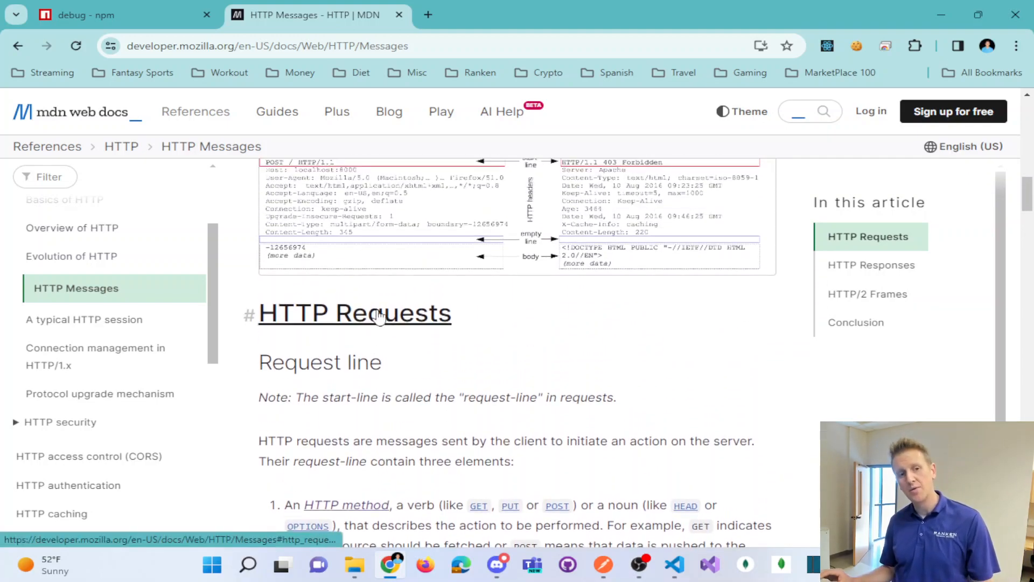
scroll(down, 3)
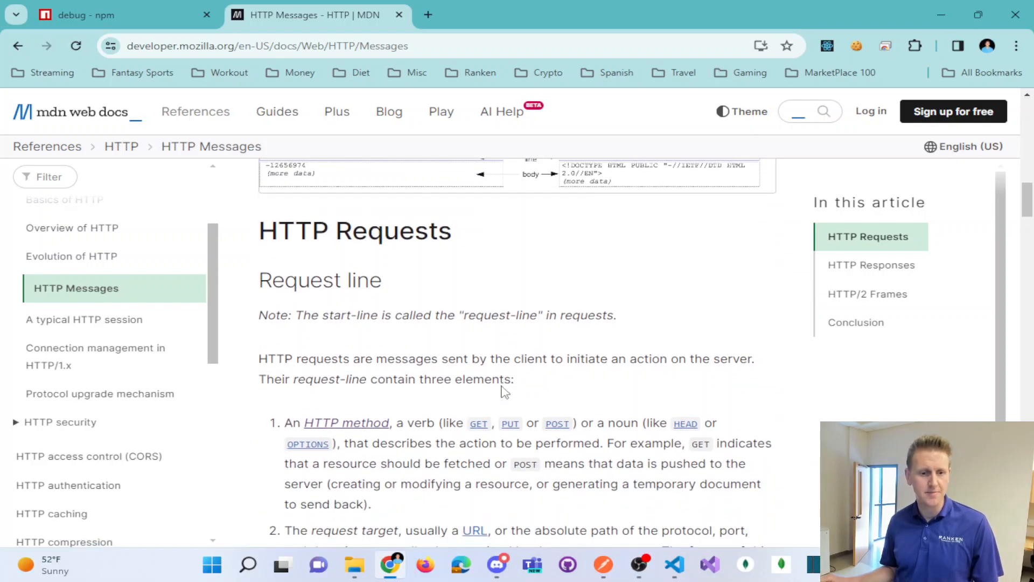
scroll(down, 3)
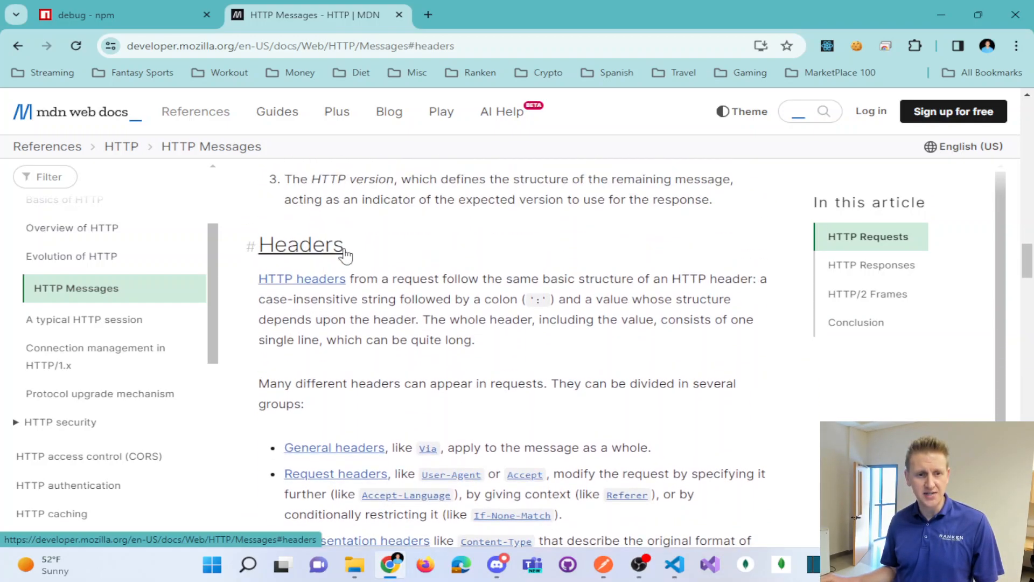
scroll(down, 3)
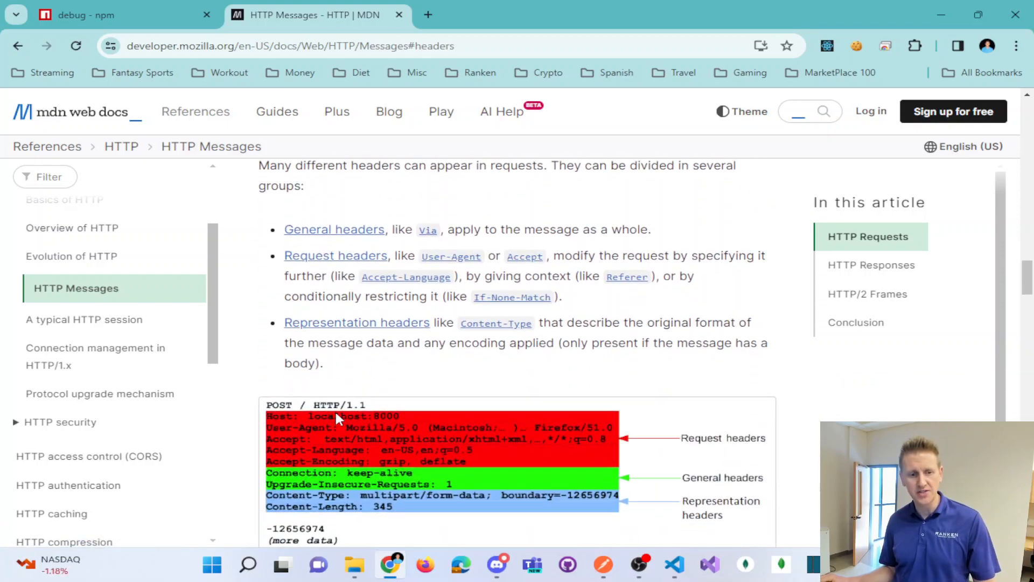
scroll(down, 3)
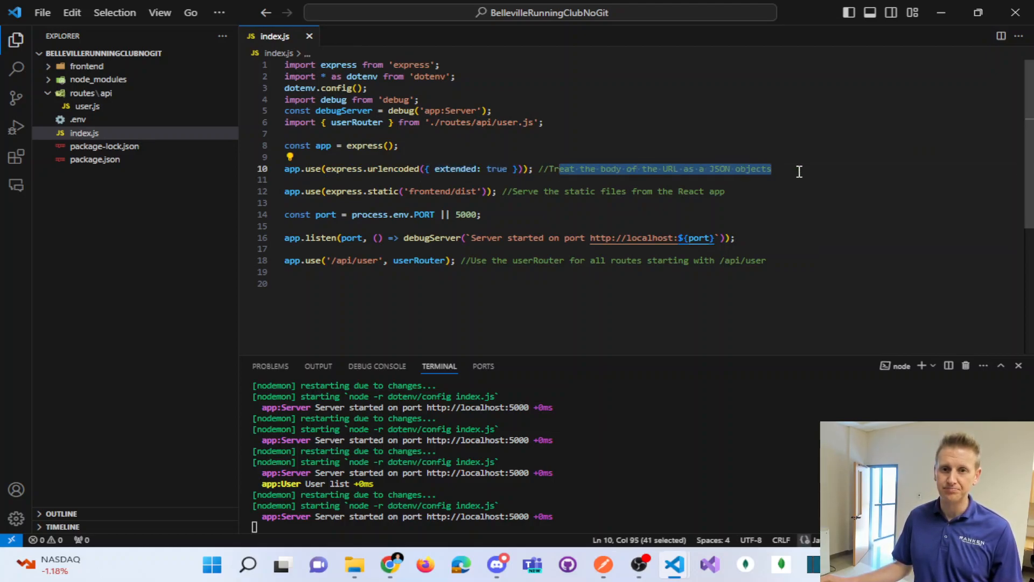
Add a router.get('/:userId') route below the list route in user.js
click(770, 168)
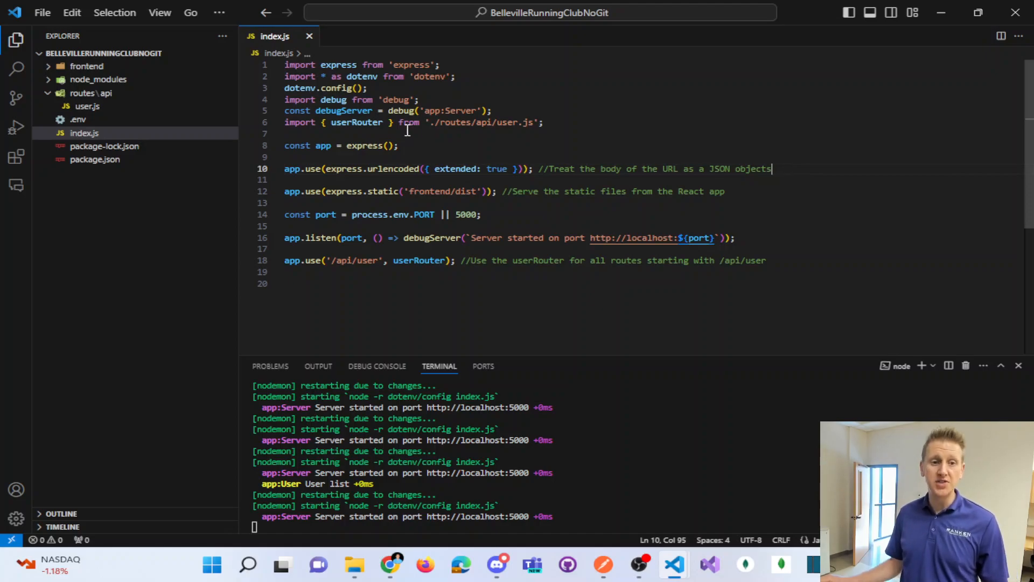
click(87, 107)
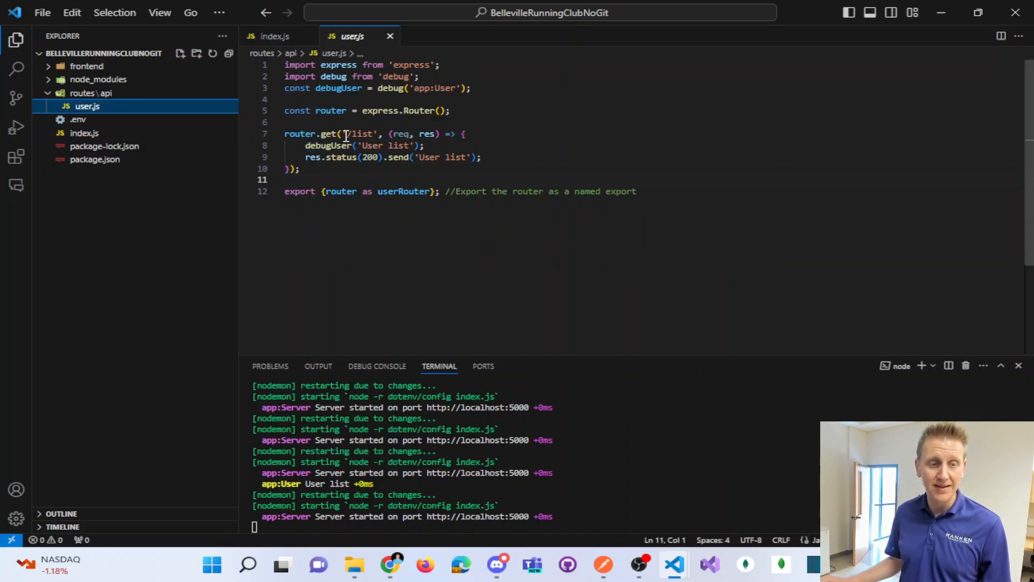
key(enter)
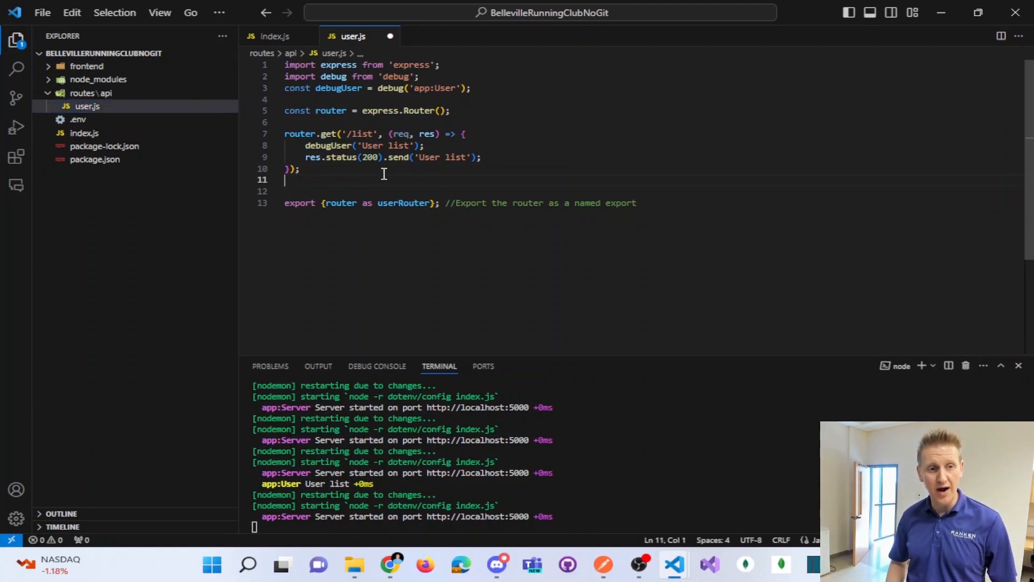
text(router.get('/detail', (req, res) => {)
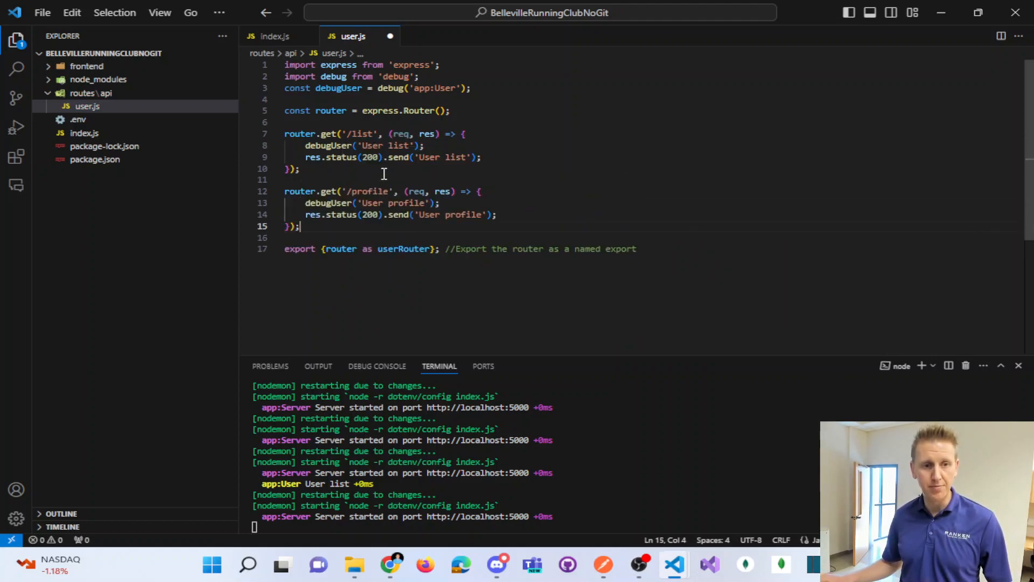
double_click(368, 192)
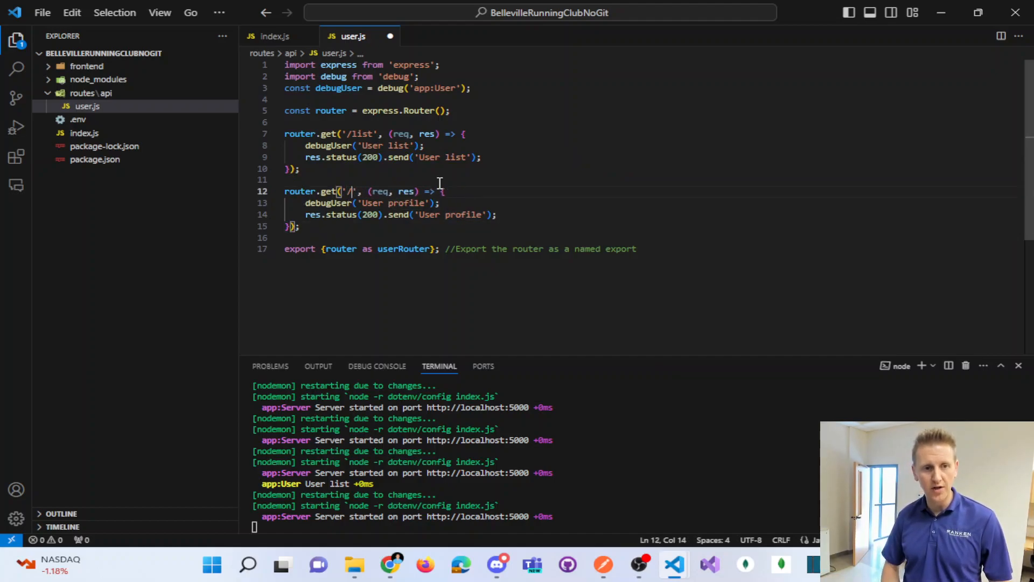
text(:userId)
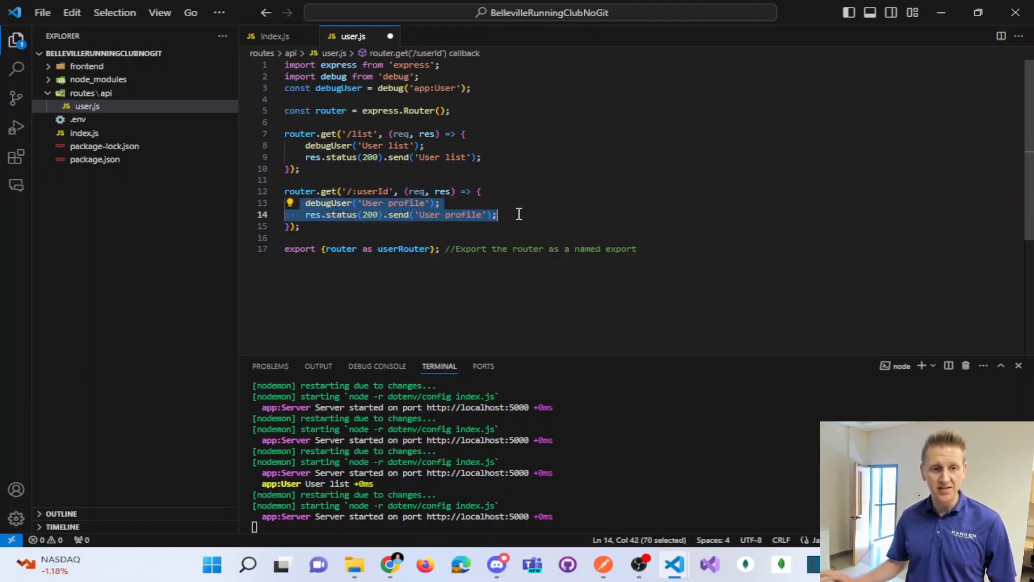
Read req.params.userId into a const id inside the userId handler
click(305, 203)
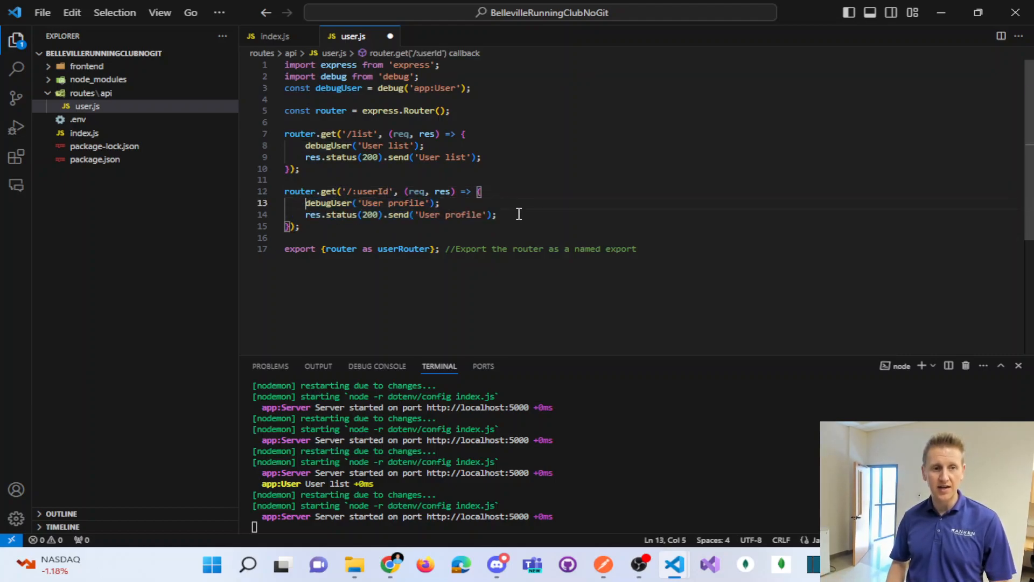
key(Enter)
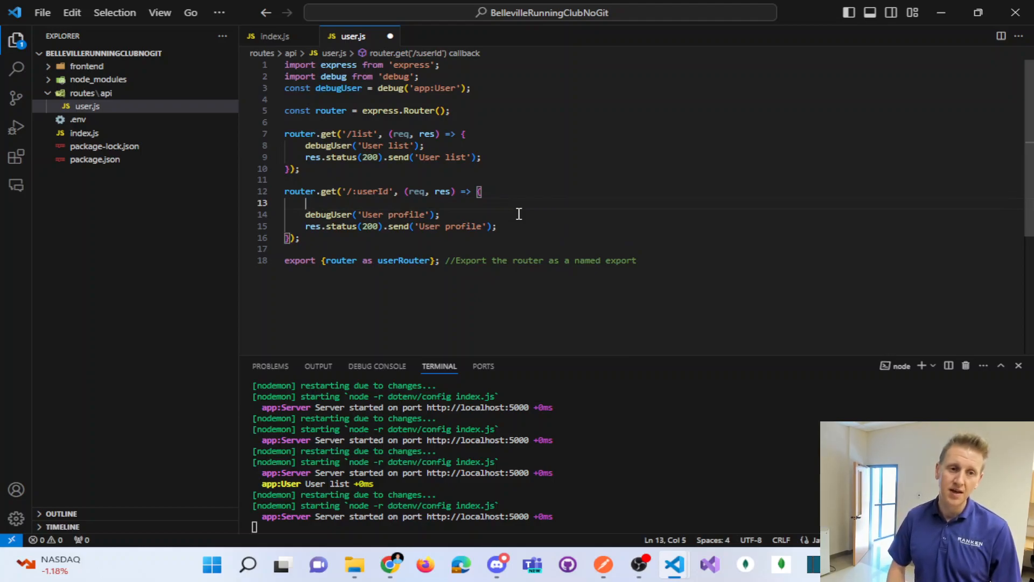
text(const id =)
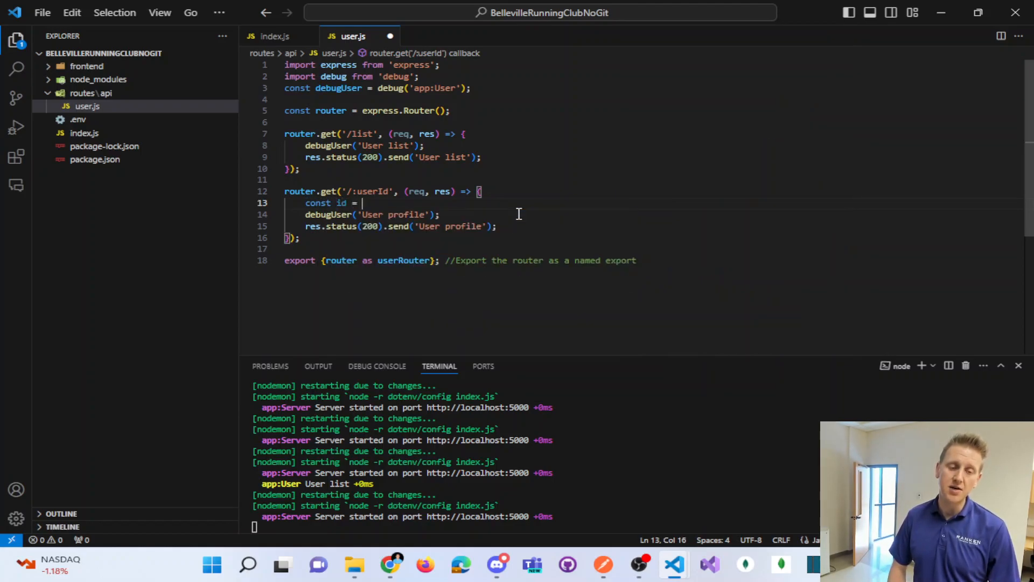
text(req.params.userId;)
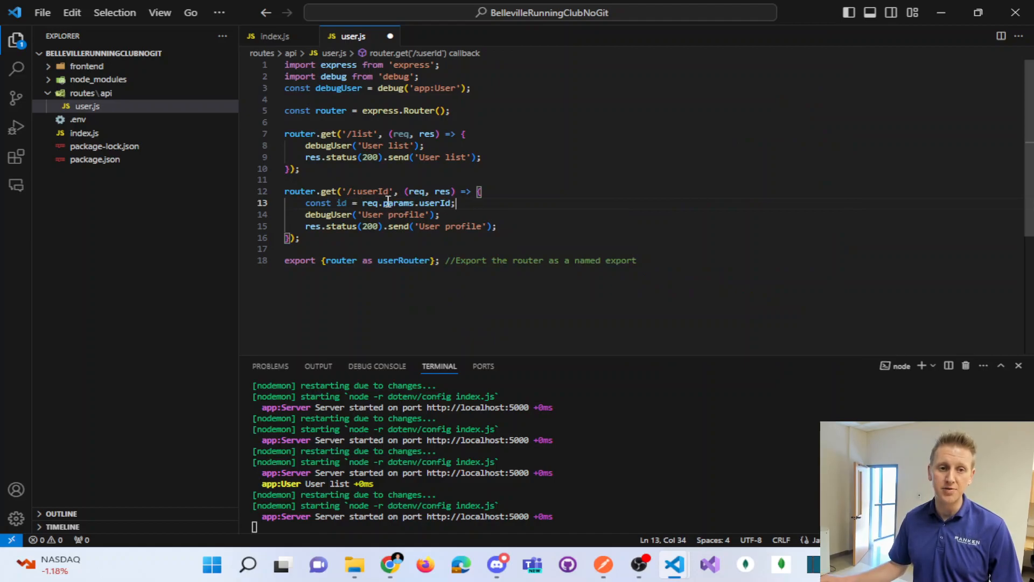
double_click(398, 203)
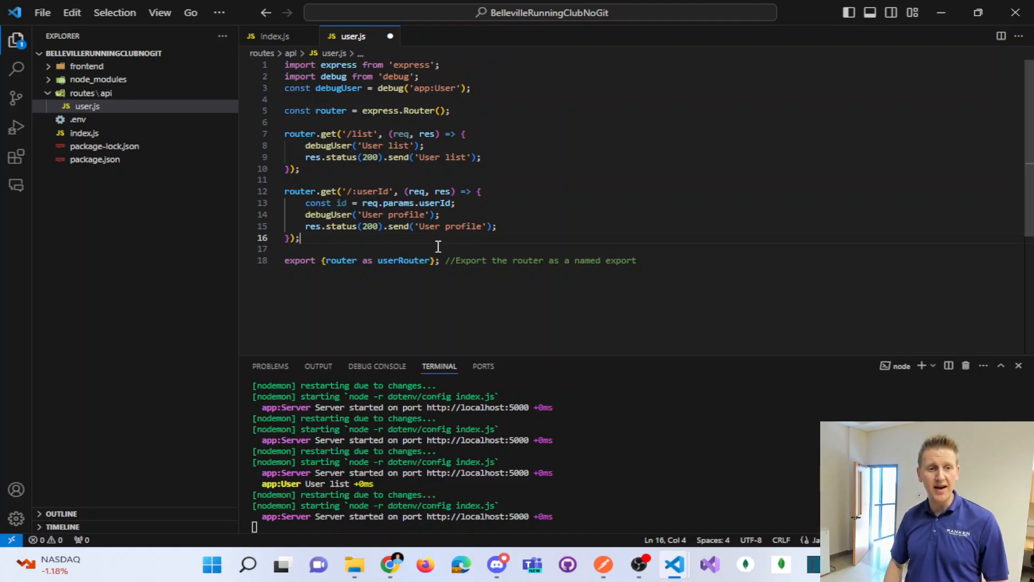
Write a POST '/update' handler in user.js that stores req.body in obj and sends 'User update'
text(router.post('/create', (req, res) => {)
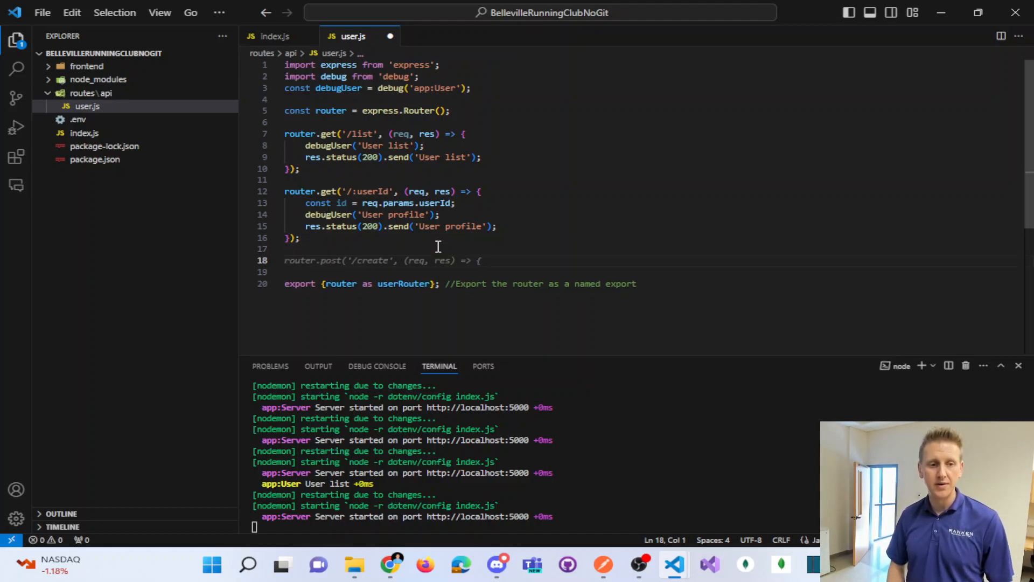
text(.)
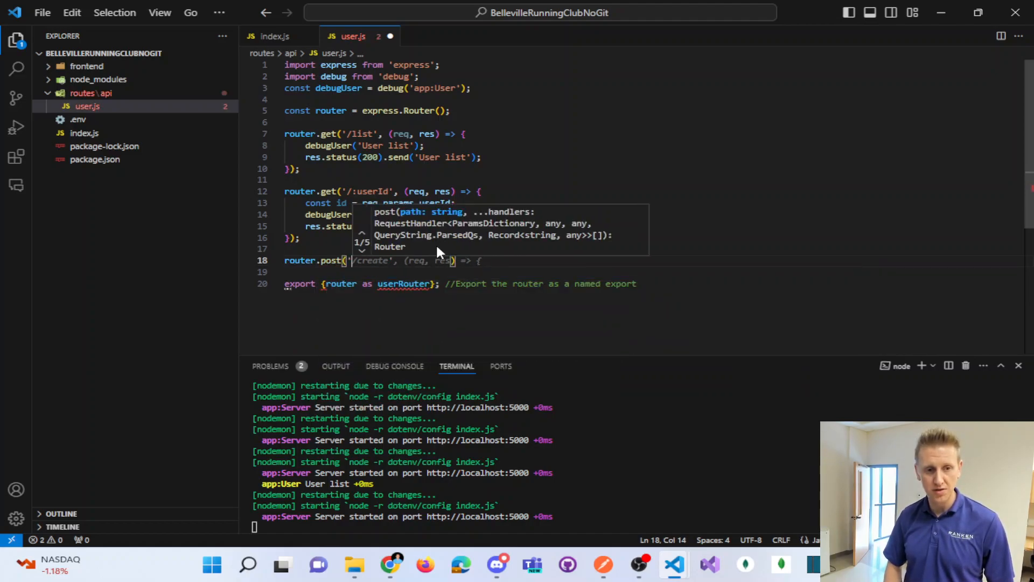
text(/update', (req, res)
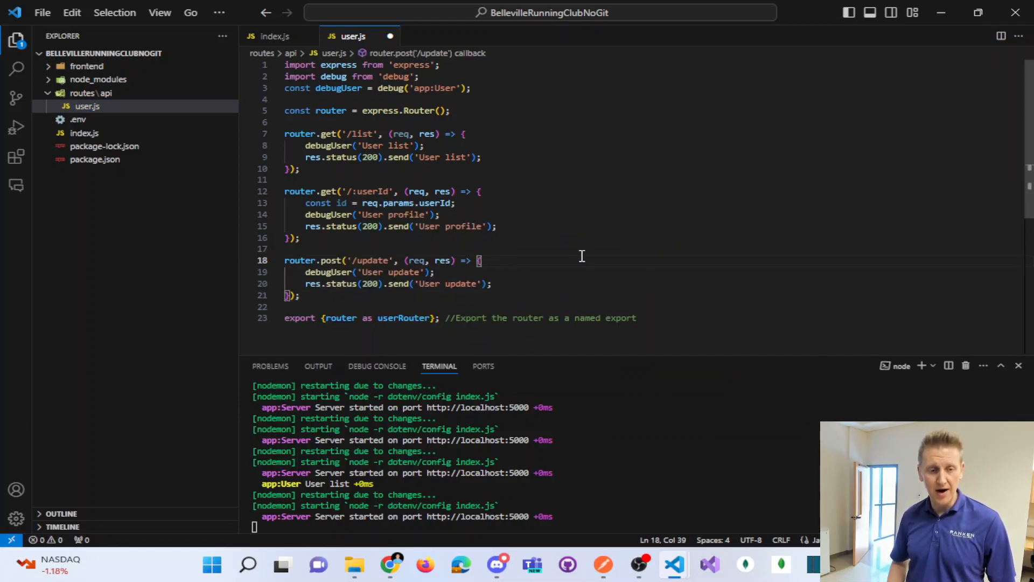
key(enter)
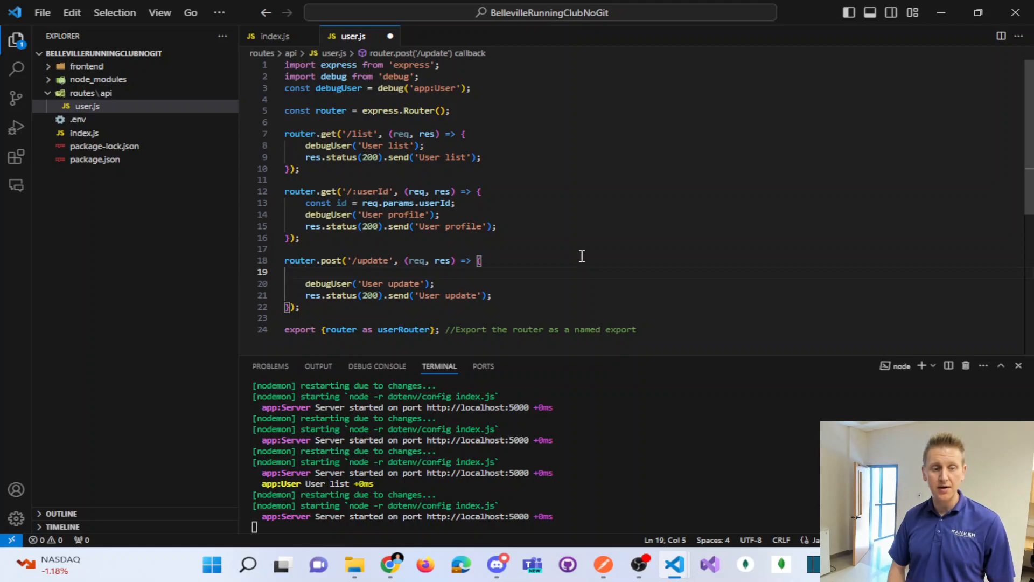
text(const id = req.body.userId;)
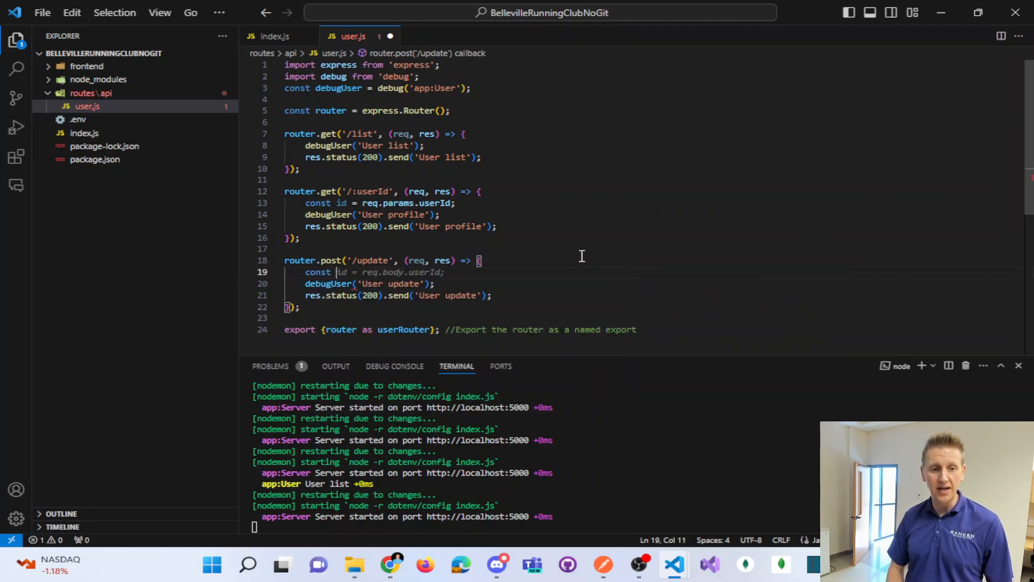
double_click(429, 271)
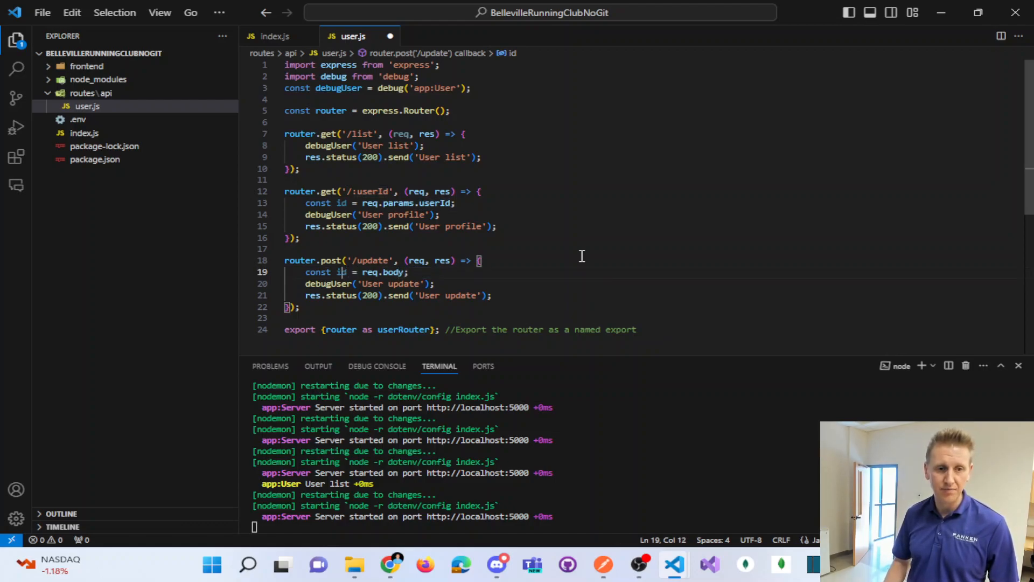
double_click(341, 272)
text(obj)
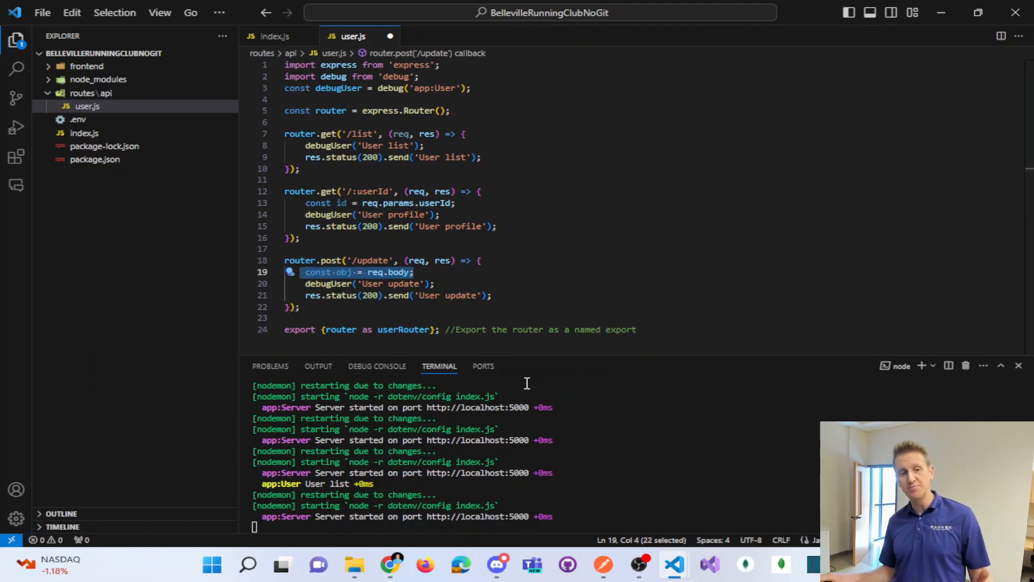
mouse_move(620, 482)
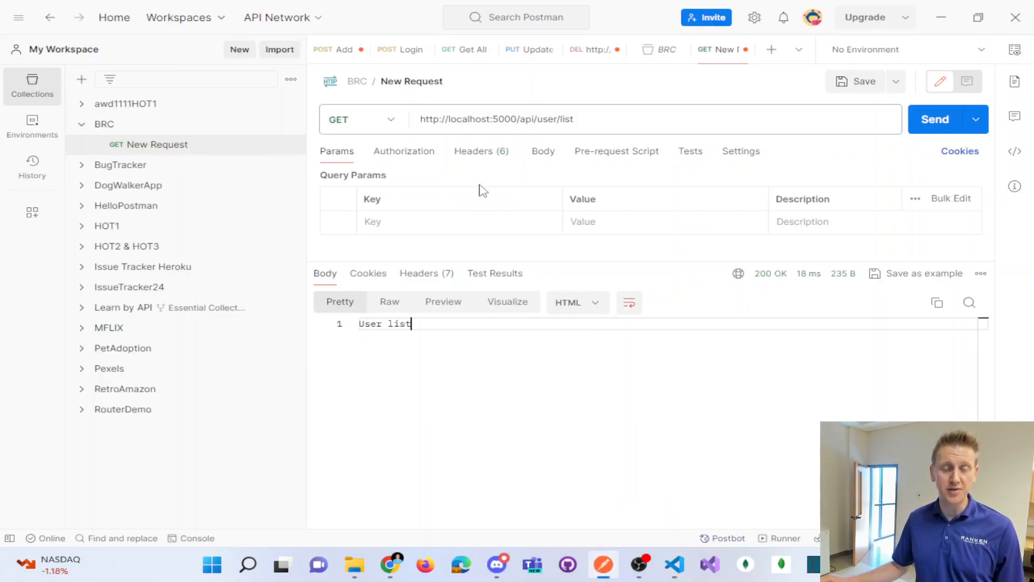
mouse_move(543, 150)
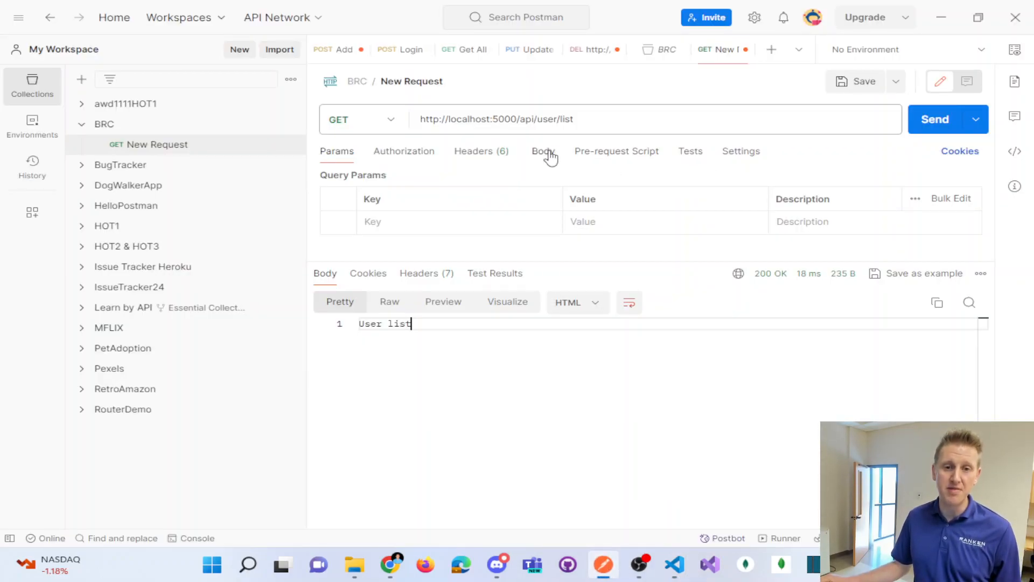
View the Postman request's Body options with x-www-form-urlencoded selected
click(543, 151)
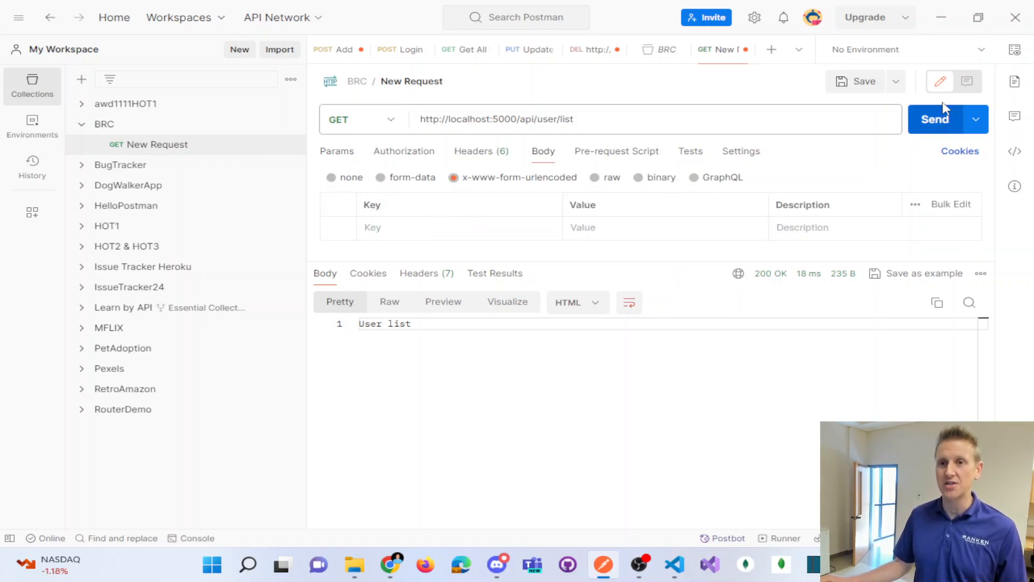
click(673, 565)
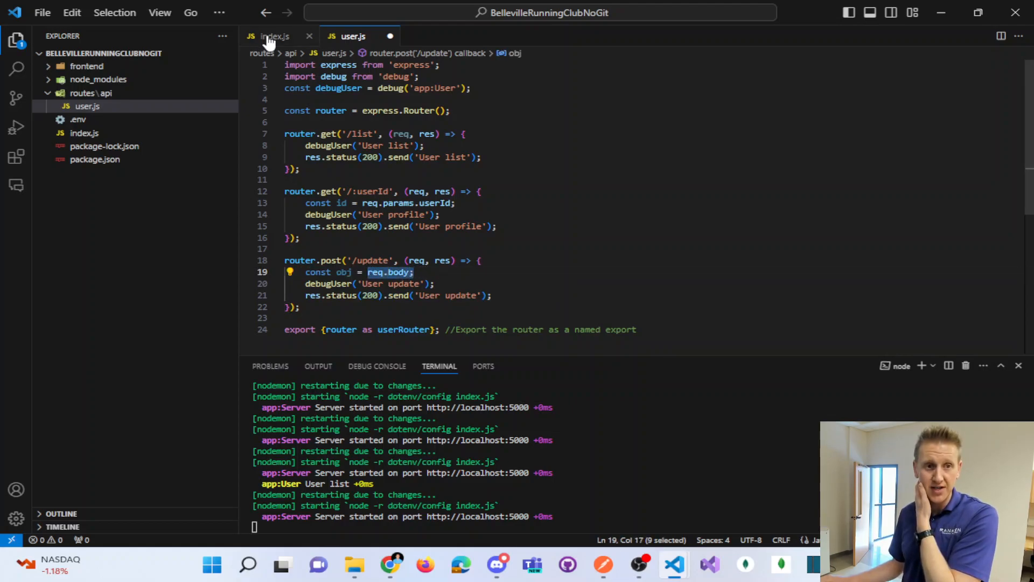
Add app.use(express.json()) below the urlencoded line in index.js and strip both trailing comments
click(271, 36)
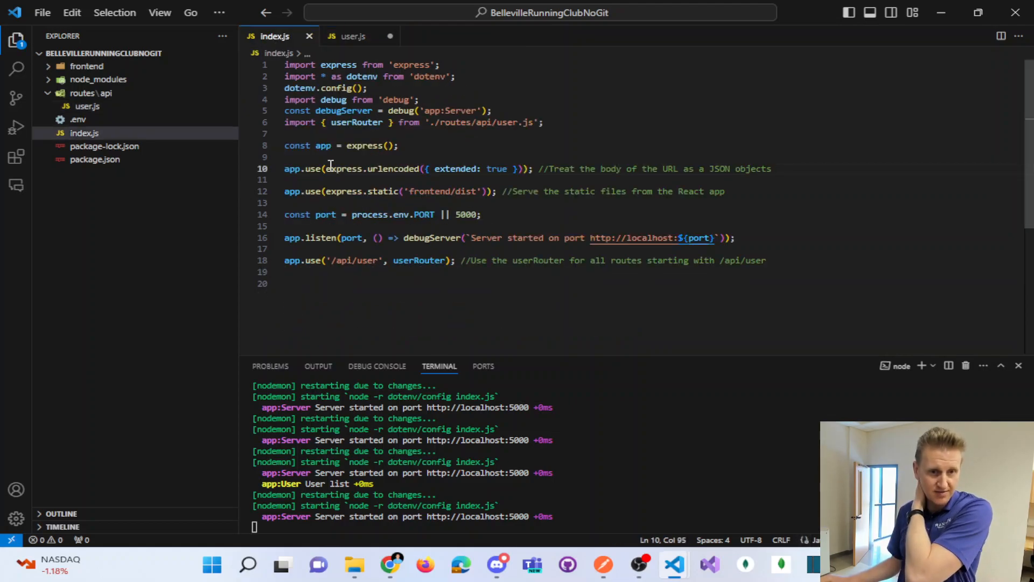
double_click(456, 169)
text(app.use(express.json()); //Treat the body of the URL as a JSON objects)
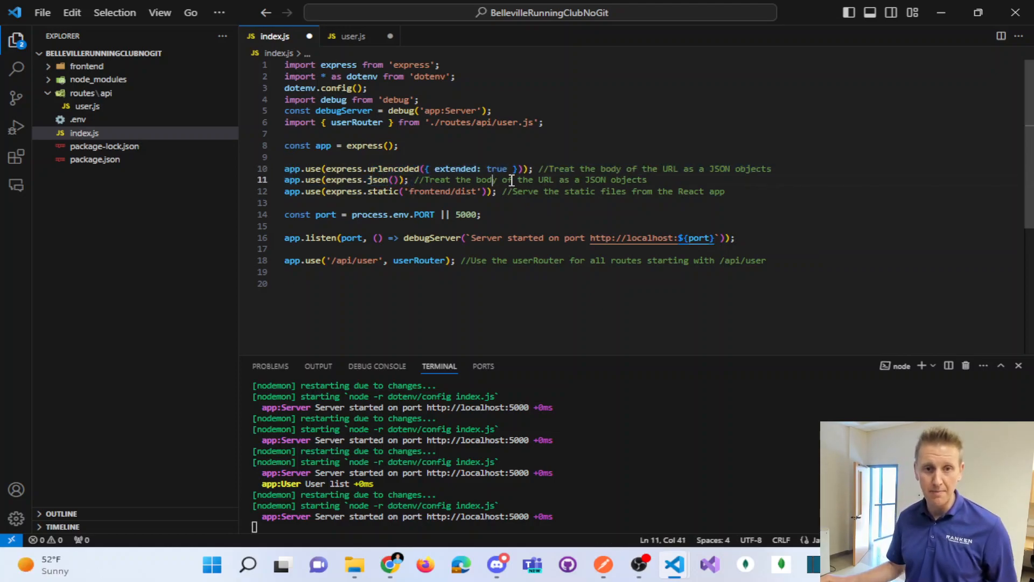
drag(495, 179, 569, 179)
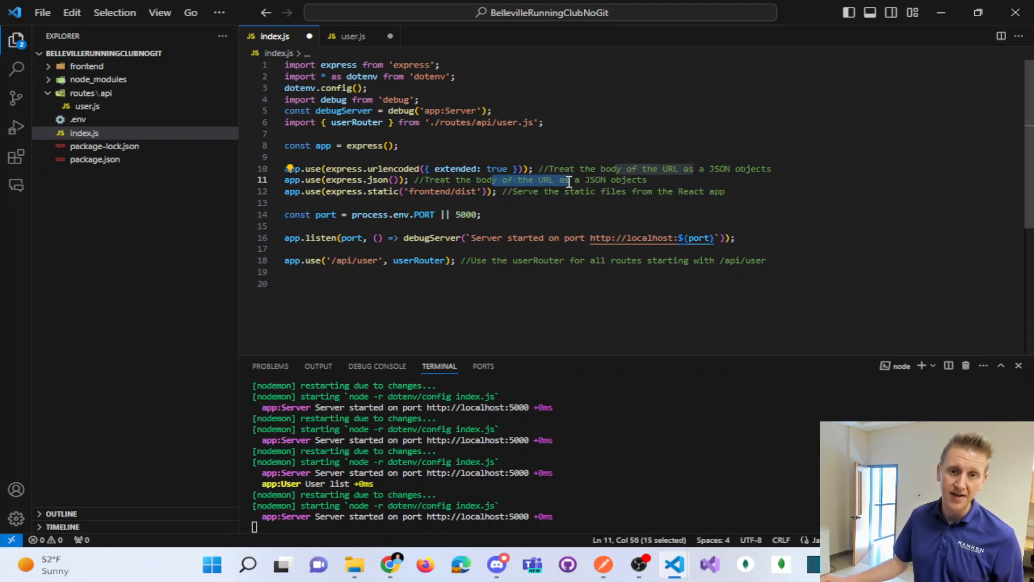
click(569, 180)
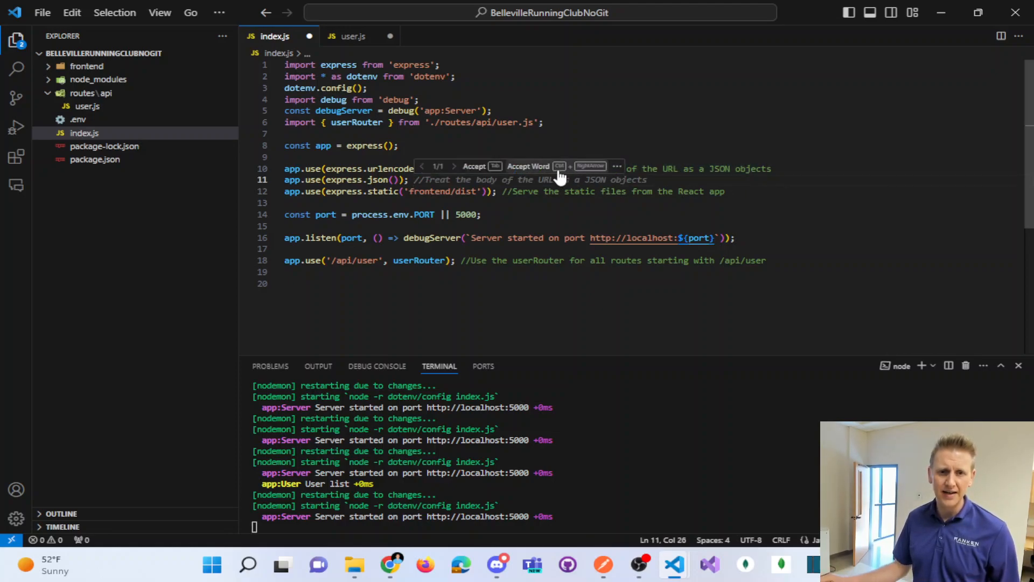
key(Tab)
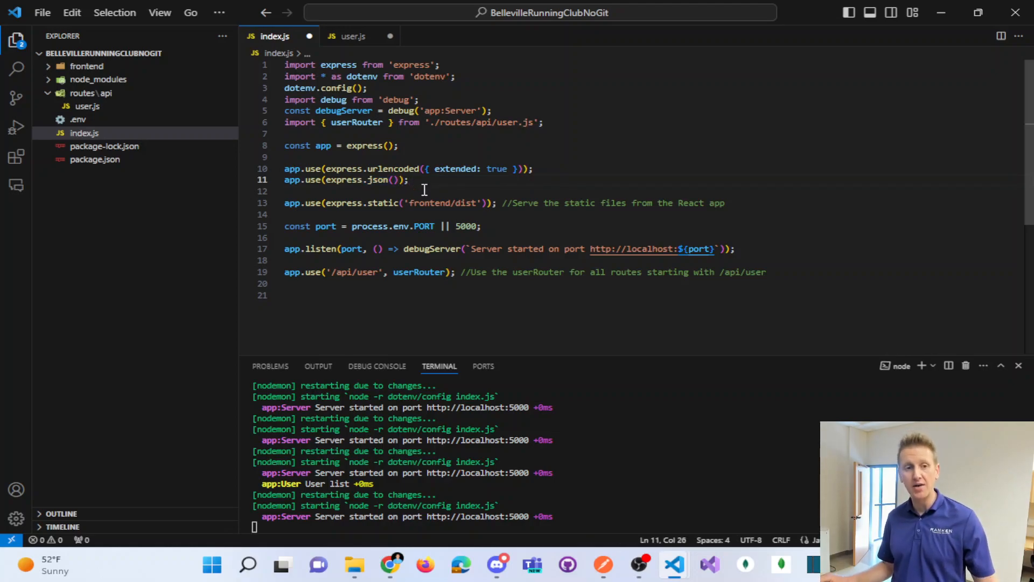
Review the urlencoded, json and userRouter lines, then save index.js and user.js to restart nodemon
double_click(374, 179)
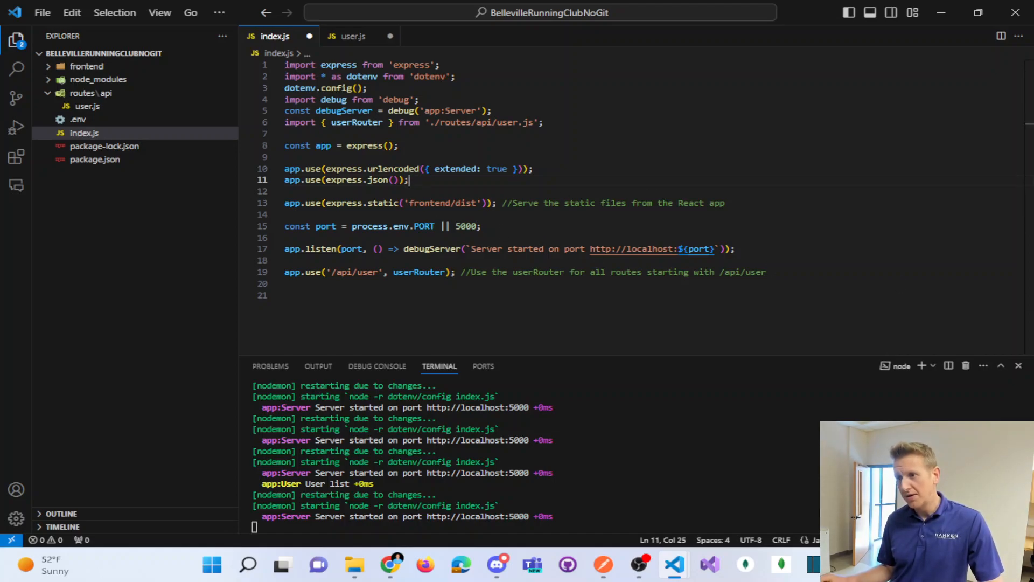
mouse_move(389, 202)
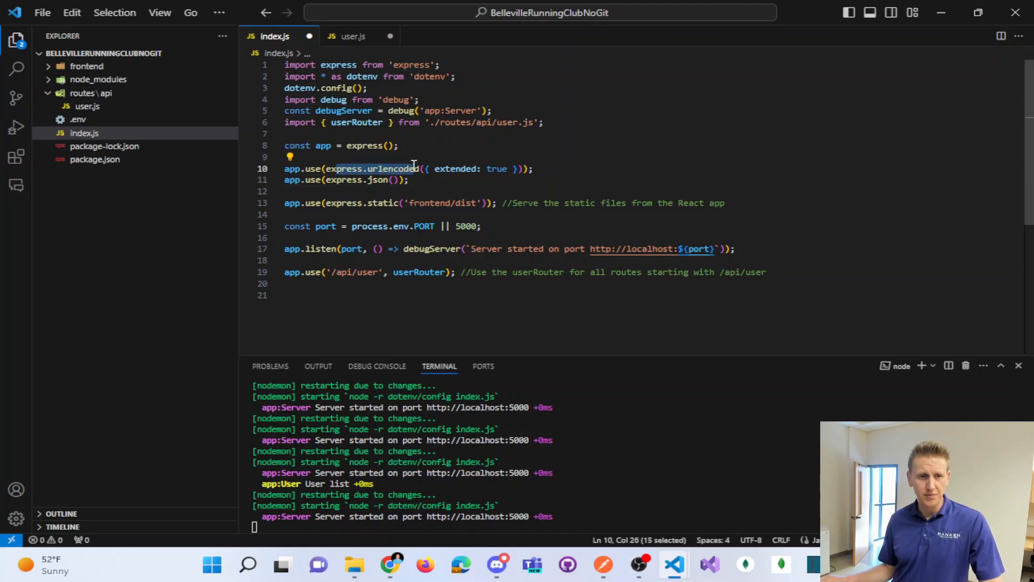
drag(419, 168, 500, 168)
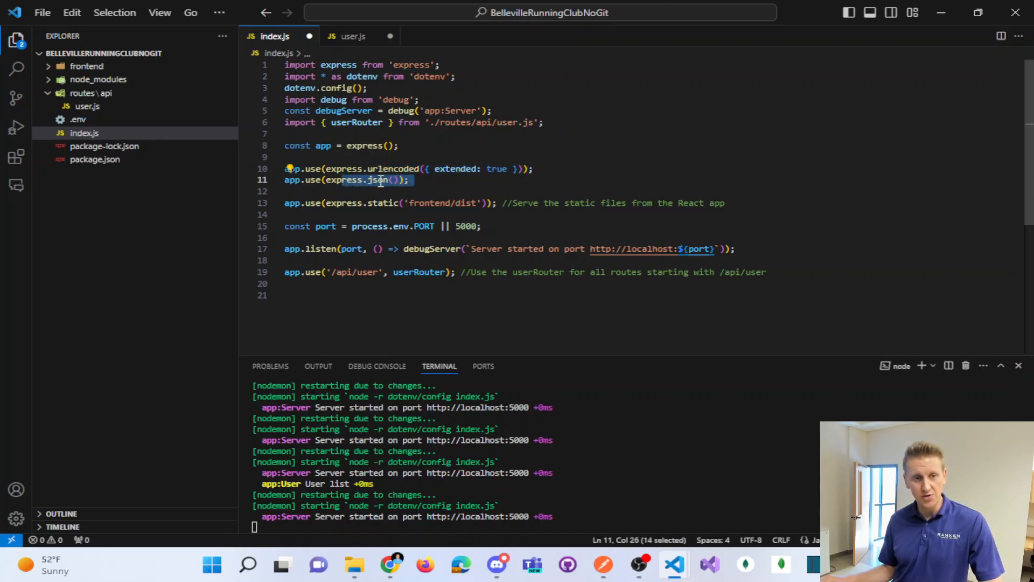
click(414, 180)
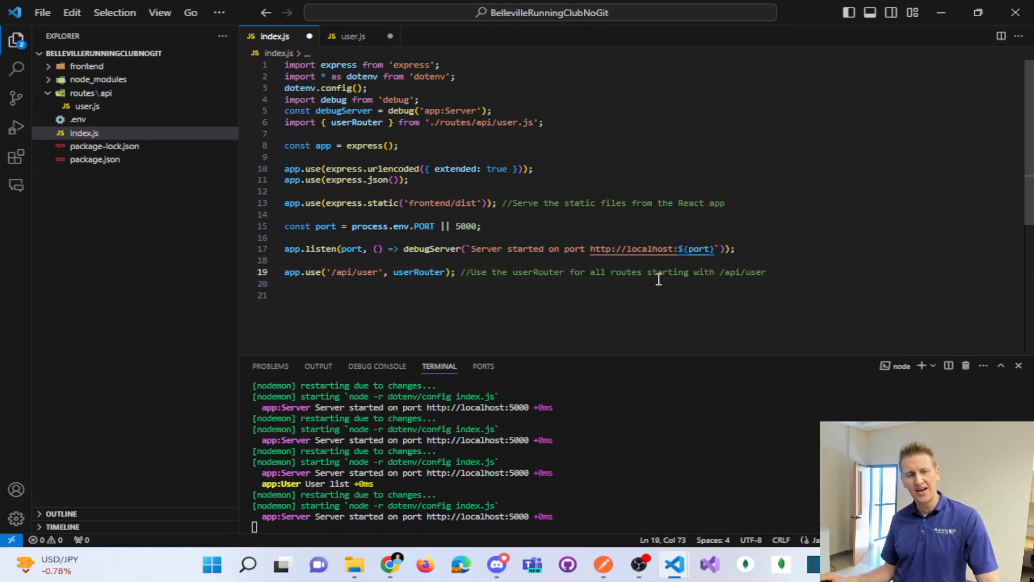
drag(484, 271, 465, 272)
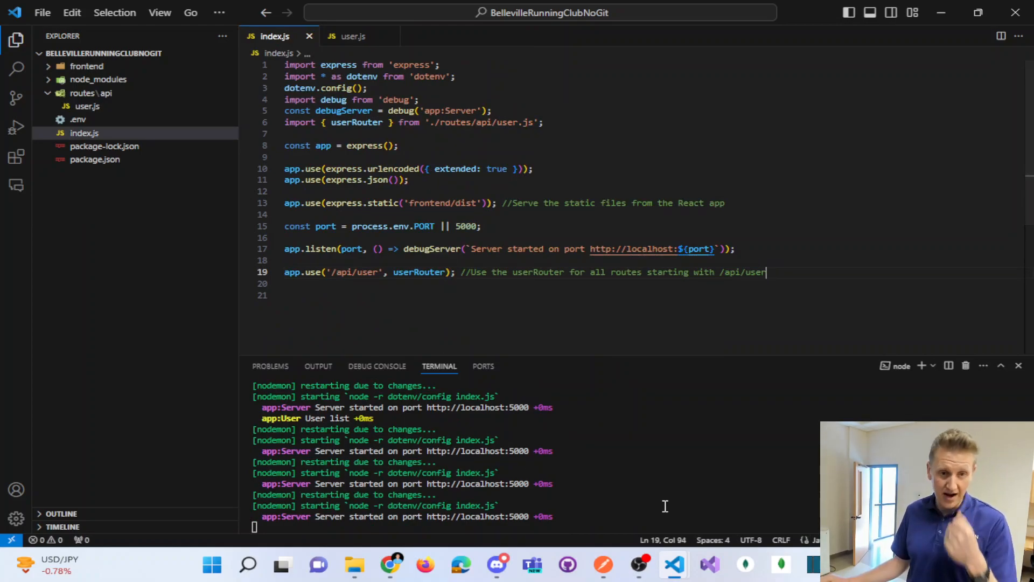
mouse_move(583, 380)
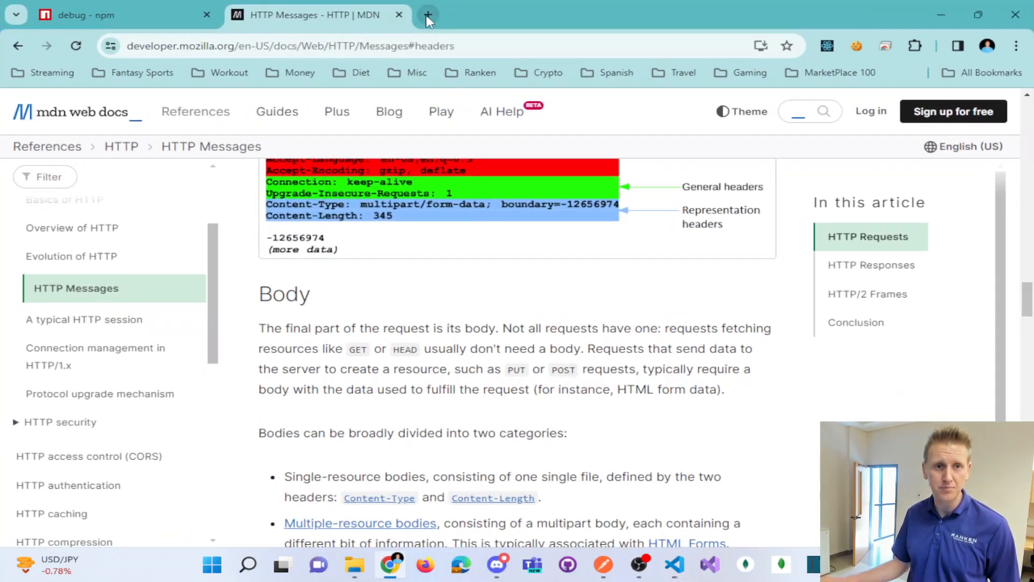
Check the Cloud Console project selector shows BellevilleRunningClub as the current project
click(427, 15)
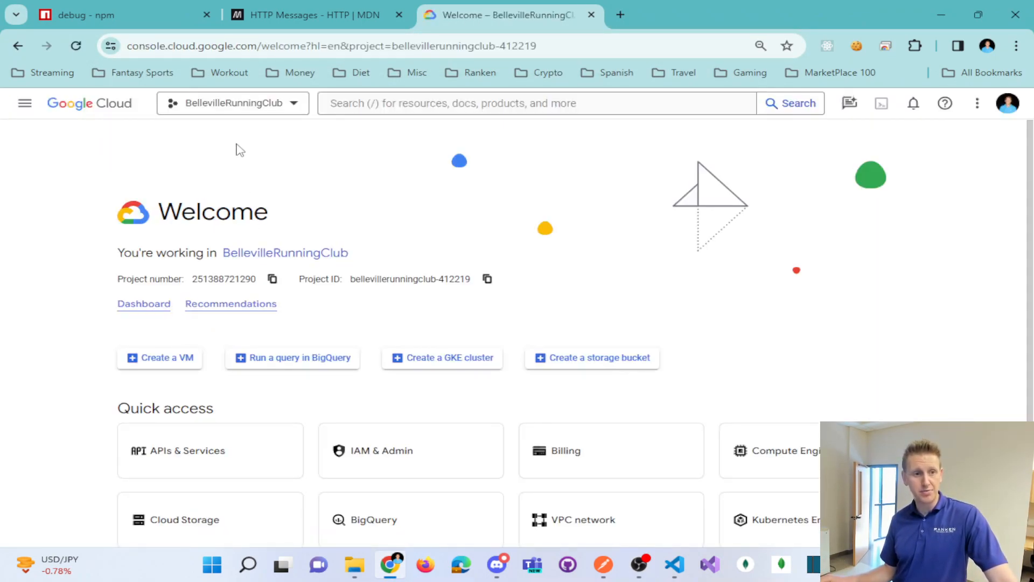
click(232, 103)
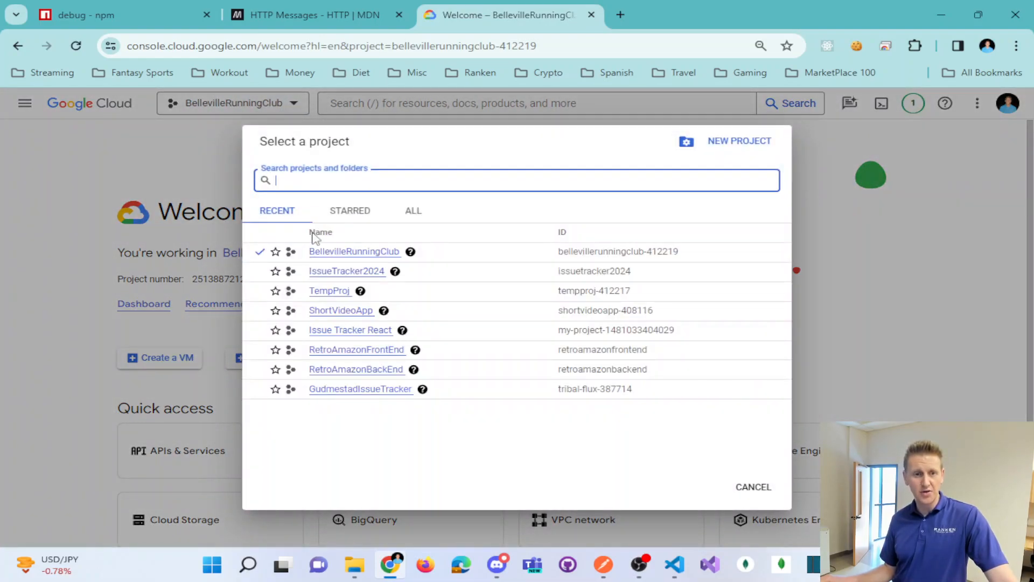
mouse_move(210, 258)
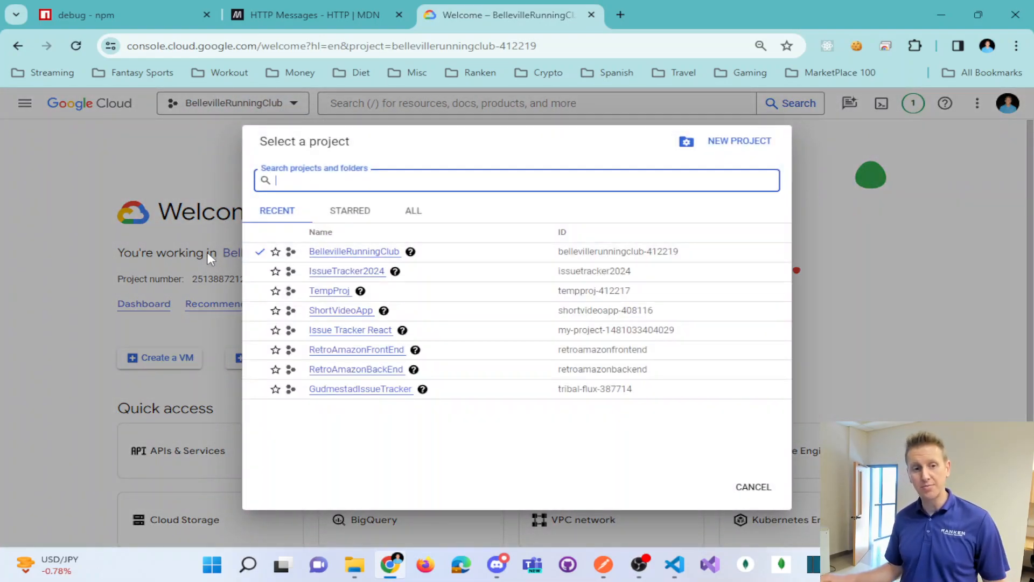
click(752, 487)
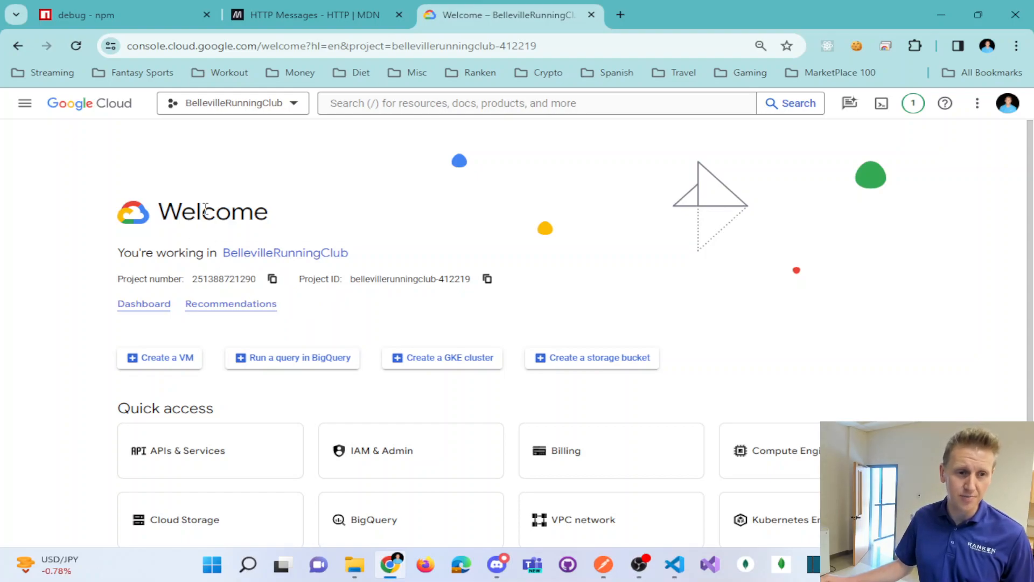
click(231, 103)
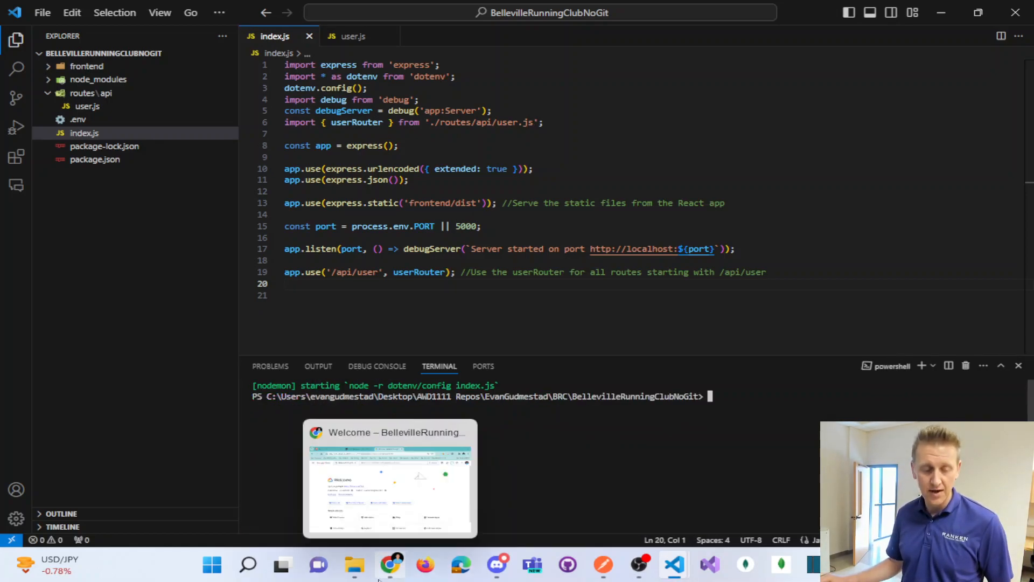
Search 'gcloud set project' and select the gcloud config set example for setting the project
click(390, 565)
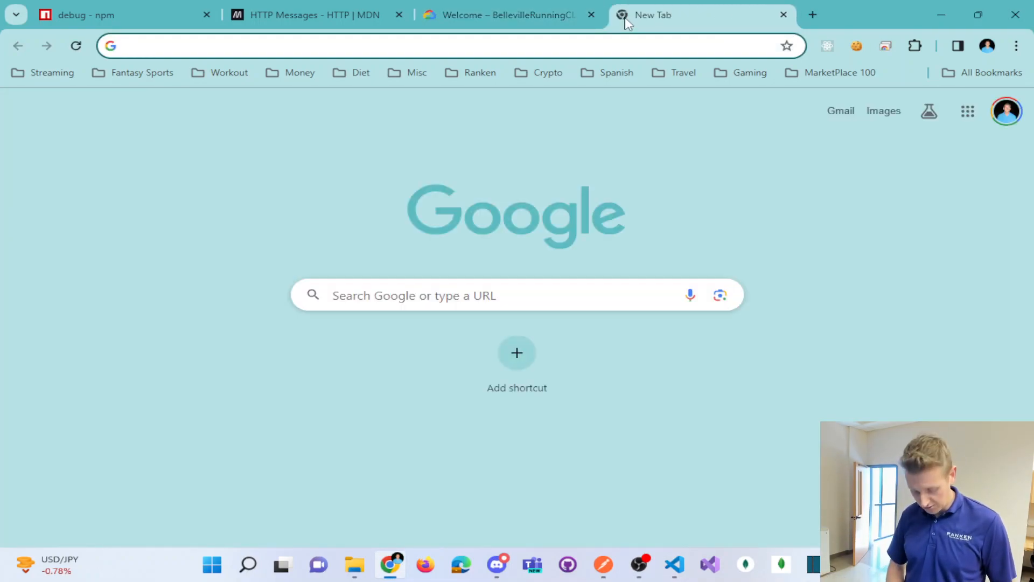
text(gcloud run deploy)
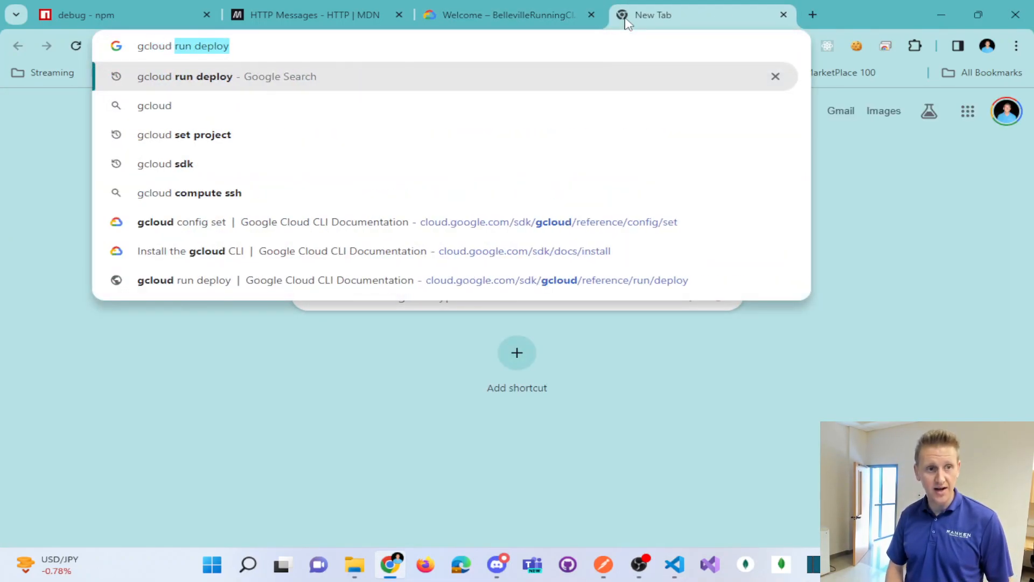
text(gcloud set project)
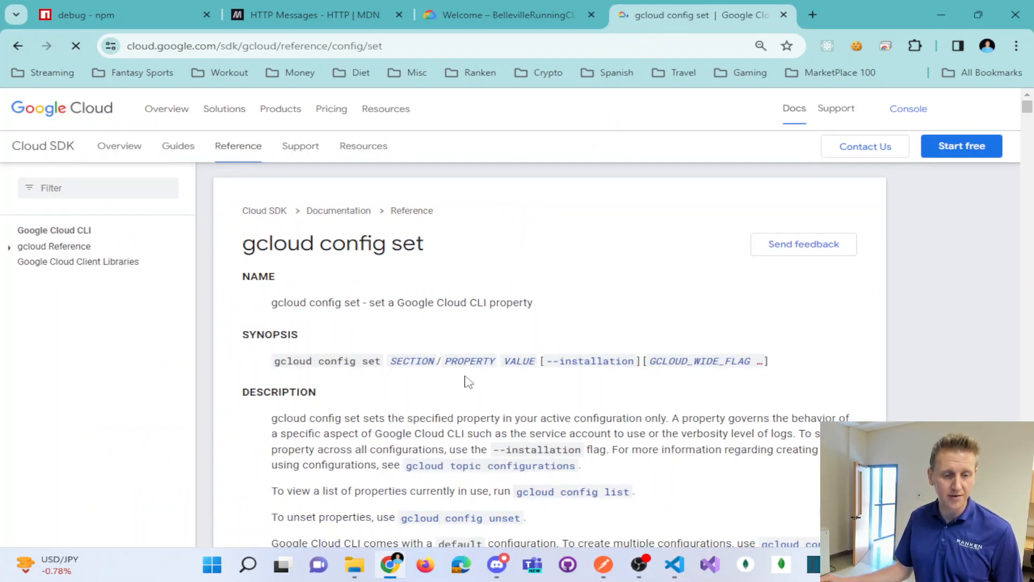
scroll(down, 3)
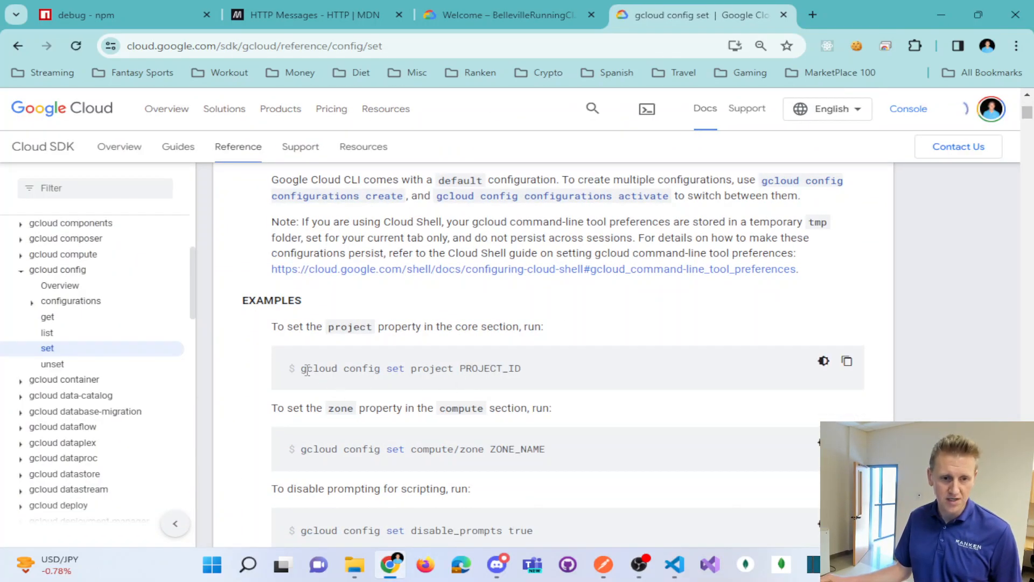
drag(301, 368, 451, 368)
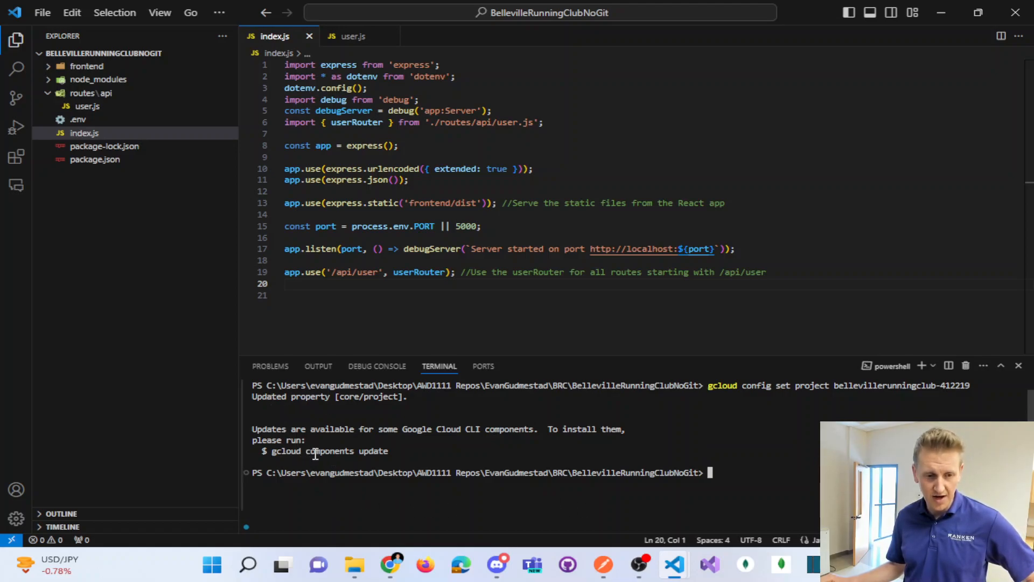
text(cls)
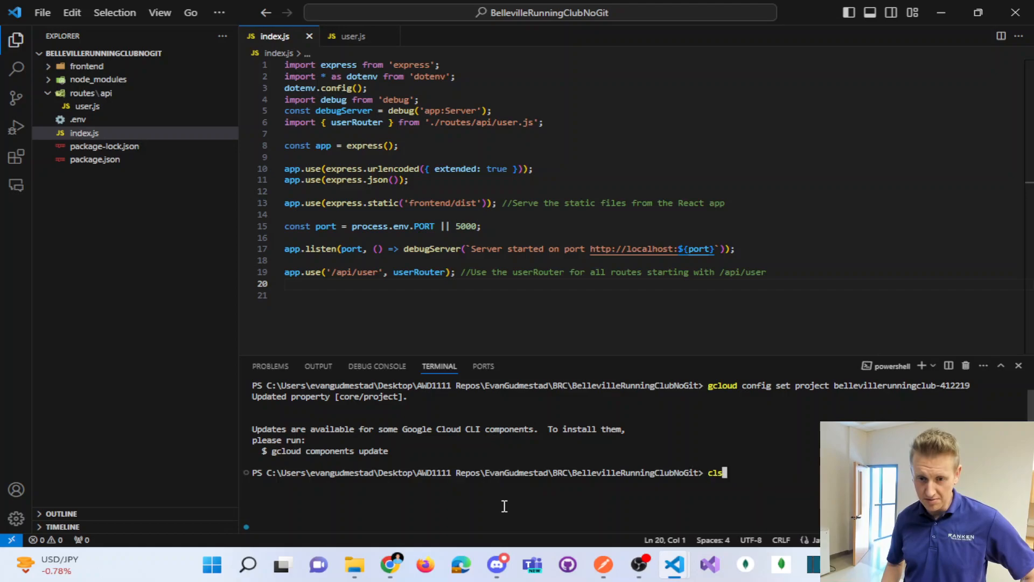
text(node .\multiplication.mjs)
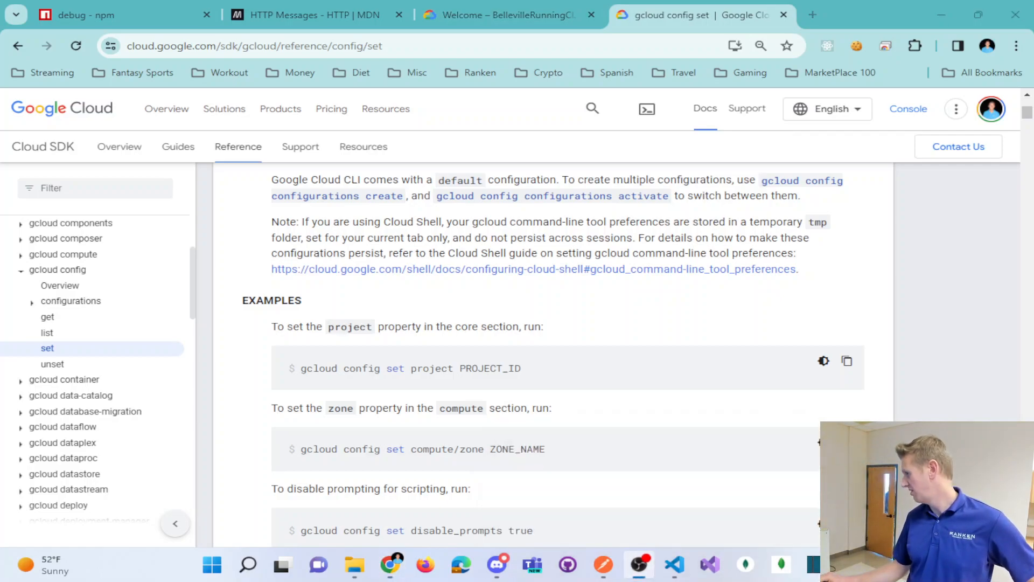
Go to Cloud Run in the console and inspect brc-service's Metrics page
click(508, 15)
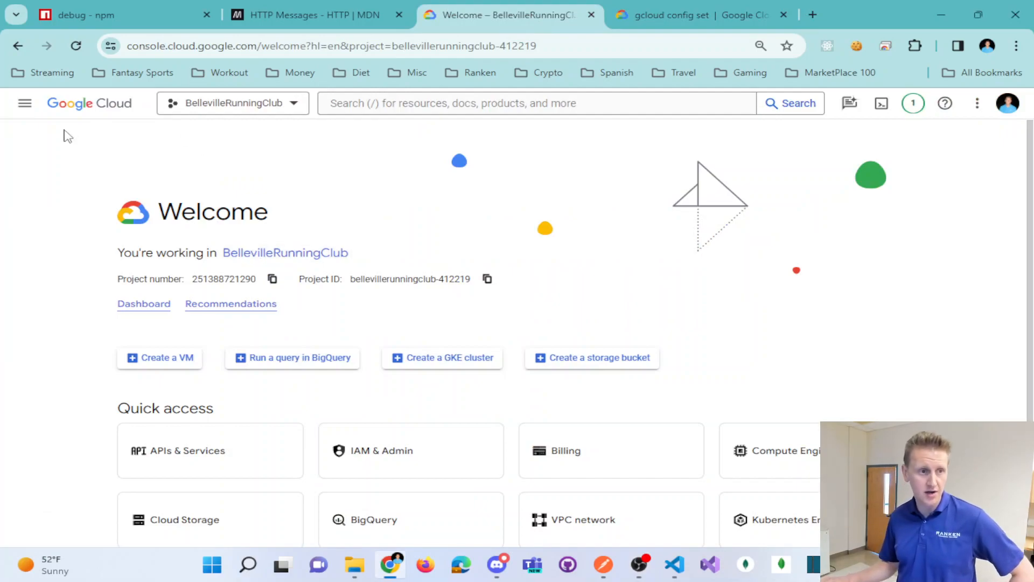
click(24, 103)
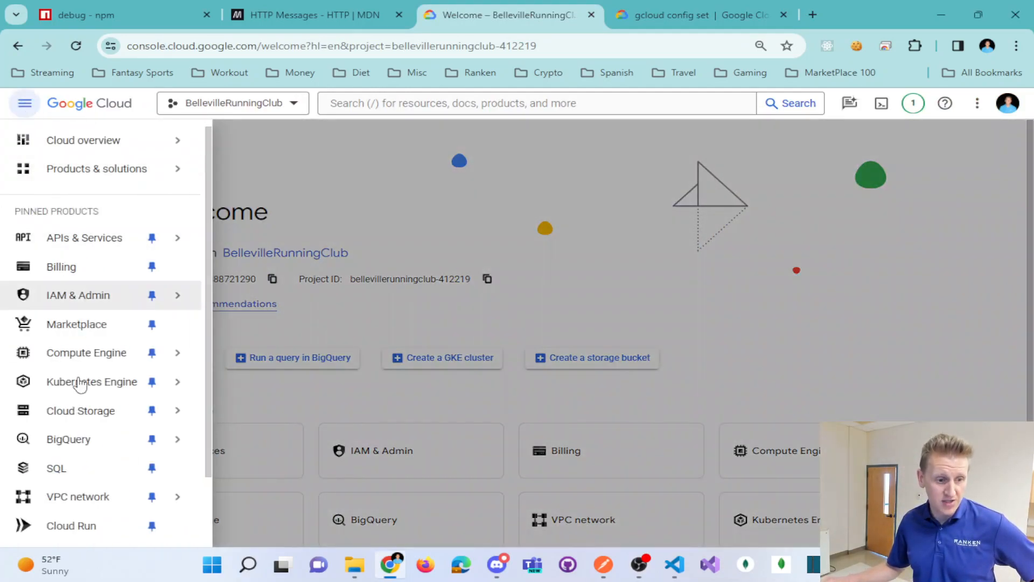
scroll(down, 3)
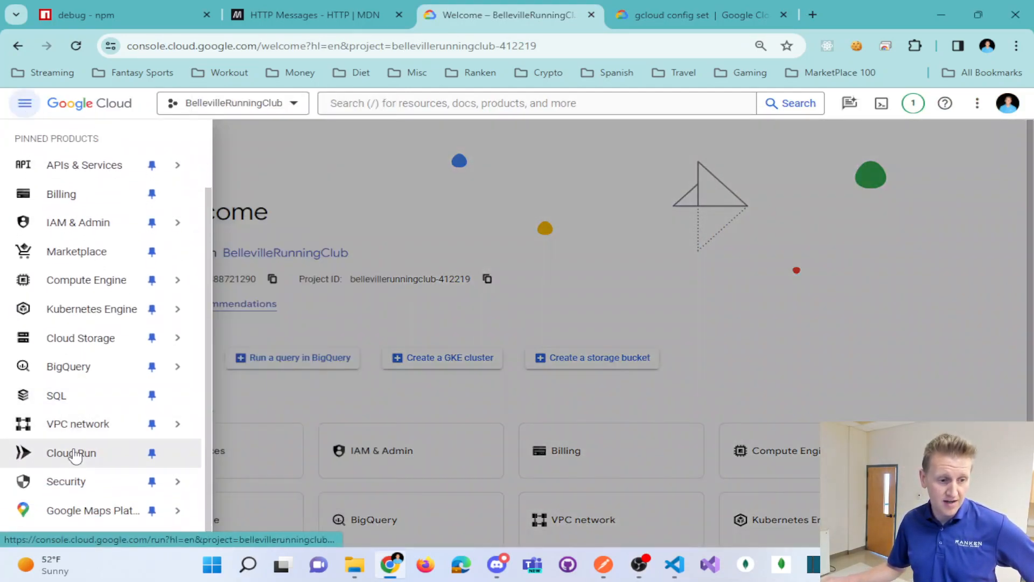
click(70, 452)
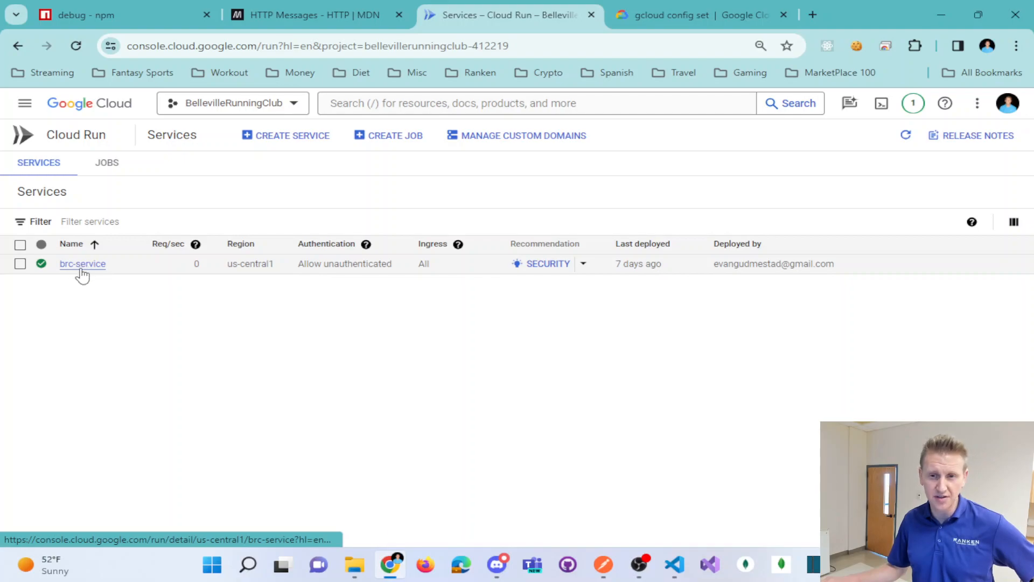
click(82, 264)
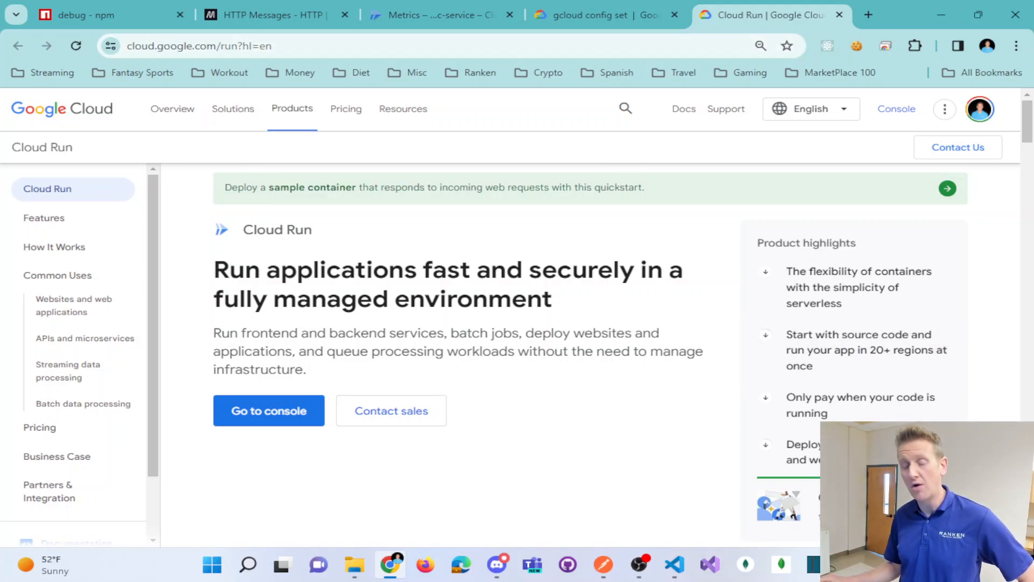
scroll(down, 3)
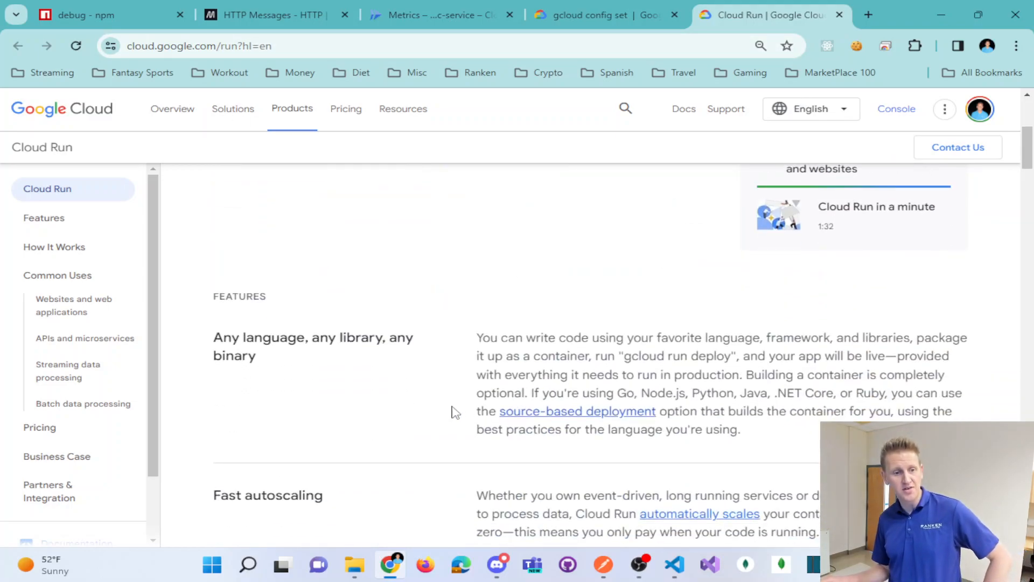
scroll(down, 3)
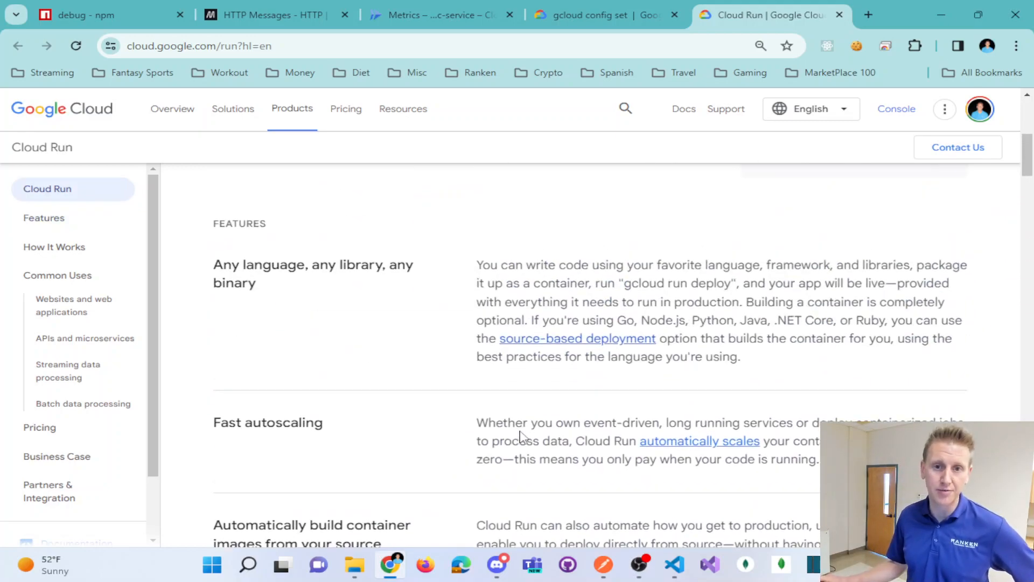
scroll(up, 3)
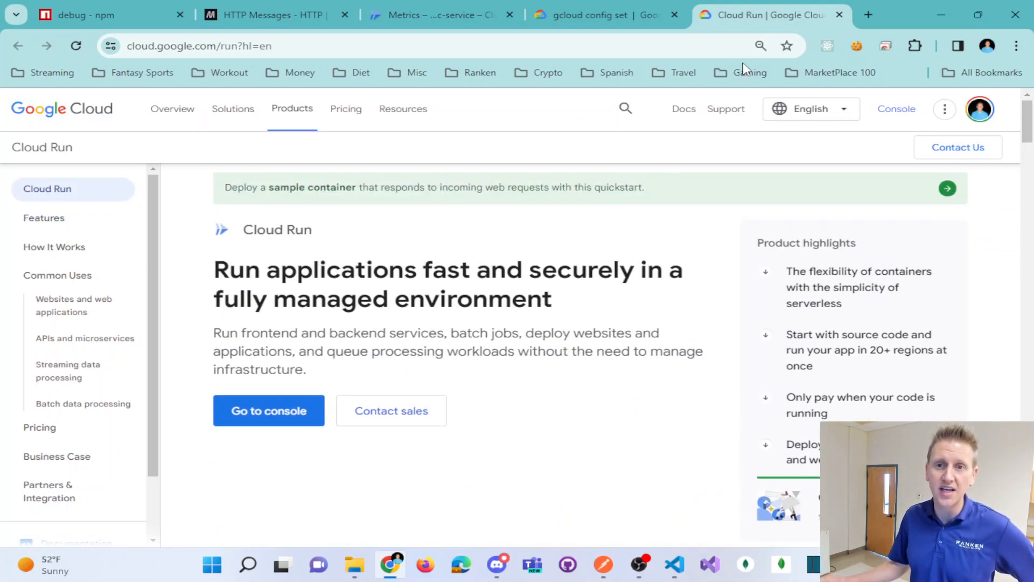
drag(341, 270, 459, 269)
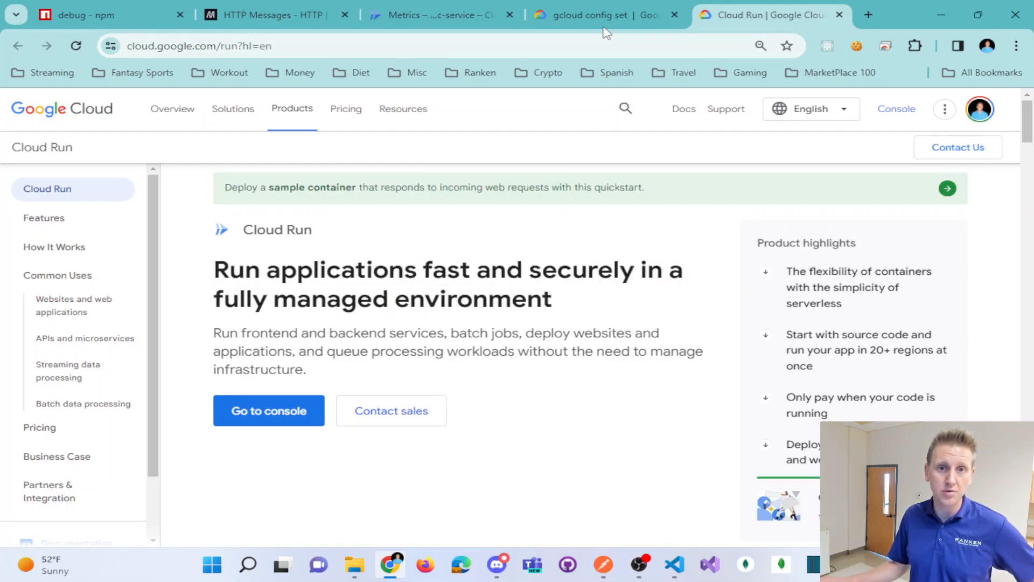
click(438, 14)
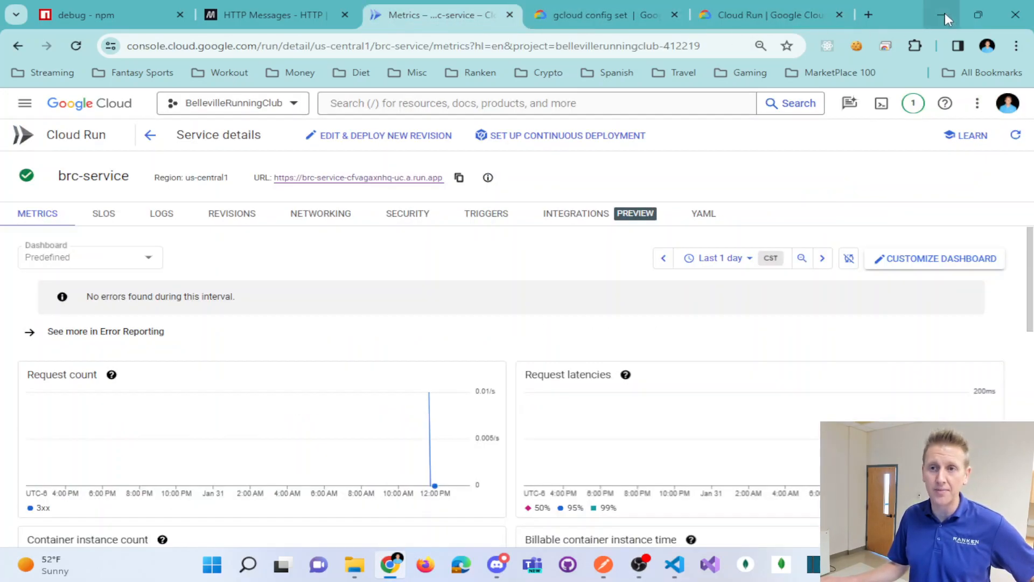
click(672, 566)
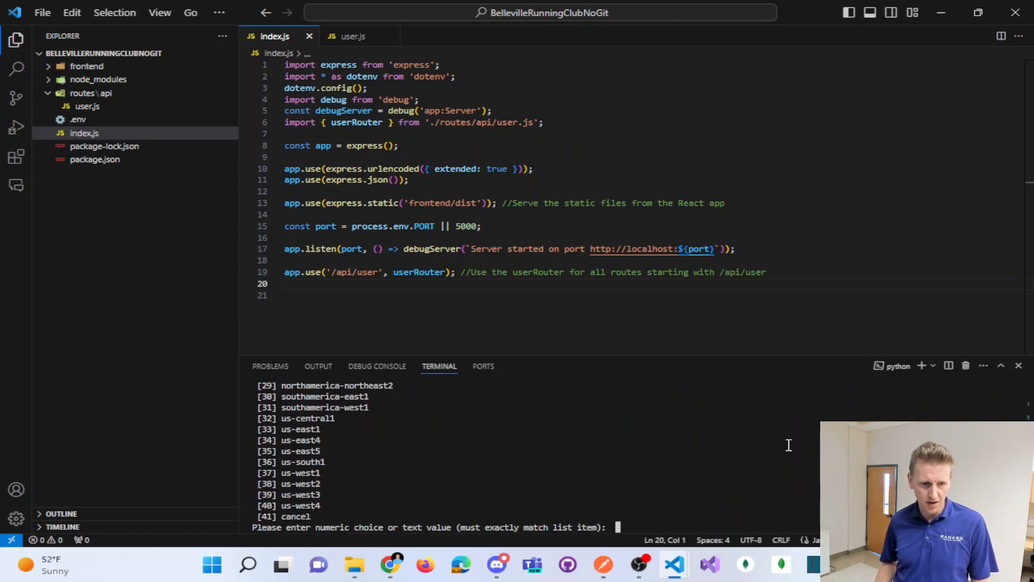
Finish gcloud run deploy with region 32 (us-central1) and open the new Service URL
text(32)
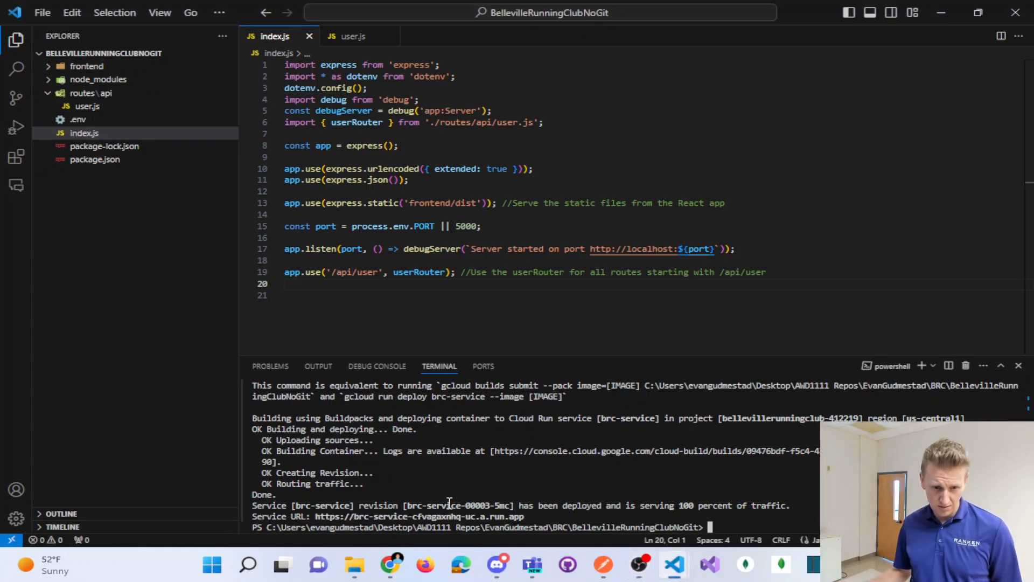
click(419, 517)
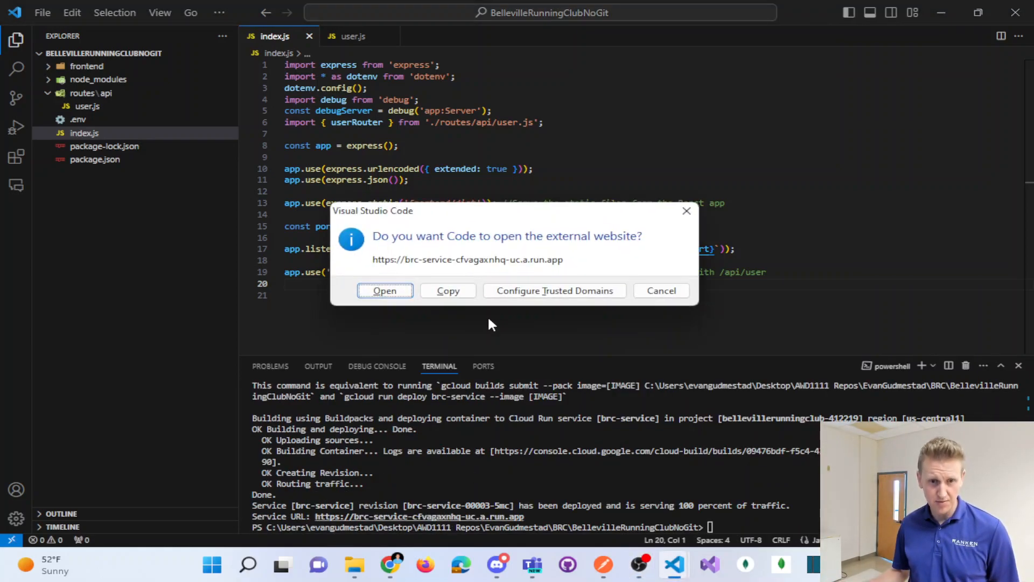
click(385, 290)
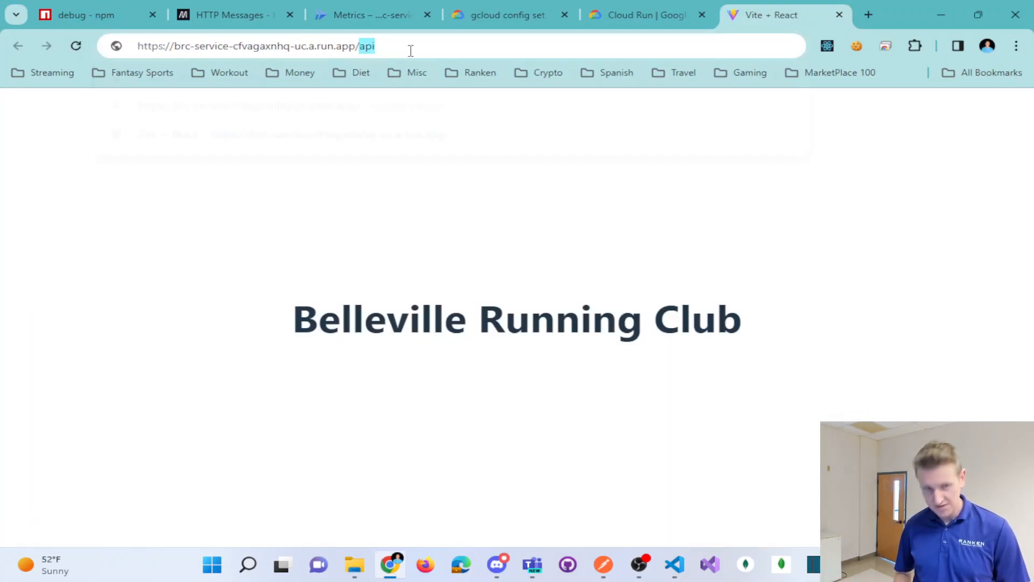
Append /api/user/list to the service URL to get the 'User list' response
text(/u)
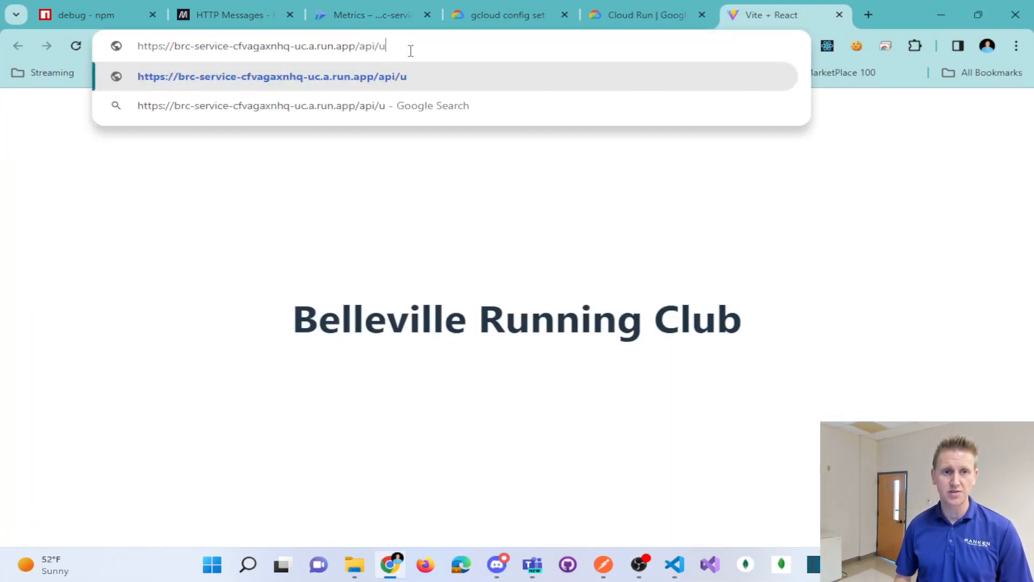
click(673, 566)
text(ser/list)
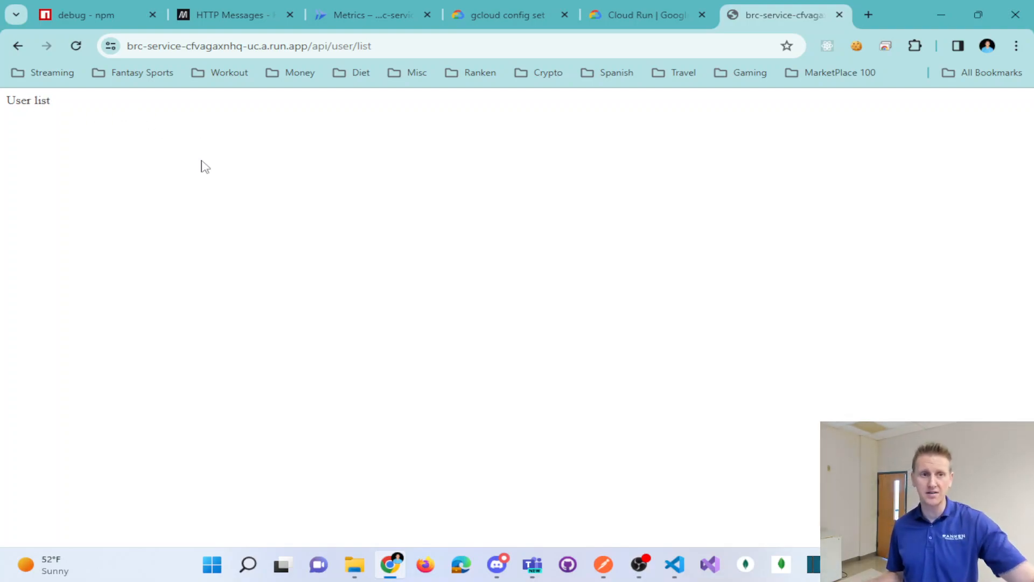
mouse_move(876, 200)
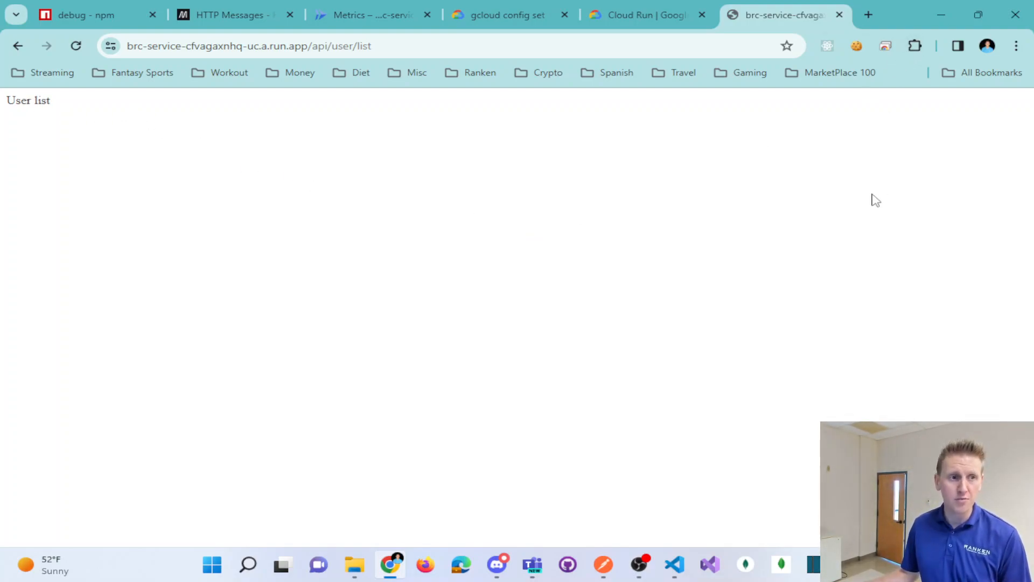
mouse_move(826, 198)
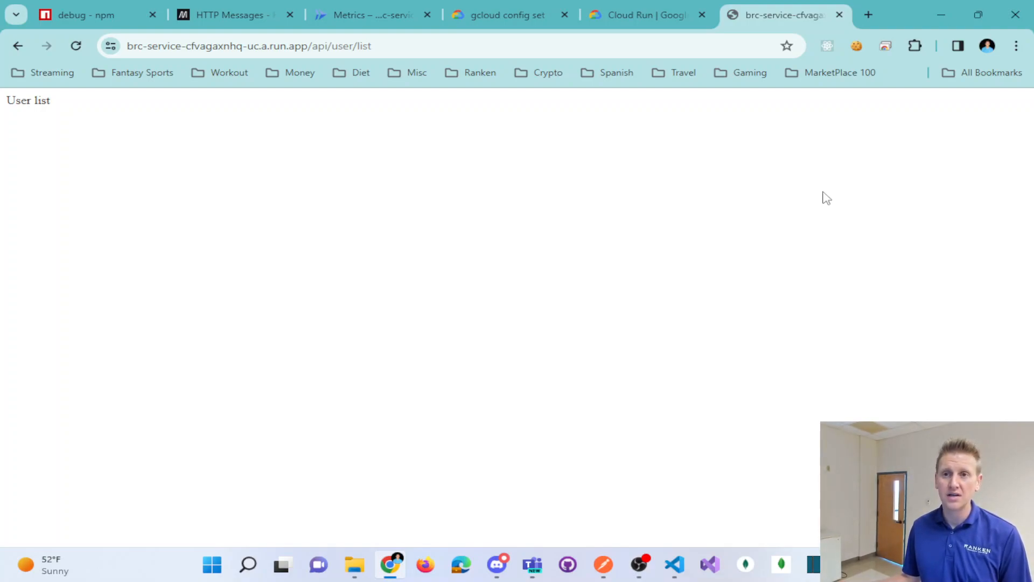
mouse_move(817, 199)
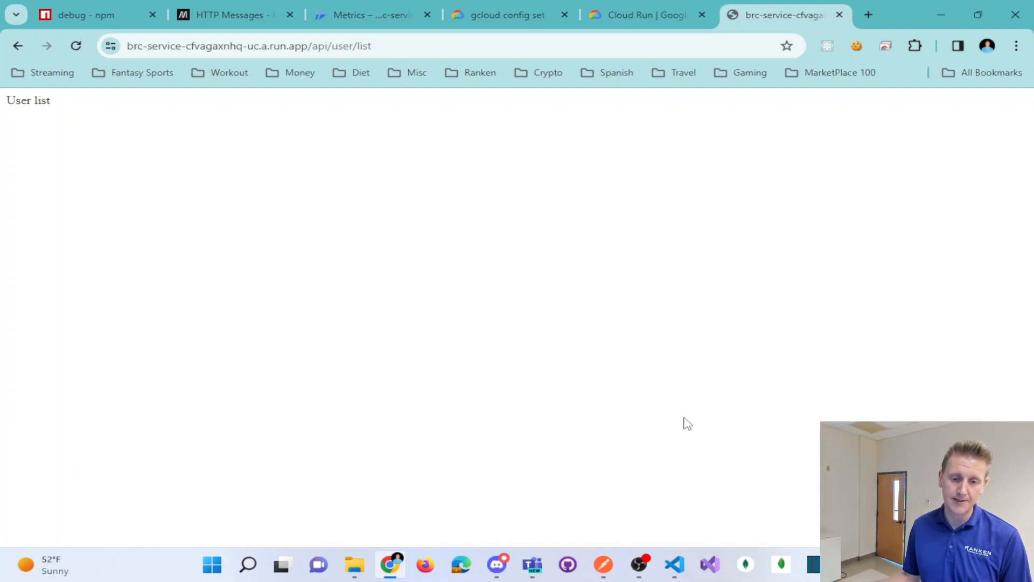
mouse_move(640, 564)
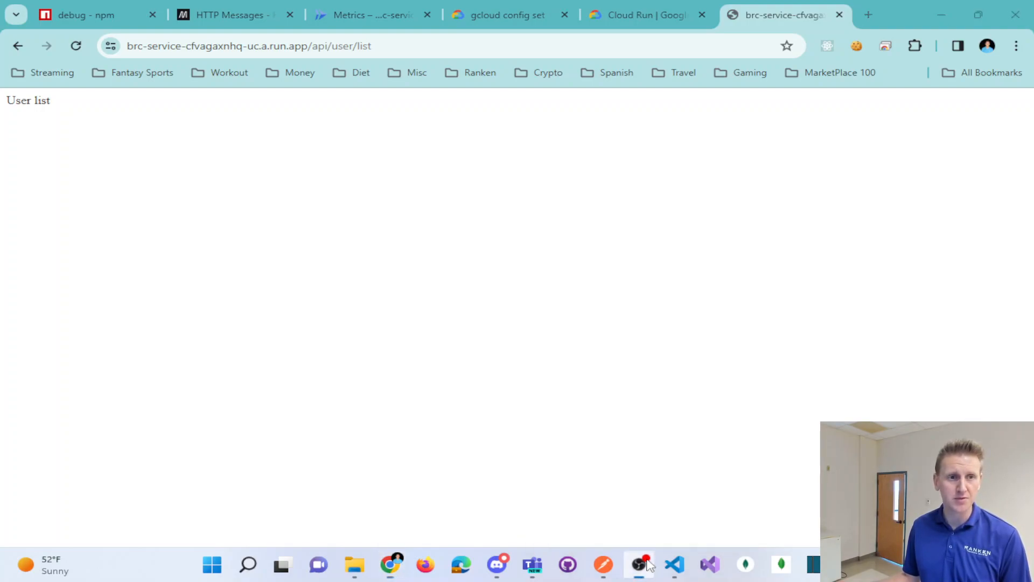